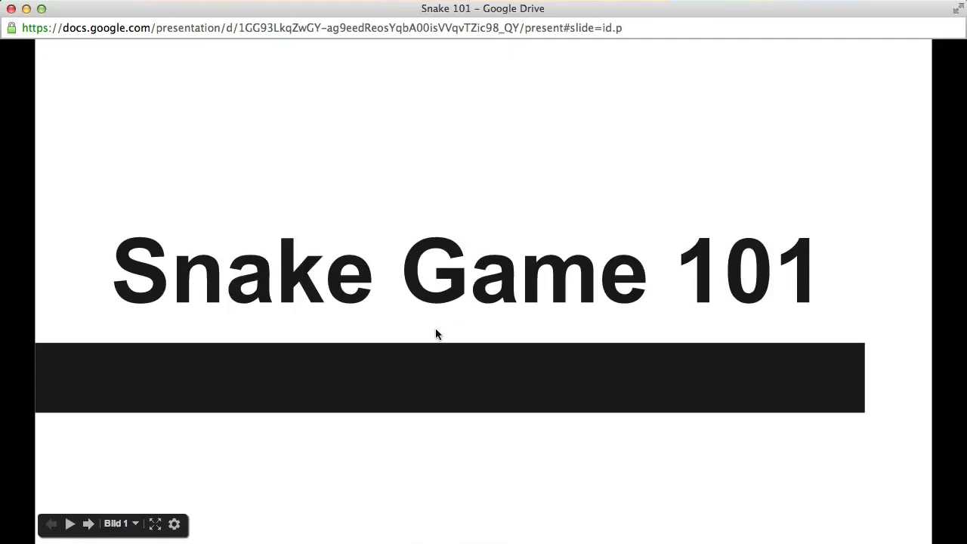
mouse_move(429, 260)
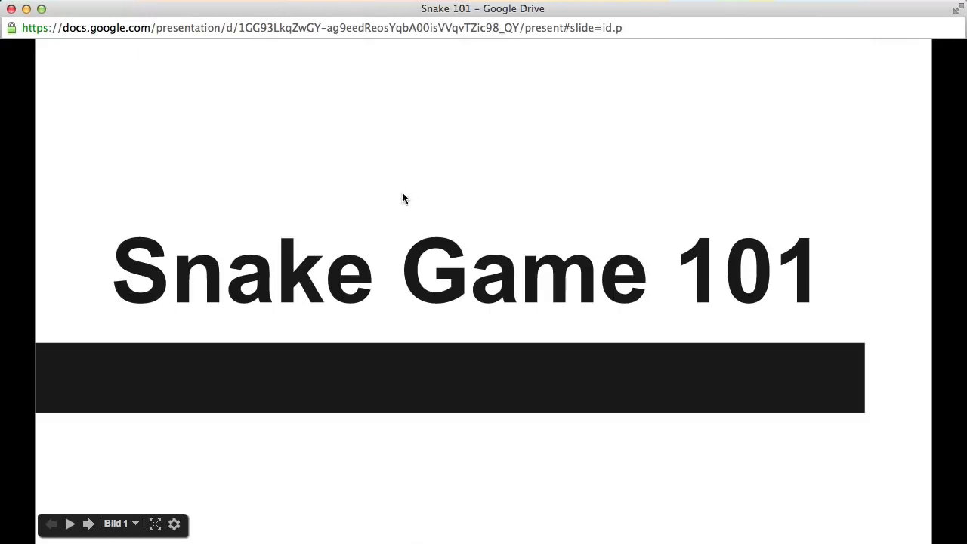
mouse_move(450, 245)
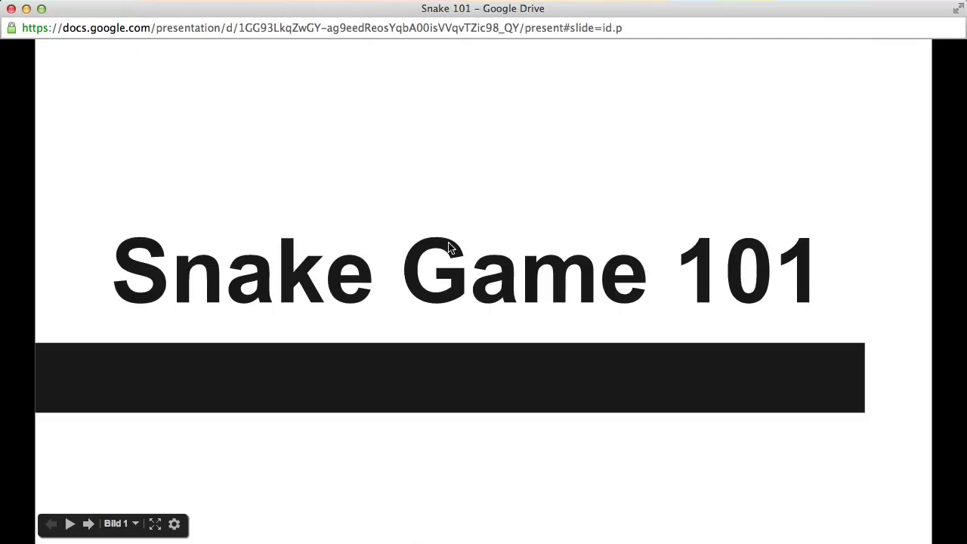
mouse_move(414, 248)
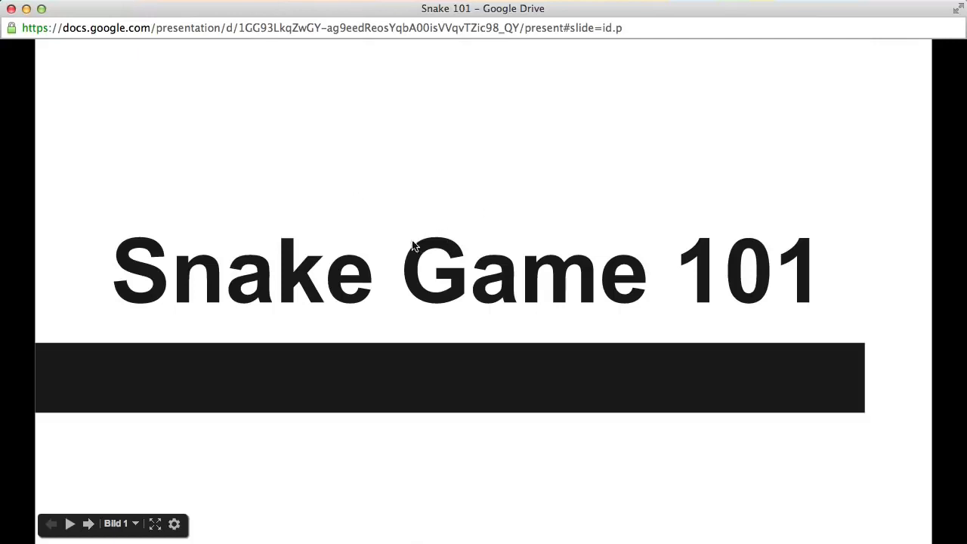
mouse_move(335, 303)
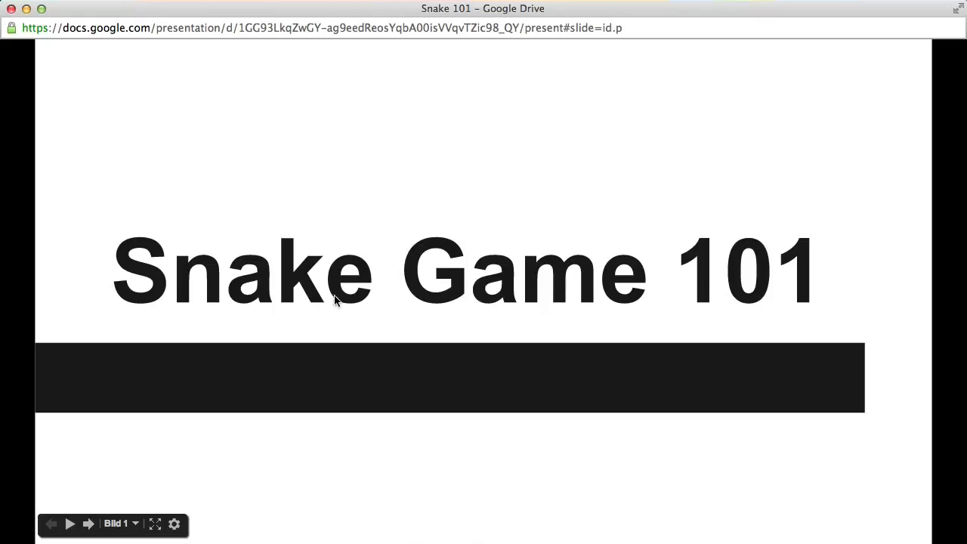
mouse_move(390, 254)
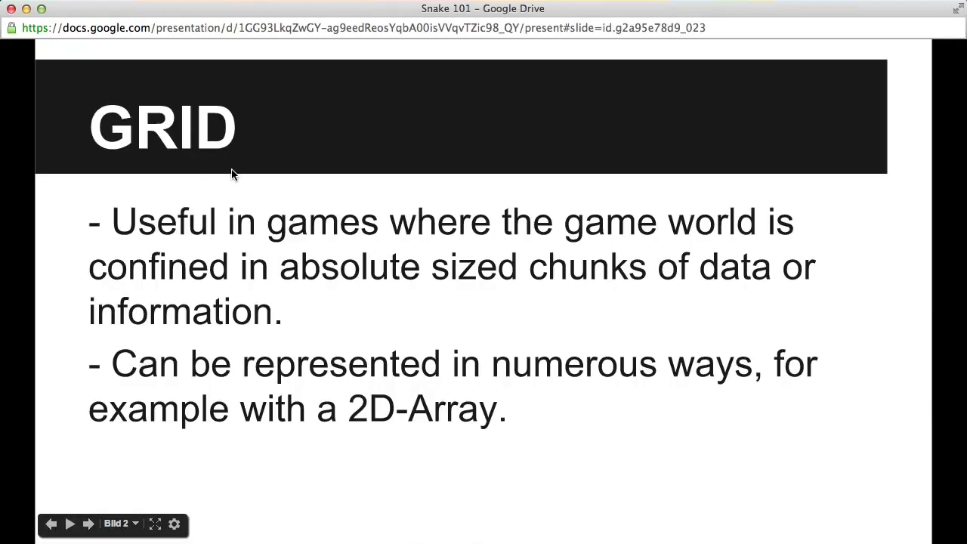
mouse_move(83, 112)
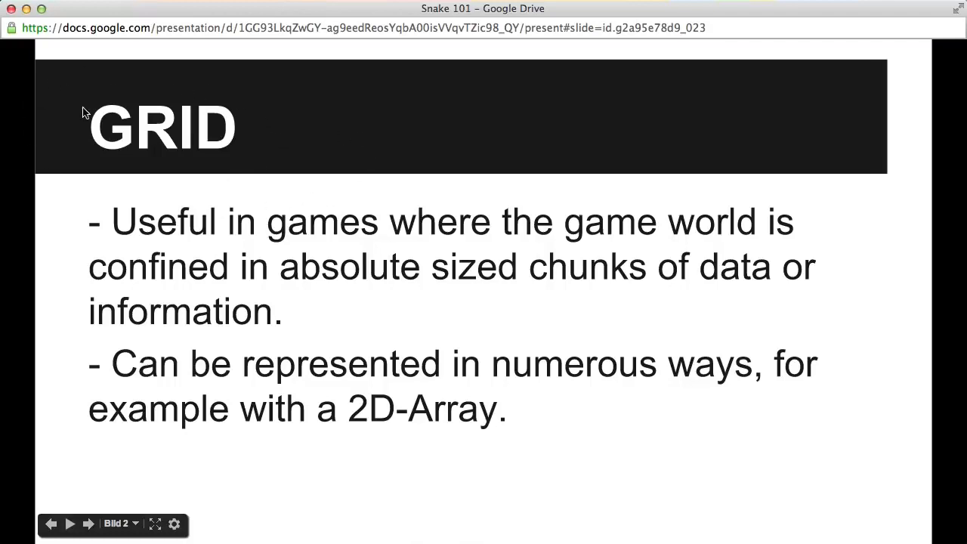
mouse_move(470, 260)
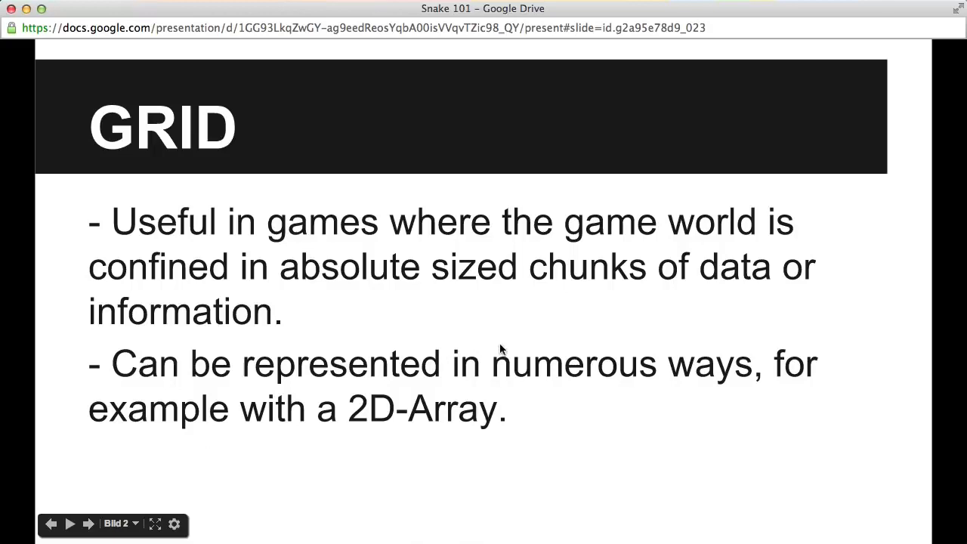
mouse_move(342, 287)
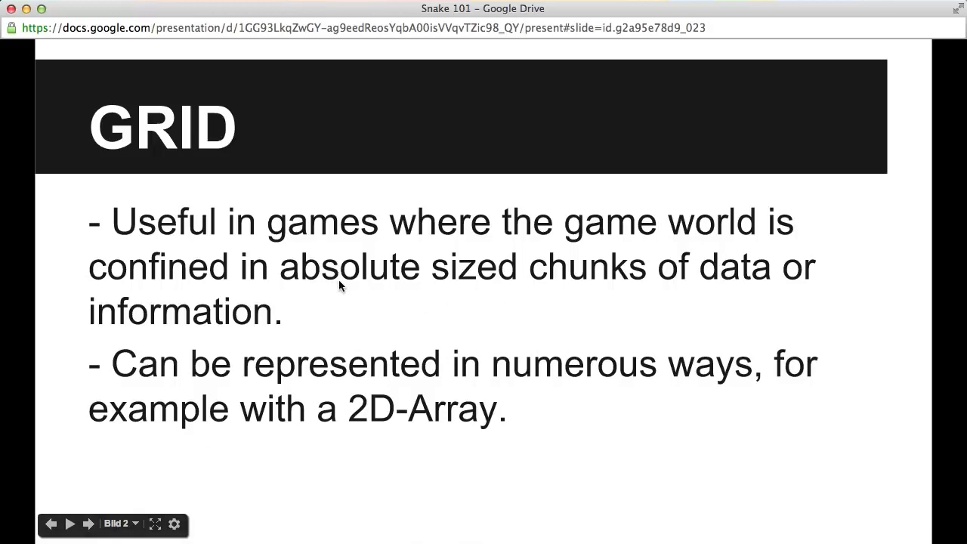
mouse_move(415, 283)
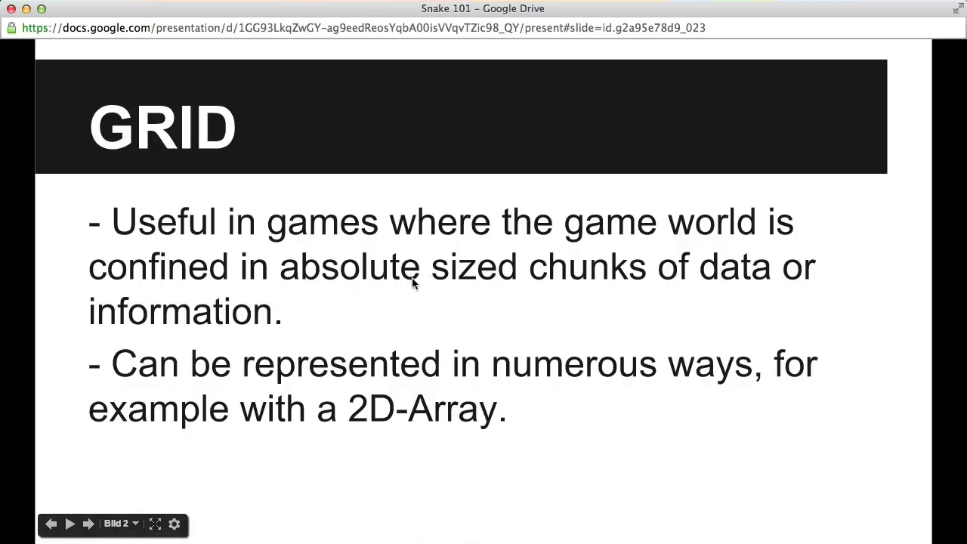
mouse_move(265, 305)
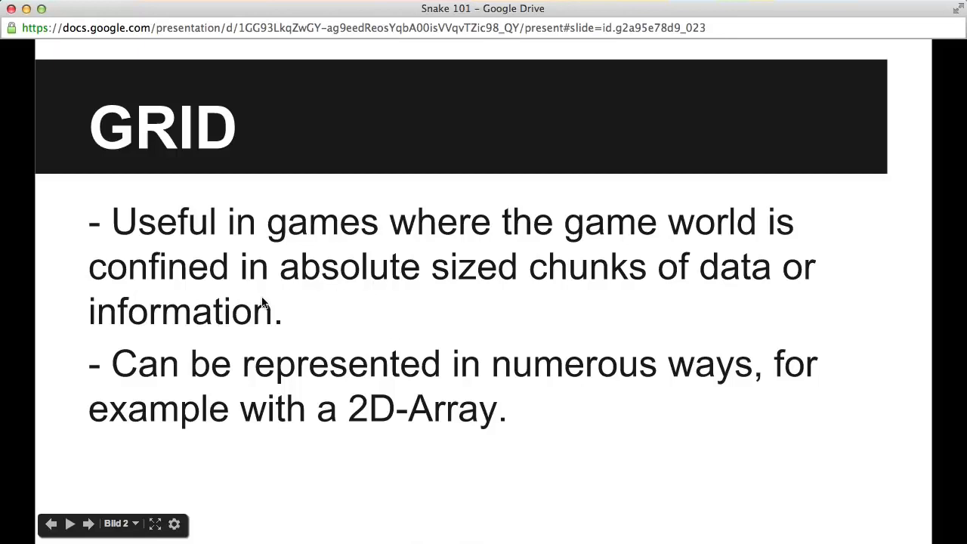
mouse_move(281, 364)
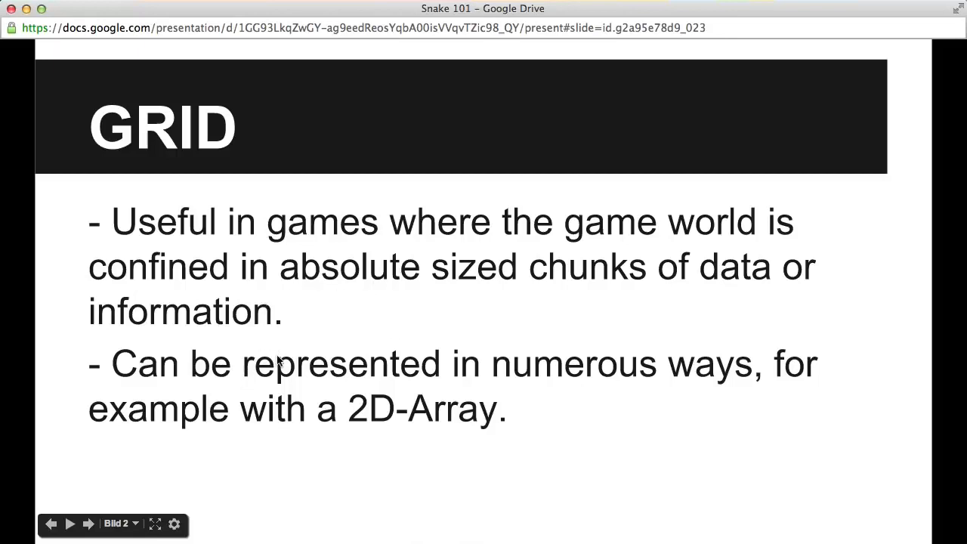
mouse_move(334, 300)
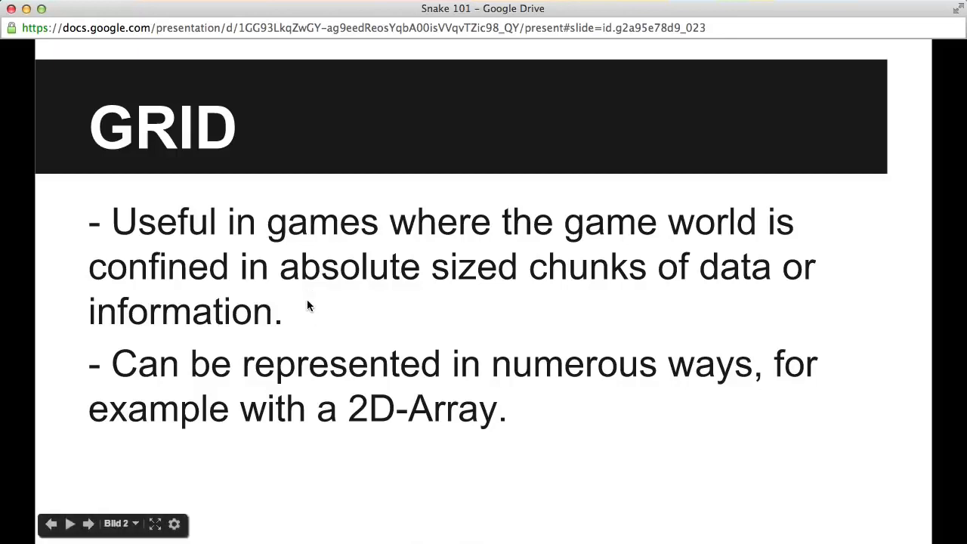
mouse_move(325, 312)
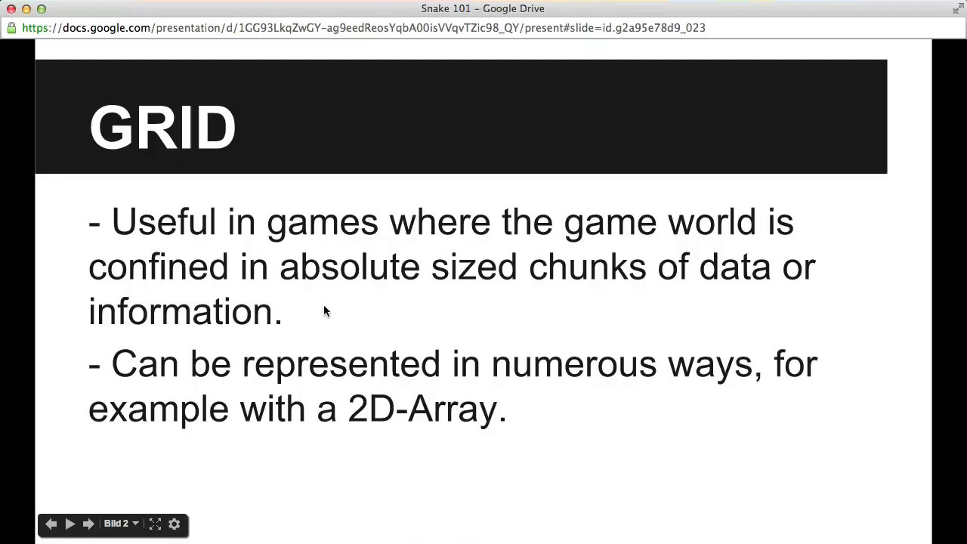
mouse_move(354, 314)
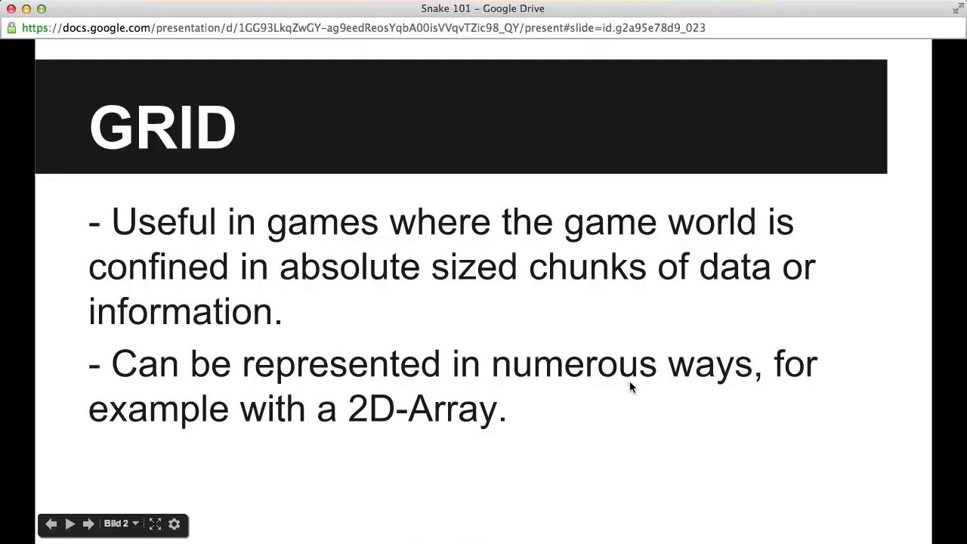
mouse_move(345, 212)
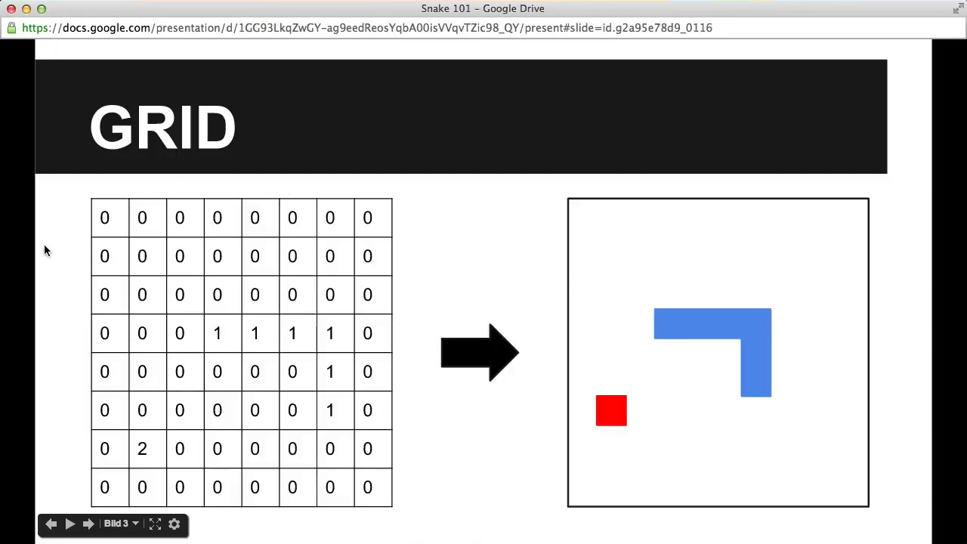
mouse_move(157, 195)
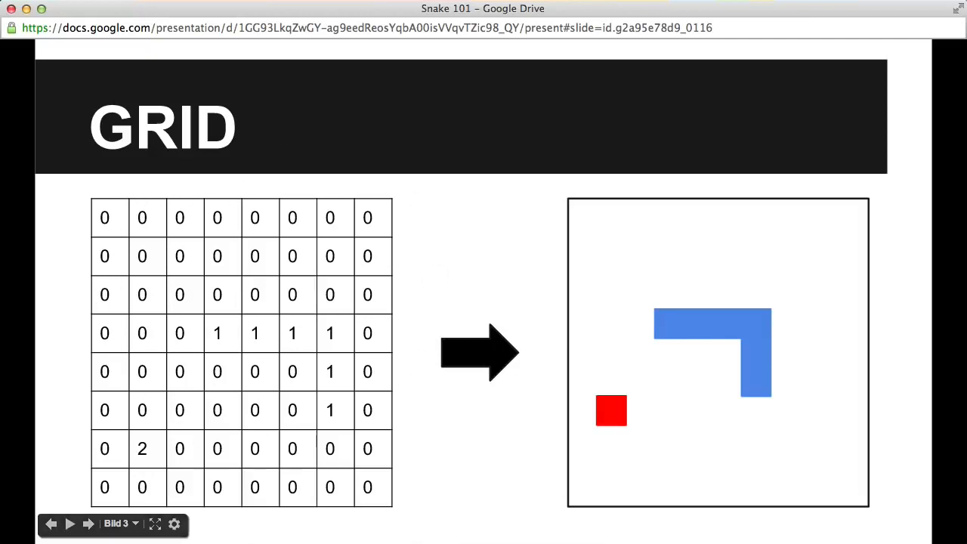
mouse_move(208, 396)
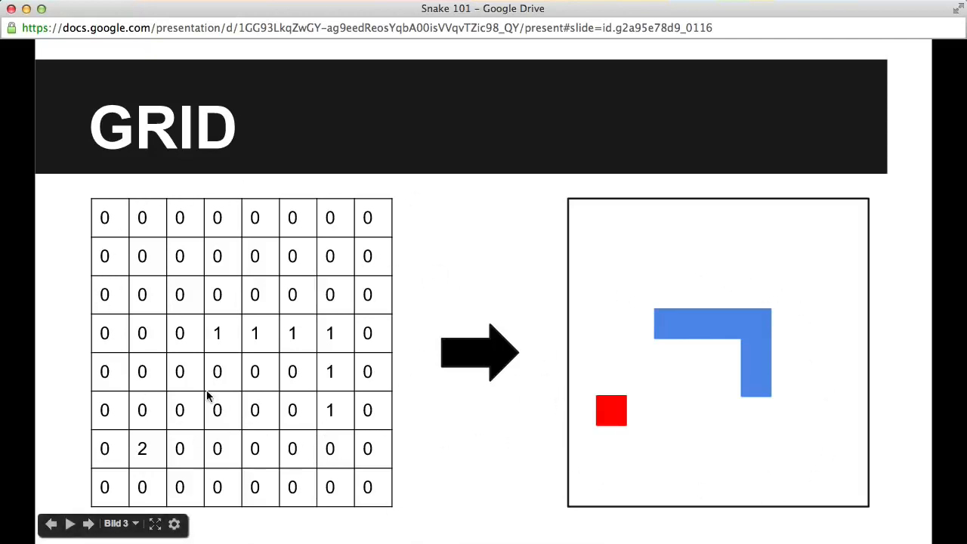
mouse_move(351, 423)
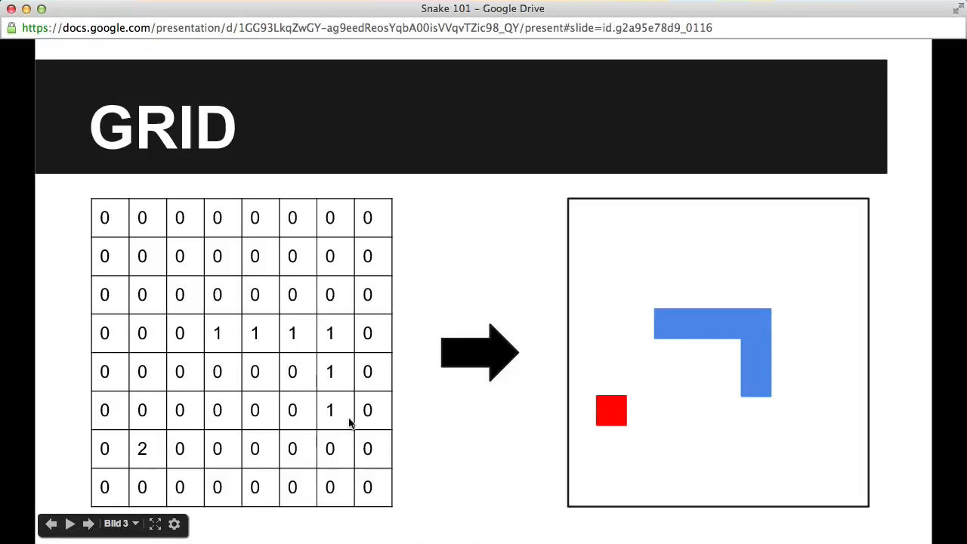
mouse_move(349, 449)
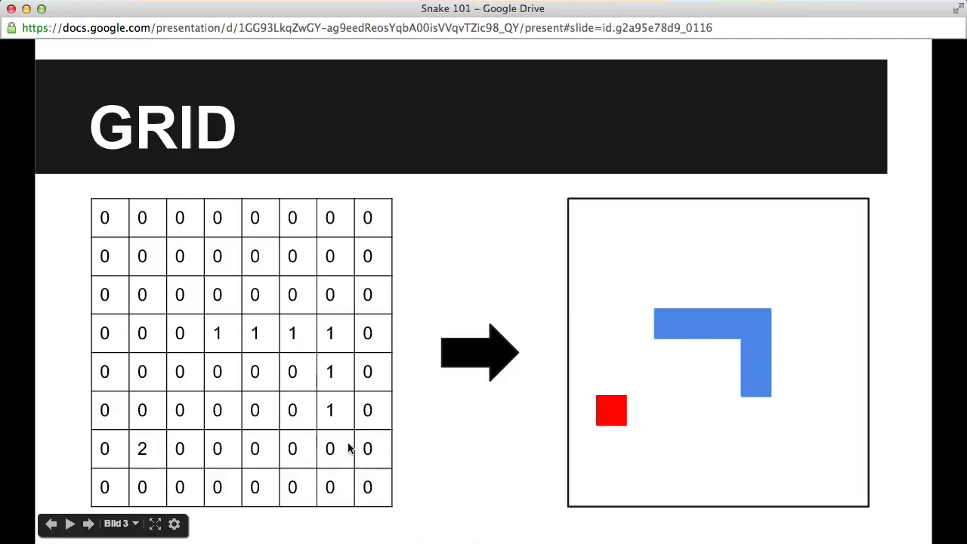
mouse_move(338, 419)
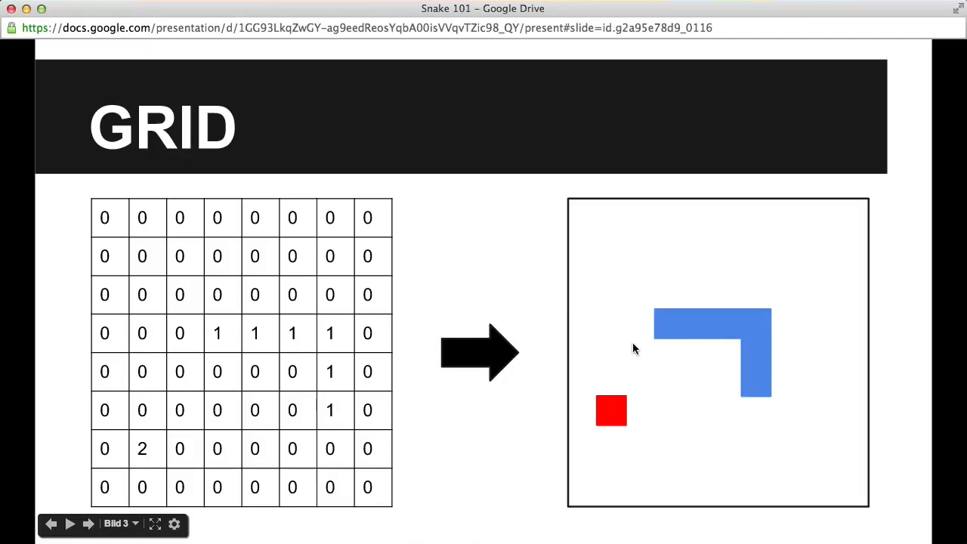
Advance to the next GRID slide showing the snake moved one cell left.
click(88, 523)
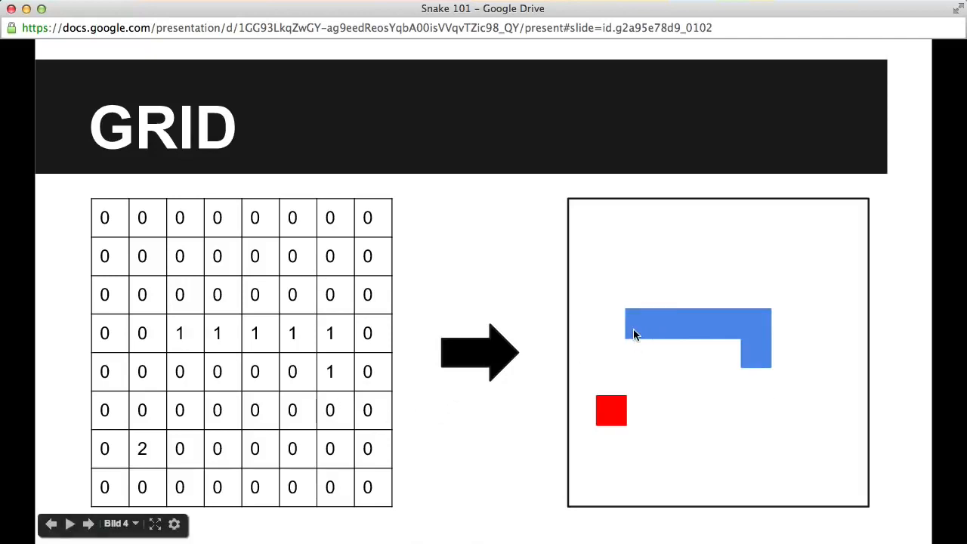
mouse_move(634, 334)
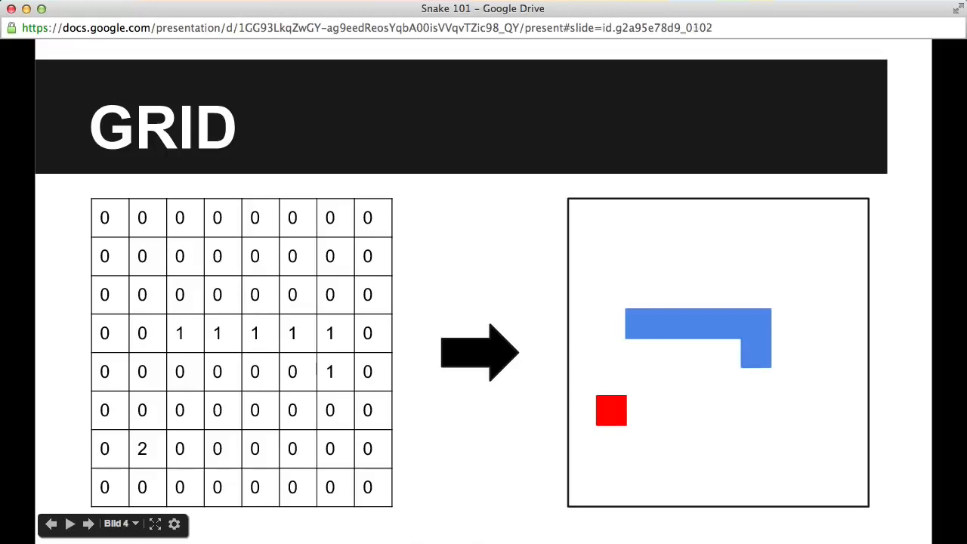
mouse_move(695, 359)
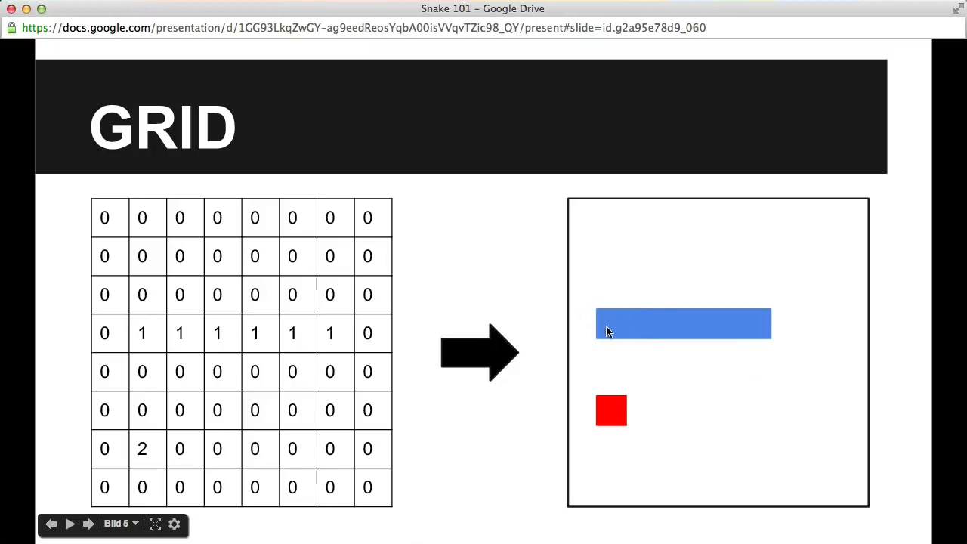
mouse_move(614, 330)
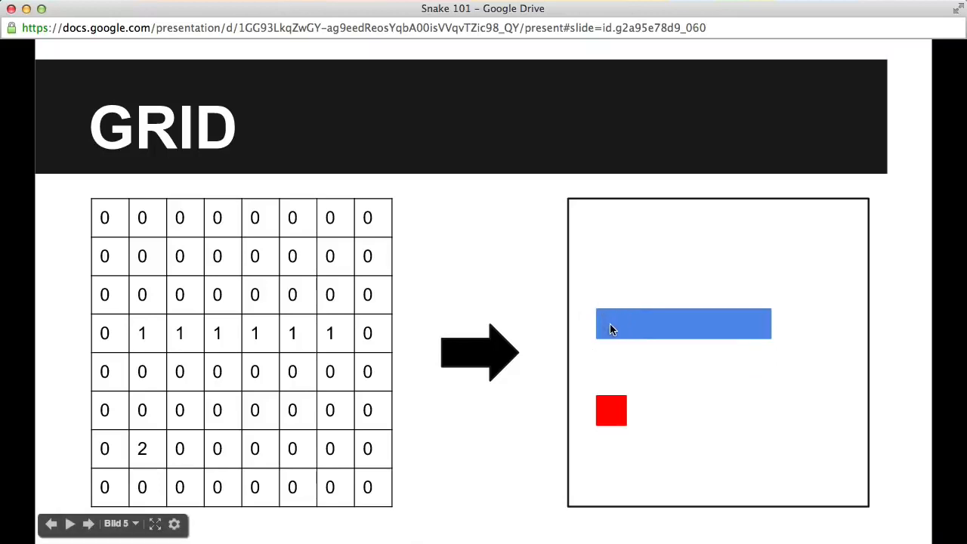
mouse_move(142, 369)
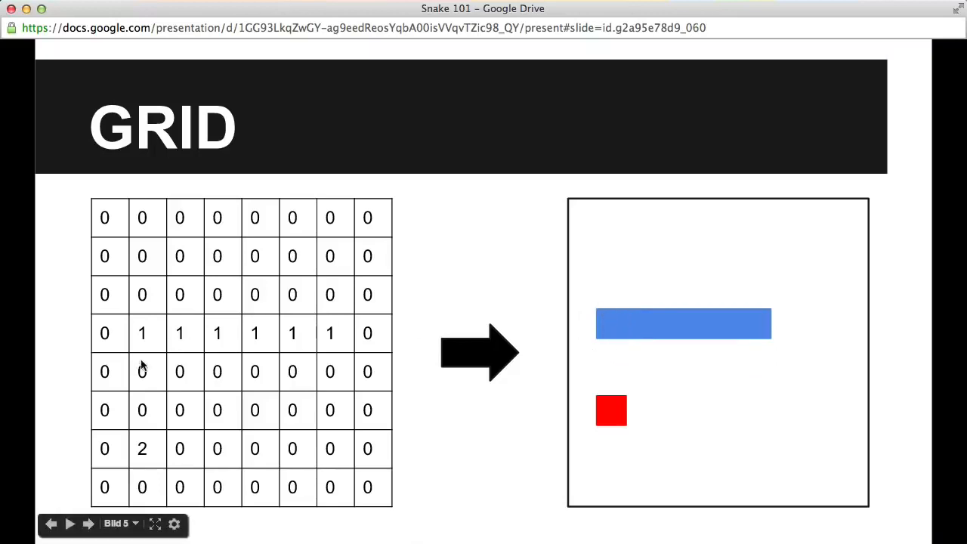
mouse_move(615, 360)
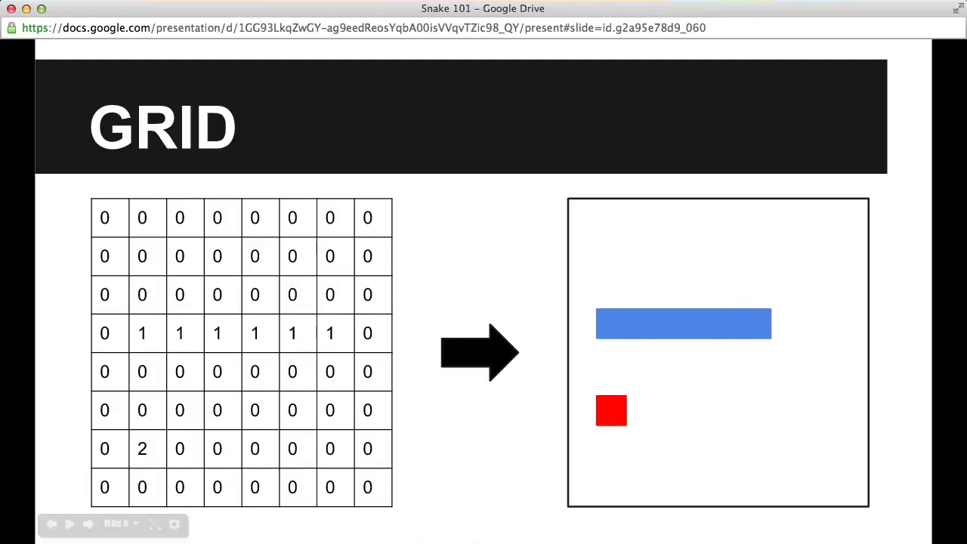
mouse_move(589, 339)
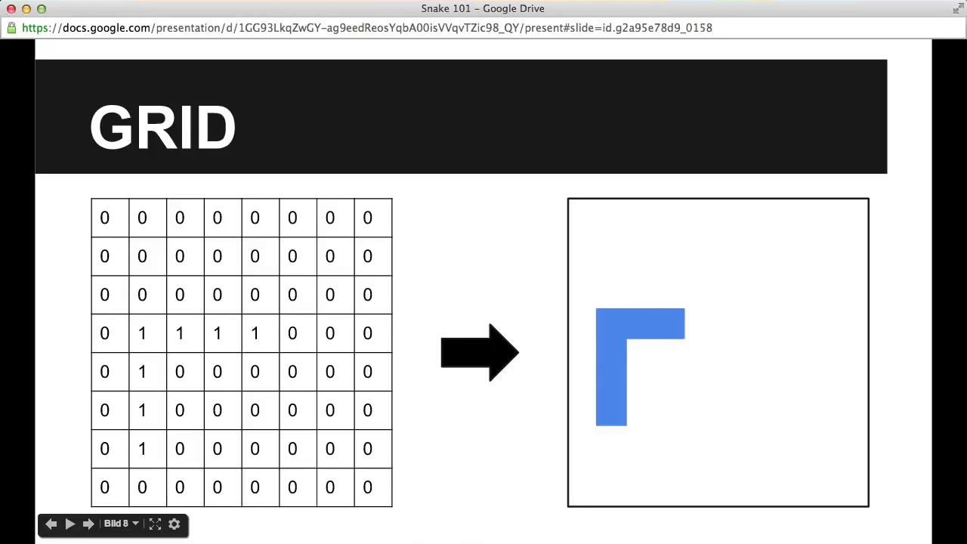
click(71, 525)
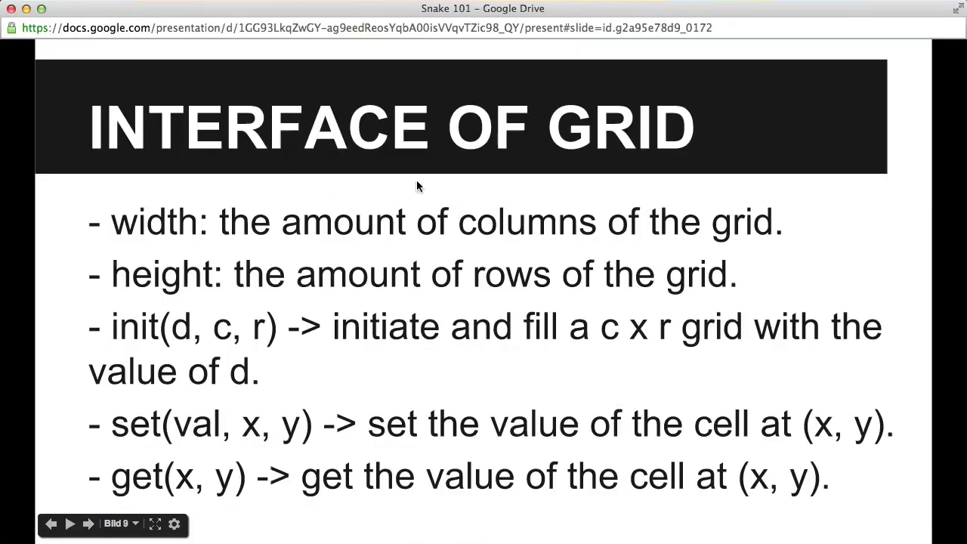
mouse_move(168, 286)
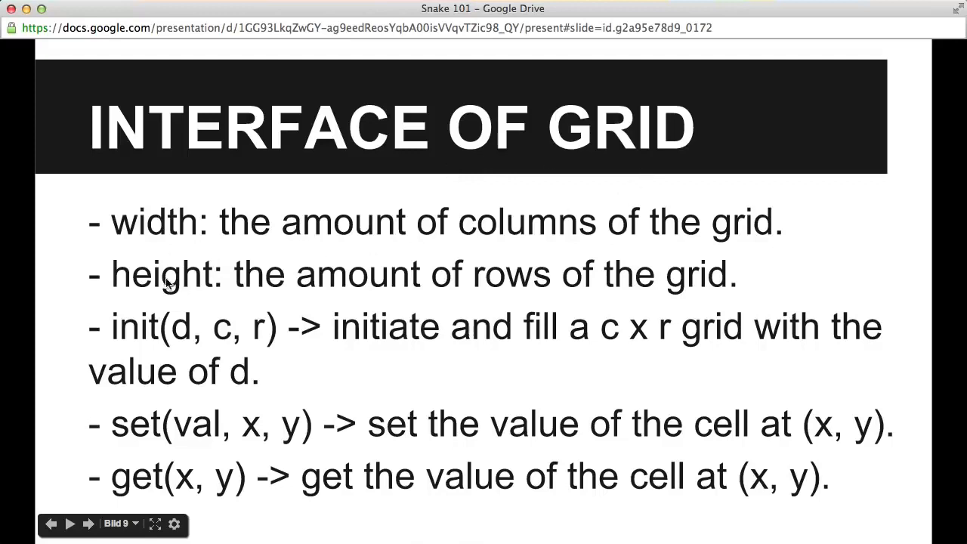
mouse_move(296, 232)
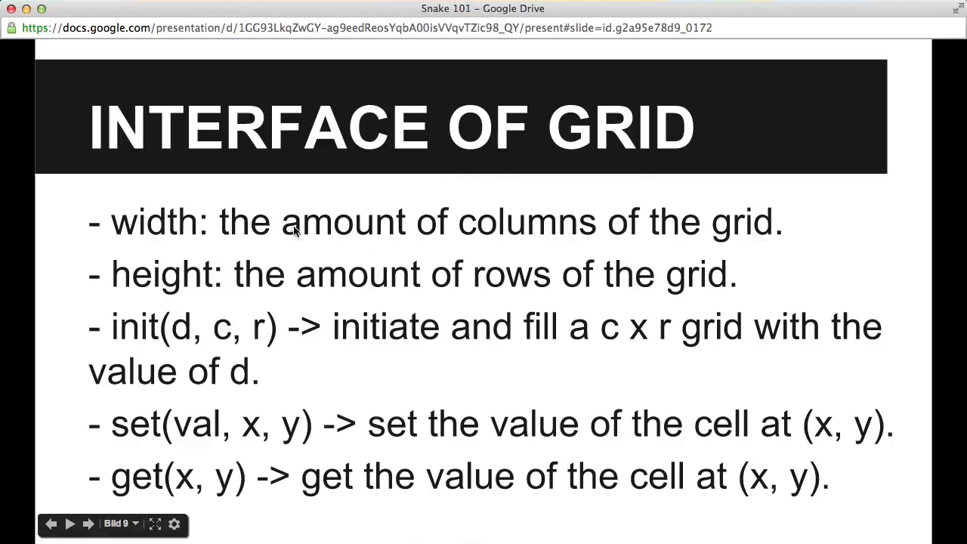
mouse_move(306, 298)
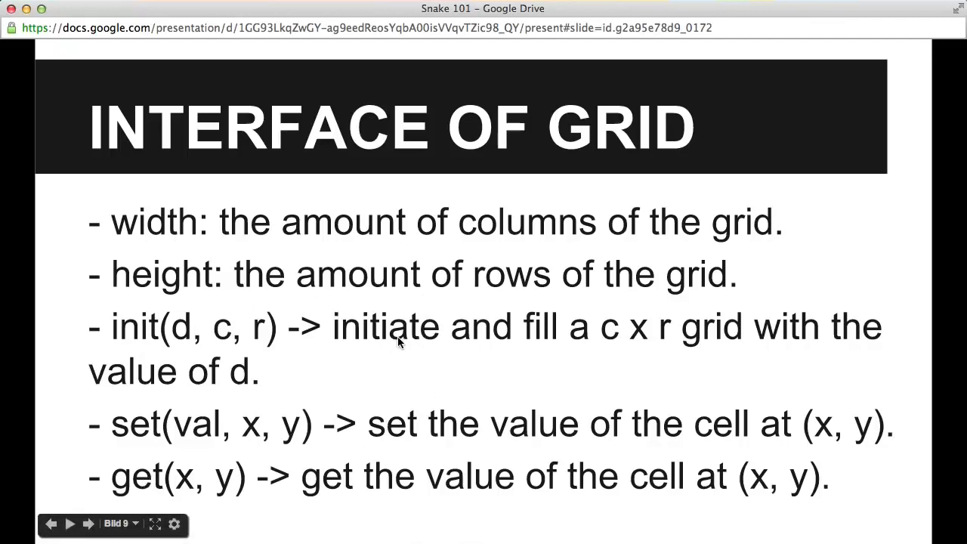
mouse_move(187, 487)
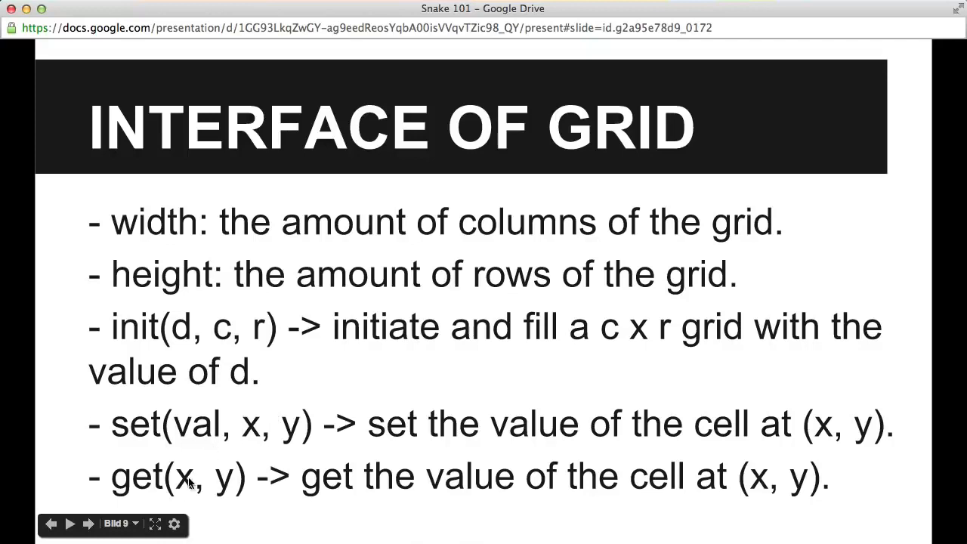
mouse_move(269, 426)
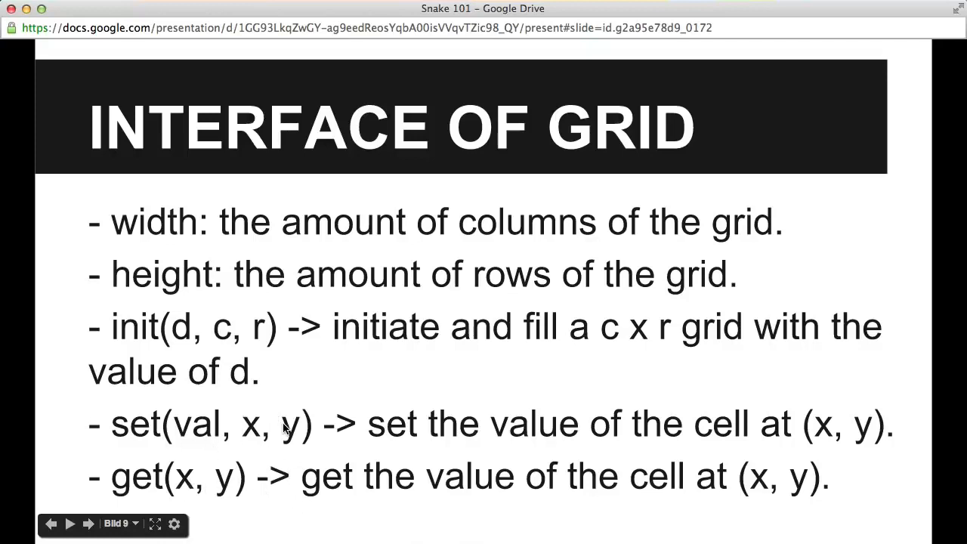
Advance the presentation to the Snake slide describing the FIFO queue.
click(60, 523)
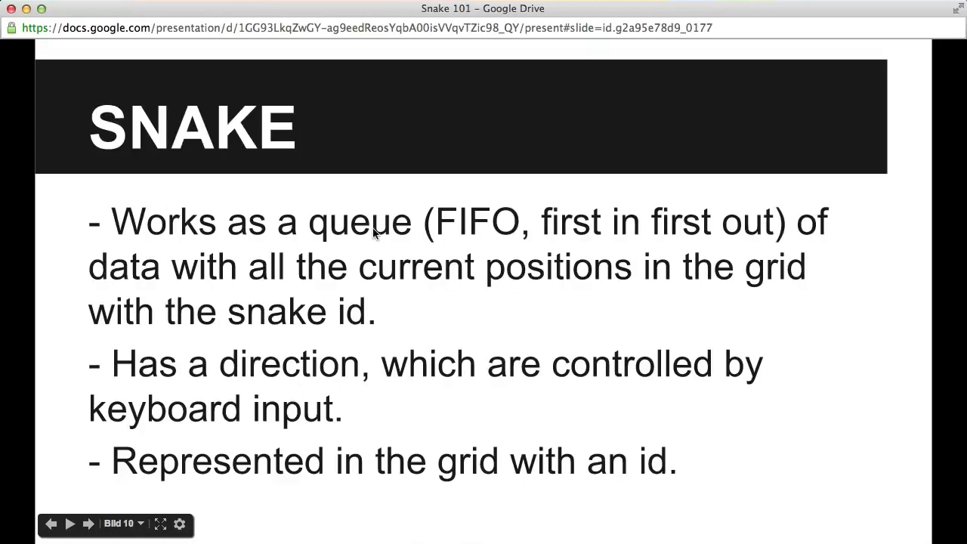
mouse_move(420, 215)
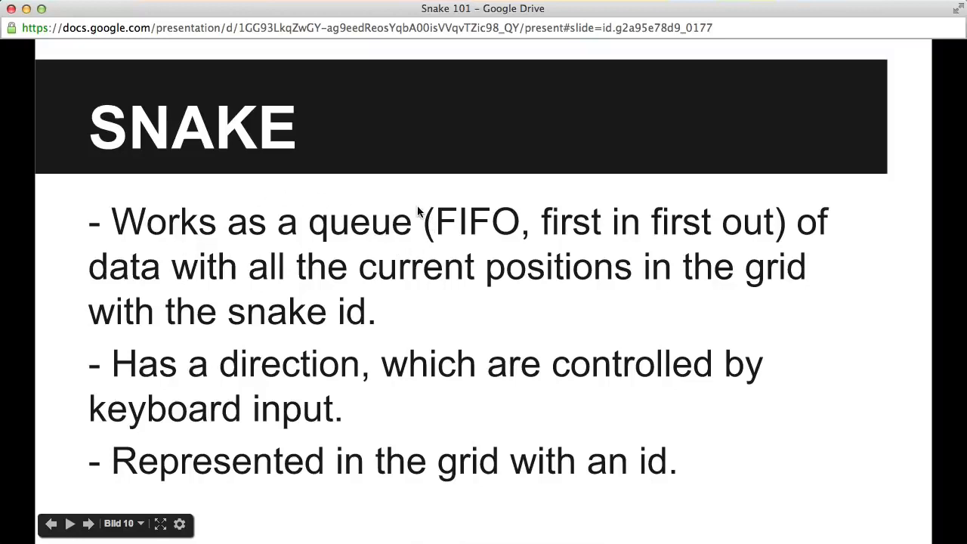
mouse_move(272, 260)
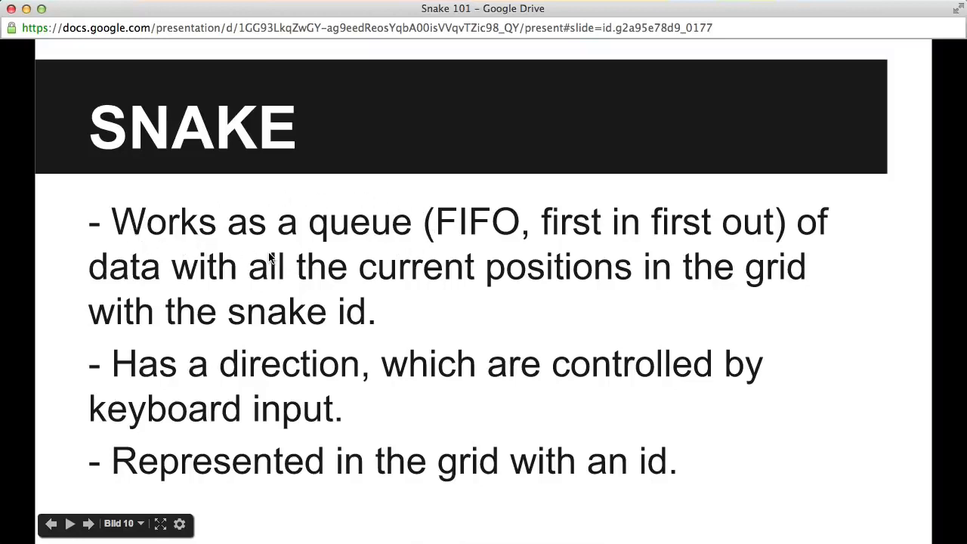
mouse_move(436, 209)
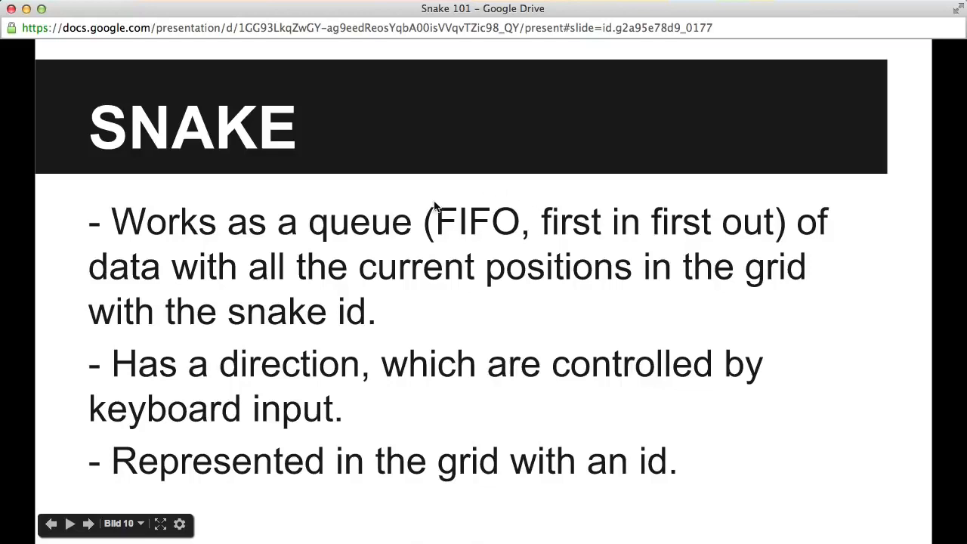
mouse_move(543, 230)
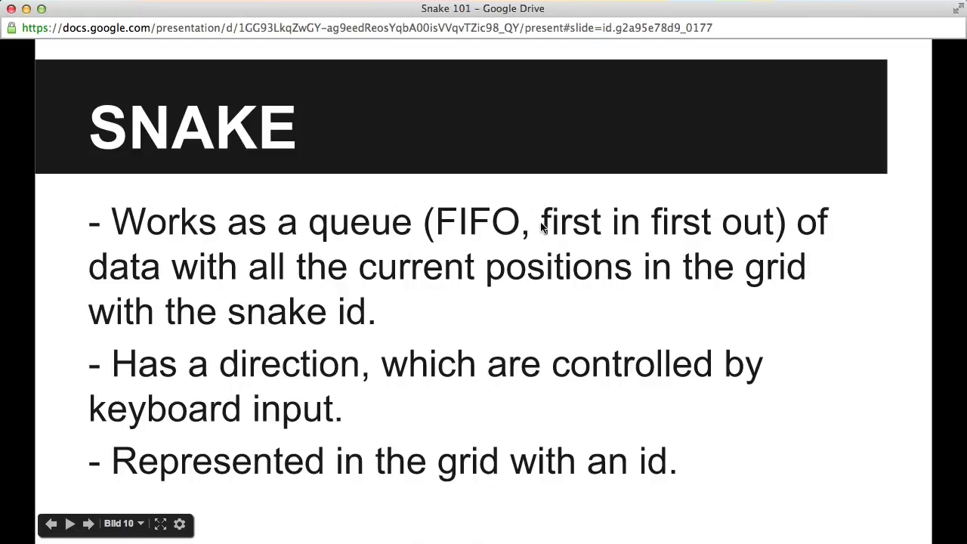
mouse_move(634, 253)
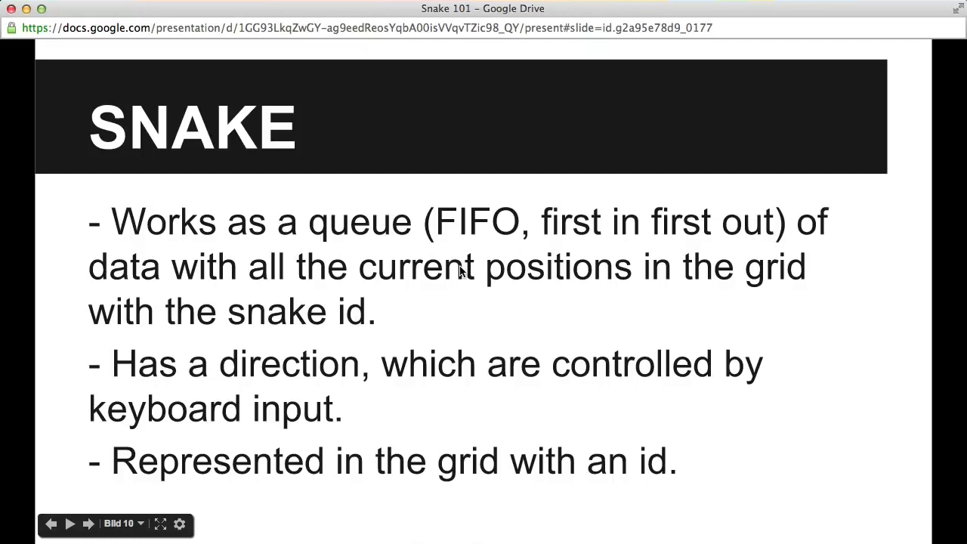
mouse_move(760, 291)
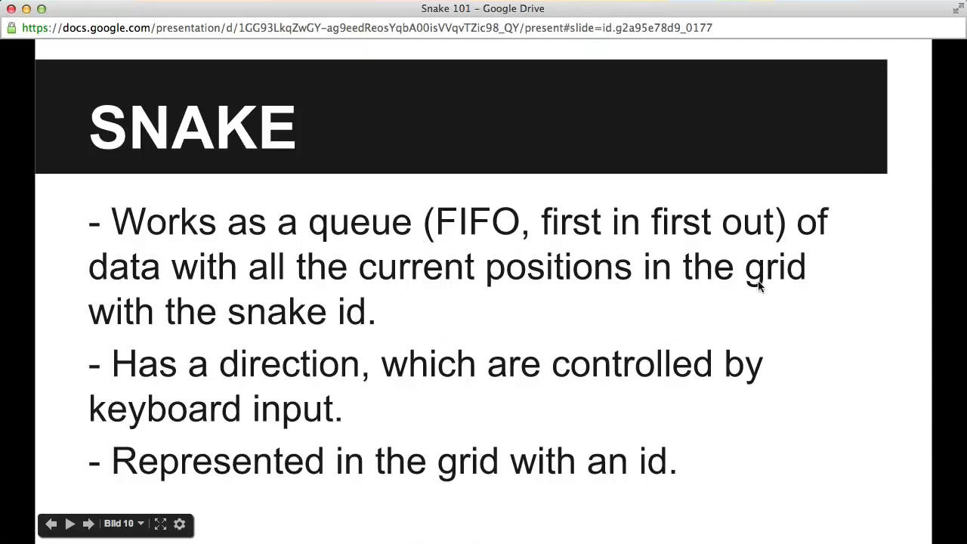
mouse_move(510, 219)
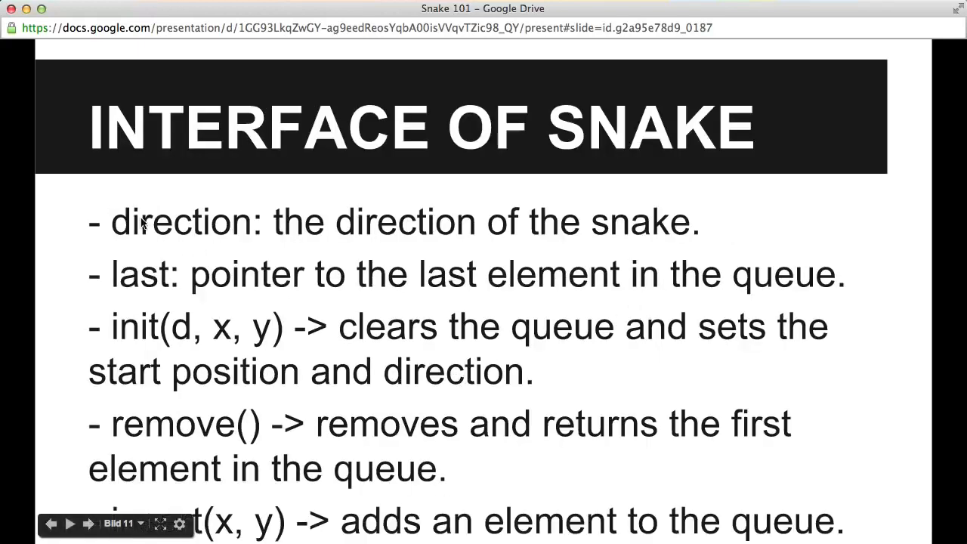
mouse_move(357, 244)
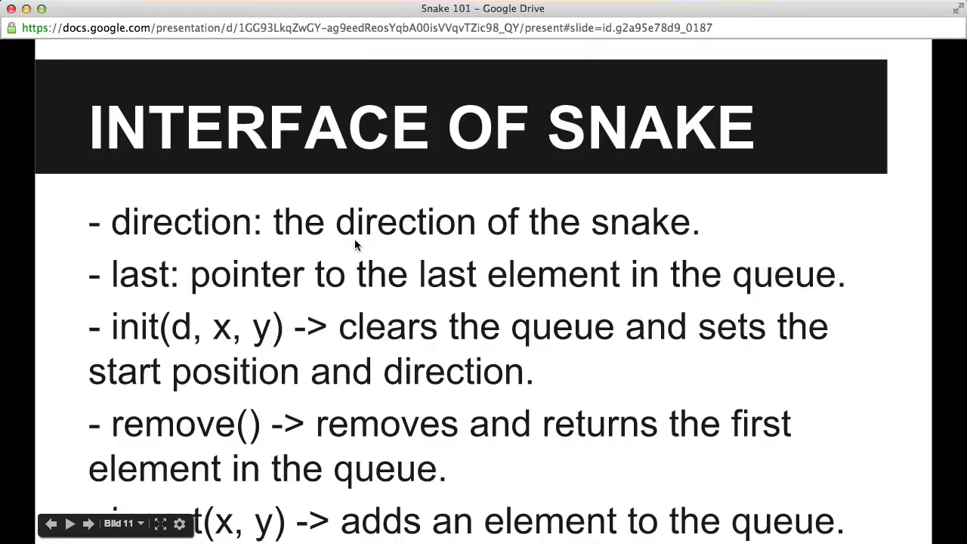
mouse_move(384, 270)
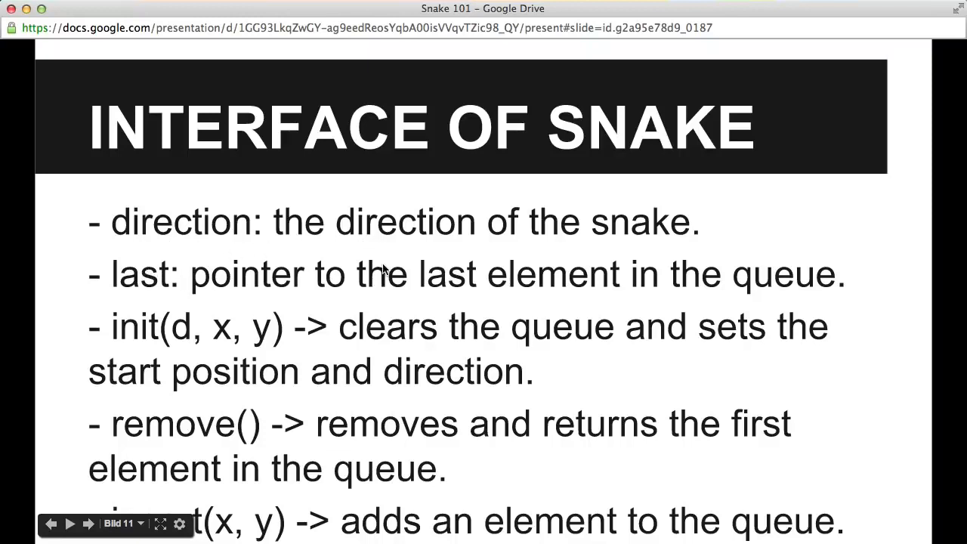
mouse_move(249, 290)
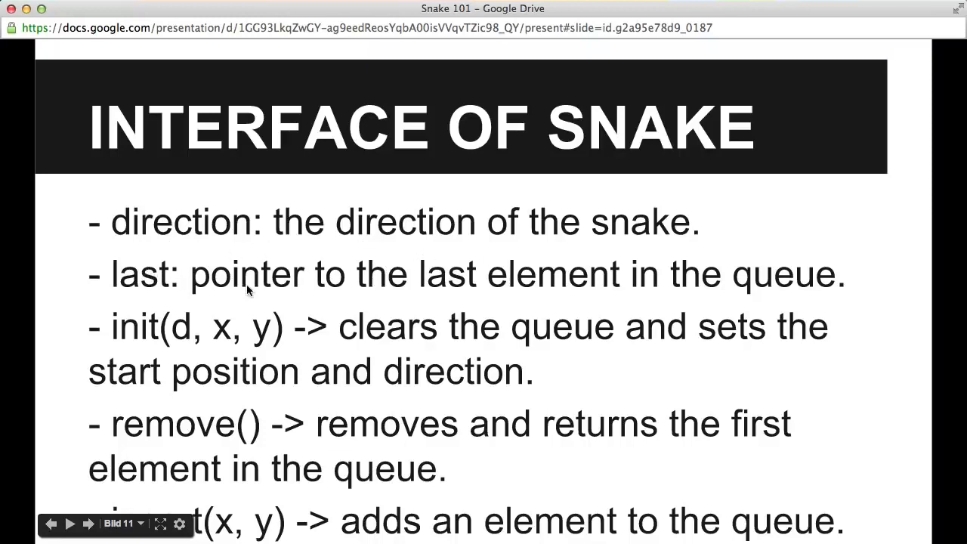
mouse_move(257, 257)
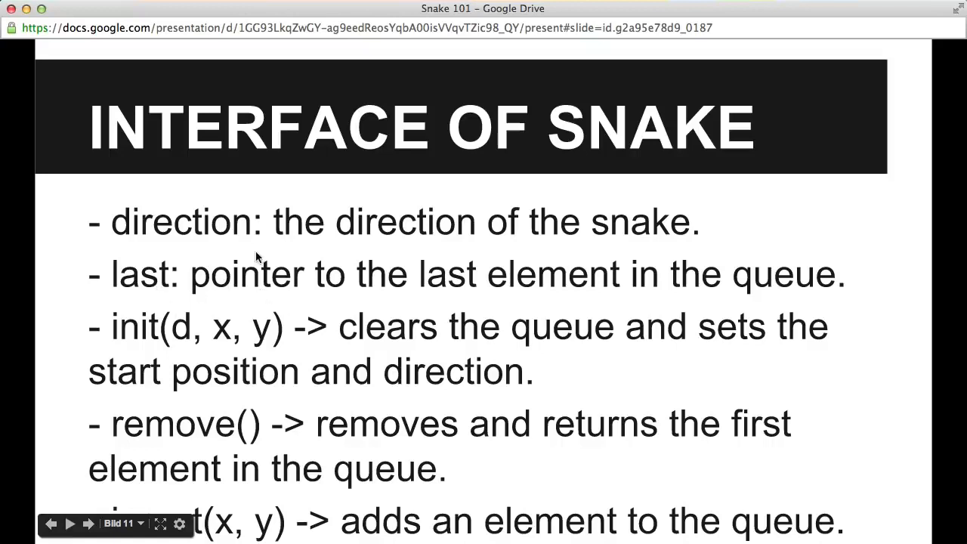
mouse_move(198, 313)
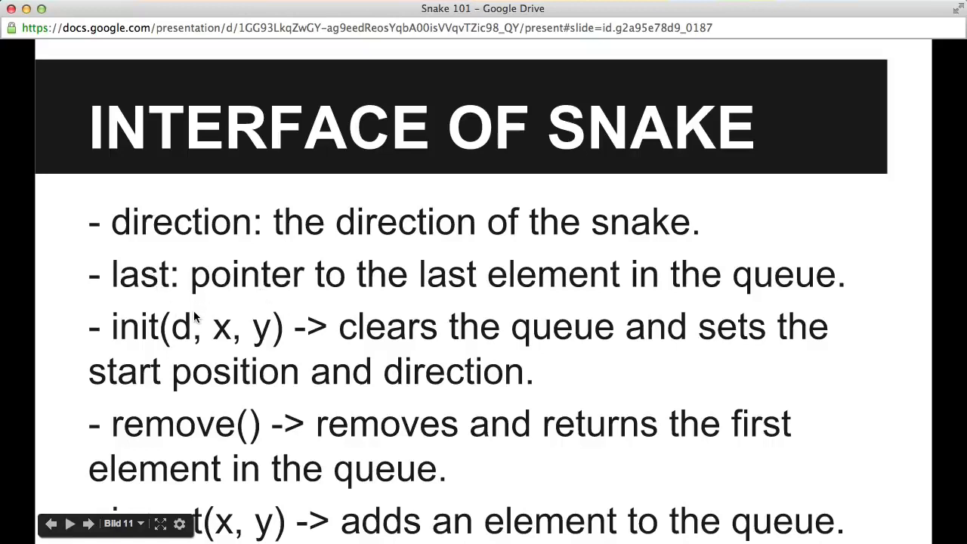
mouse_move(174, 497)
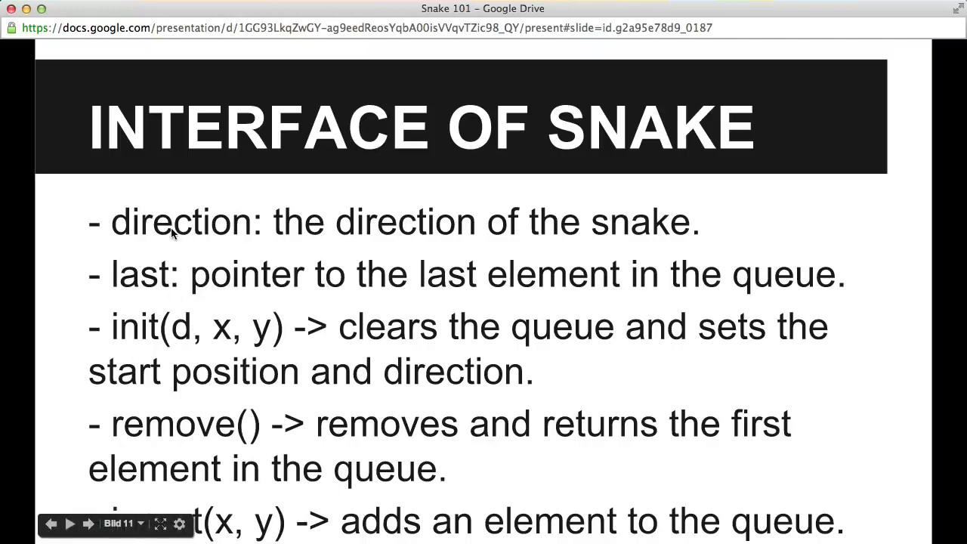
mouse_move(122, 233)
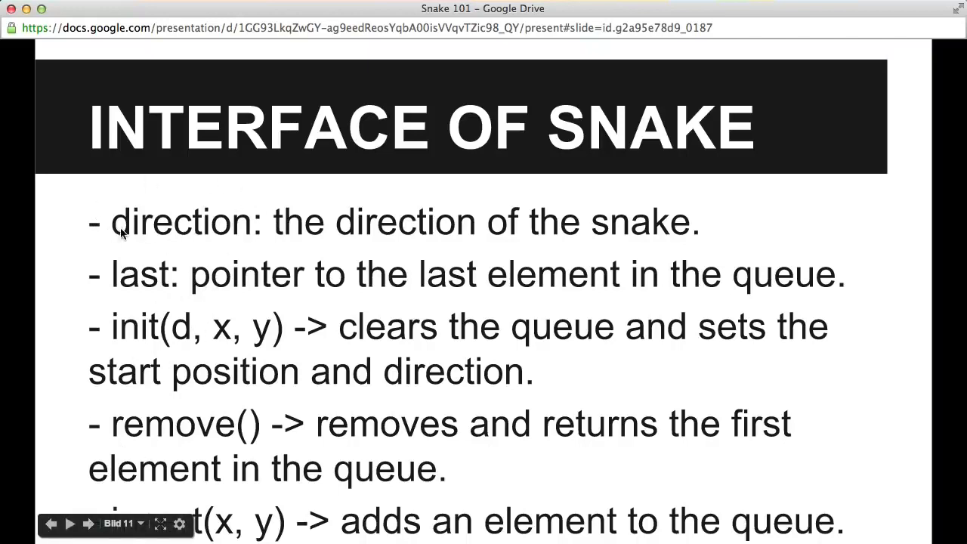
mouse_move(269, 209)
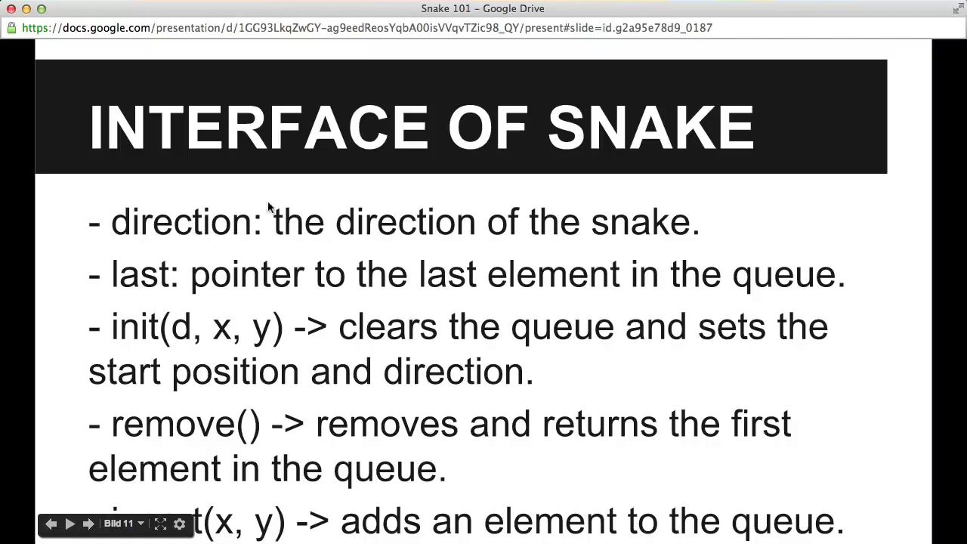
mouse_move(189, 244)
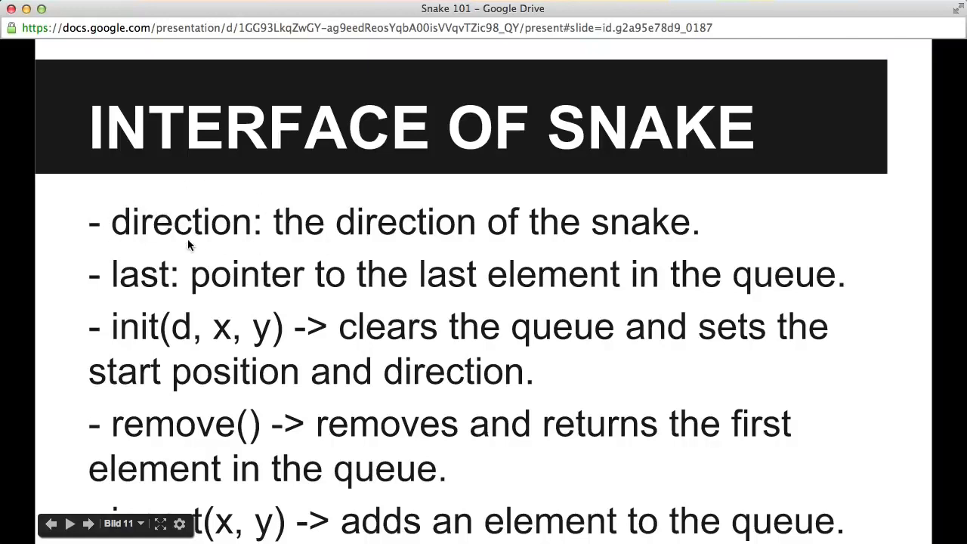
Advance the presentation to the Food Item slide covering setFood().
click(89, 525)
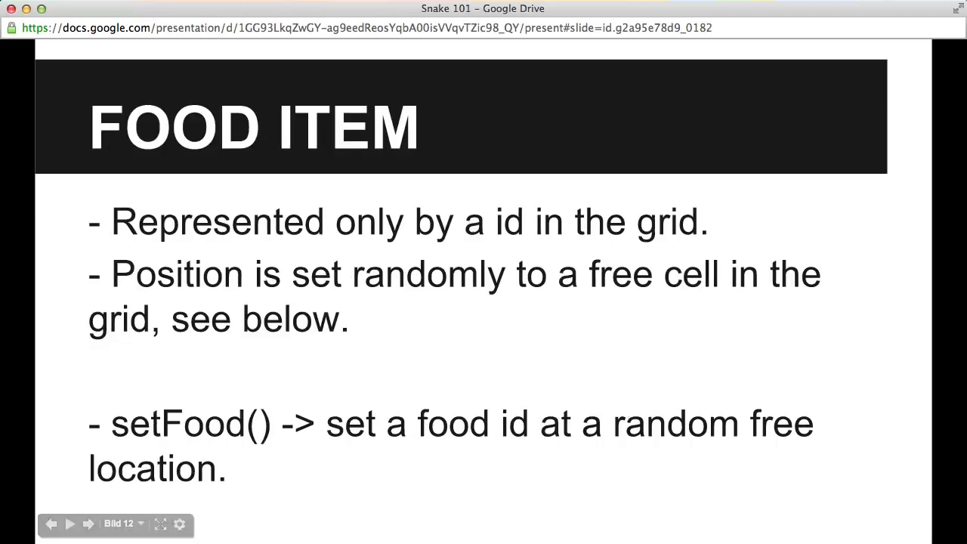
mouse_move(166, 167)
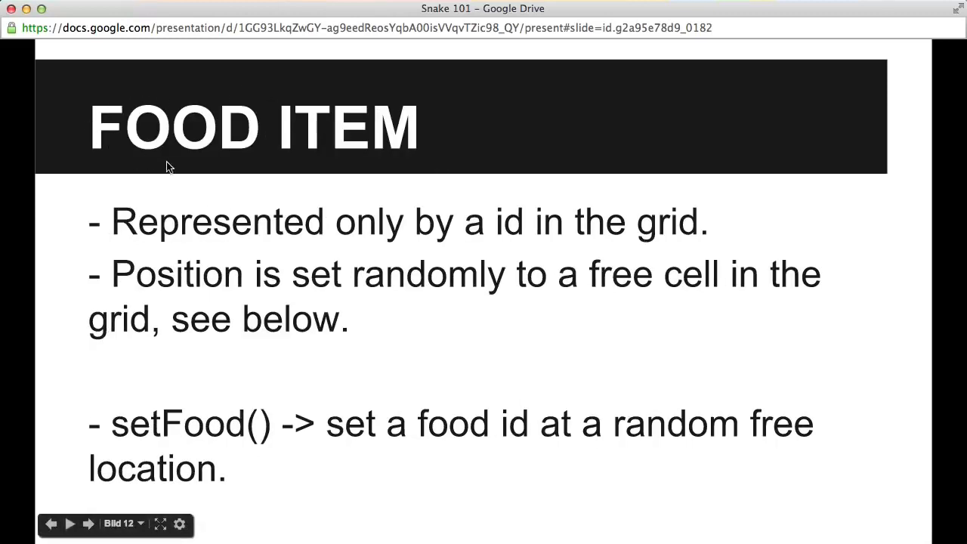
mouse_move(315, 269)
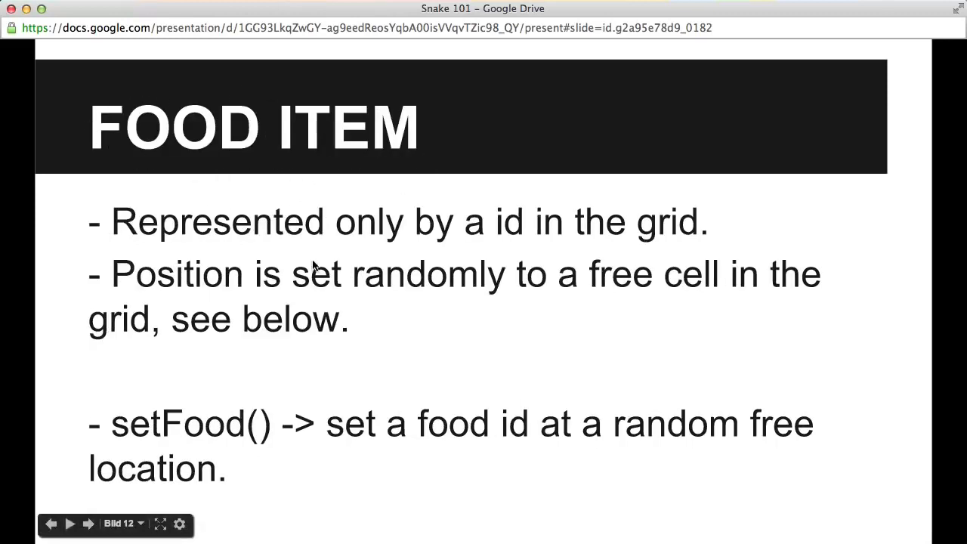
mouse_move(243, 300)
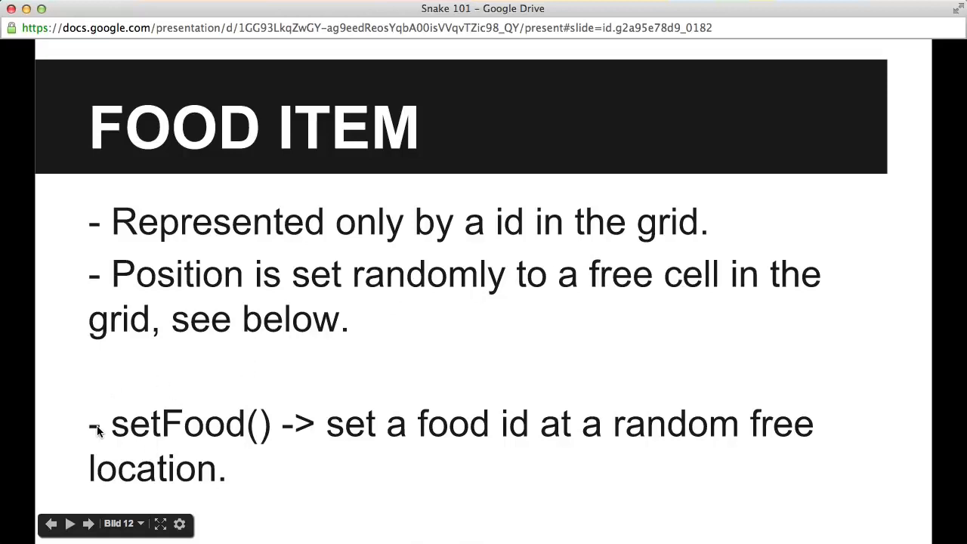
mouse_move(668, 431)
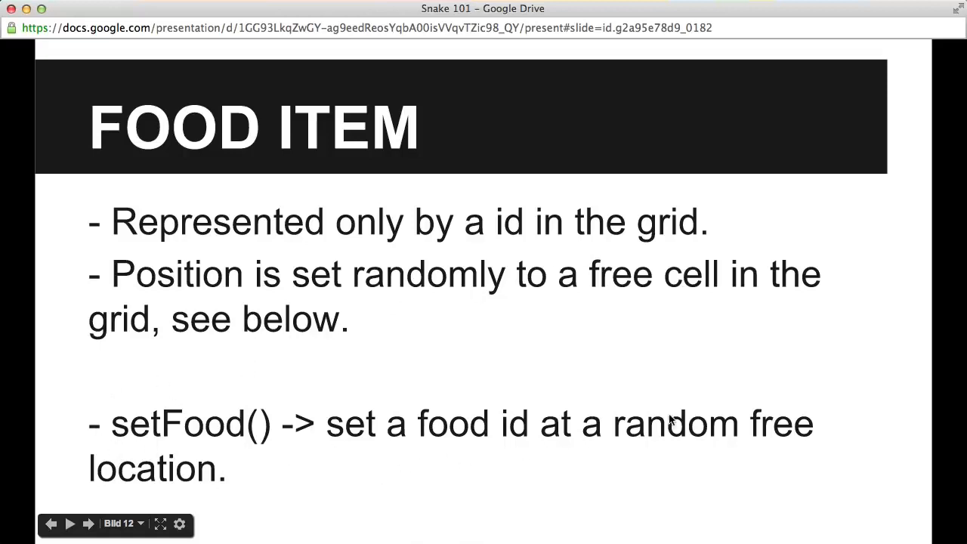
mouse_move(168, 400)
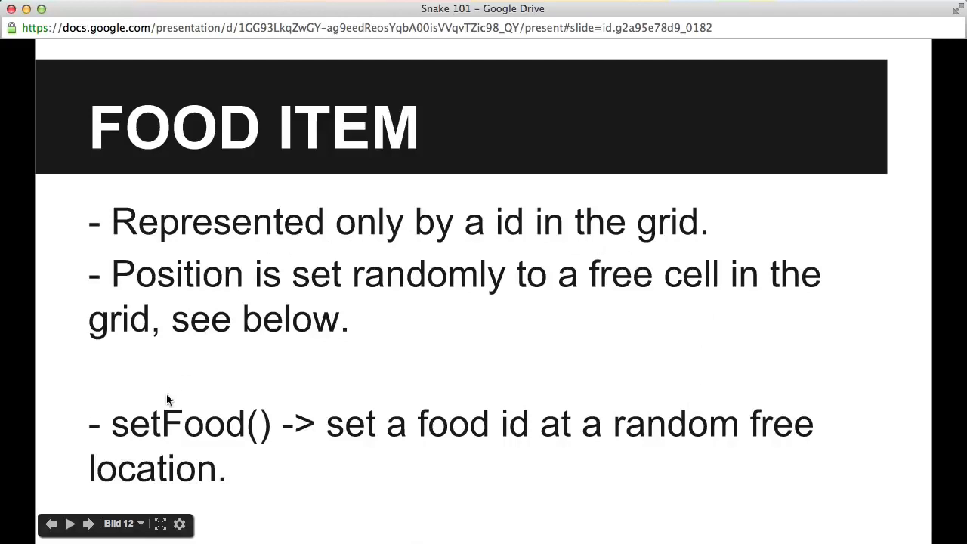
mouse_move(683, 286)
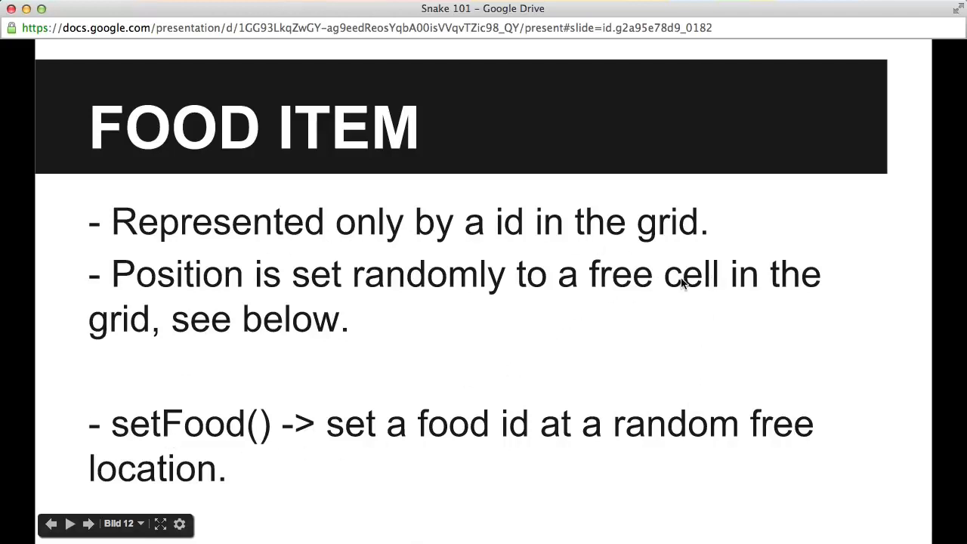
mouse_move(257, 339)
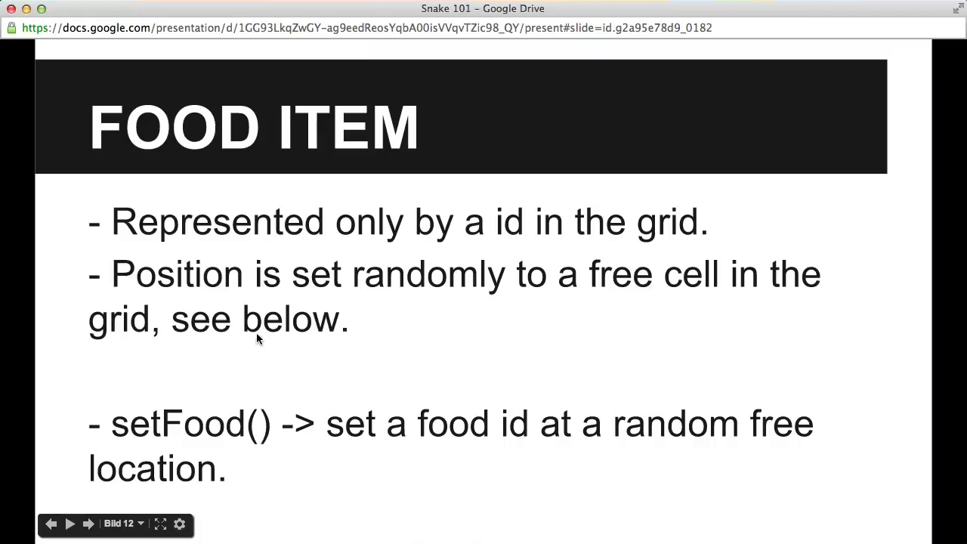
click(70, 526)
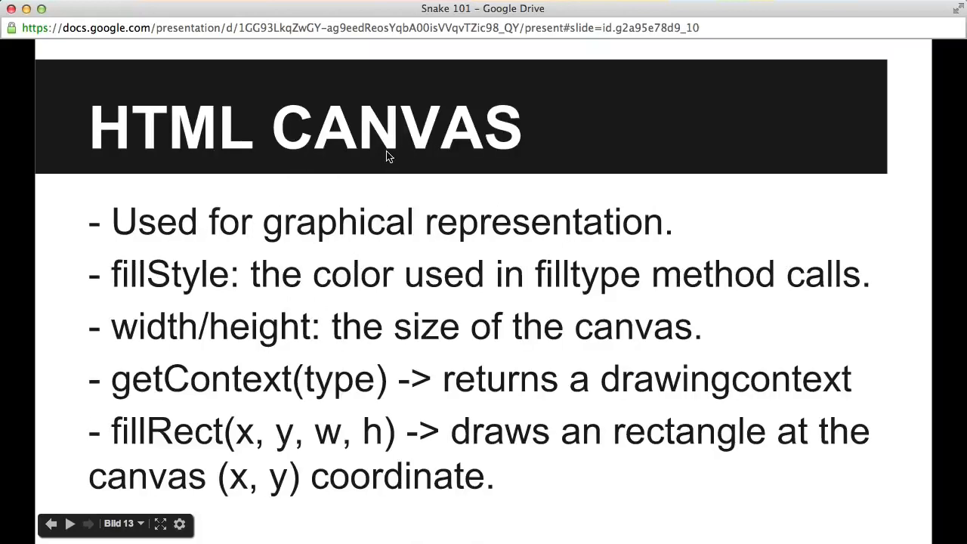
mouse_move(236, 199)
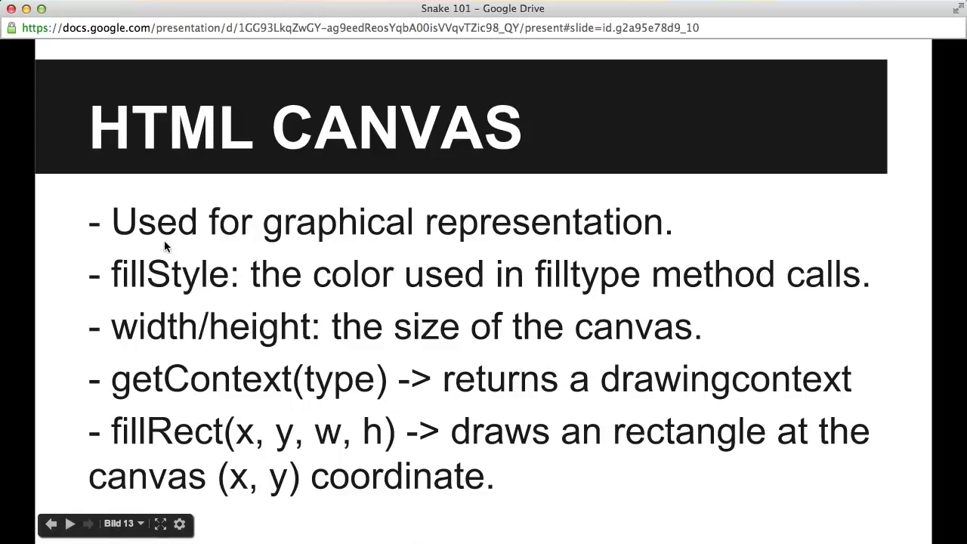
mouse_move(353, 362)
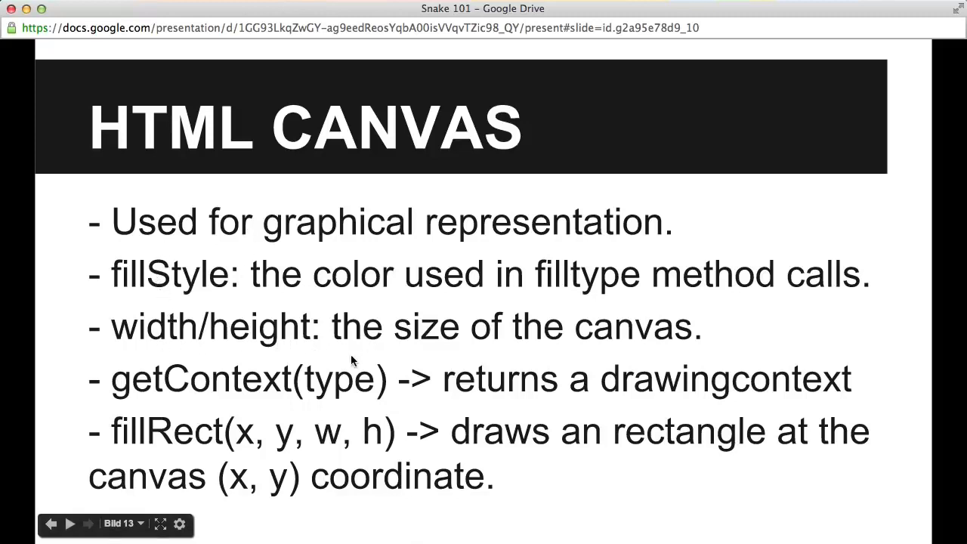
mouse_move(174, 431)
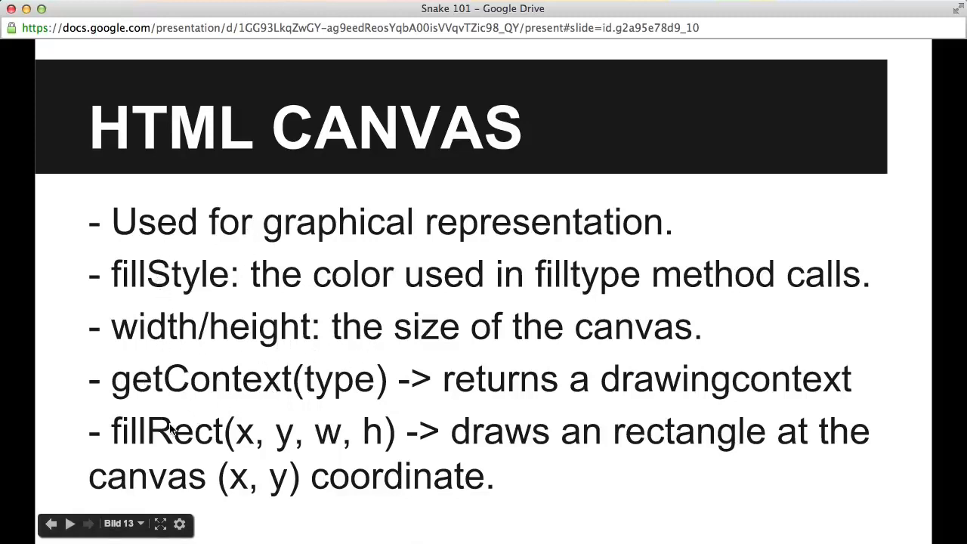
mouse_move(456, 448)
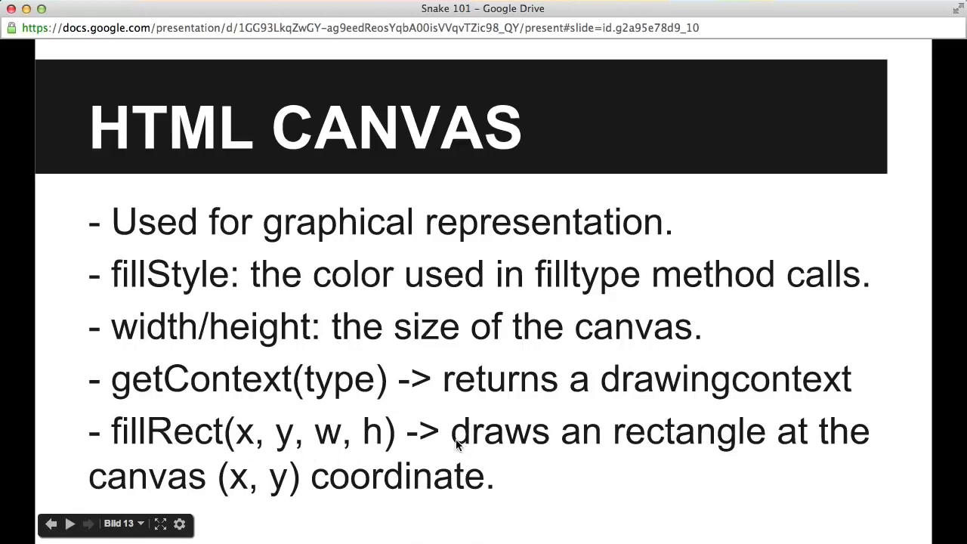
mouse_move(381, 112)
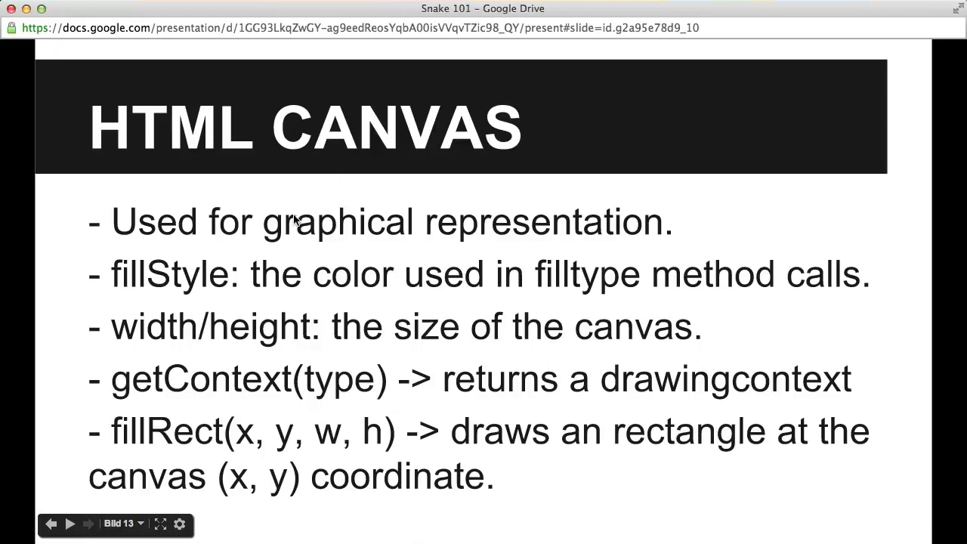
mouse_move(349, 309)
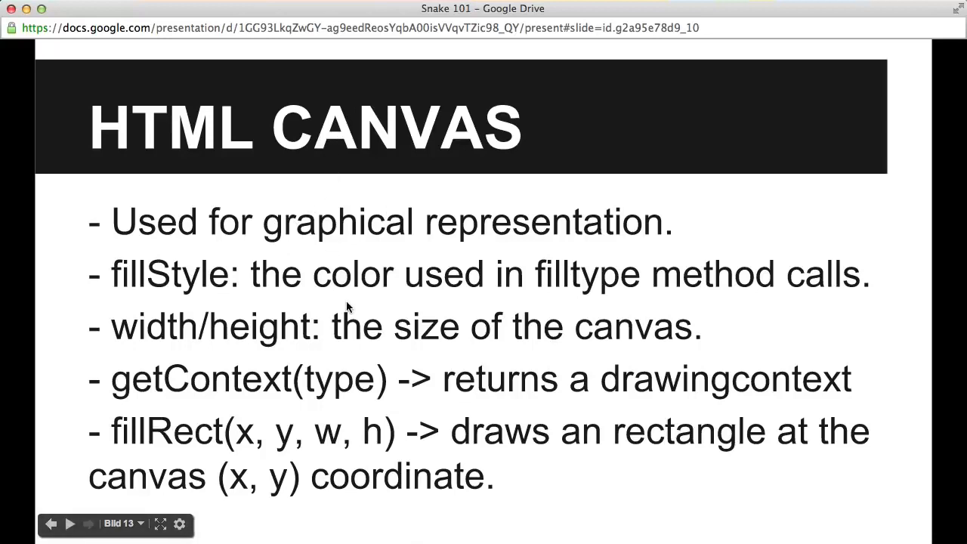
mouse_move(330, 302)
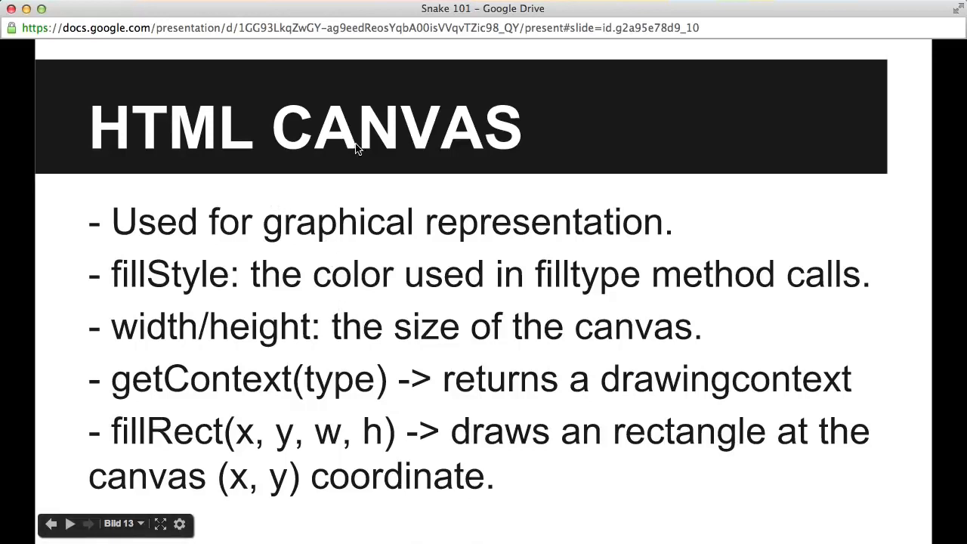
mouse_move(367, 251)
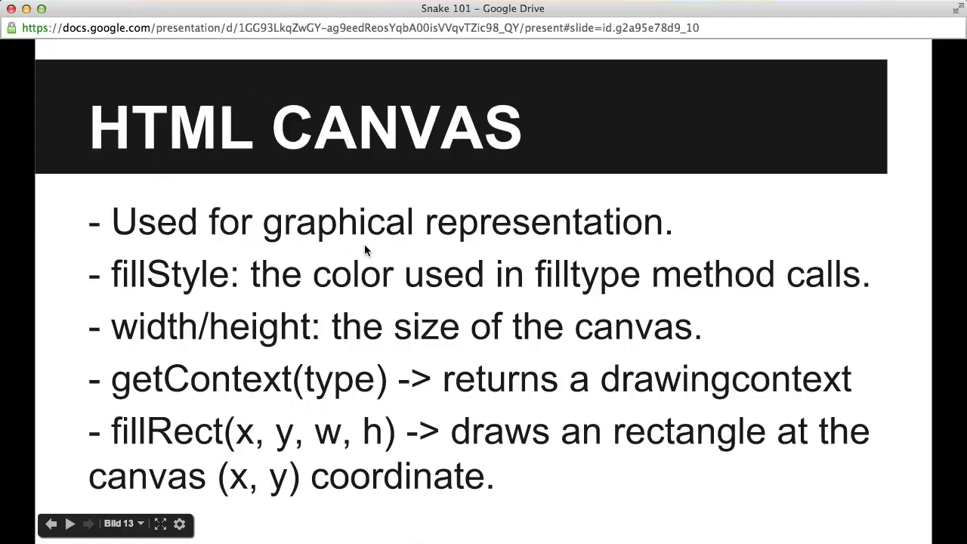
mouse_move(372, 200)
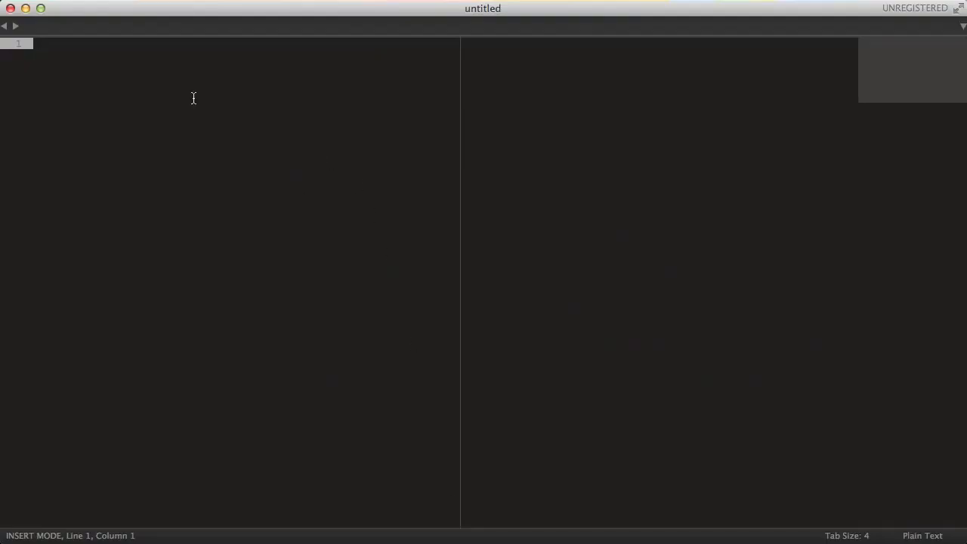
mouse_move(254, 95)
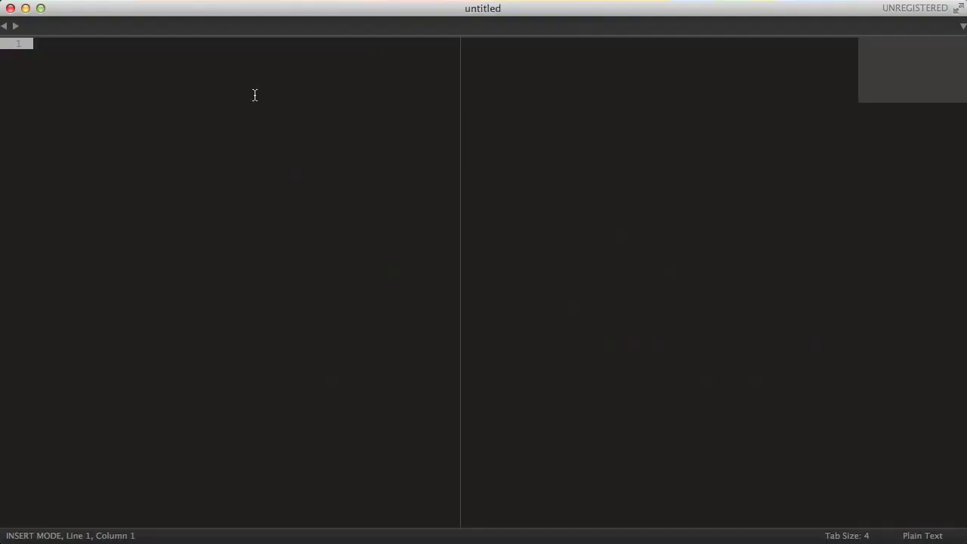
Save the blank new file as snake.html in the tutorials folder.
key(cmd+s)
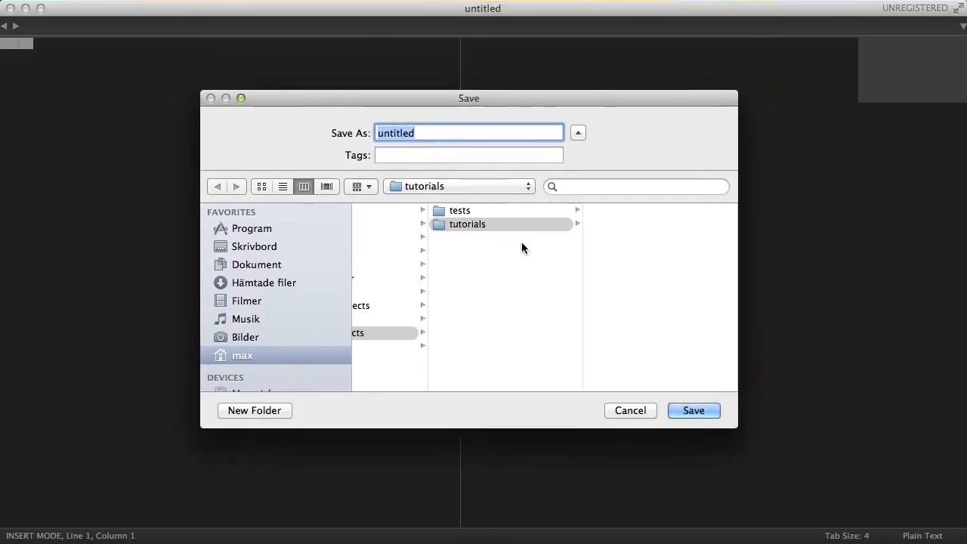
click(694, 411)
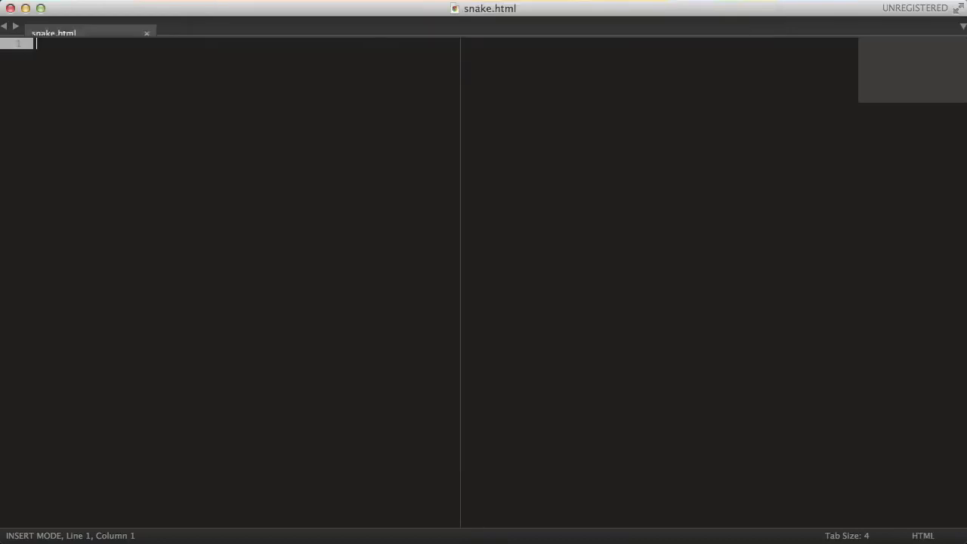
Expand the htm snippet into an HTML skeleton titled Simple Snake Game.
text(htm)
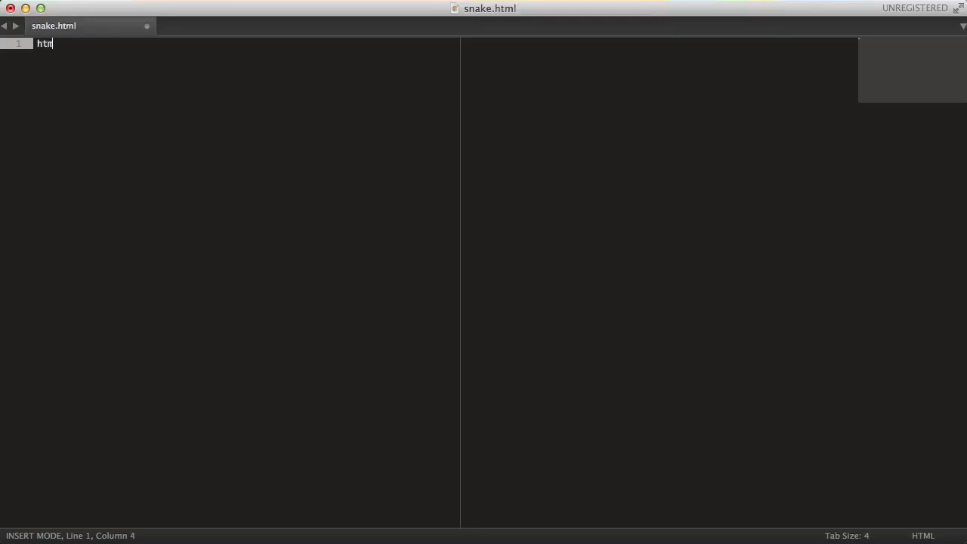
key(Tab)
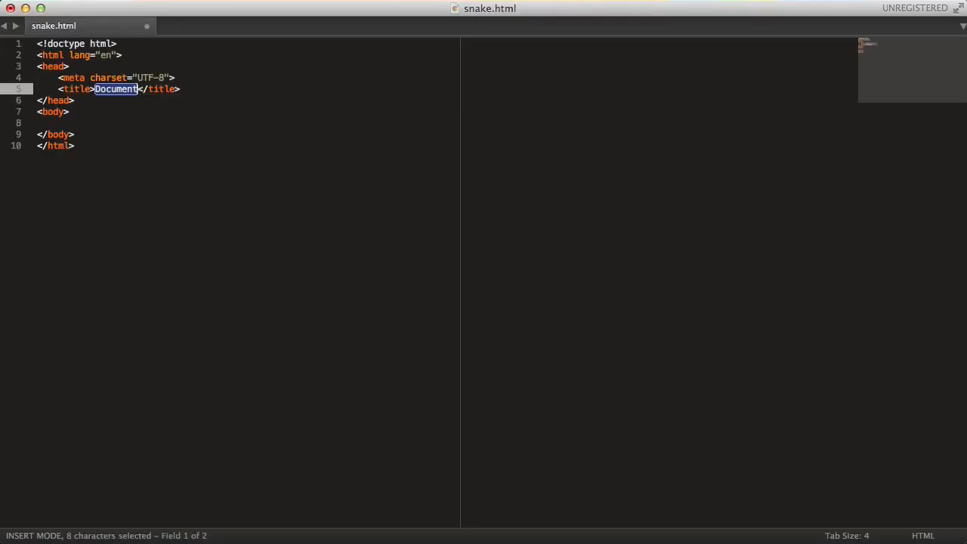
text(Simple)
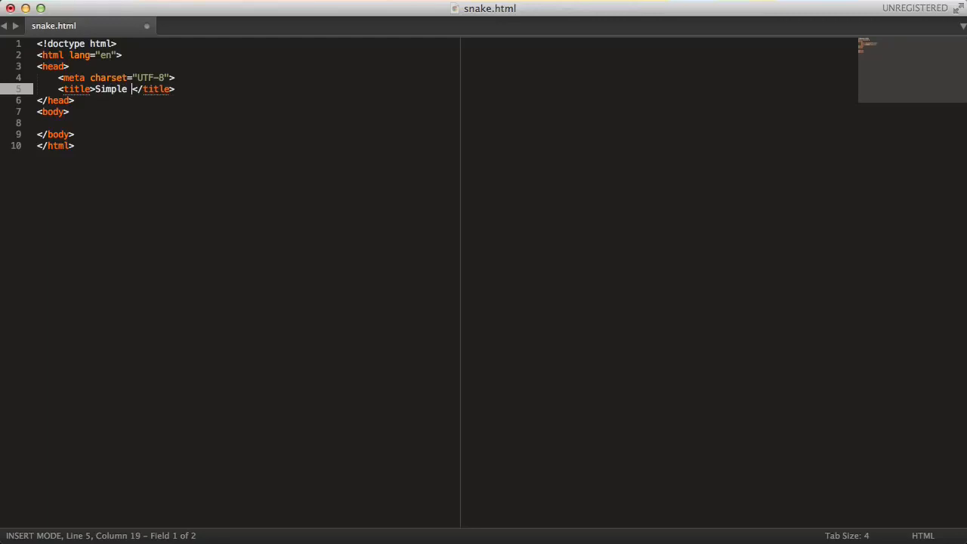
text(Snake Game)
click(243, 123)
text(<script>)
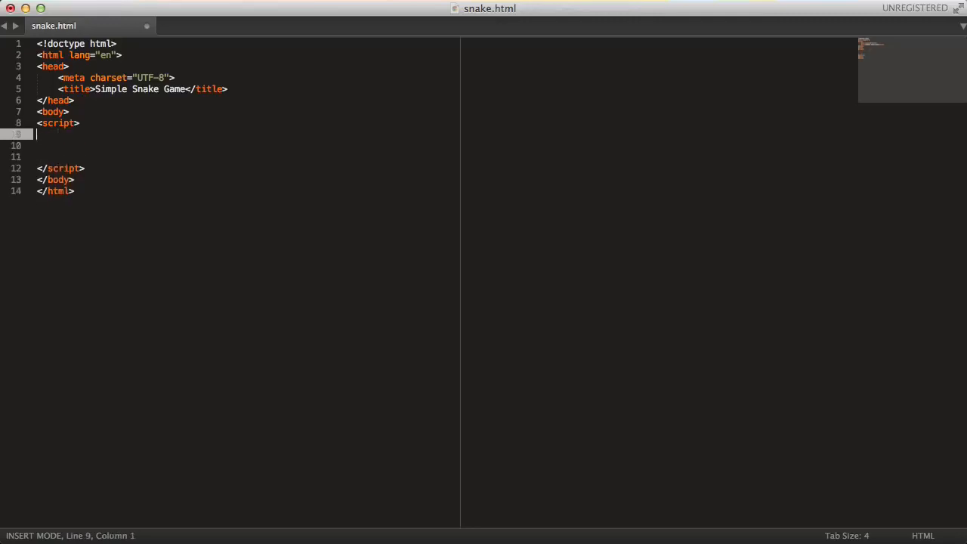
Add a //Constants comment with var COLS=26, ROWS=26 inside the script.
text(//Constants)
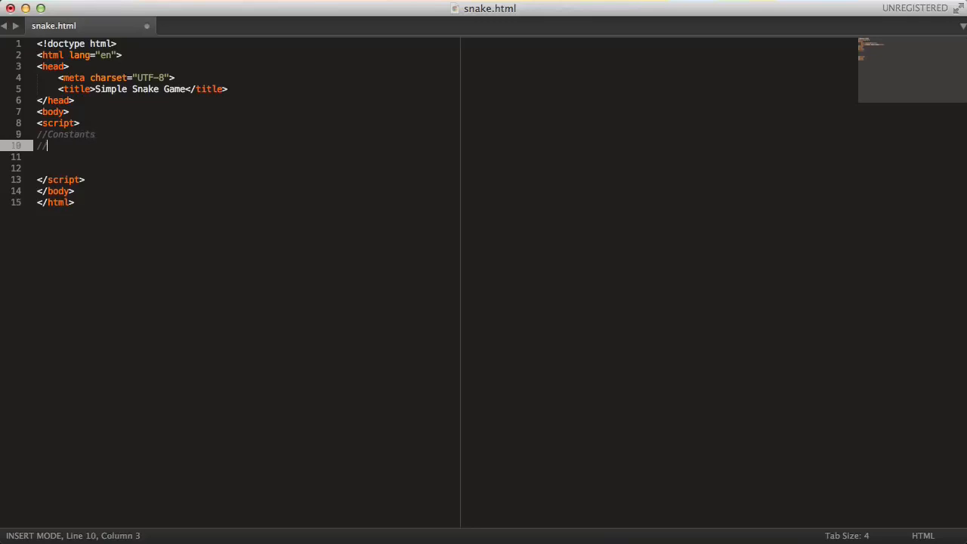
text(var)
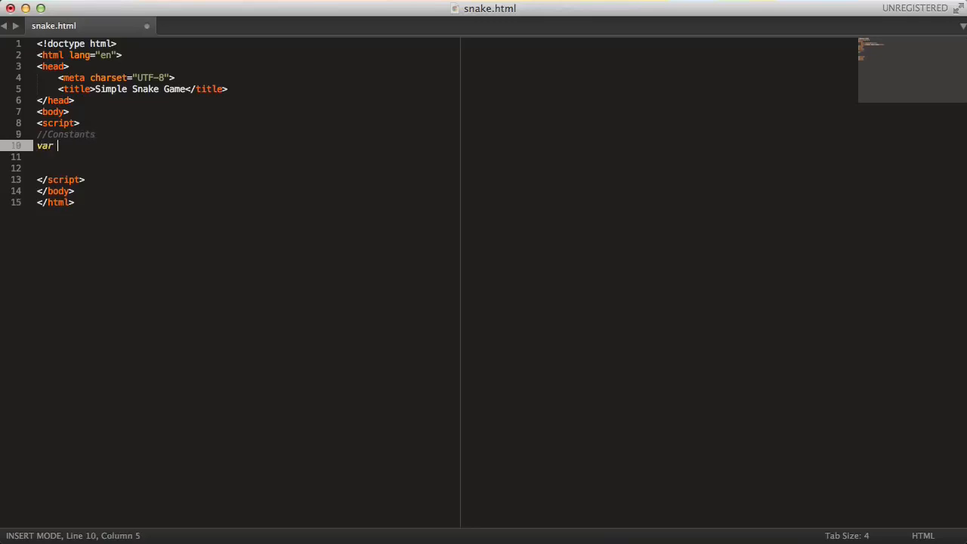
text(COLS)
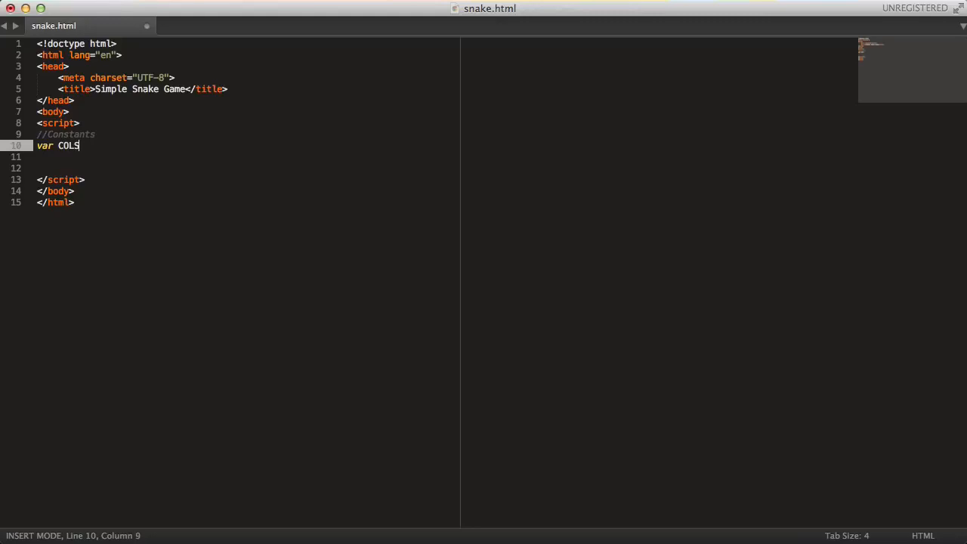
text(=26, RO)
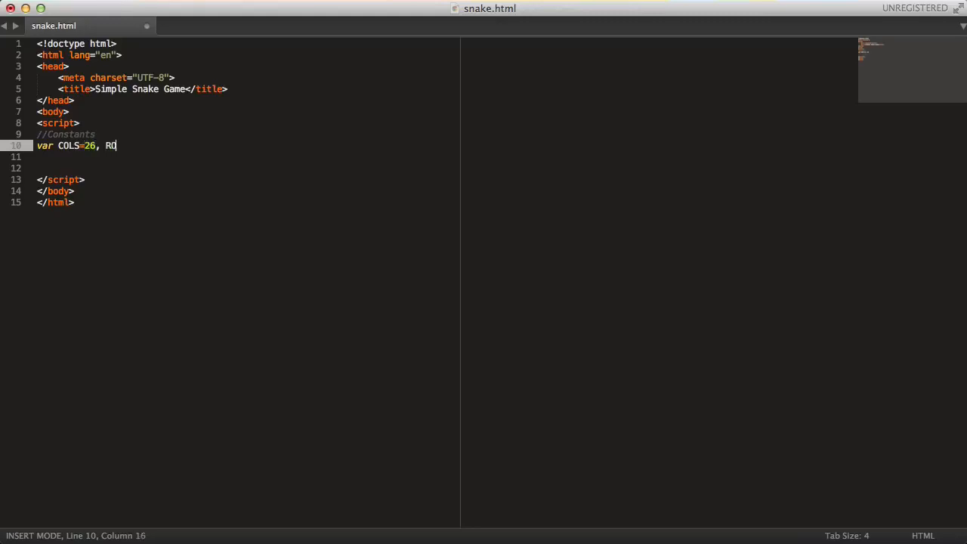
text(OWS=)
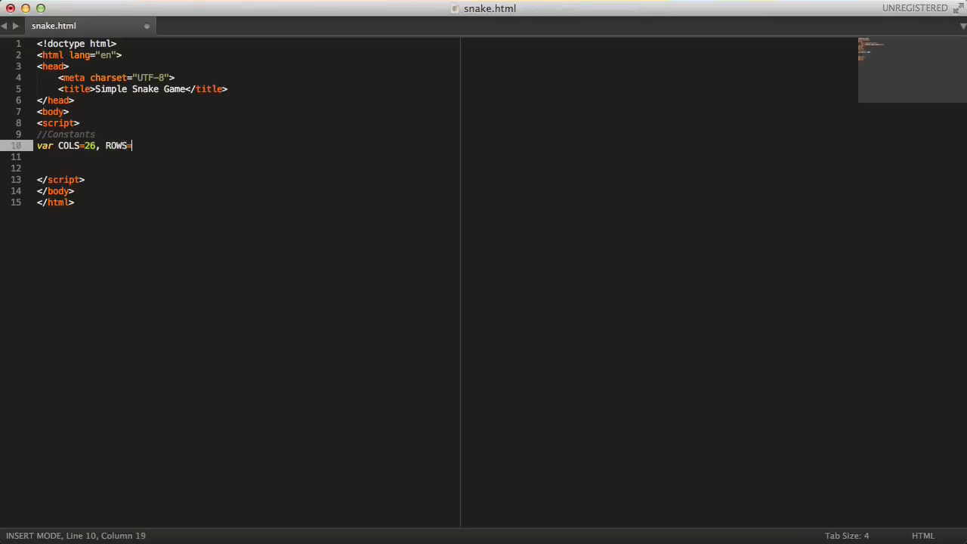
text(26;)
click(245, 156)
text(// IDs)
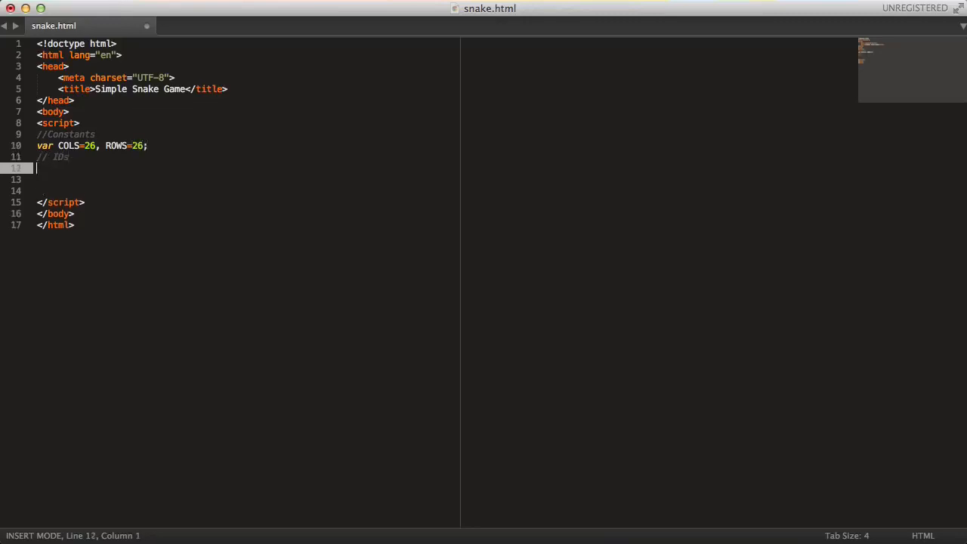
Add IDs var EMPTY=0, SNAKE=1, FRUIT=2 and begin the grid object.
text(var E)
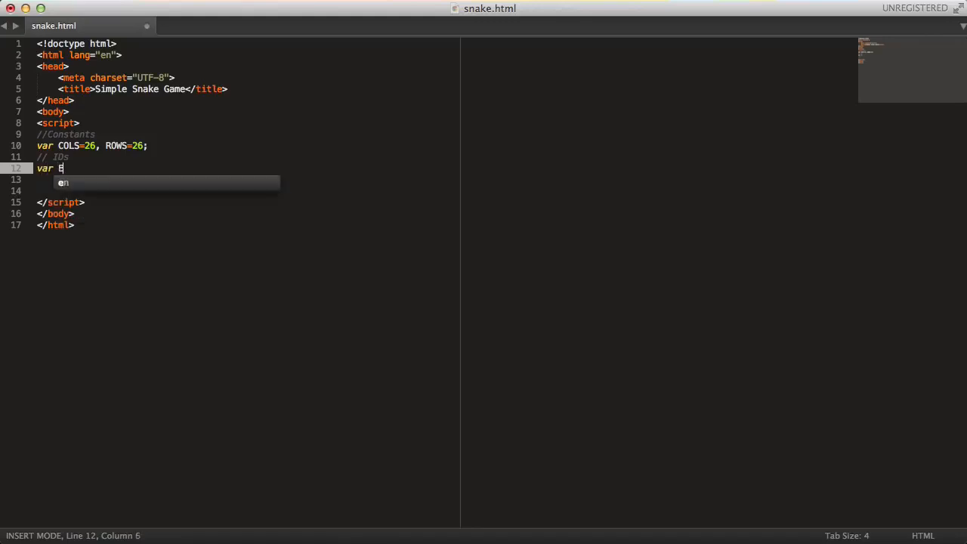
text(MPTY)
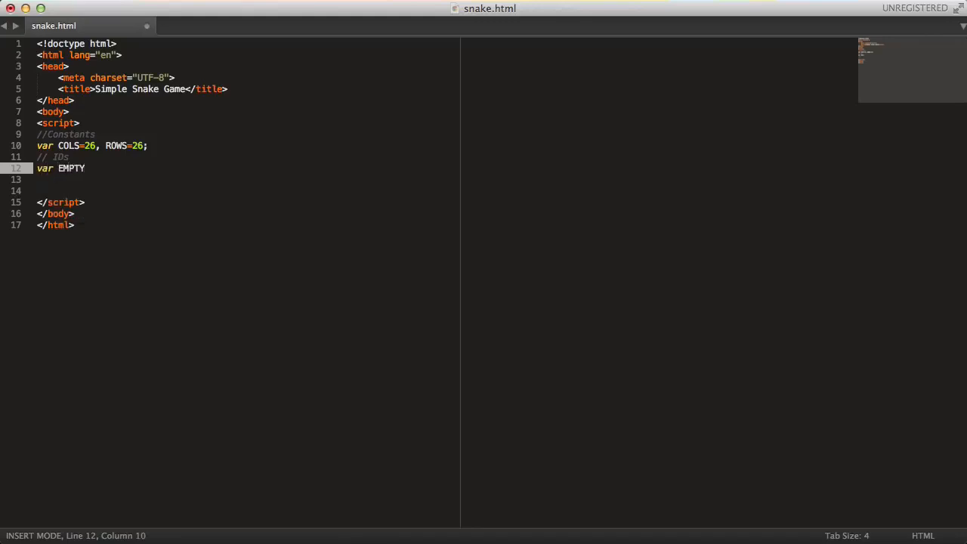
text(=0)
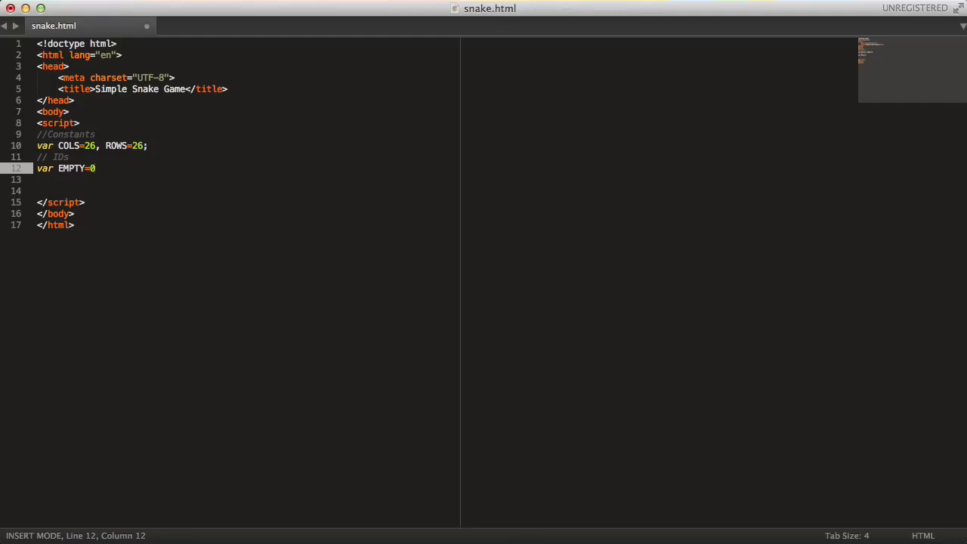
text(, SNAKE=)
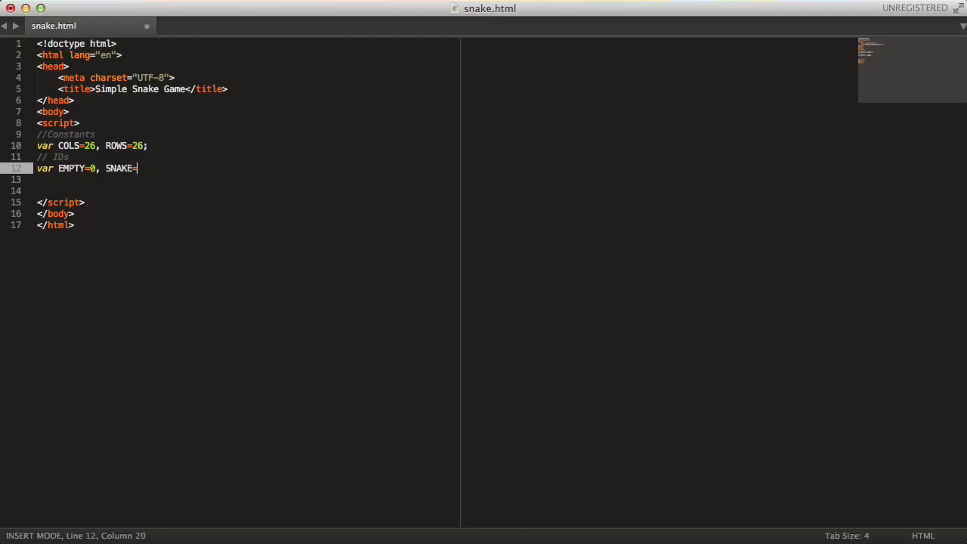
text(1, FRU)
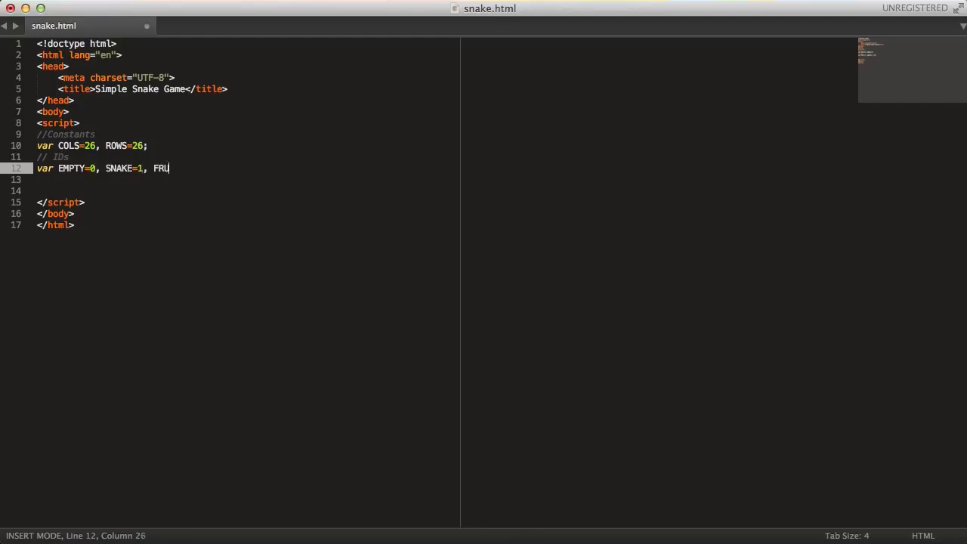
text(IT=2;)
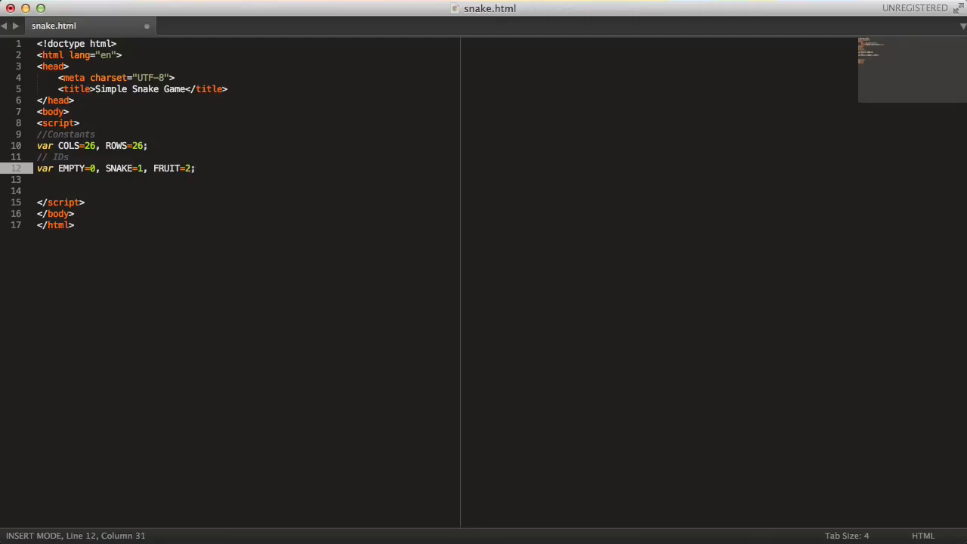
text(var grid = {)
text(wi)
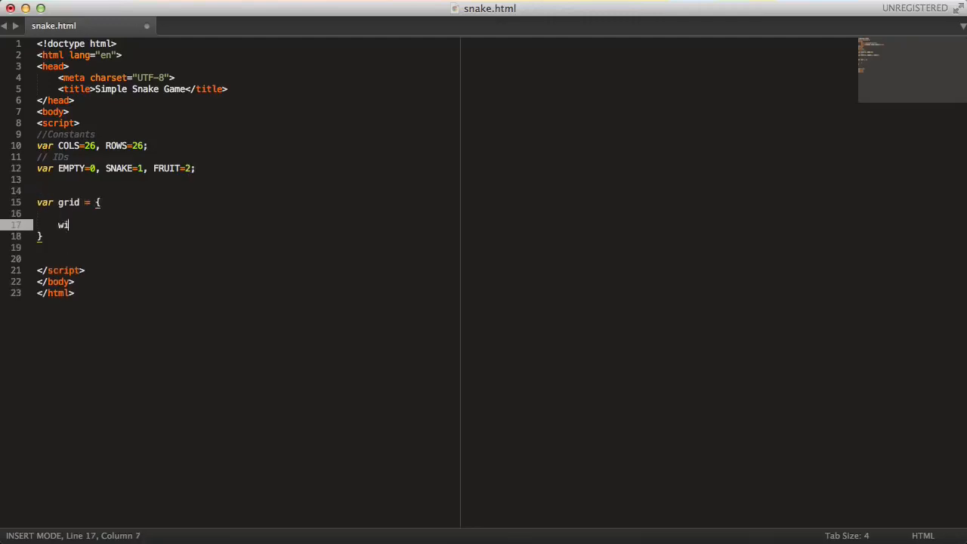
Give grid width, height and _grid null fields plus an empty init(c, r) method.
text(dth: null,)
text(height:)
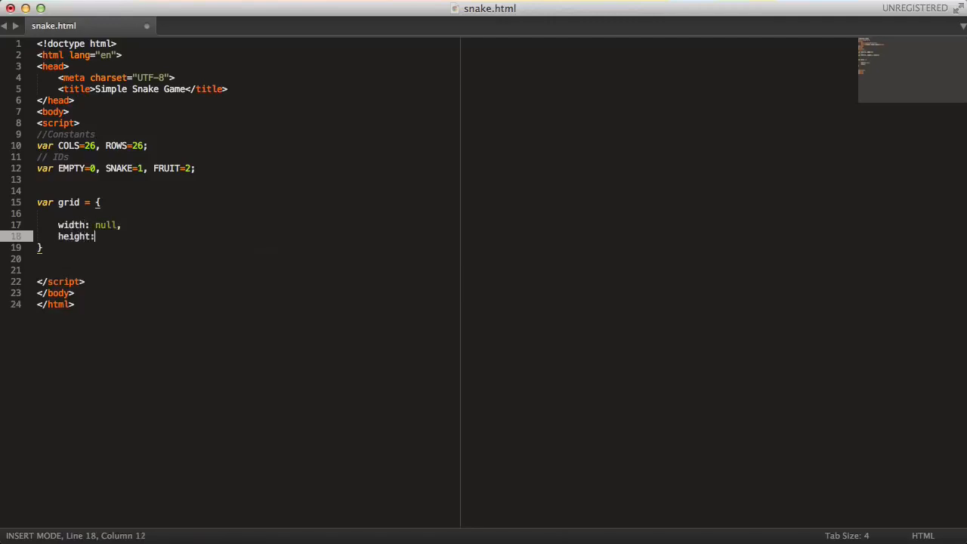
text(null,)
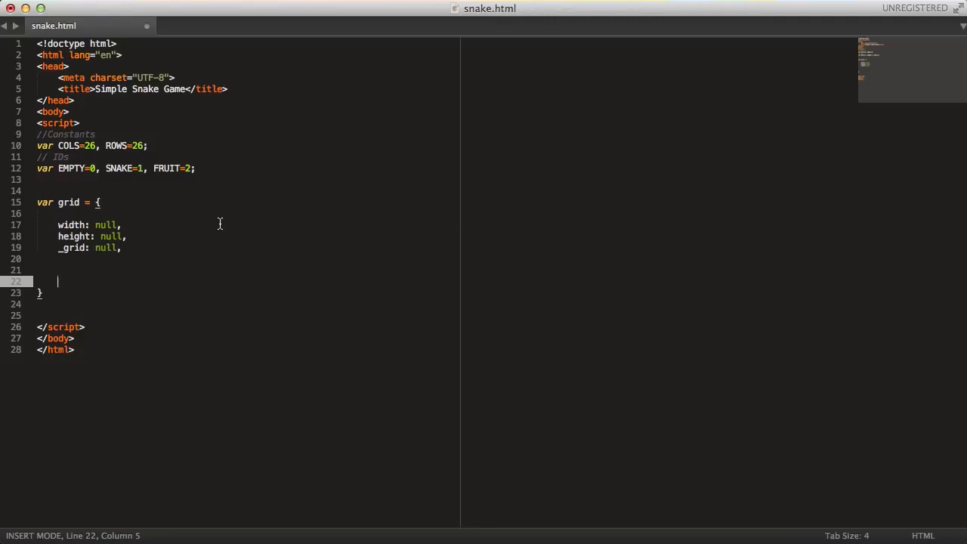
text(init: function(d, x,)
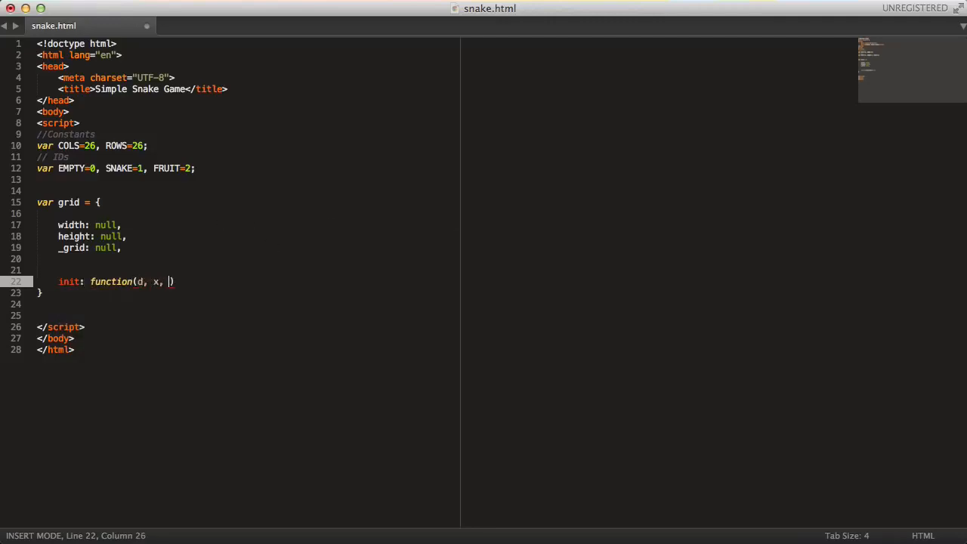
text(c, r) {)
text(},)
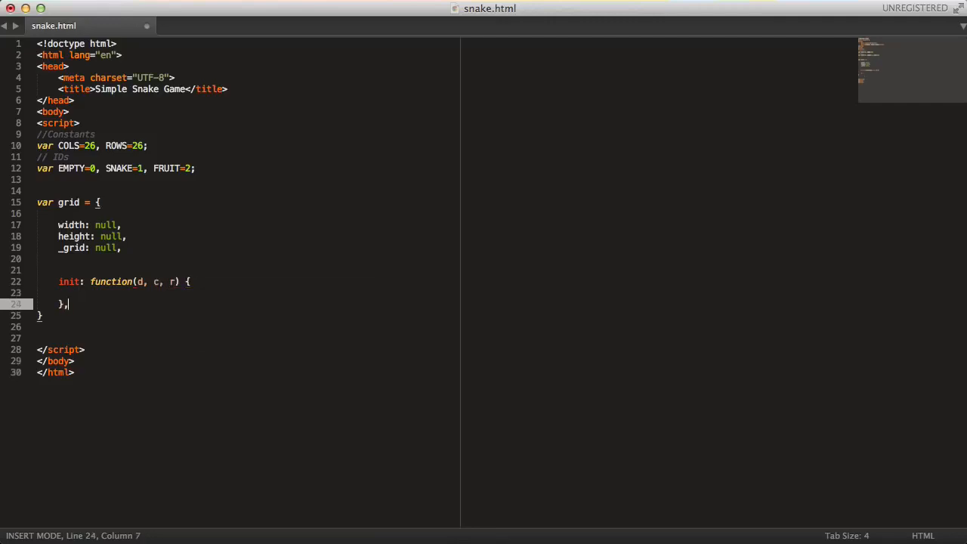
Add empty set and get method stubs to grid and begin a var below it.
text(set:)
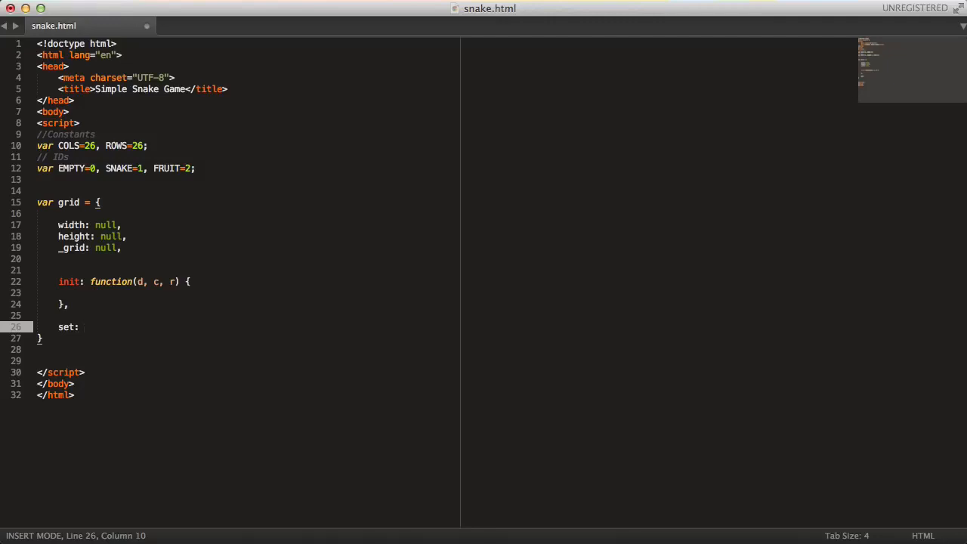
text(function(x,))
text(get:)
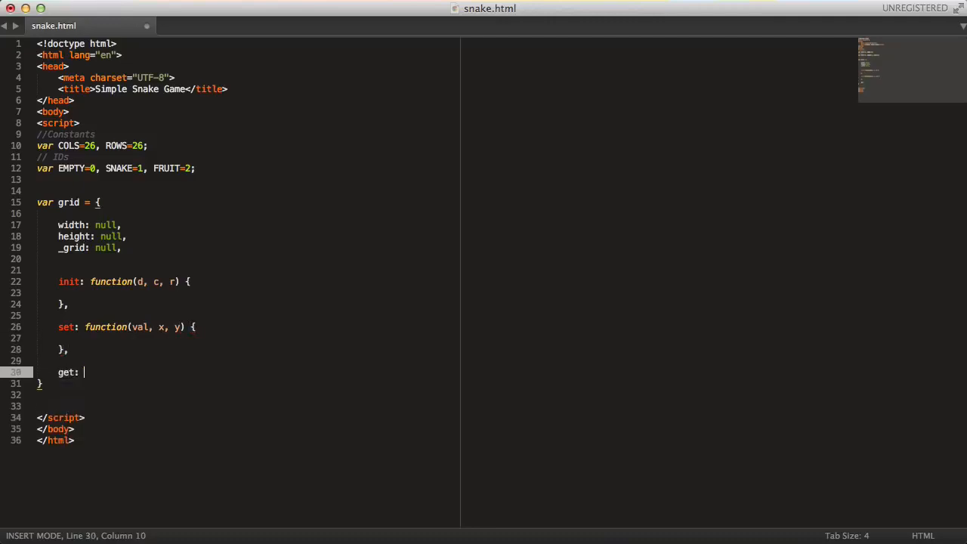
text(function())
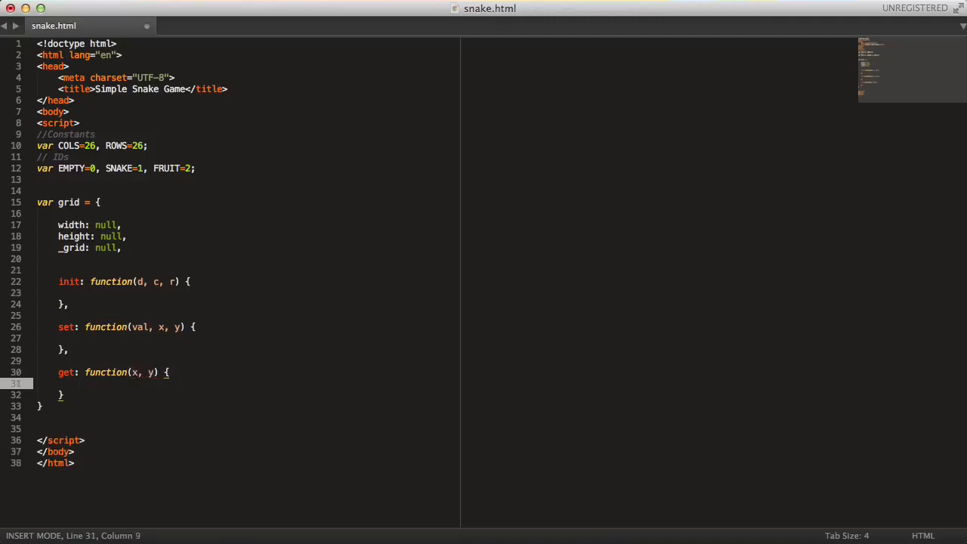
text(var)
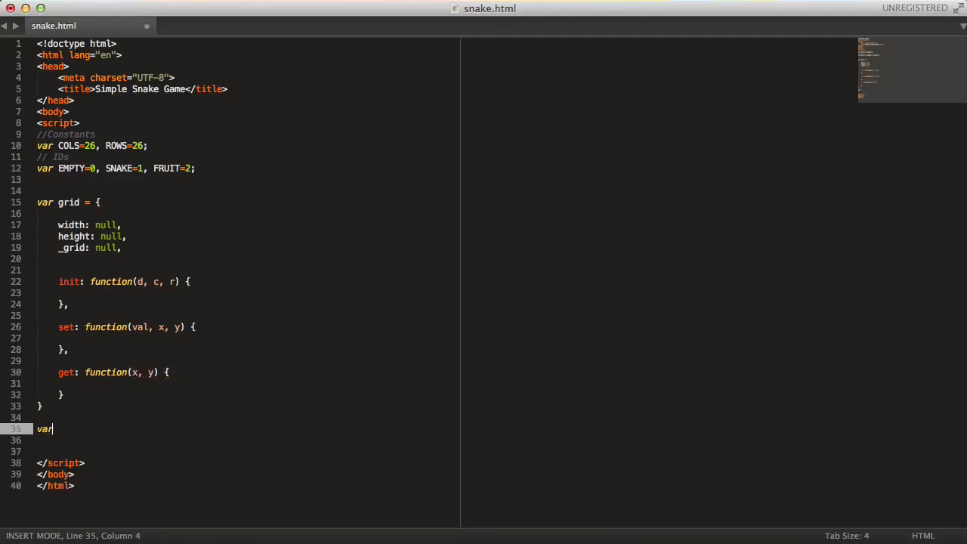
Declare var snake = { with direction: null and _queue: null fields.
text(snake = {)
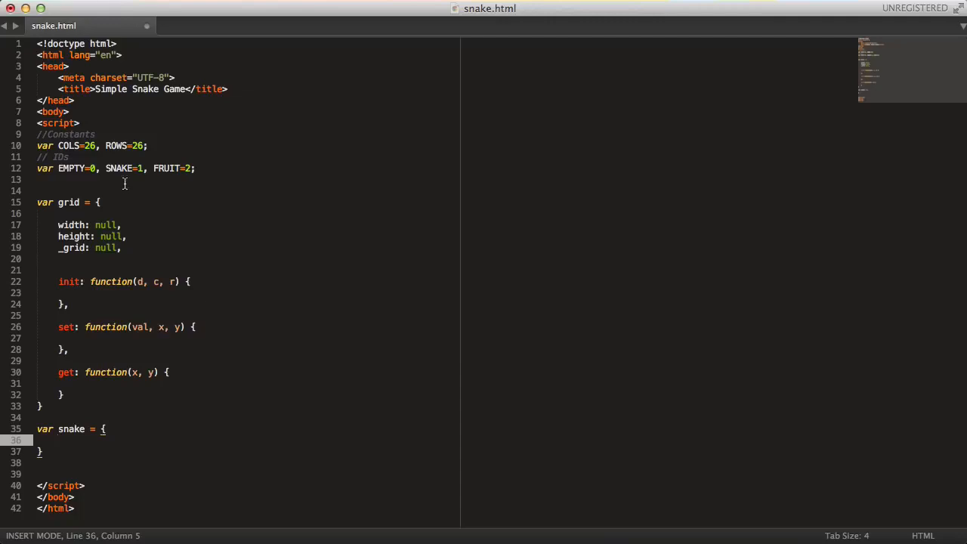
scroll(down, 3)
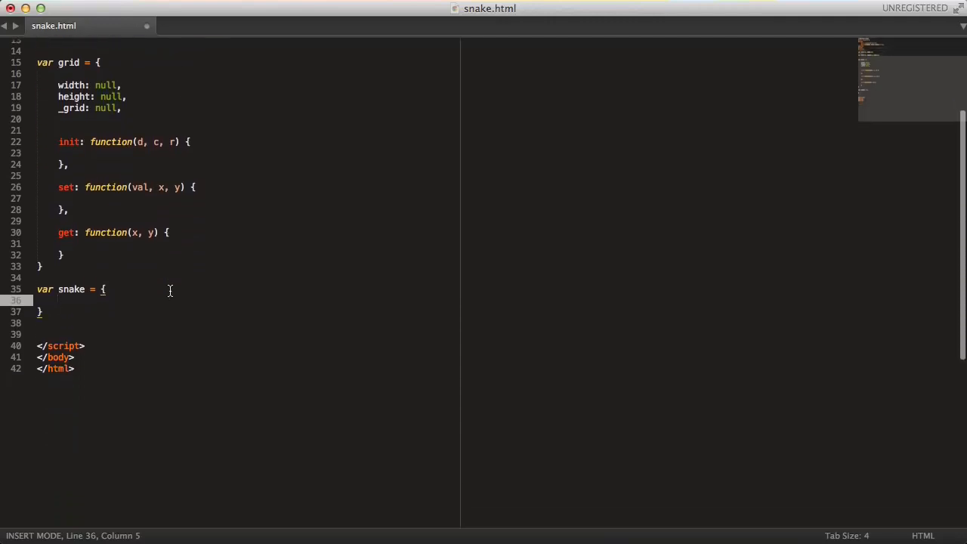
text(di)
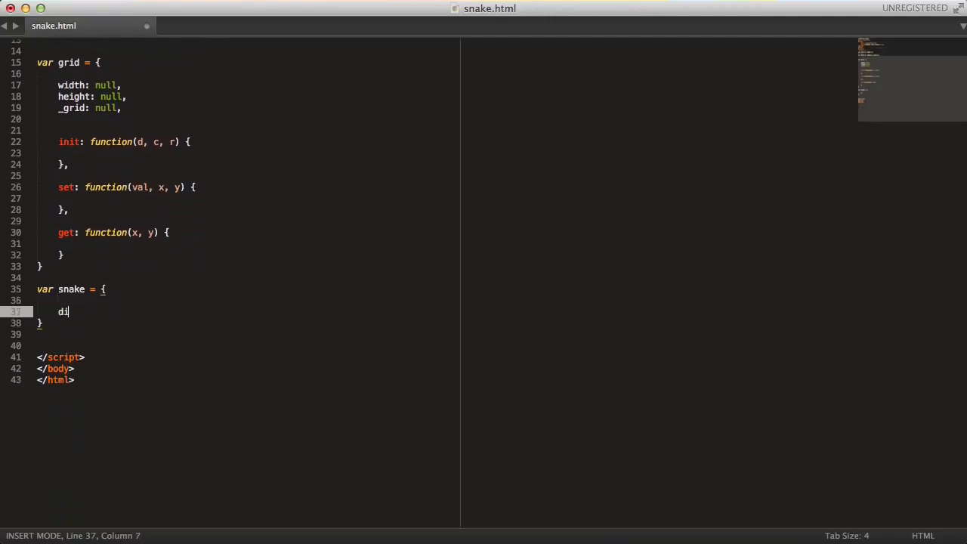
text(irection:)
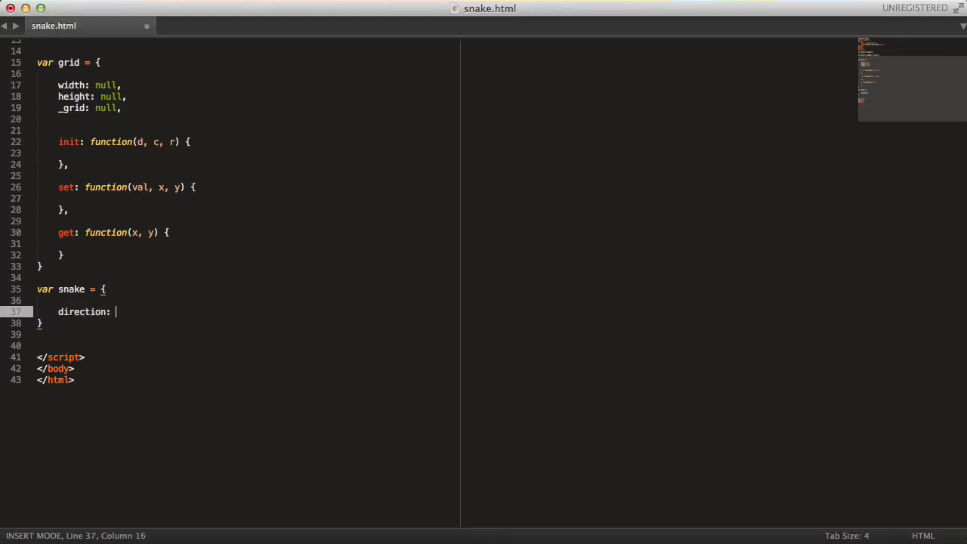
text(null,)
text(_g)
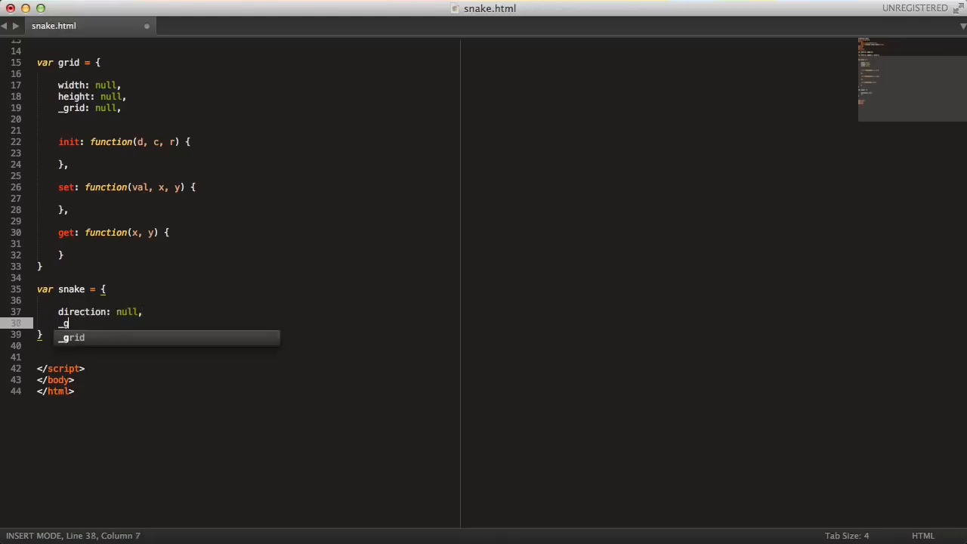
text(queue: r)
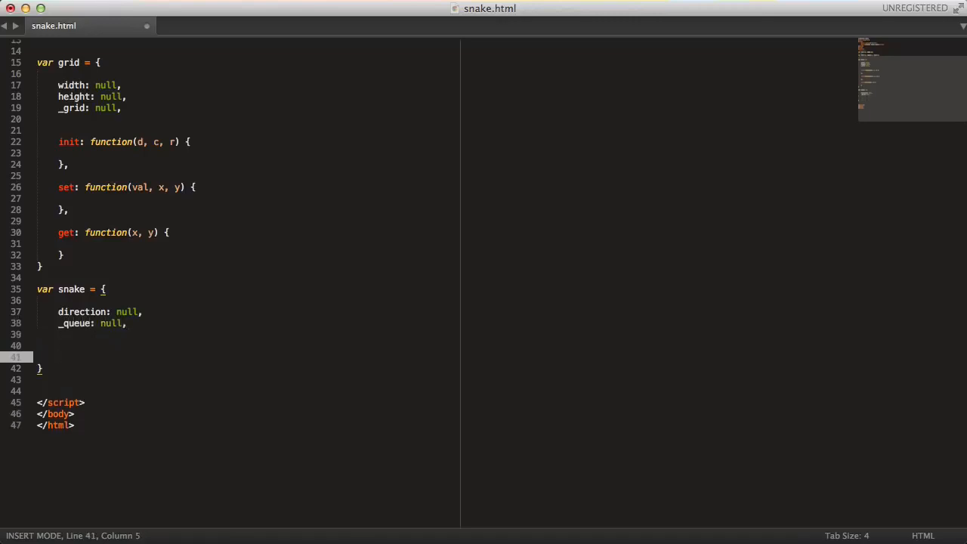
Add empty init(d, x, y), insert(x, y) and remove() stubs to snake and begin a function.
text(init: func)
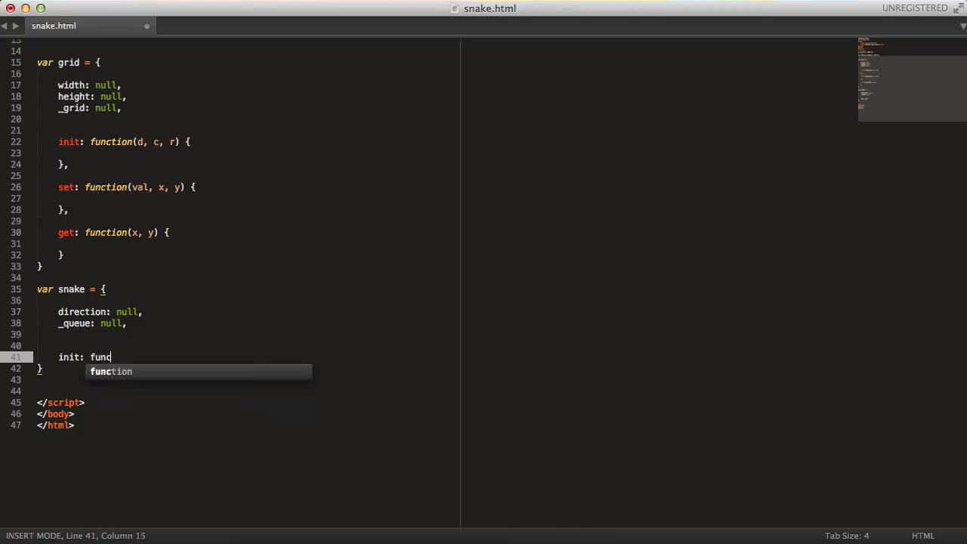
text(tion(d, x,)
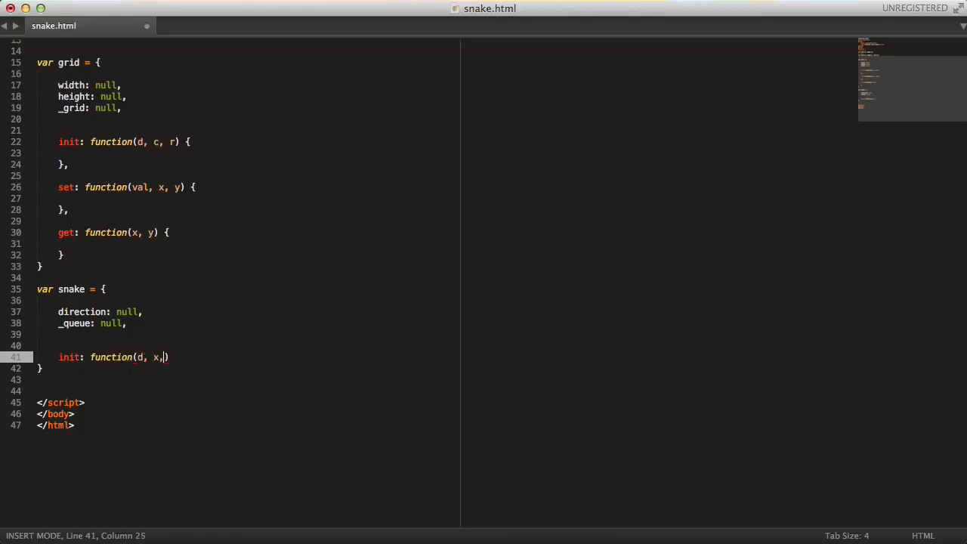
text(y) {)
text(insert:)
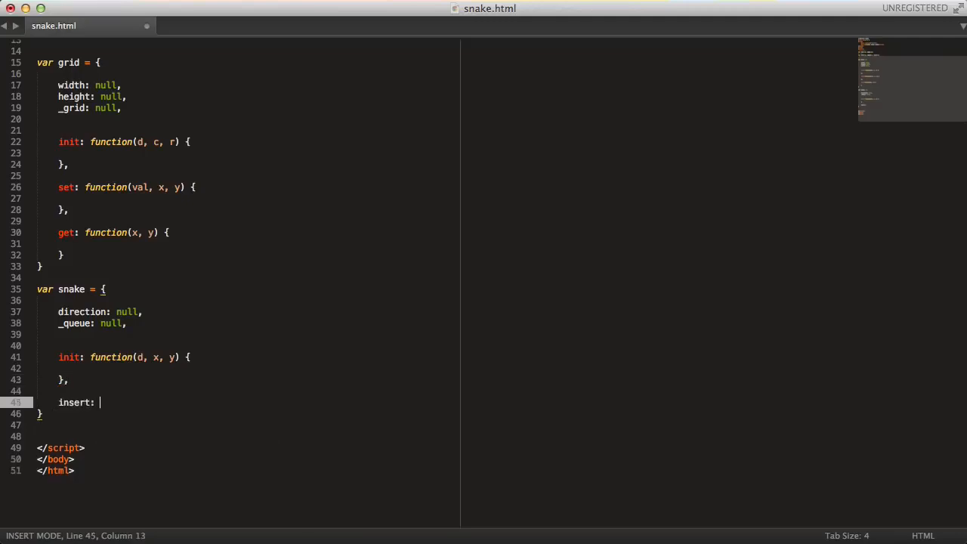
text(function(x, ))
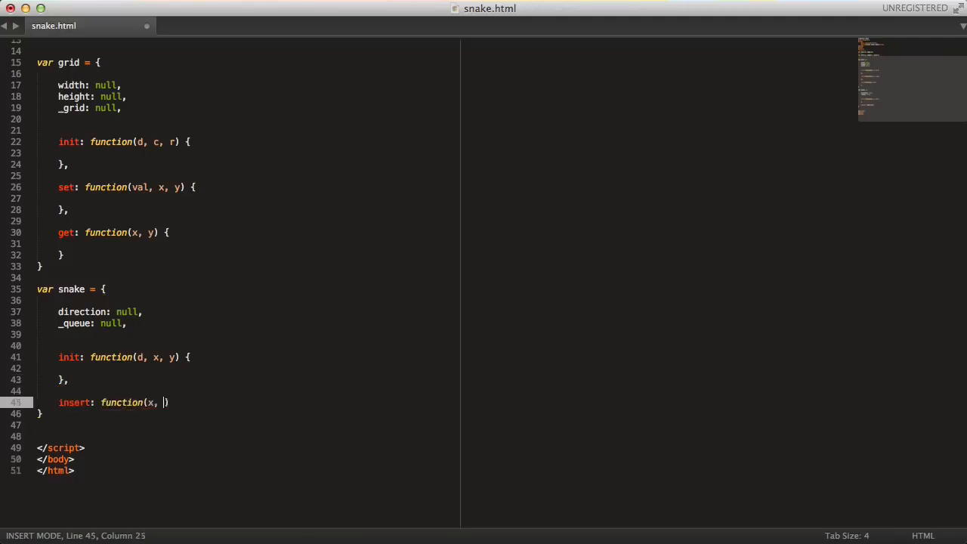
text(y) {)
text(remove: function()
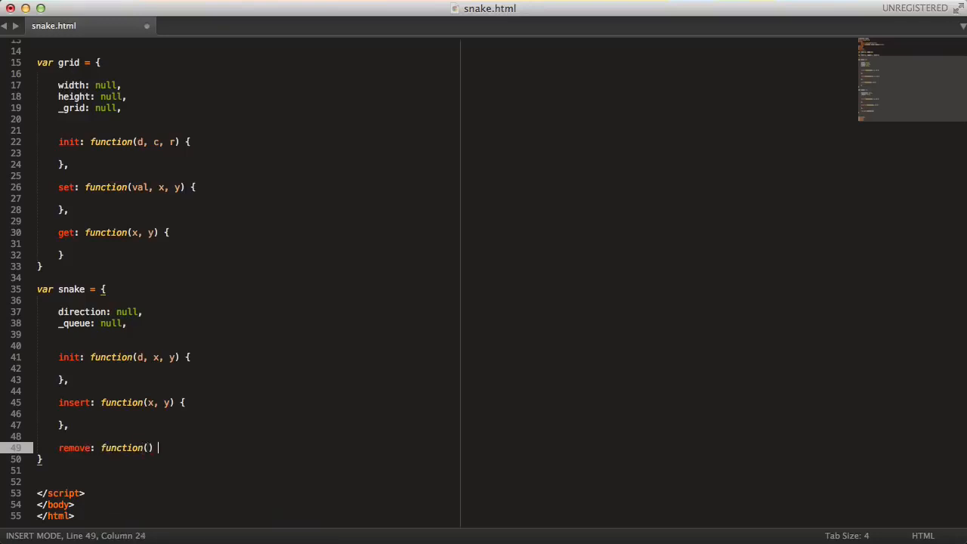
text({)
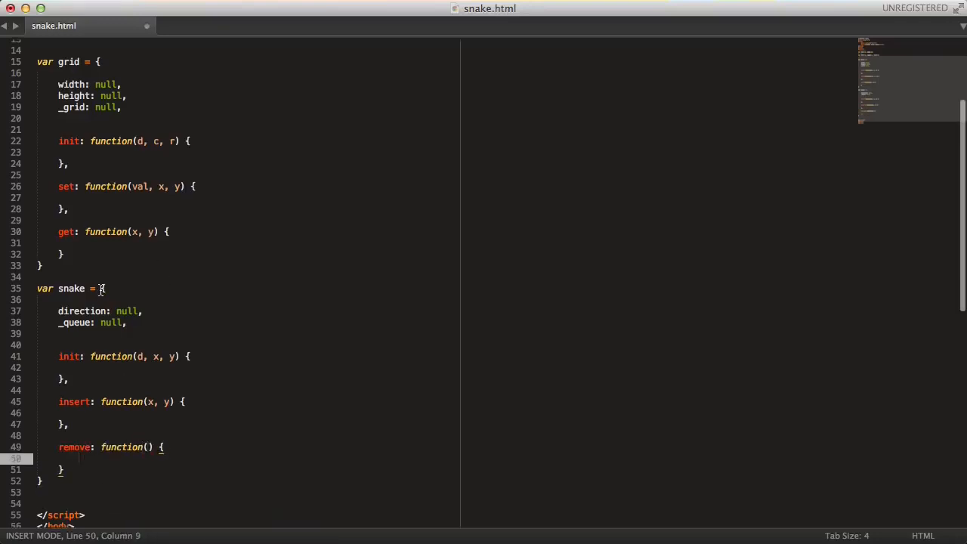
scroll(down, 3)
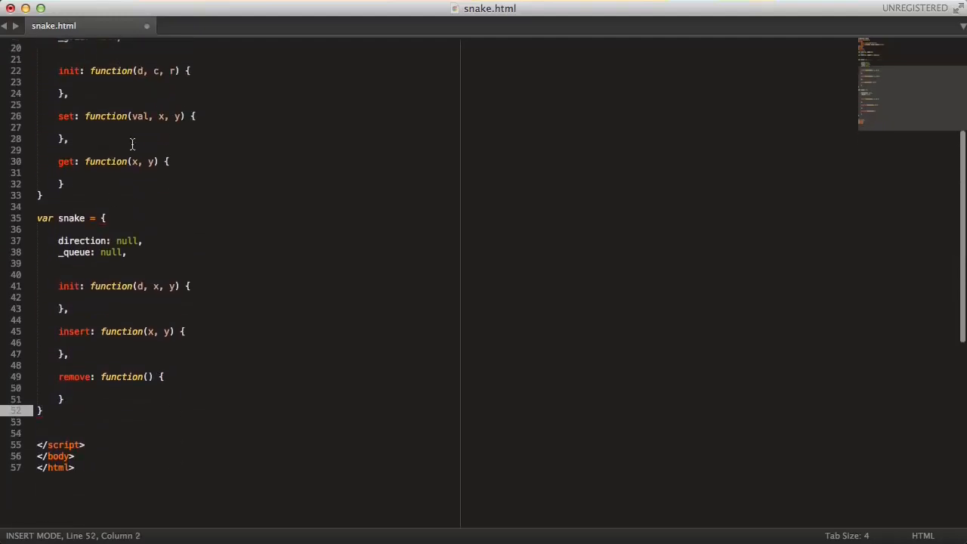
scroll(down, 3)
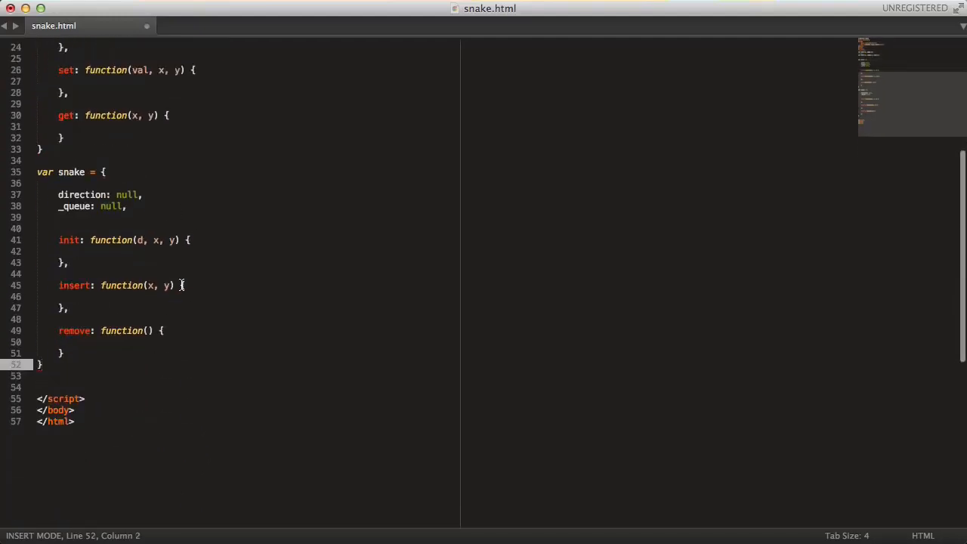
text(funct)
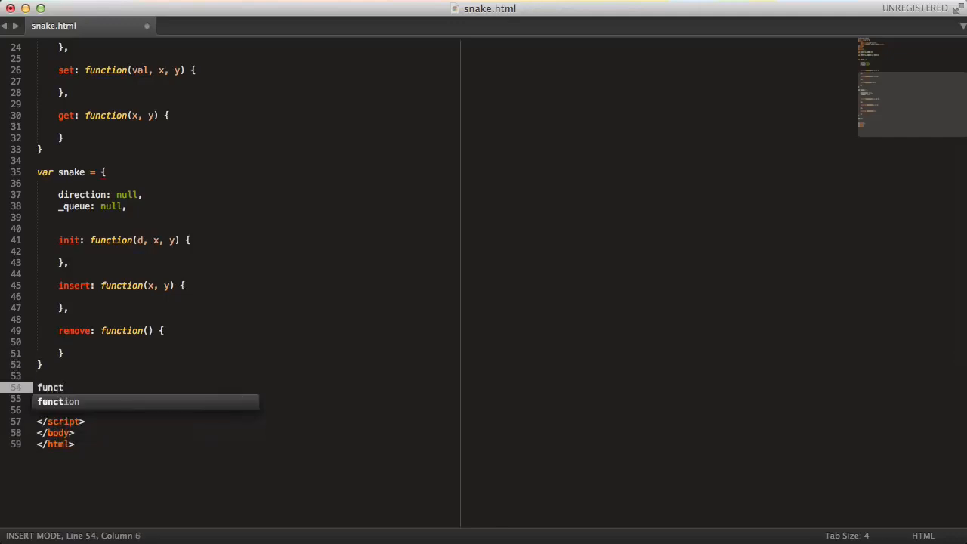
Declare empty setFood, main and loop function stubs.
text(tF)
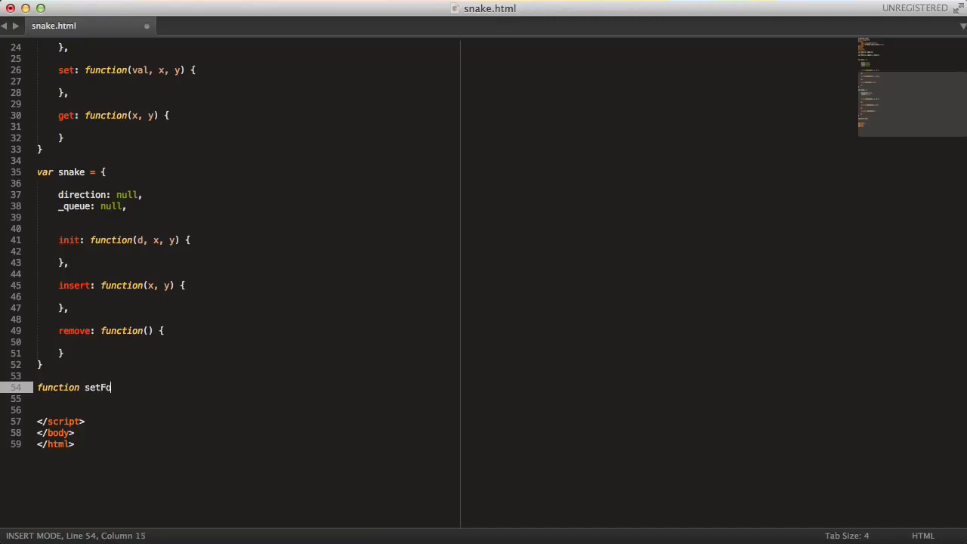
text(od() {)
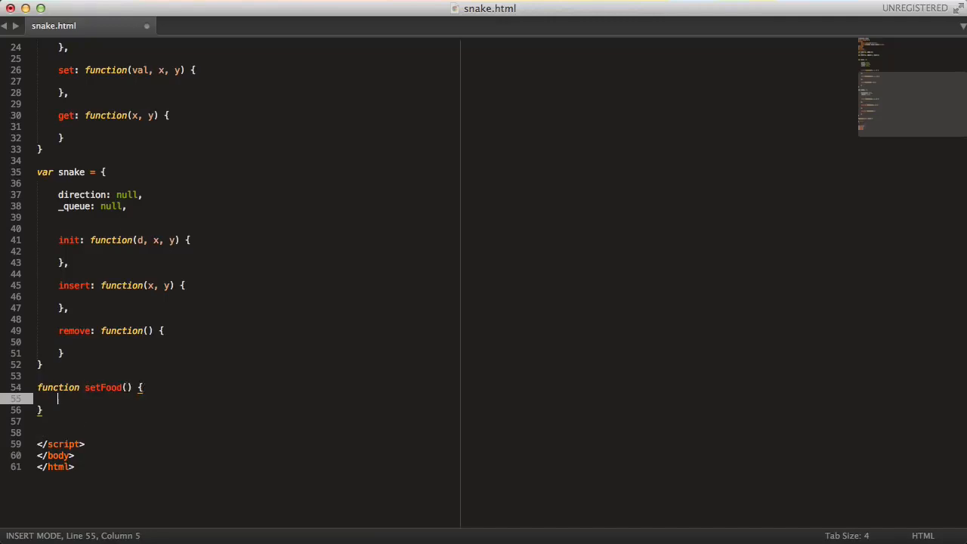
key(enter)
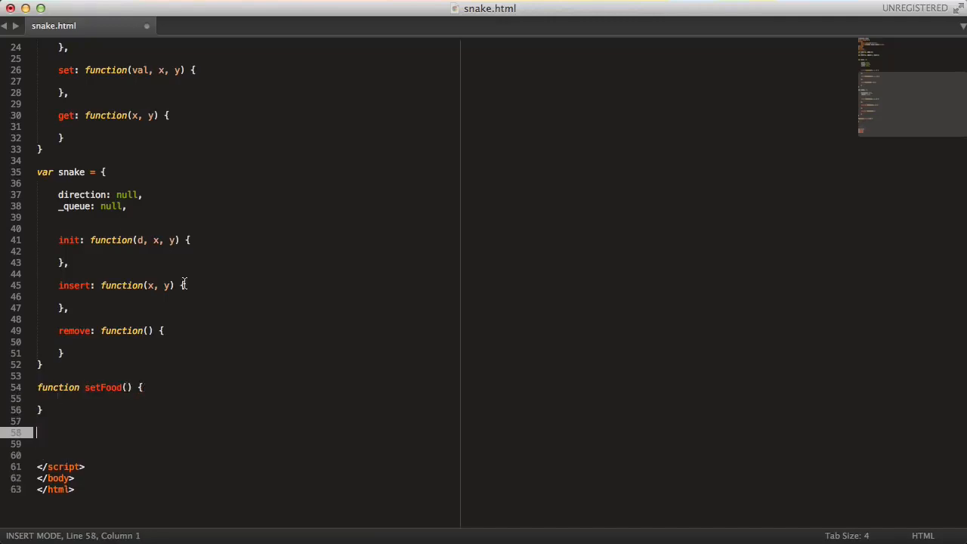
scroll(down, 3)
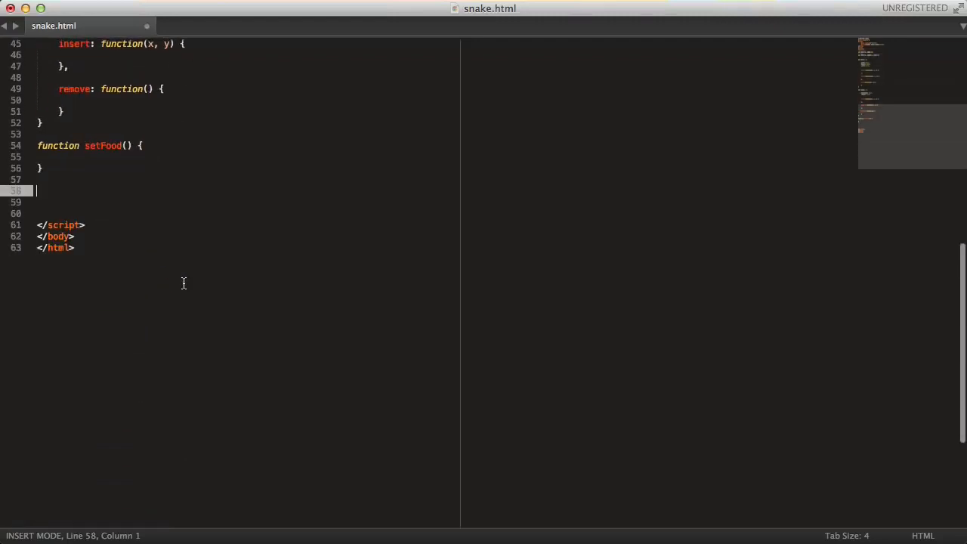
text(function m)
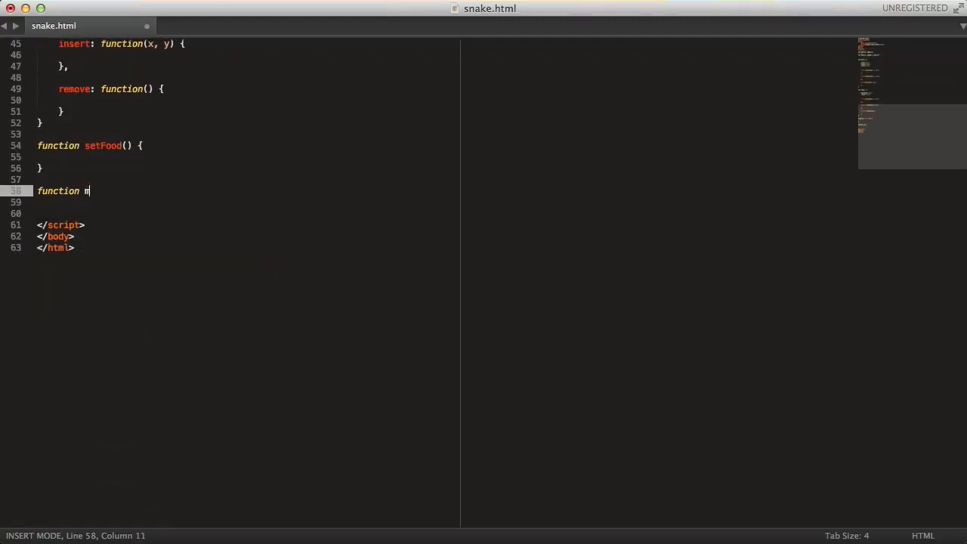
text(ain() {})
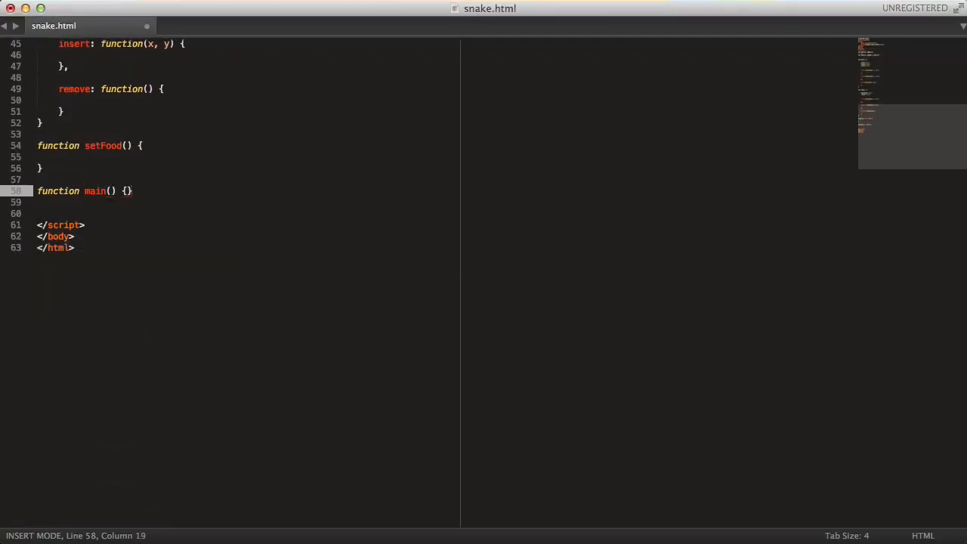
text(funct)
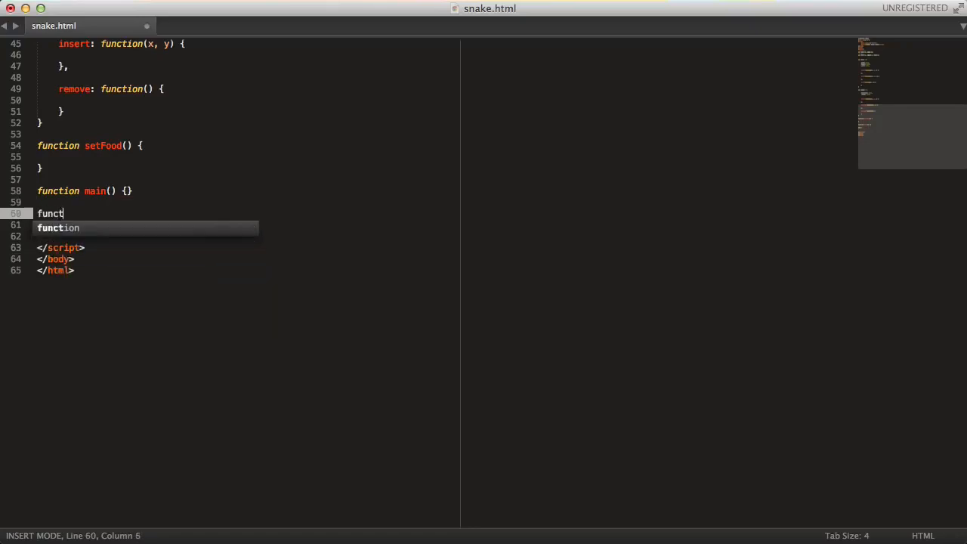
text(ion loop() {})
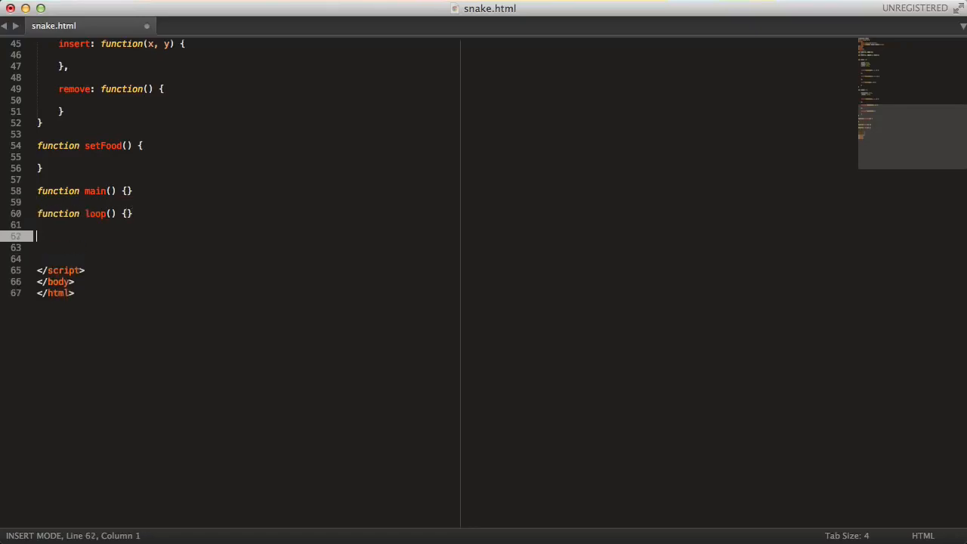
Declare empty update and draw stubs, a main() call, and function init() below main.
text(function update() {)
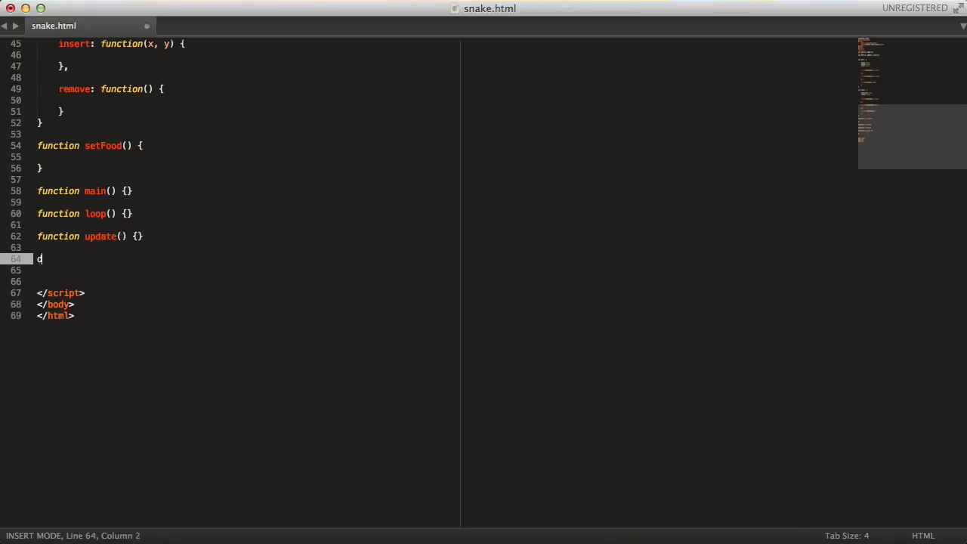
text(function)
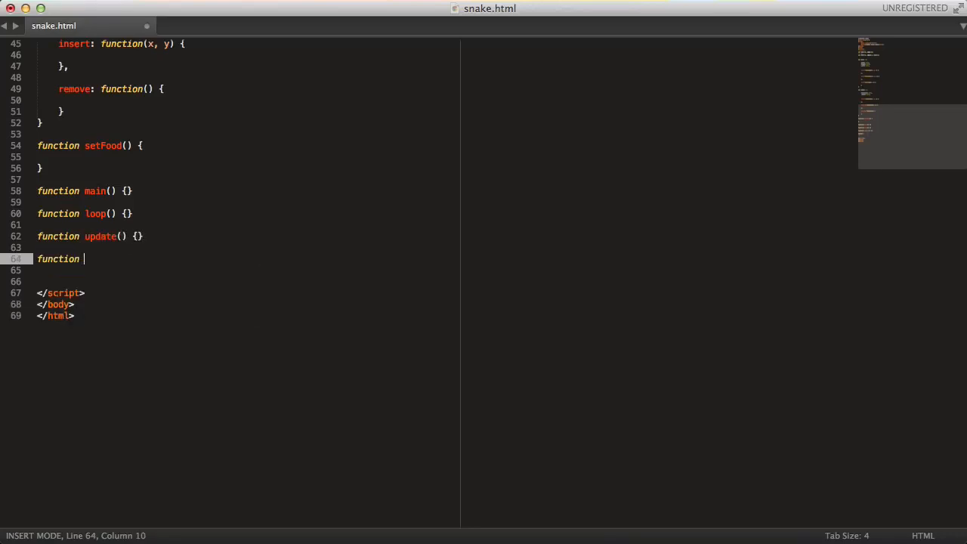
text(draw() {)
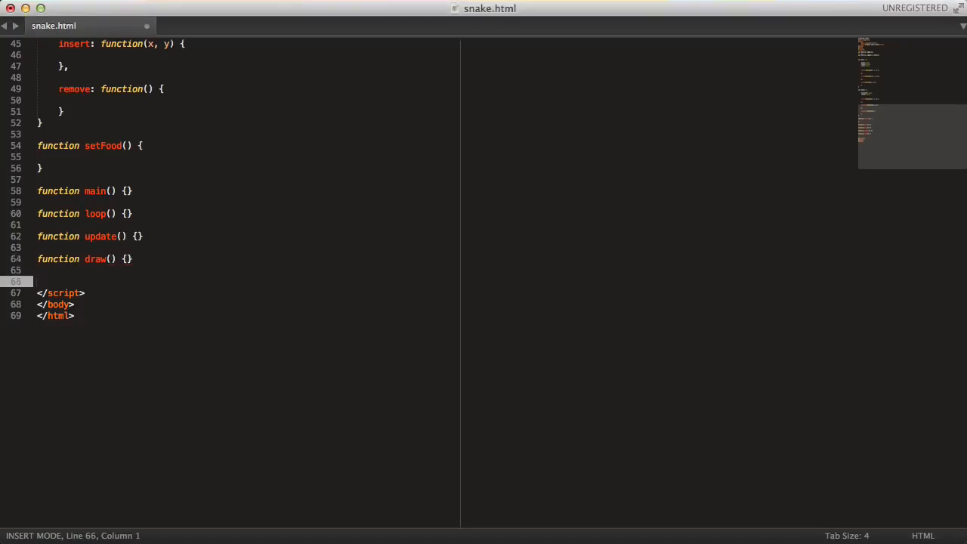
text(main();)
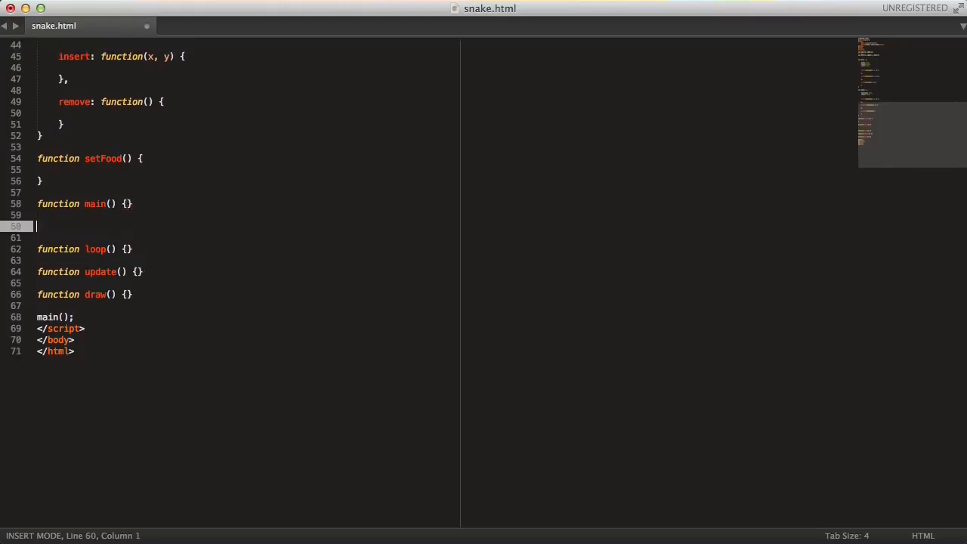
text(function)
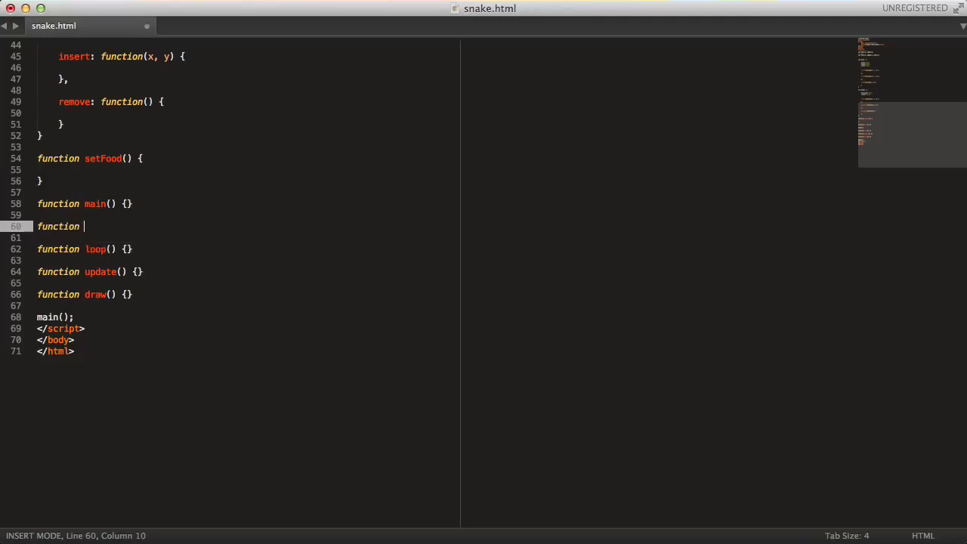
text(init())
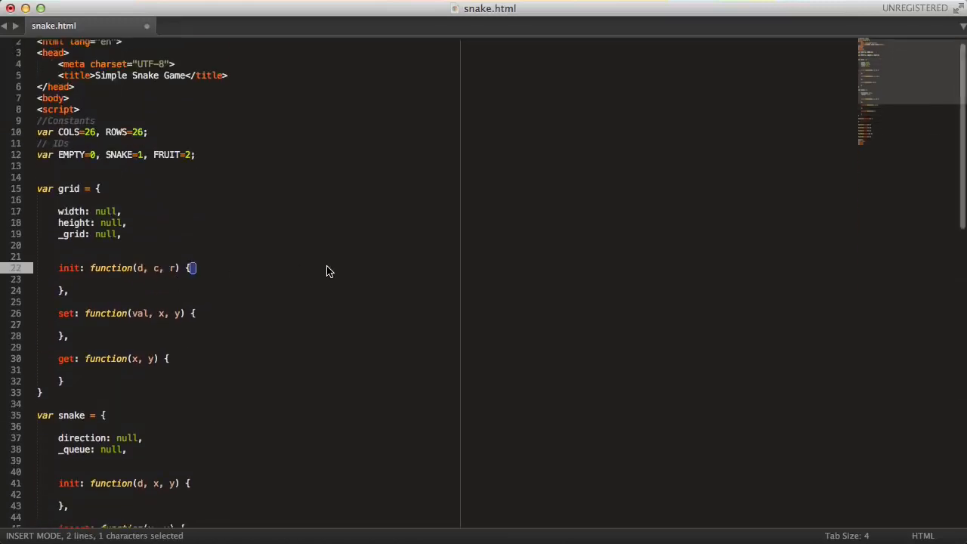
In grid.init store this.width = c, this.height = r and start this._grid with an x loop to c.
text(th)
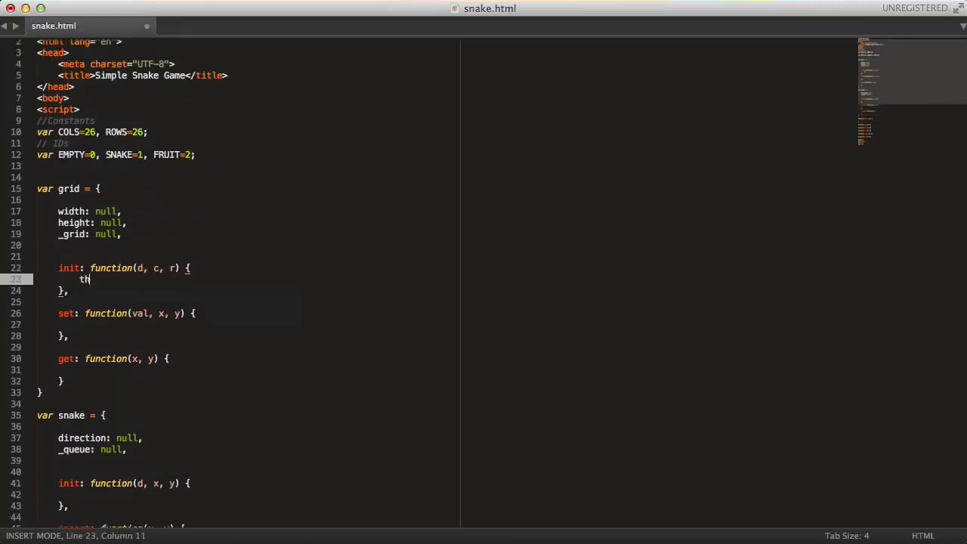
text(is.width)
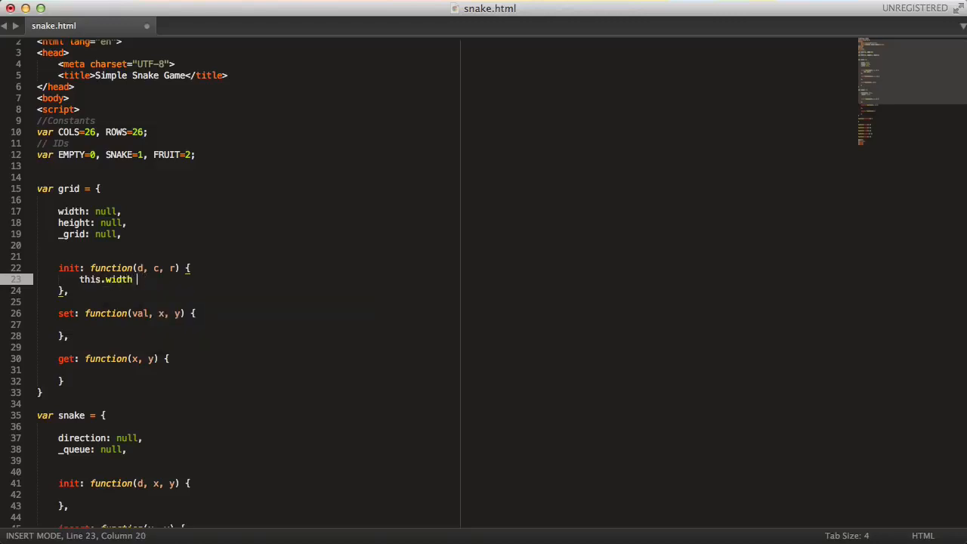
text(= c;)
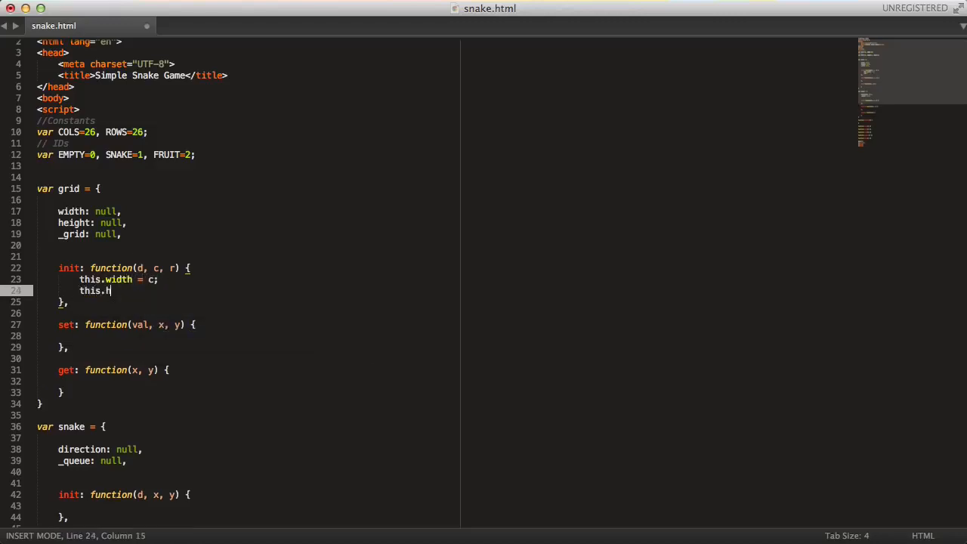
text(eight = r;)
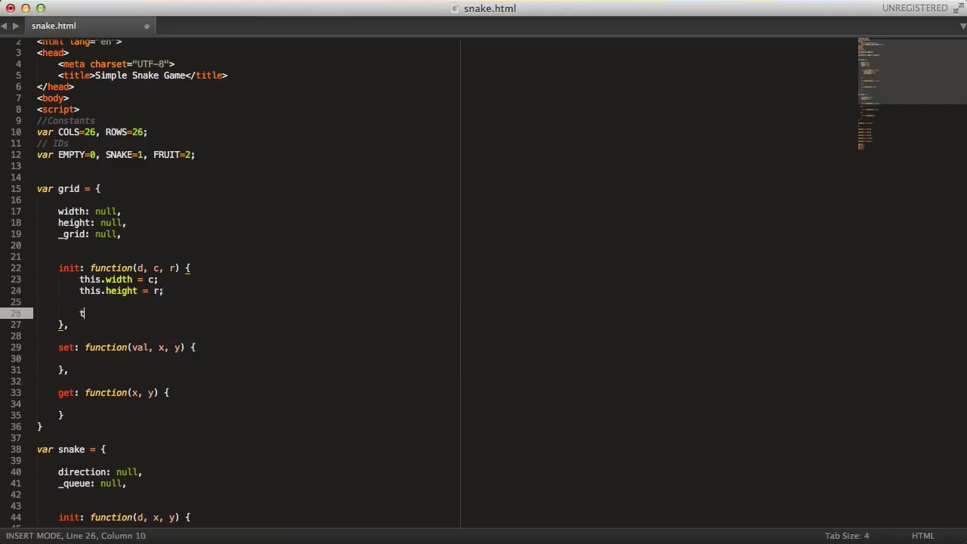
text(his._grid = [];)
text(for (var x=)
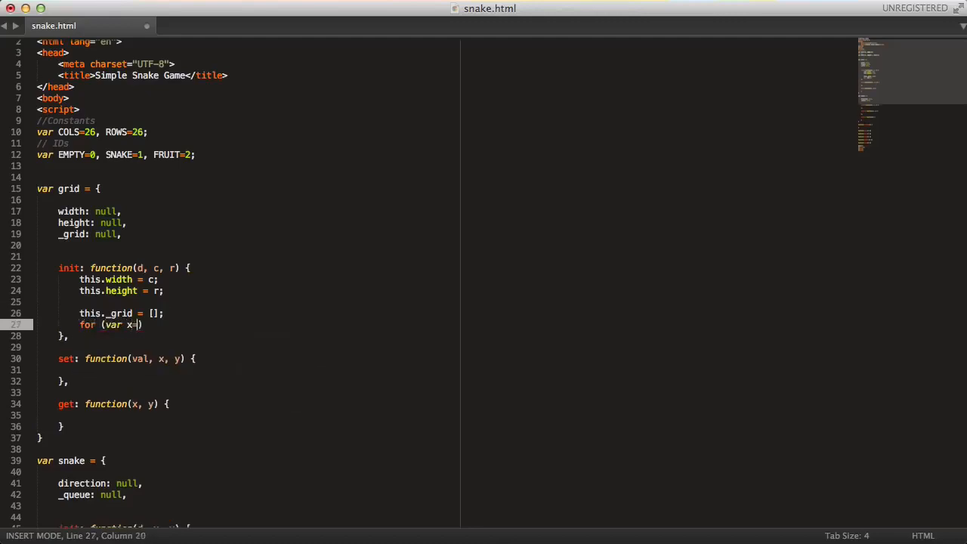
text(0; x)
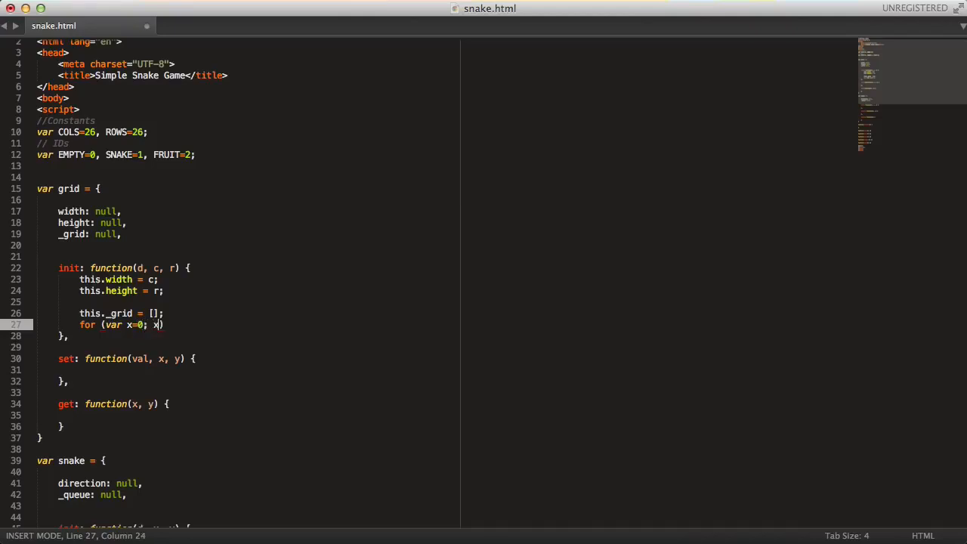
text(< c; x++))
text(for (var y=0; y < r; y++) {)
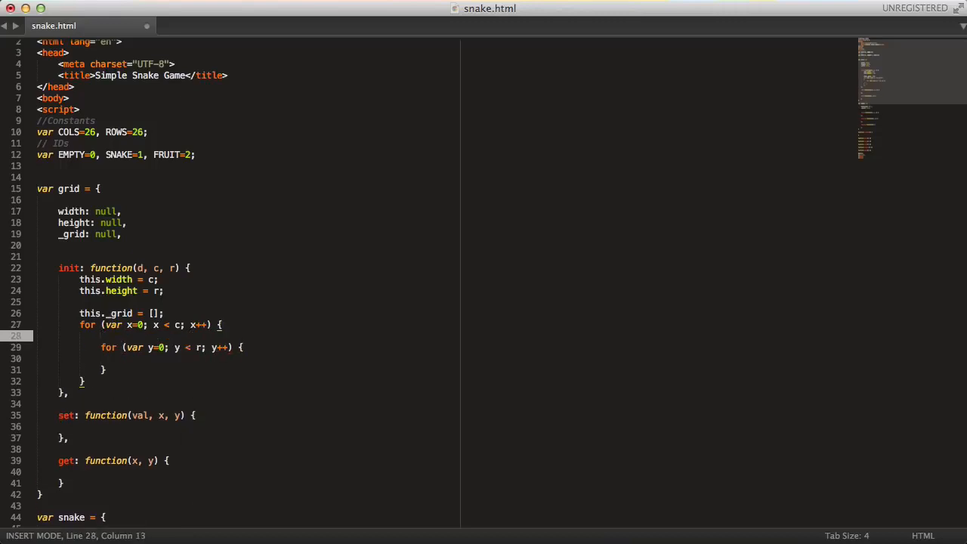
Push an empty array per column and push d into this._grid[x] in the nested loop.
text(this._grid())
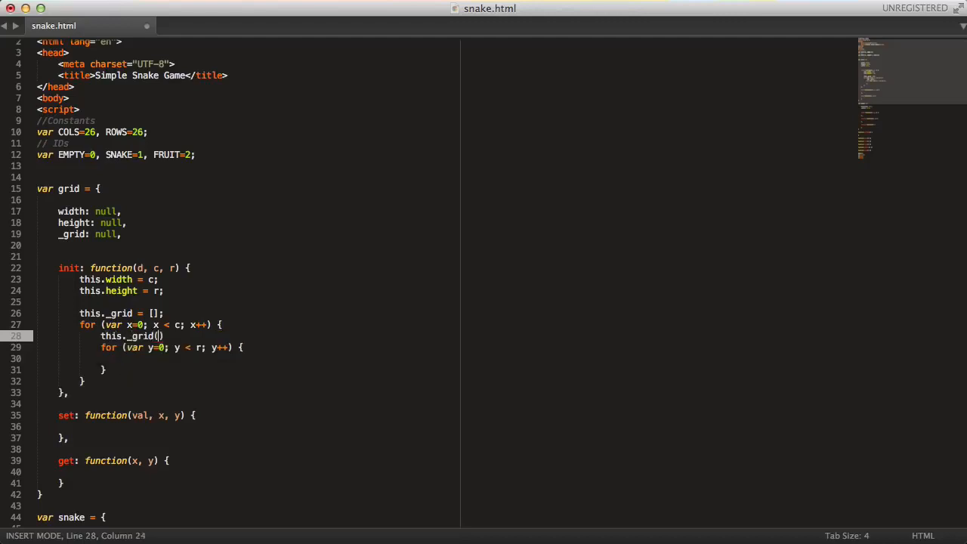
text(.push)
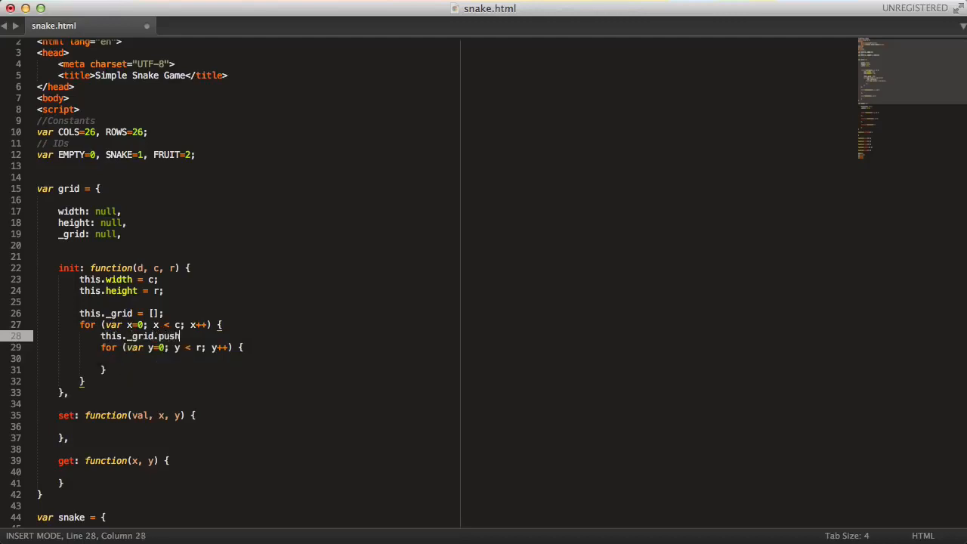
text(([]);)
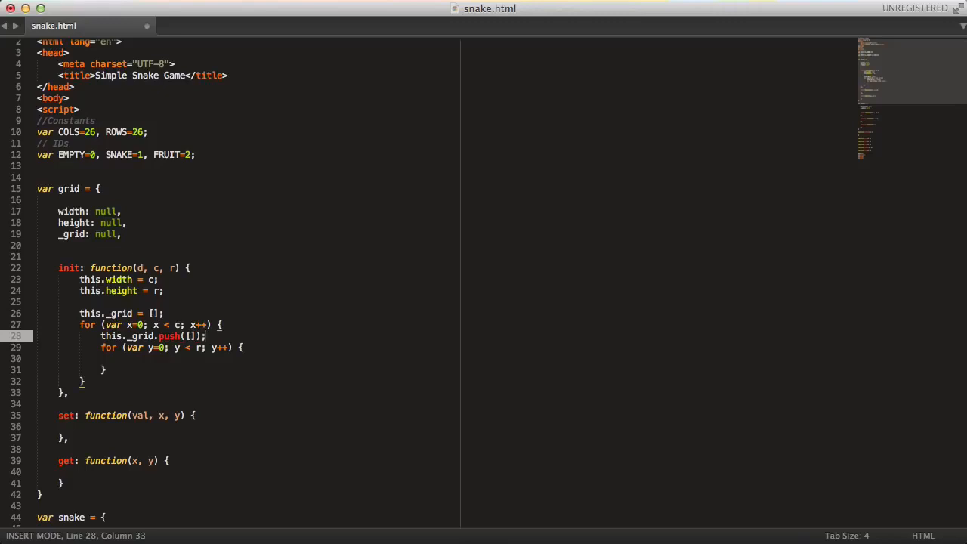
text(this.)
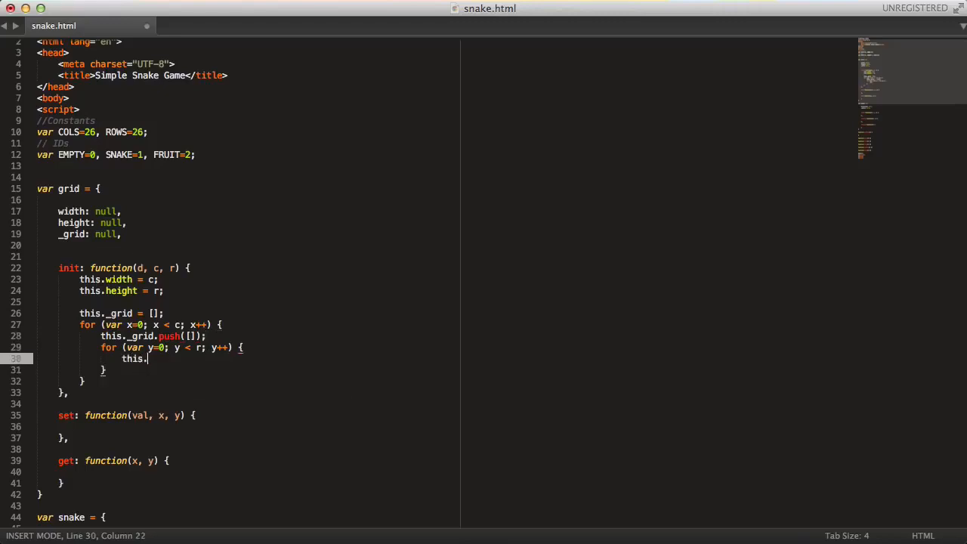
text(_grid.)
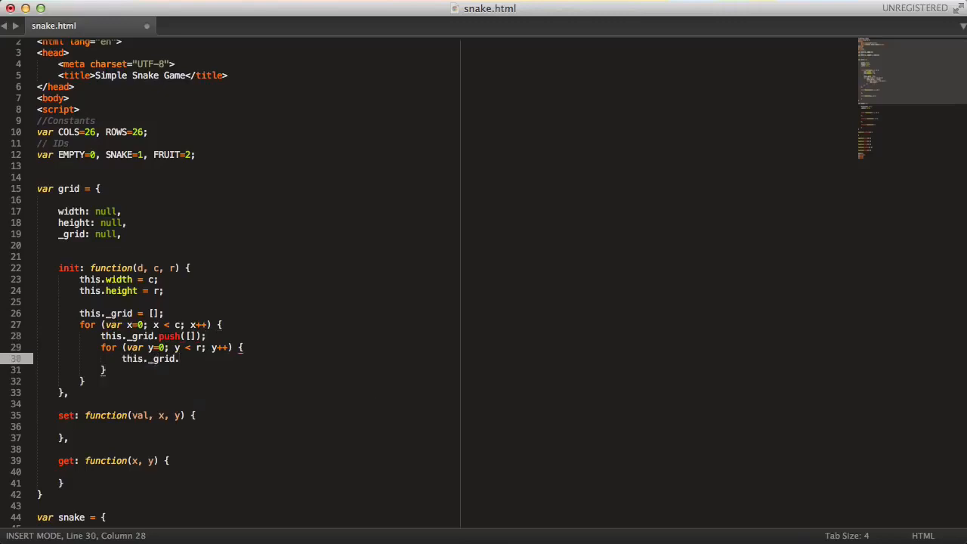
text([x)
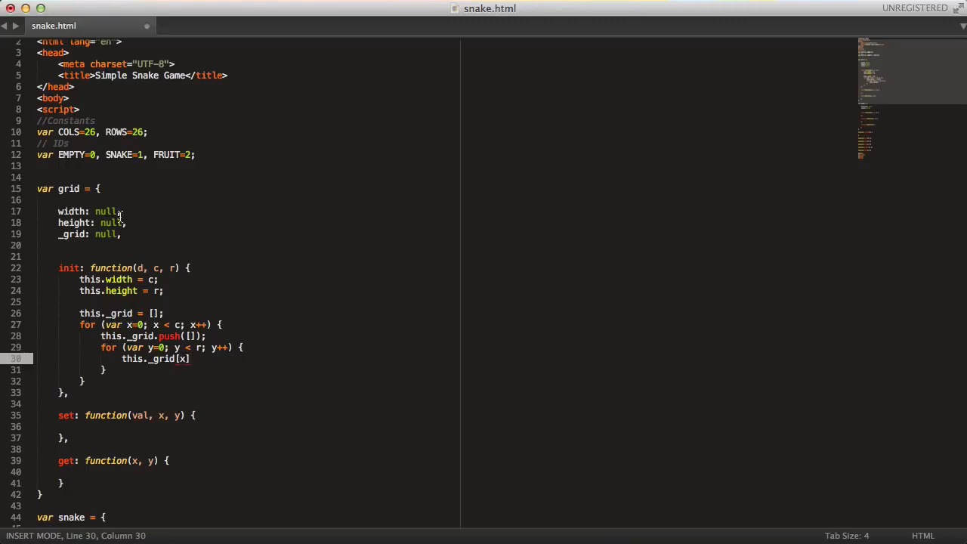
scroll(down, 3)
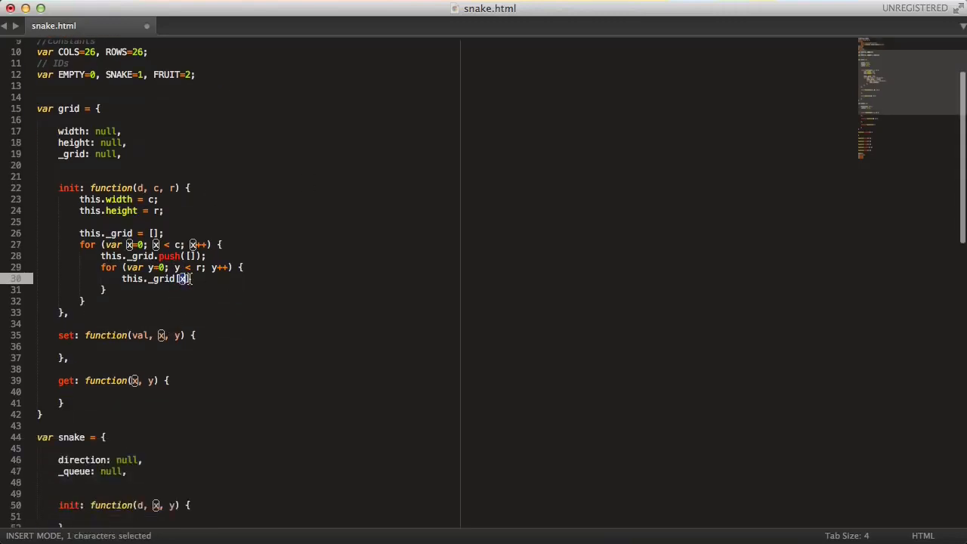
text(.push)
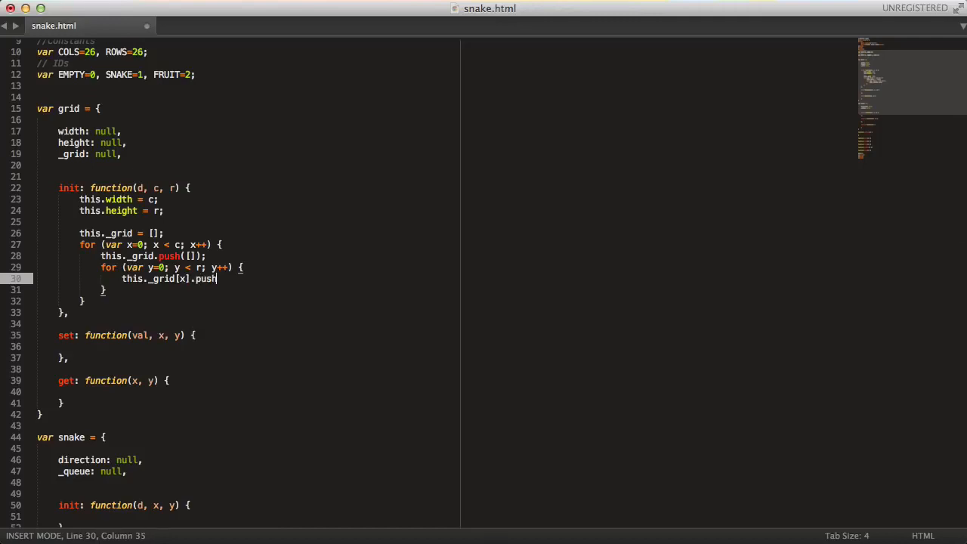
text((d);)
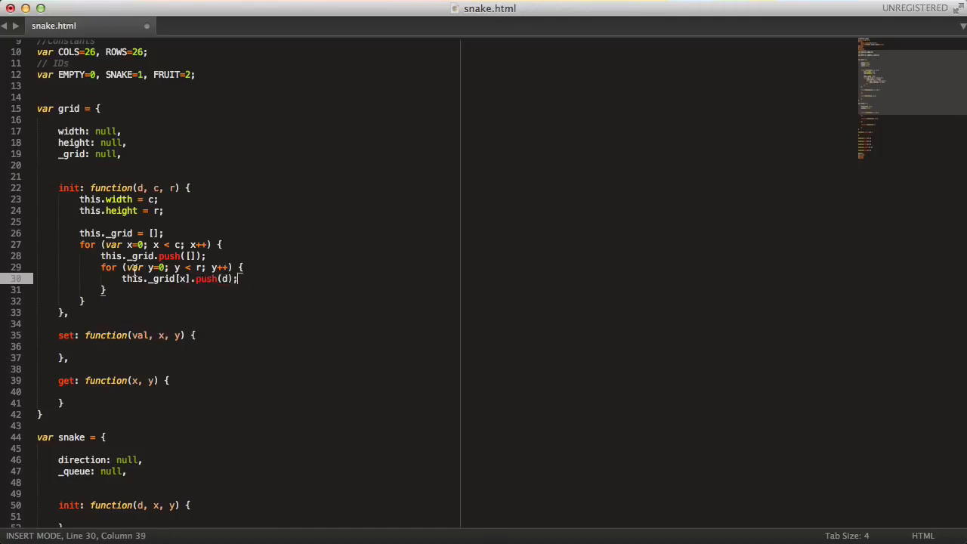
mouse_move(194, 268)
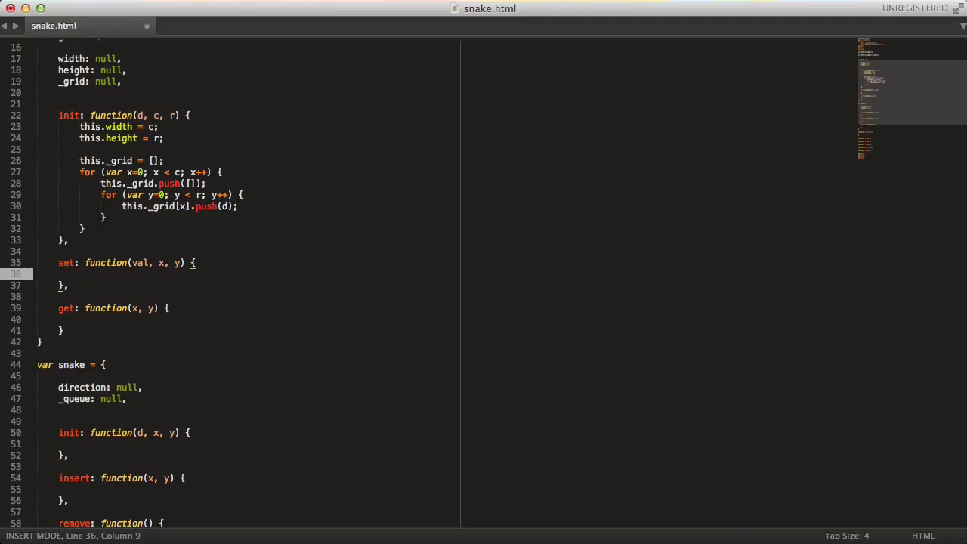
Write grid.set as this._grid[x][y] = val; and grid.get as return this._grid[x][y];.
text(this._grid[])
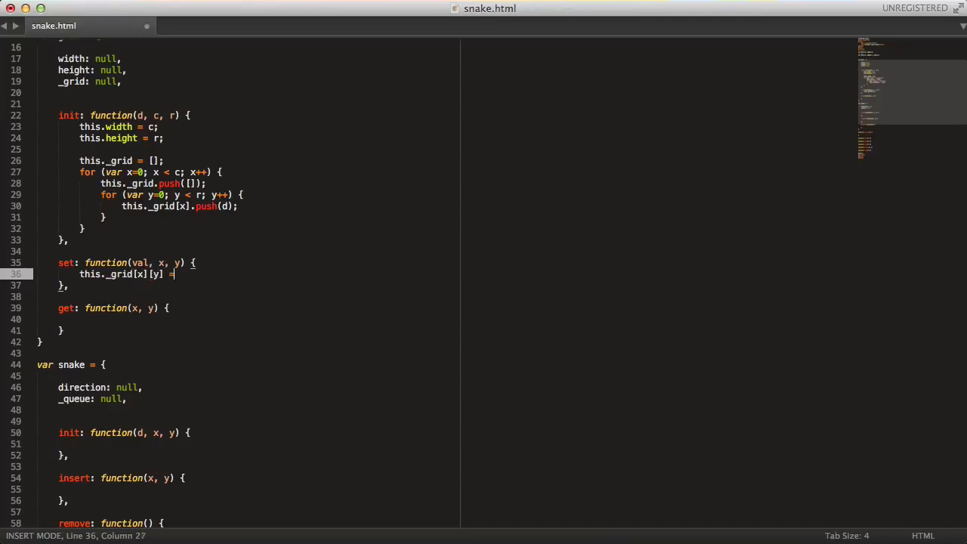
text(val;)
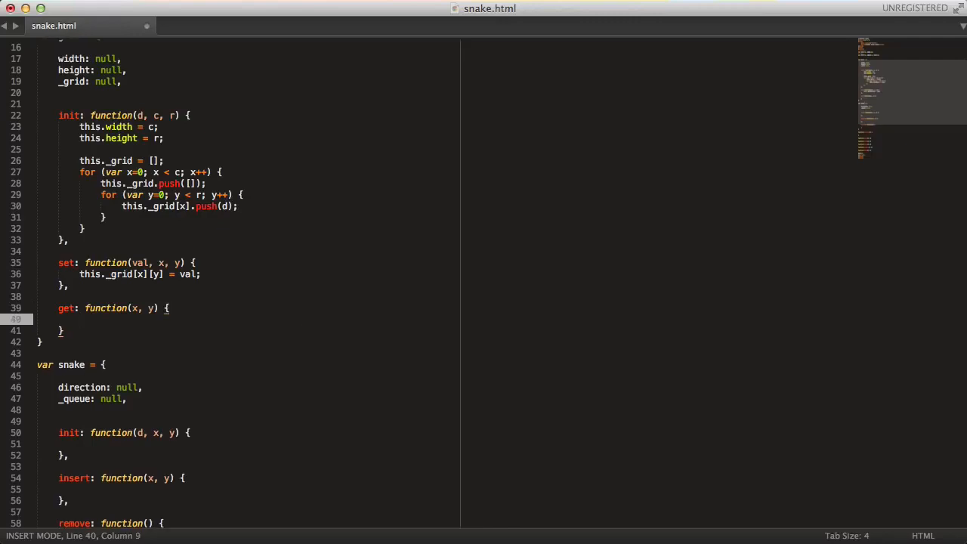
text(return this.)
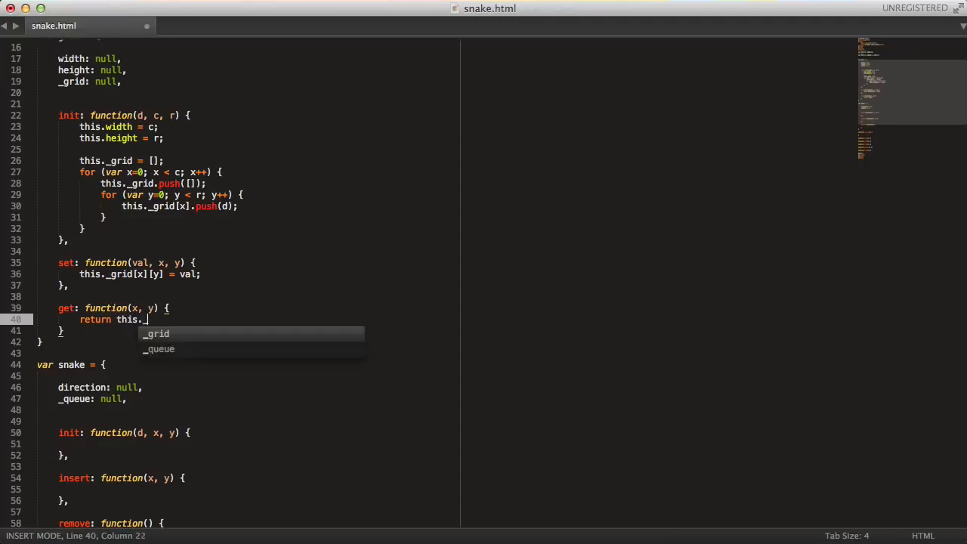
text(_grid[x][y])
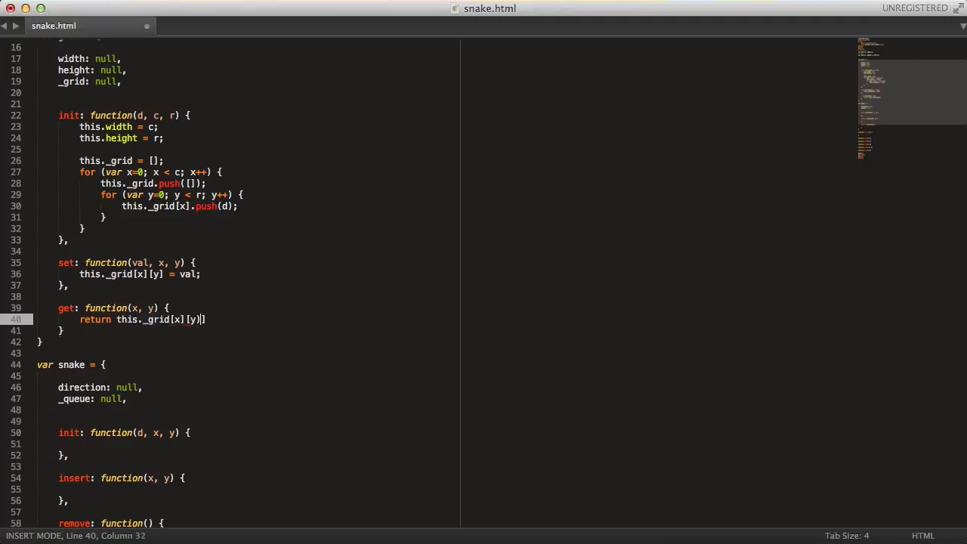
key(Backspace)
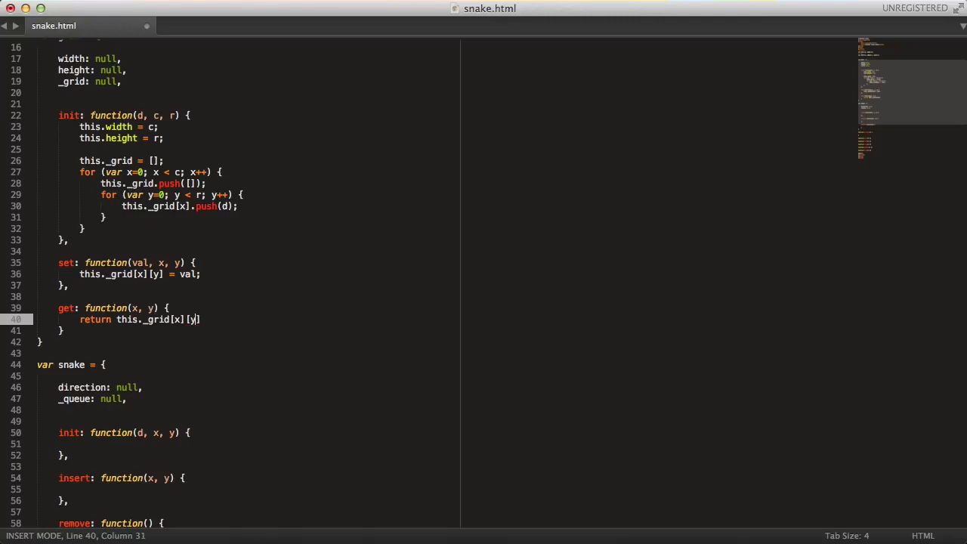
text(;)
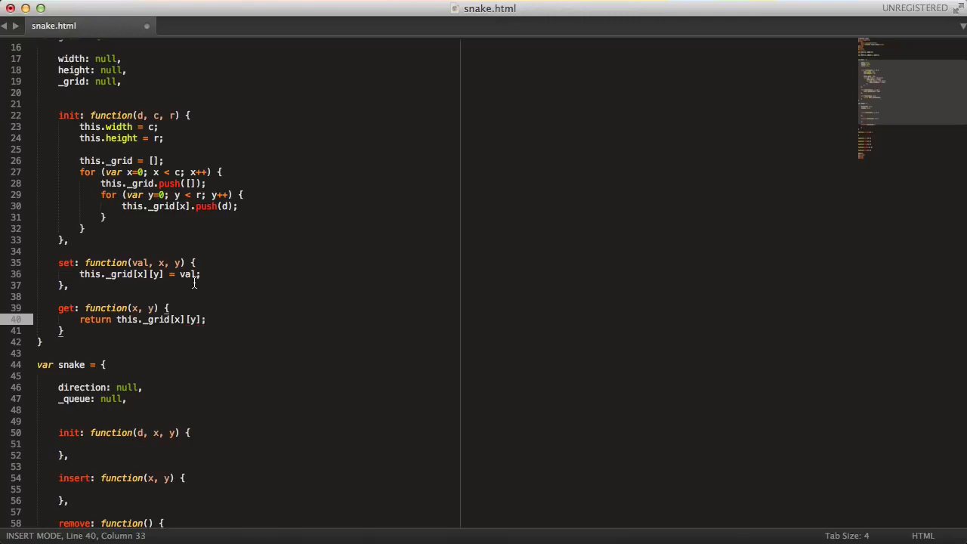
scroll(up, 3)
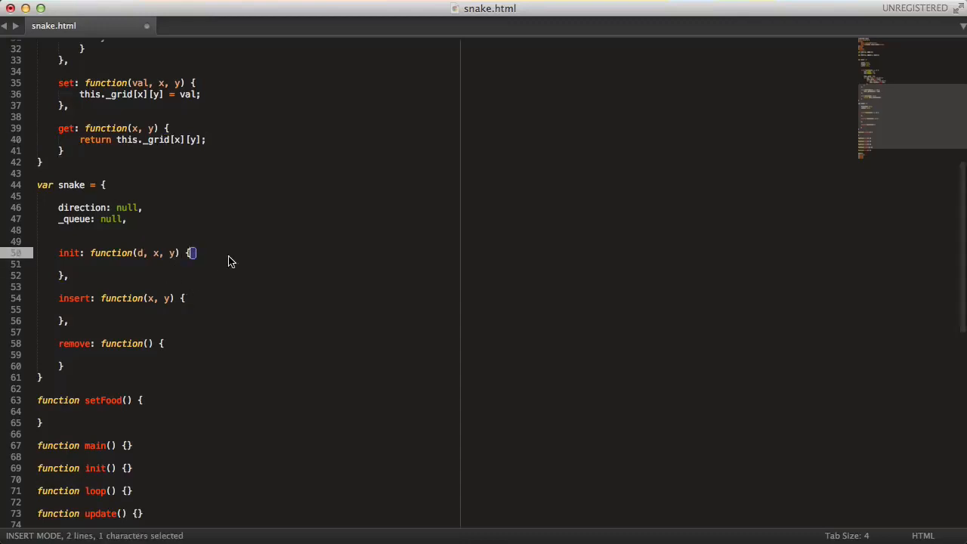
Fill snake.init with this.direction = d; this._queue = []; and this.insert(x, y);.
text(thi)
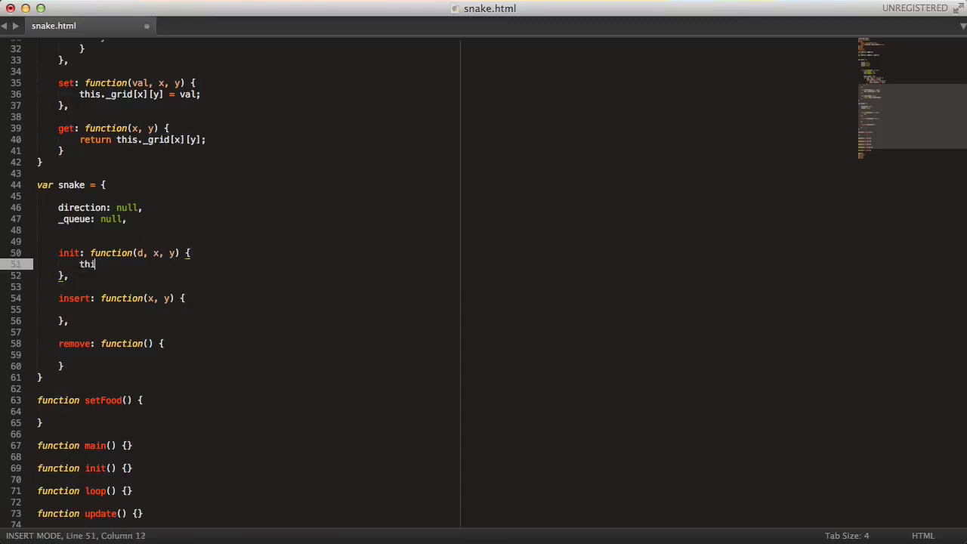
text(.di)
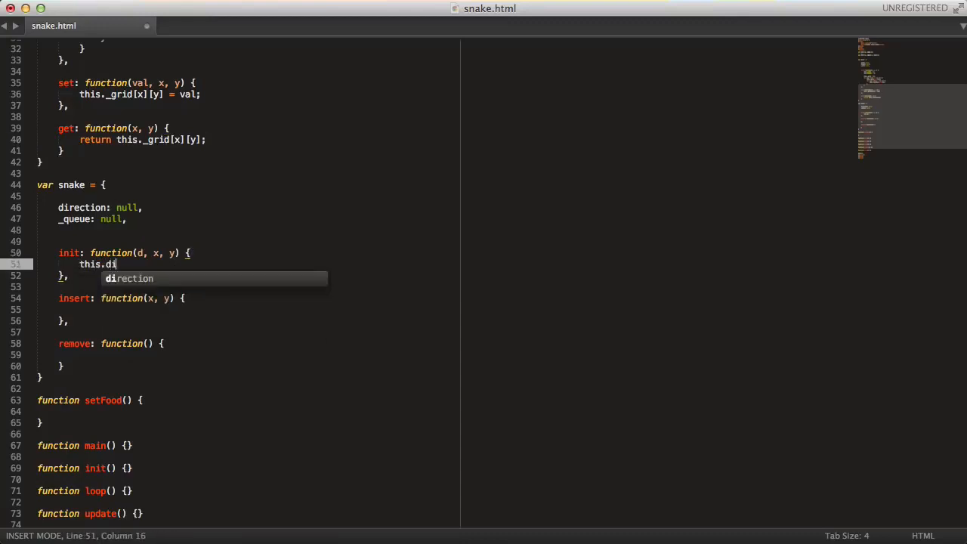
text(rection = d;)
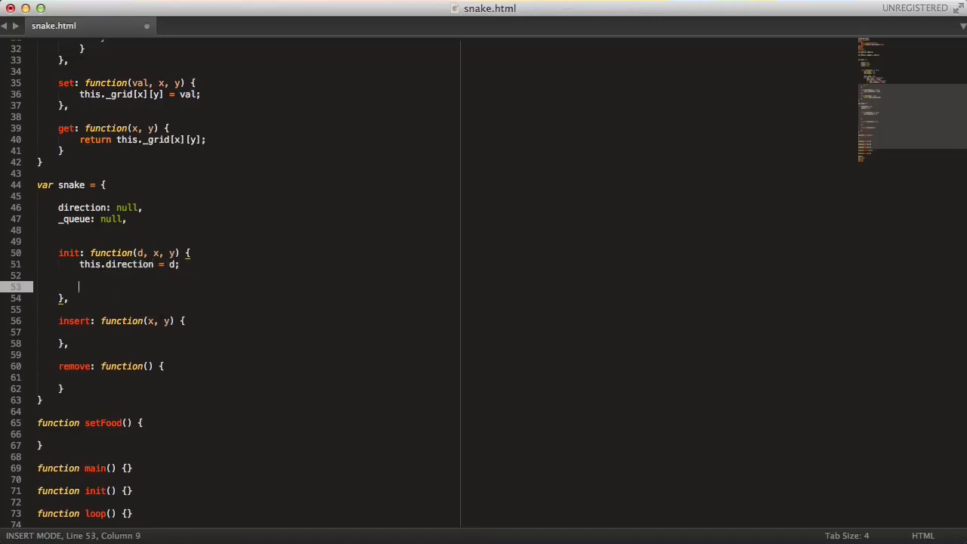
text(this._)
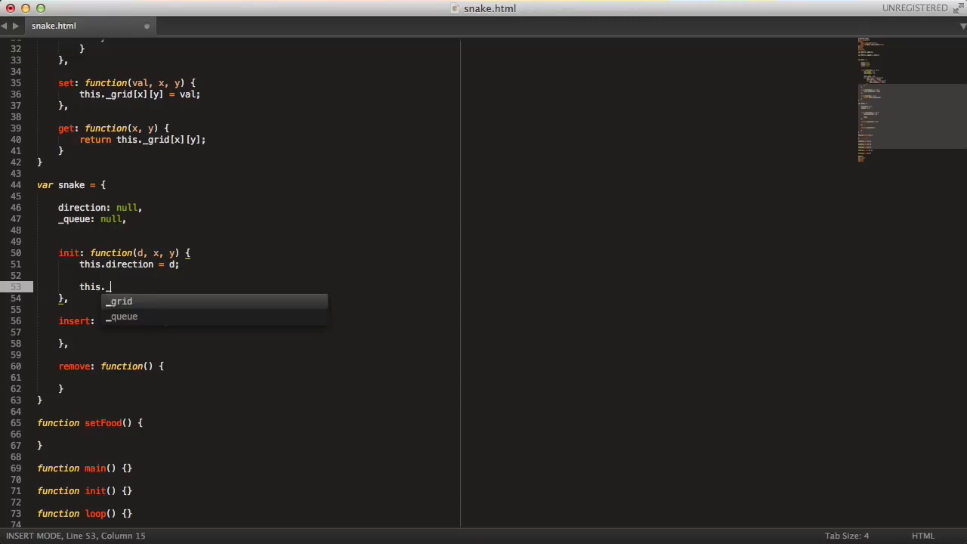
text(_queue = [];)
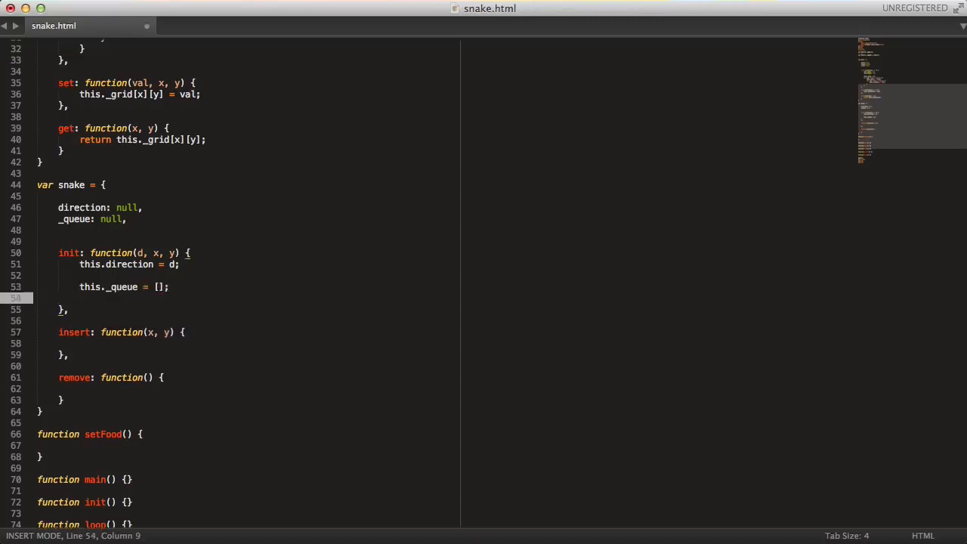
text(this.)
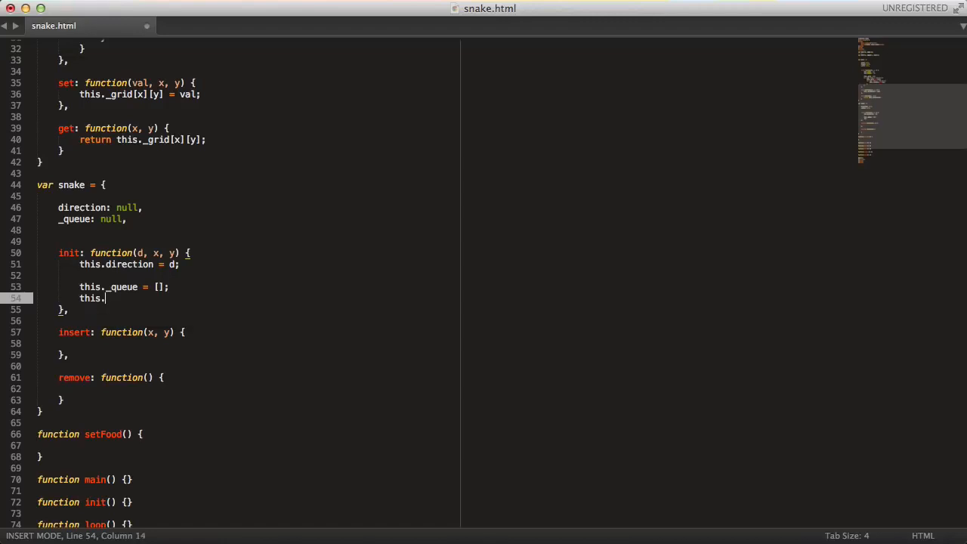
text(insert(x))
text(last: null,)
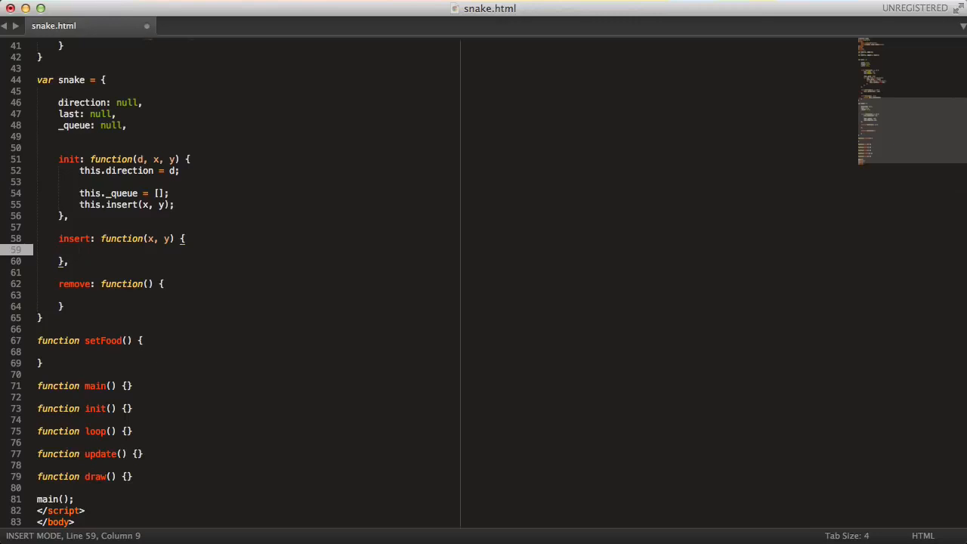
Make insert push the point to the front with this._queue.unshift({x:x, y:y});.
text(this._)
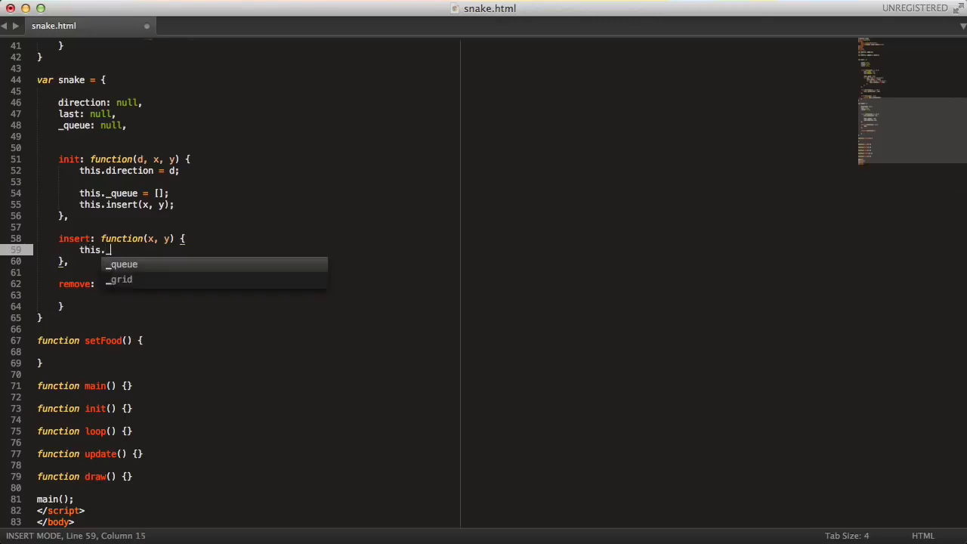
text(_queue.unshif)
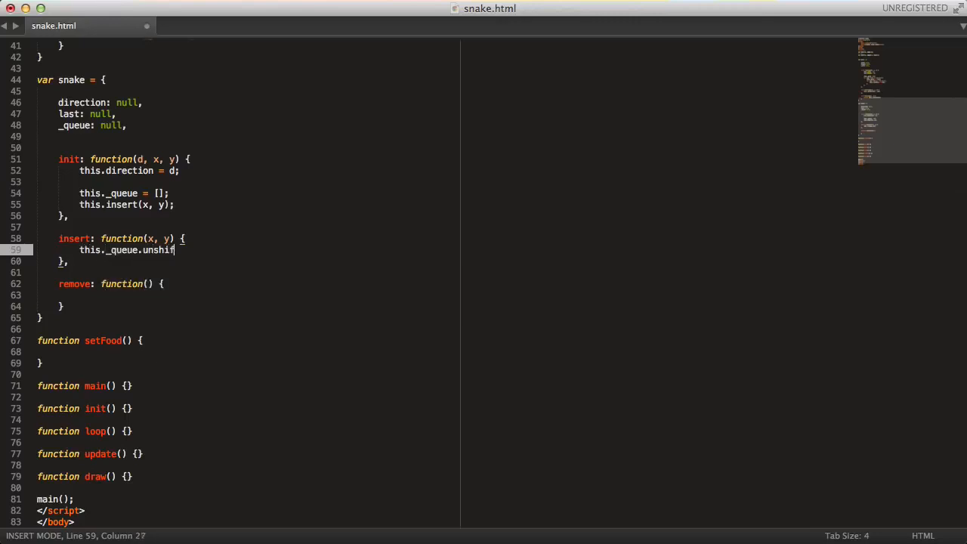
text((x,)
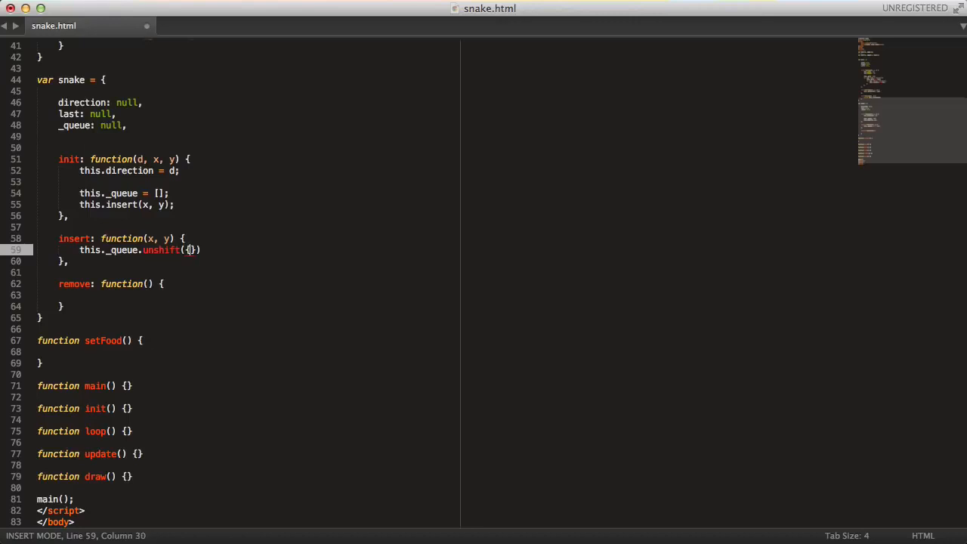
text(x:x)
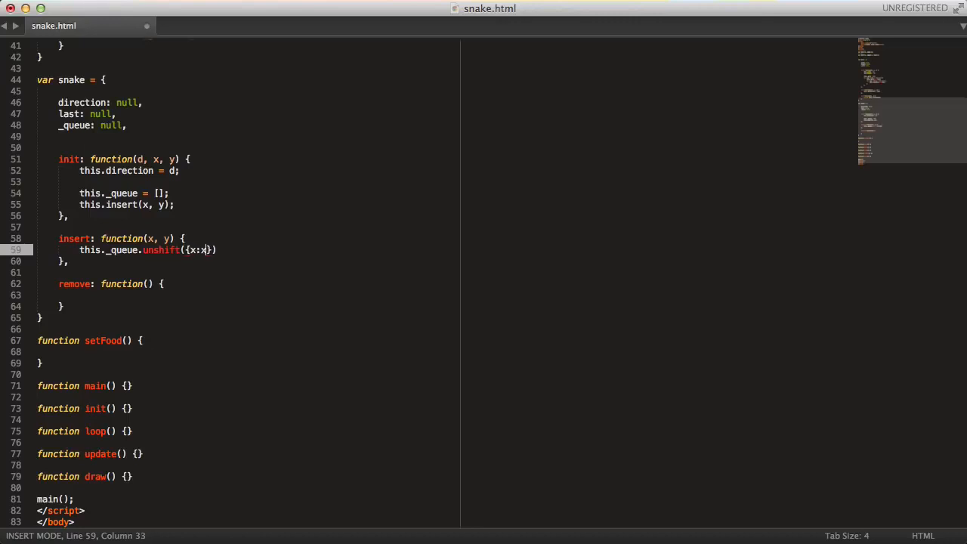
text(, y:y)
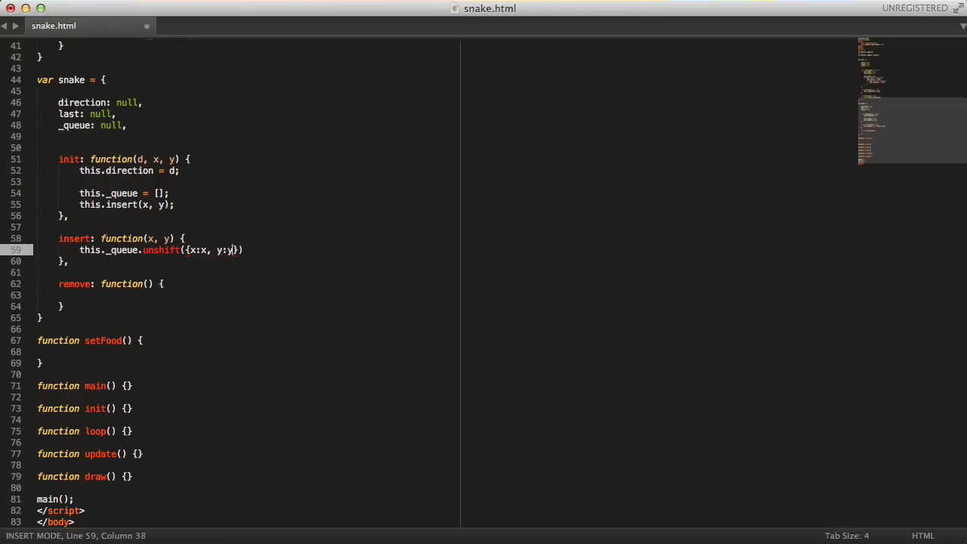
text();)
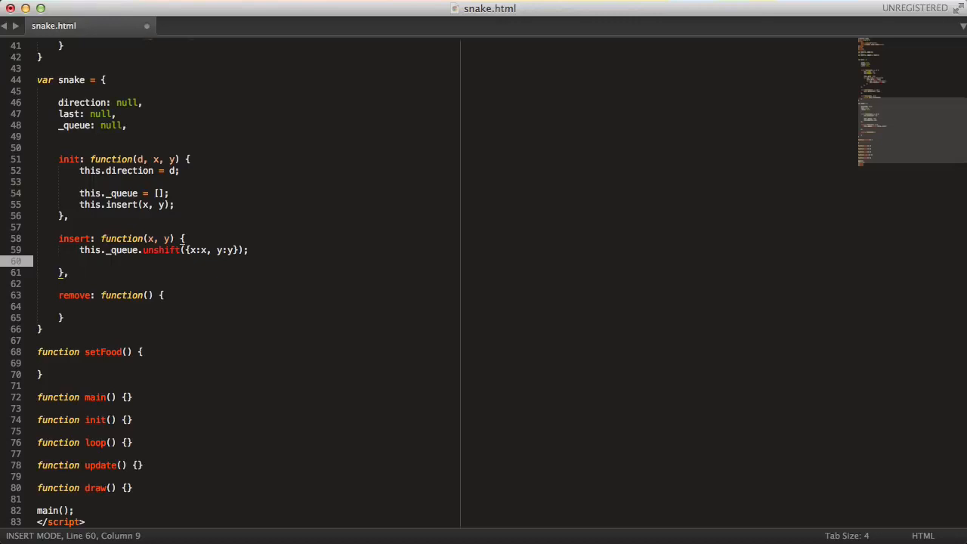
Record this.last = this._queue[0]; in insert and make remove return this._queue.pop();.
text(this.last)
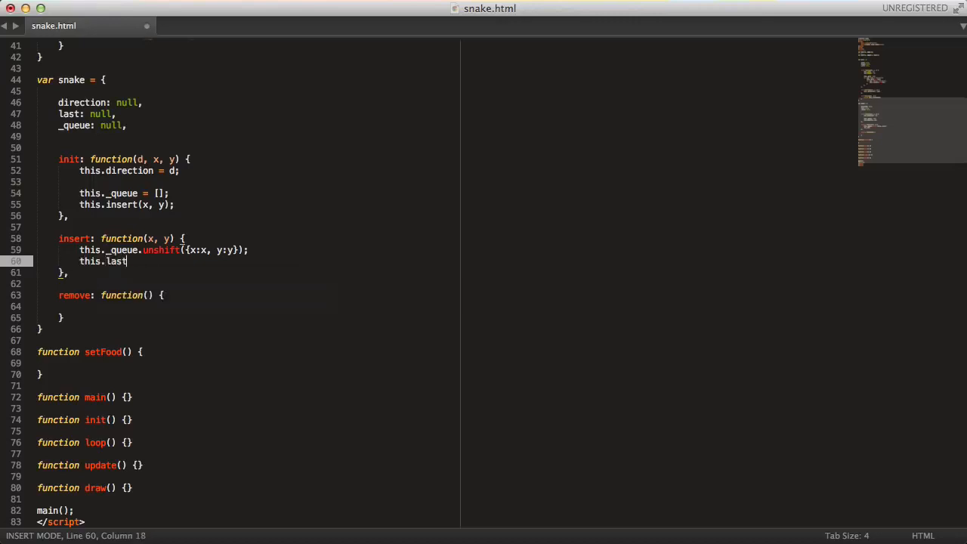
text(= this.j)
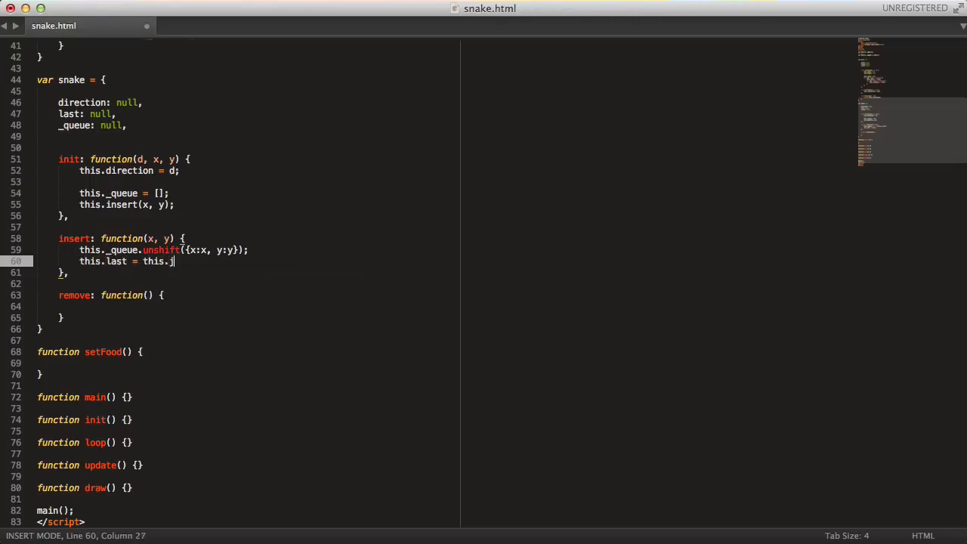
text(_queue)
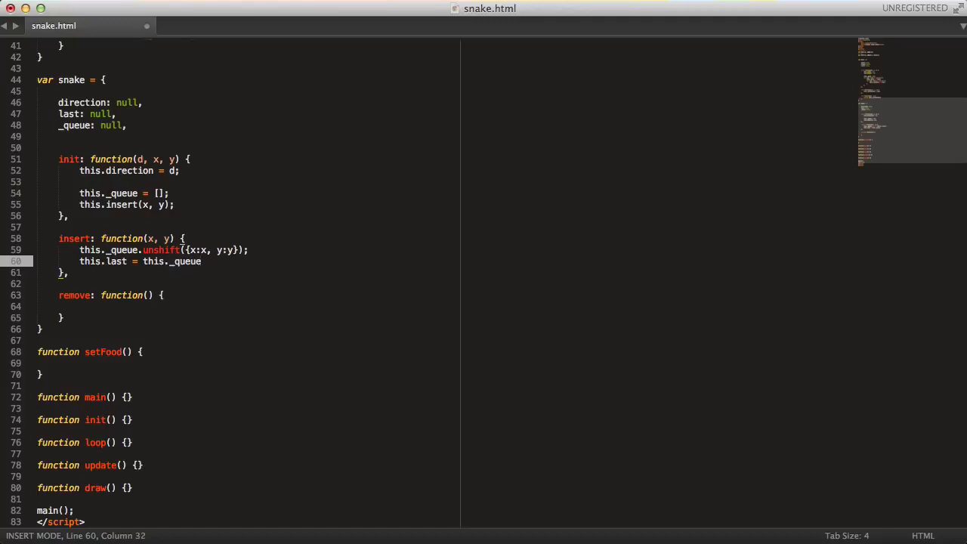
text([0];)
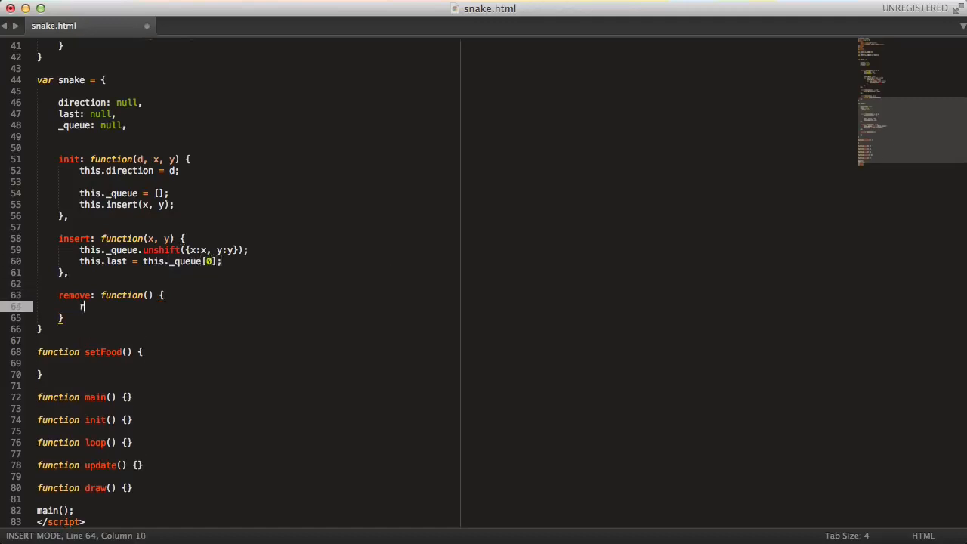
text(return this.)
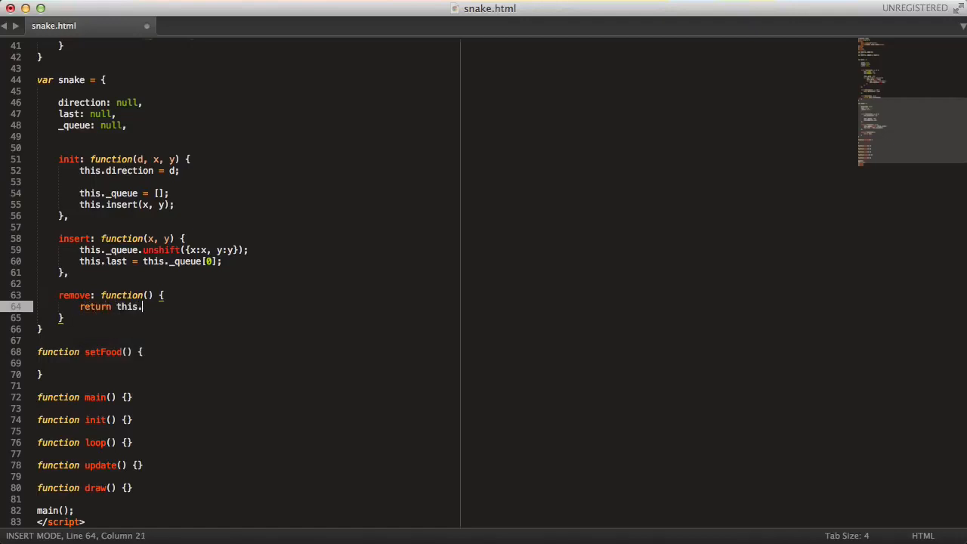
text(_queue.pop();)
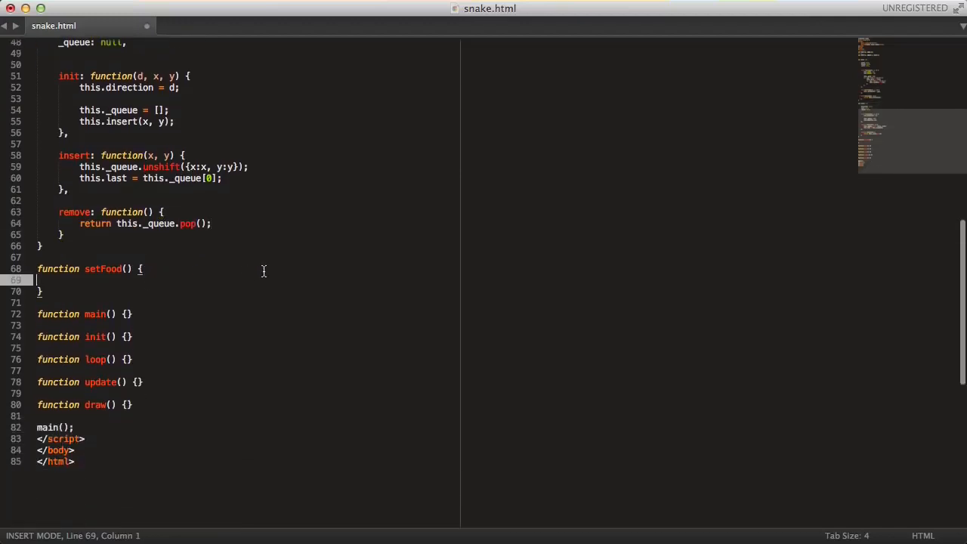
Declare var empty = [] and nested loops over x < grid.width and y < grid.height.
text(em)
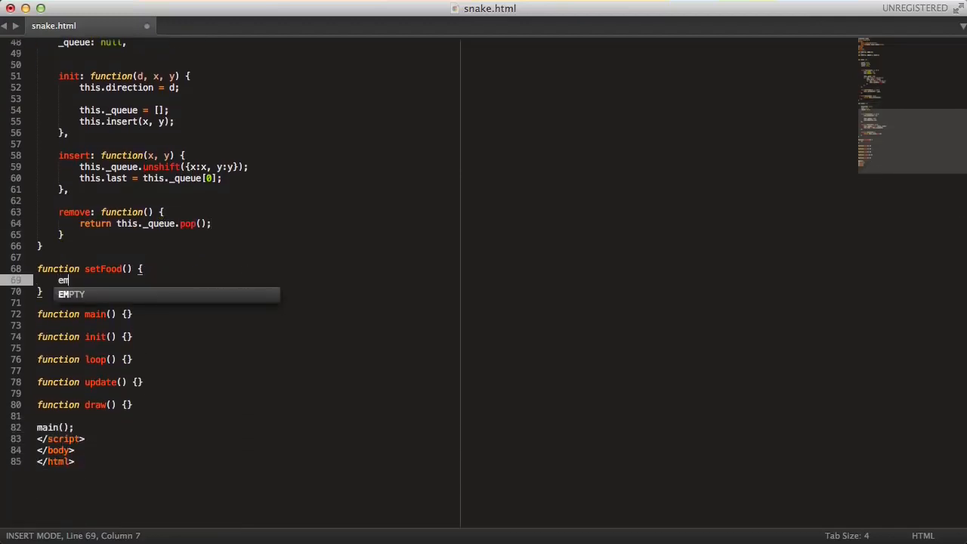
text(va)
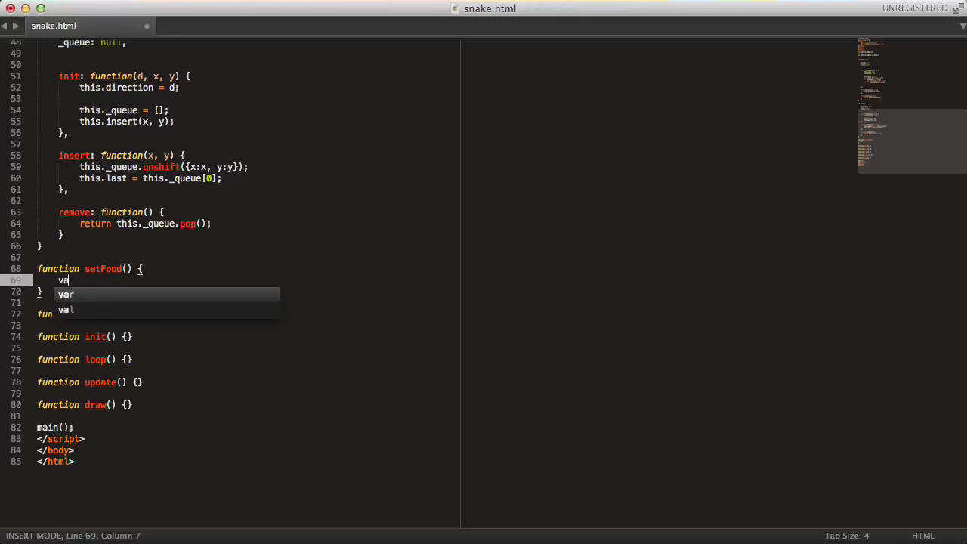
text(r empty = [];)
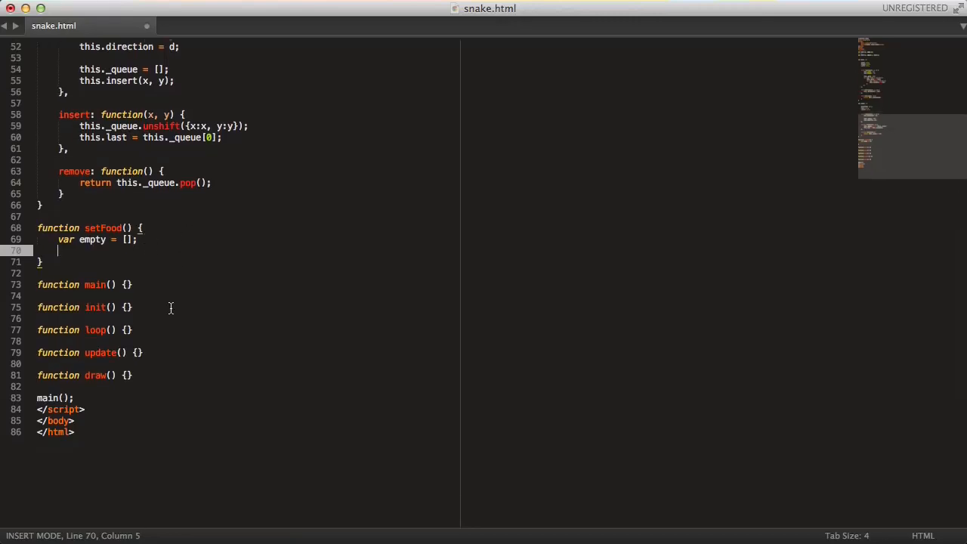
text(for (var x=0)
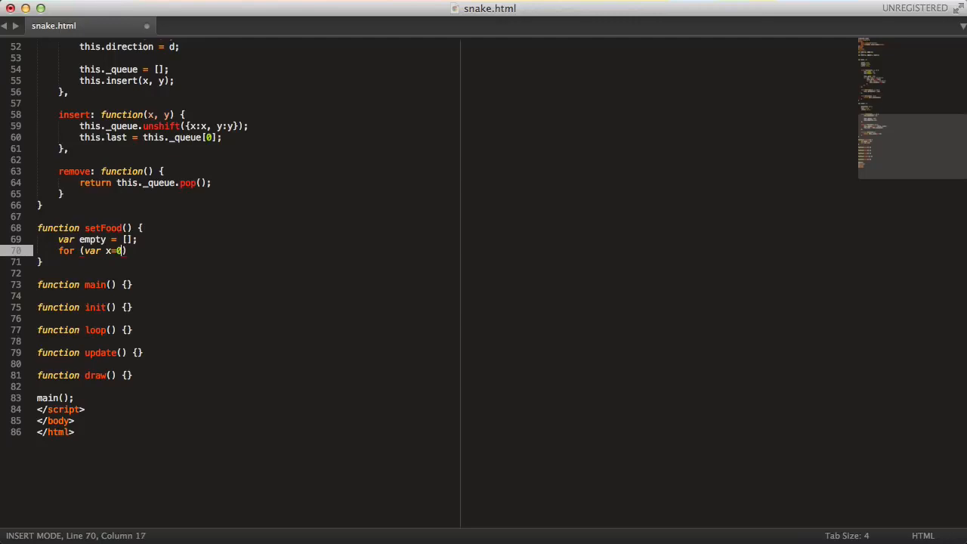
text(; x <)
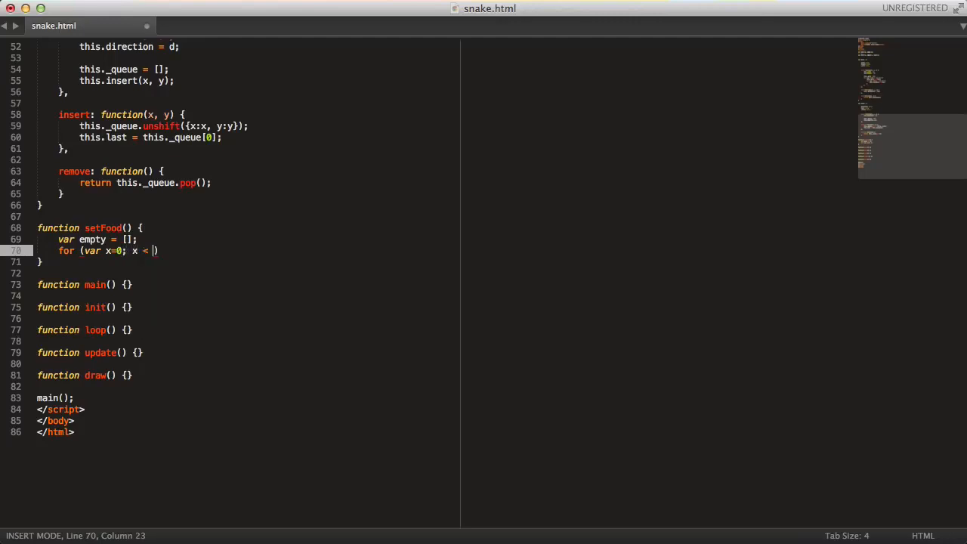
text(grid.width;)
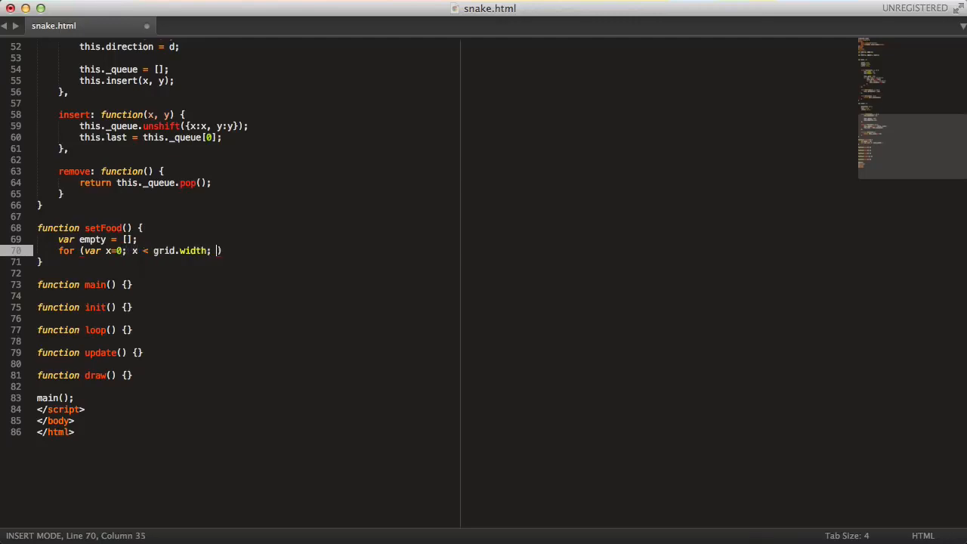
text(x++) {)
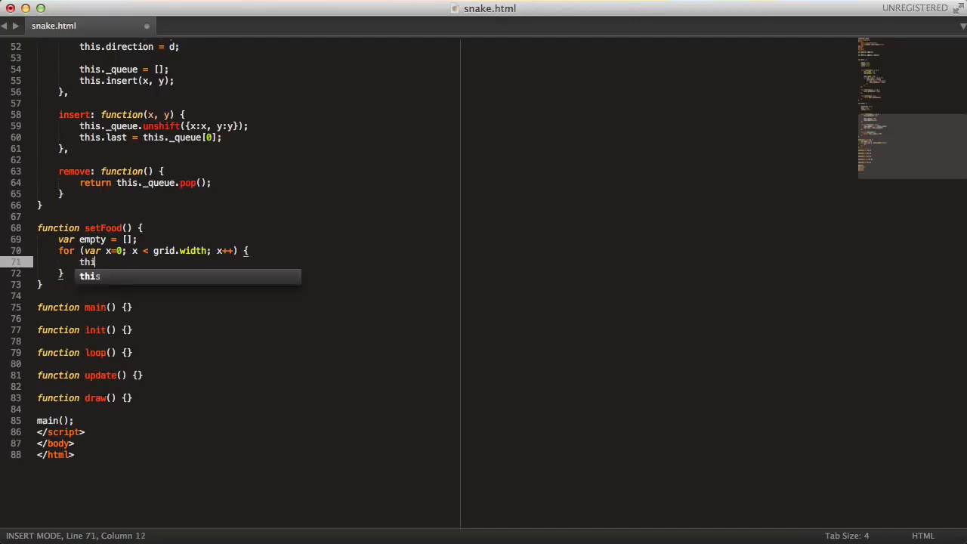
text(for (var y))
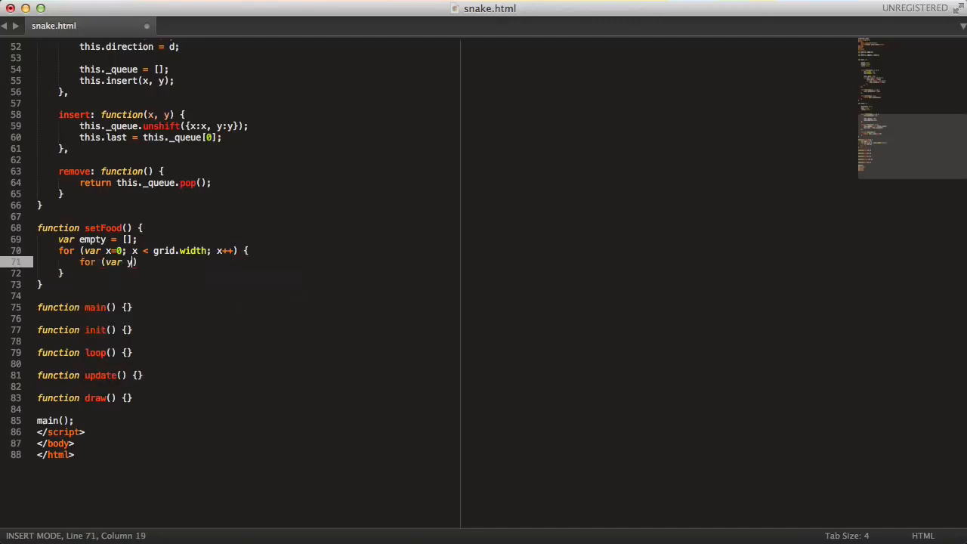
text(=0; y <)
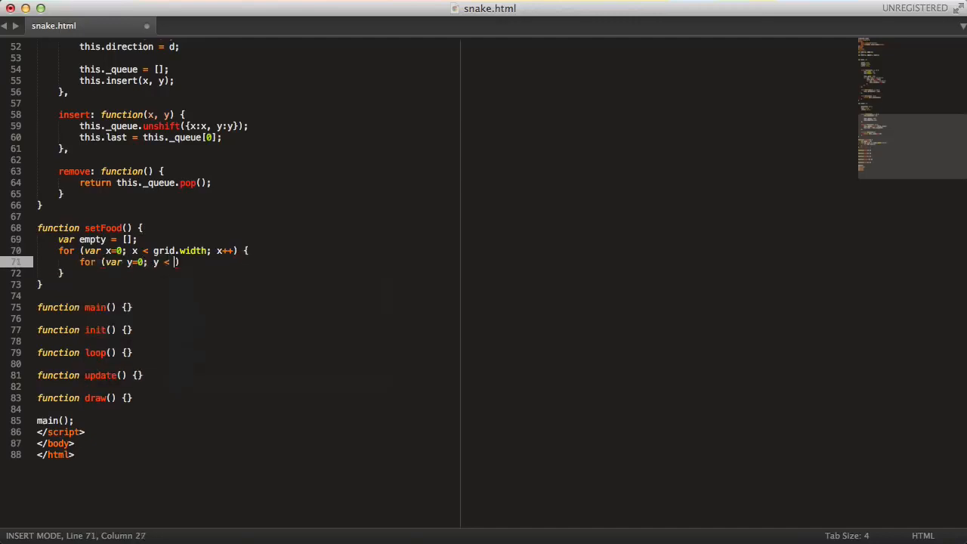
text(grid.height; y++)
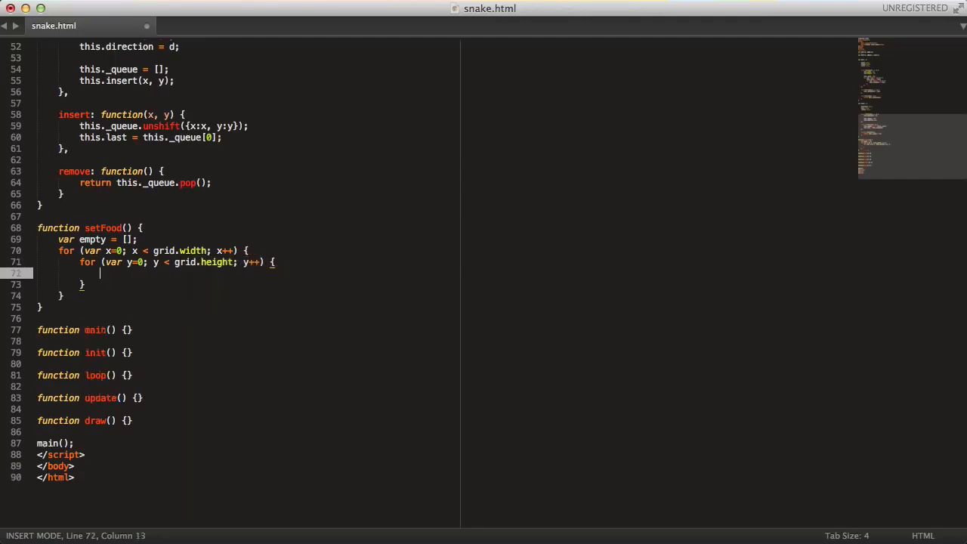
Inside the loops, push {x, y} onto empty when grid.get(x, y) === EMPTY.
text(if (grid.get(x, y)
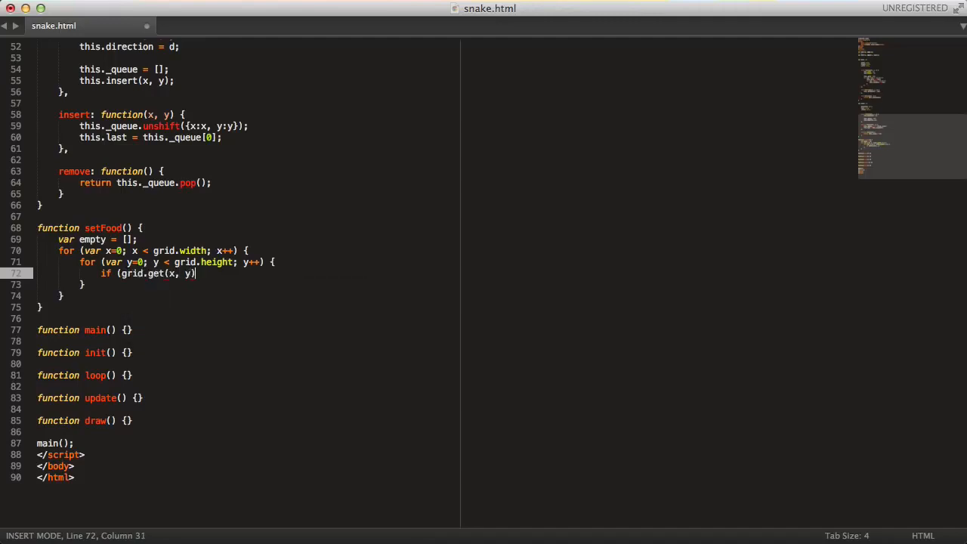
text(=== EMPTY) {)
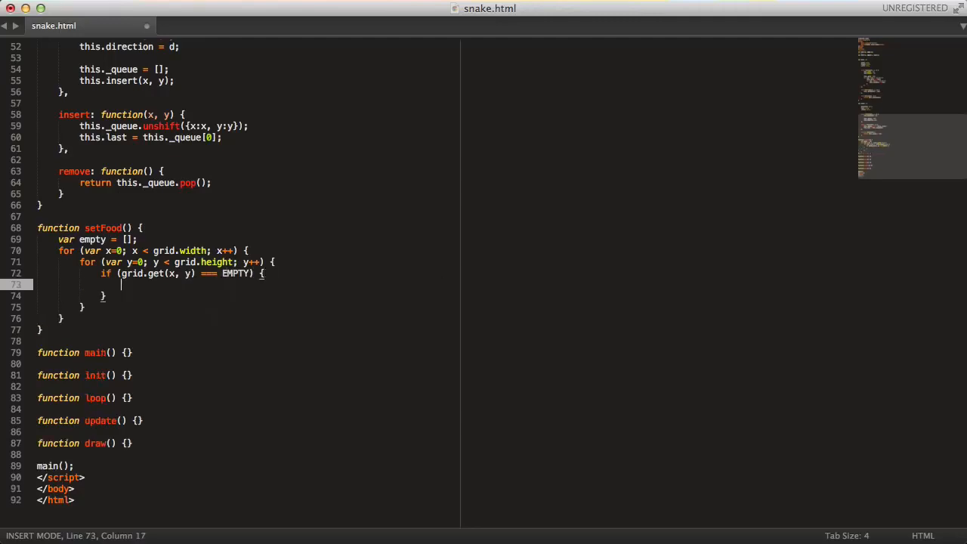
text(em)
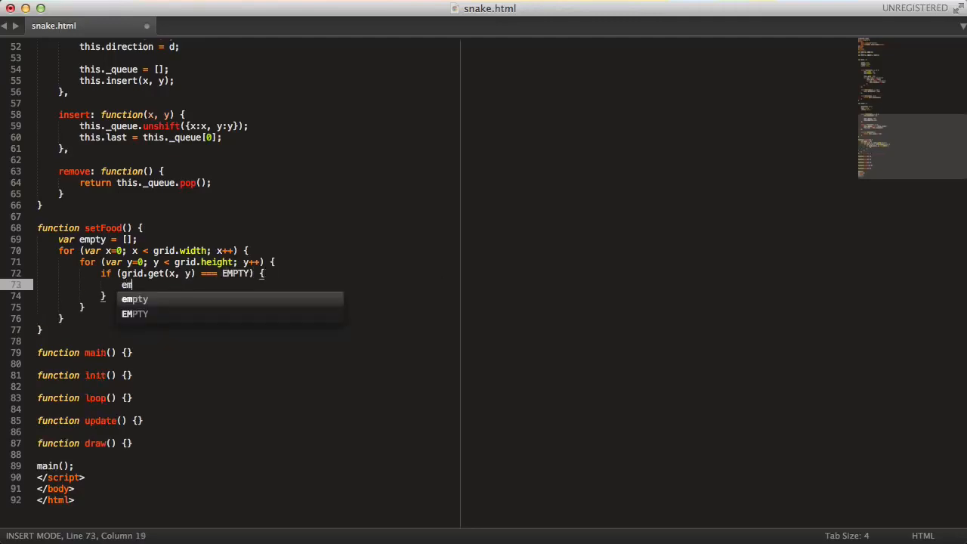
text(.pushh)
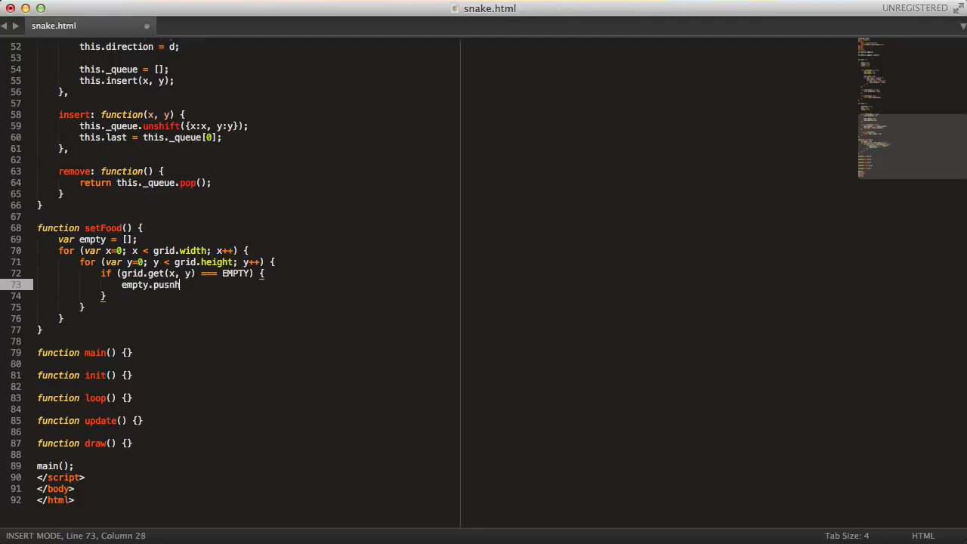
text(({}))
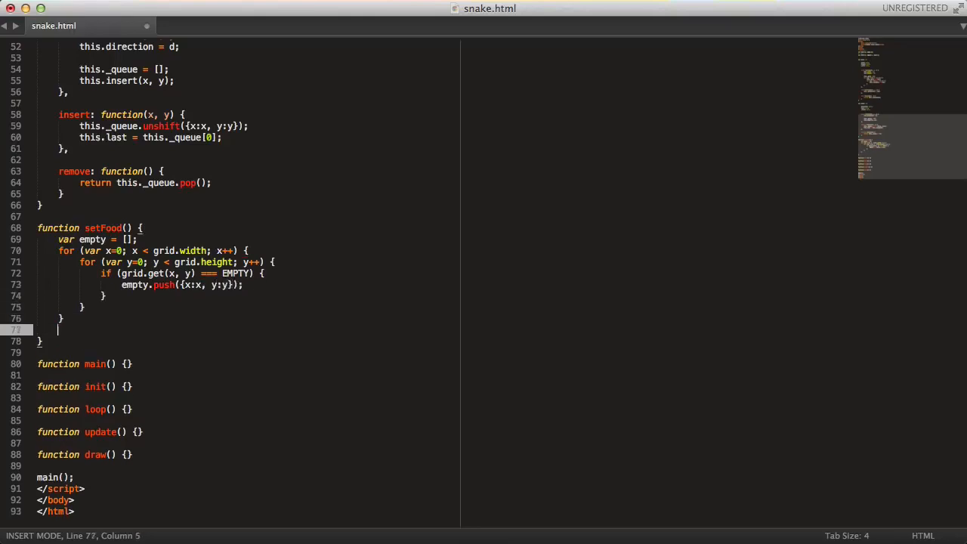
Pick randpos = empty[Math.floor(Math.random()*empty.length)] and call grid.set(FRUIT, randpos.x, randpos.y).
text(var rand)
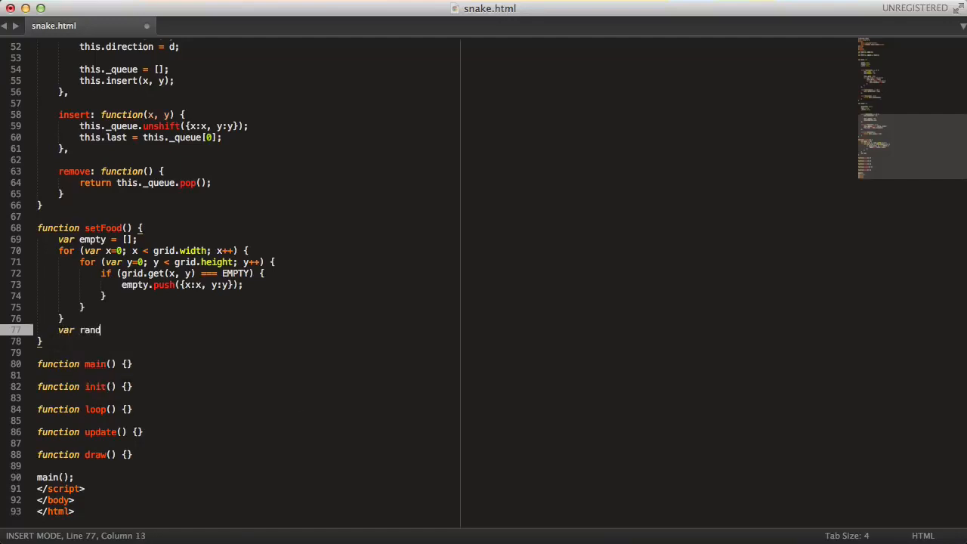
text(ps =)
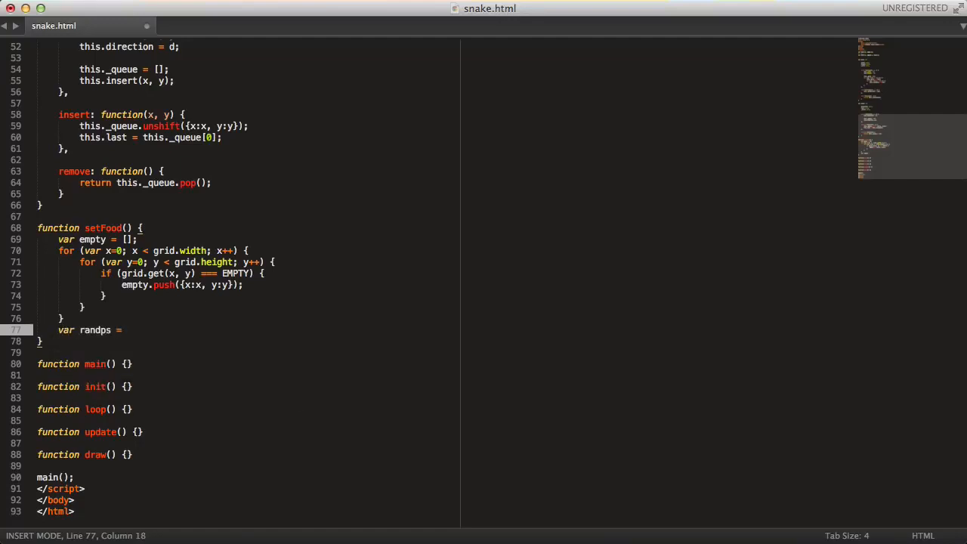
text(g)
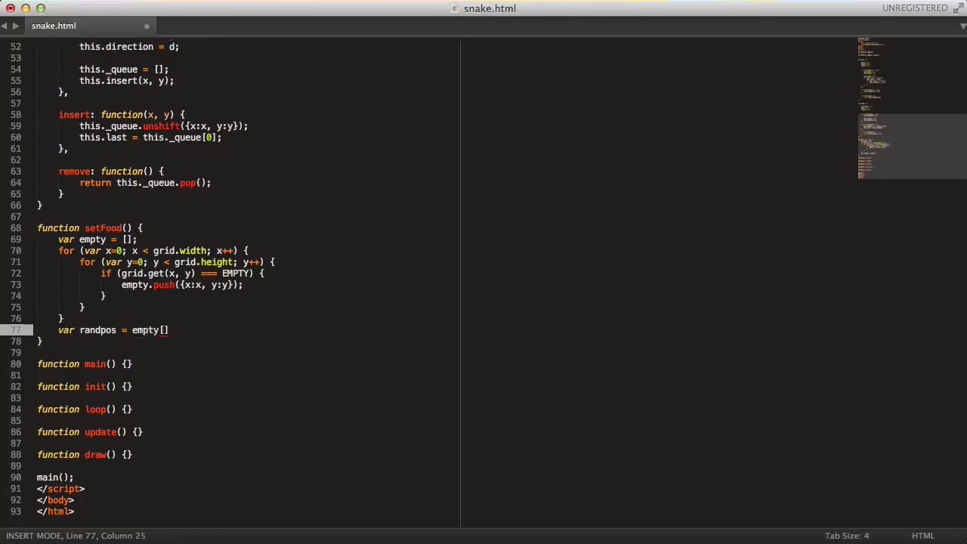
text(Math.floor(Math.random()*empty)
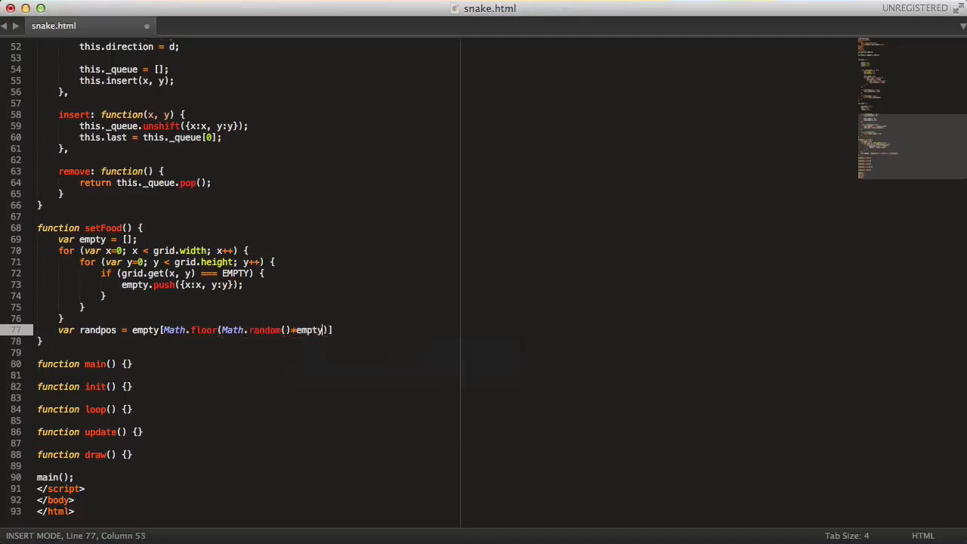
text(.length)
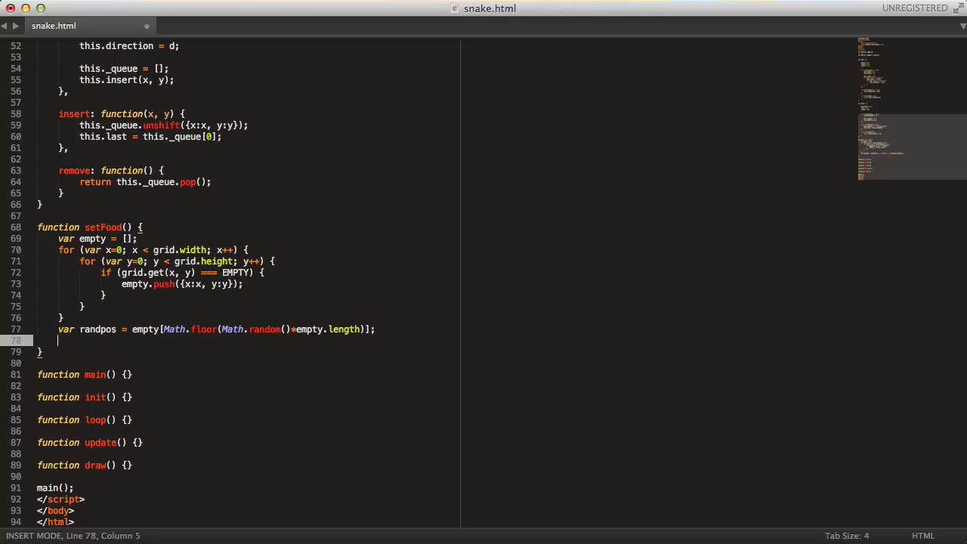
text(grid.set(FRUIT,)
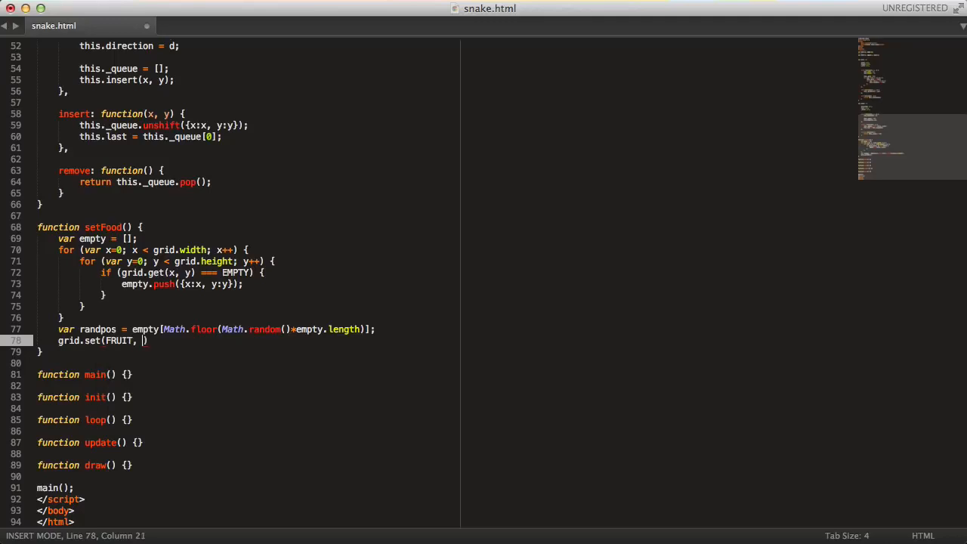
text(randpos.x, randpos.y);)
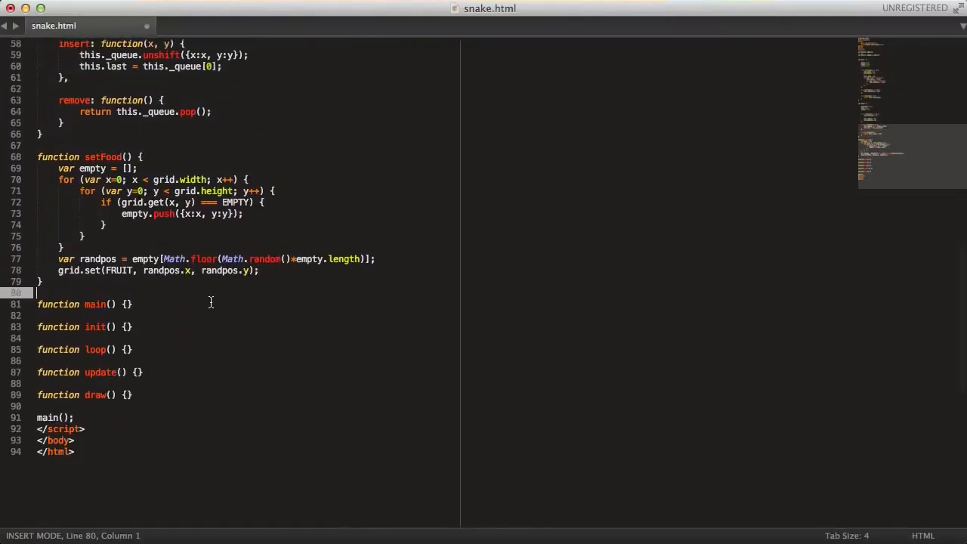
Add a // Game objects comment and var canvas, ctx, keystate, frames; above main().
key(Enter)
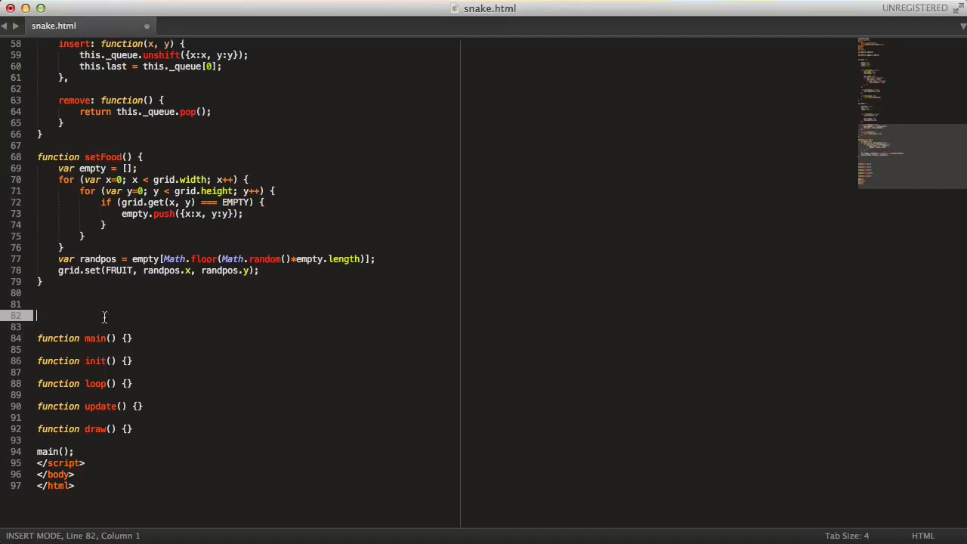
text(//)
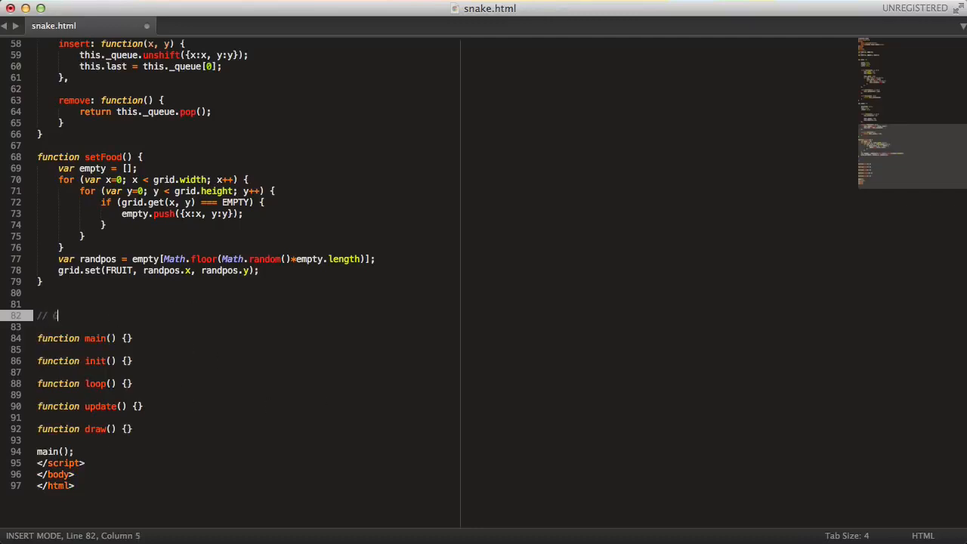
text(Game objects)
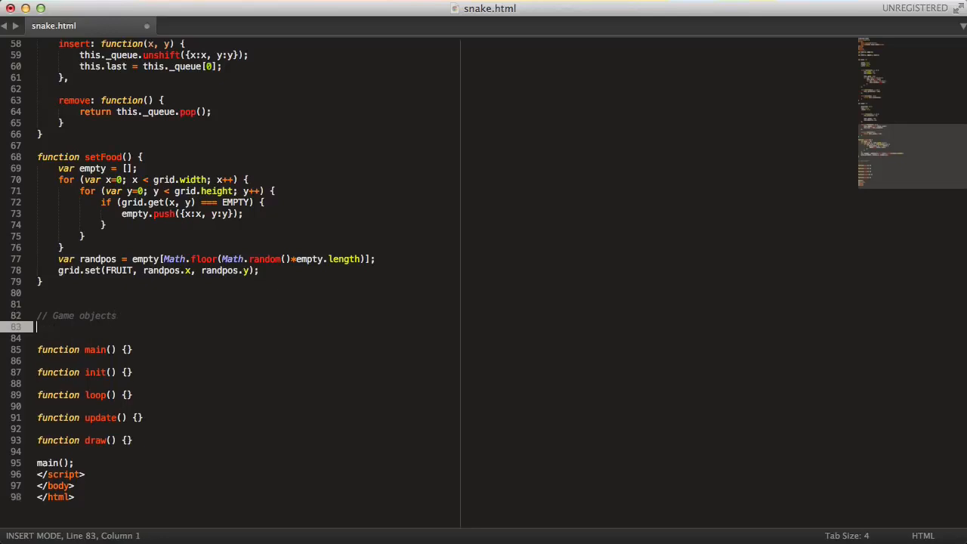
text(var canvas,)
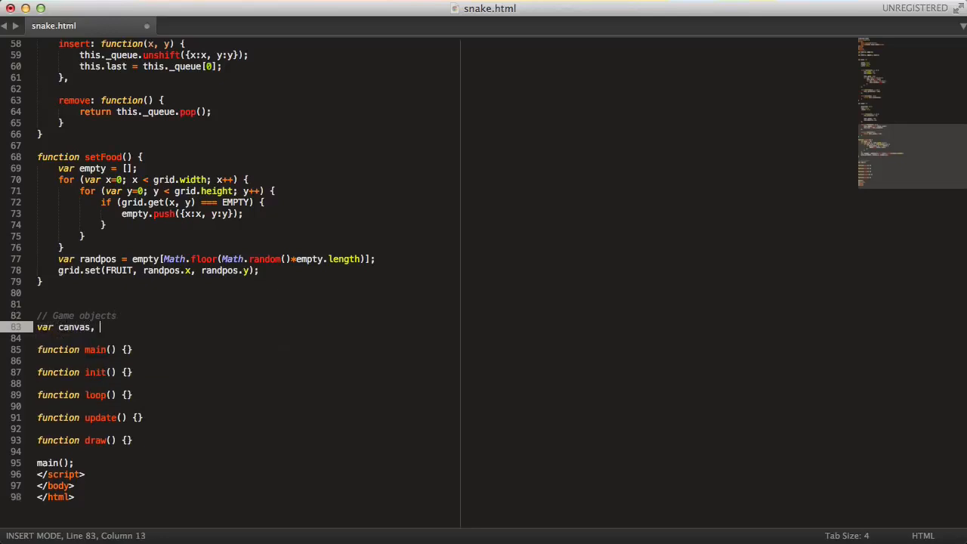
text(ctx, keystate, frames;)
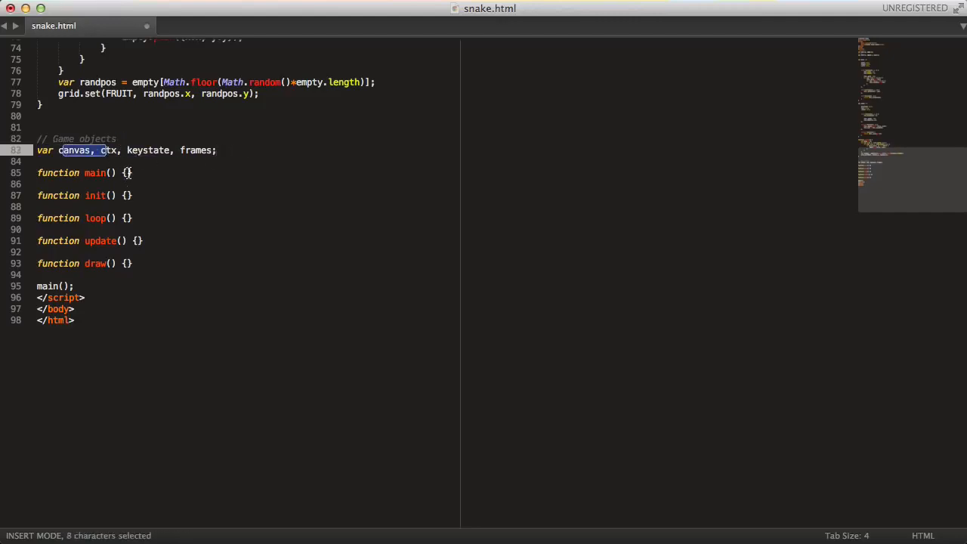
Create the canvas element sized COLS*20 by ROWS*20 and get its "2d" context into ctx.
text(c)
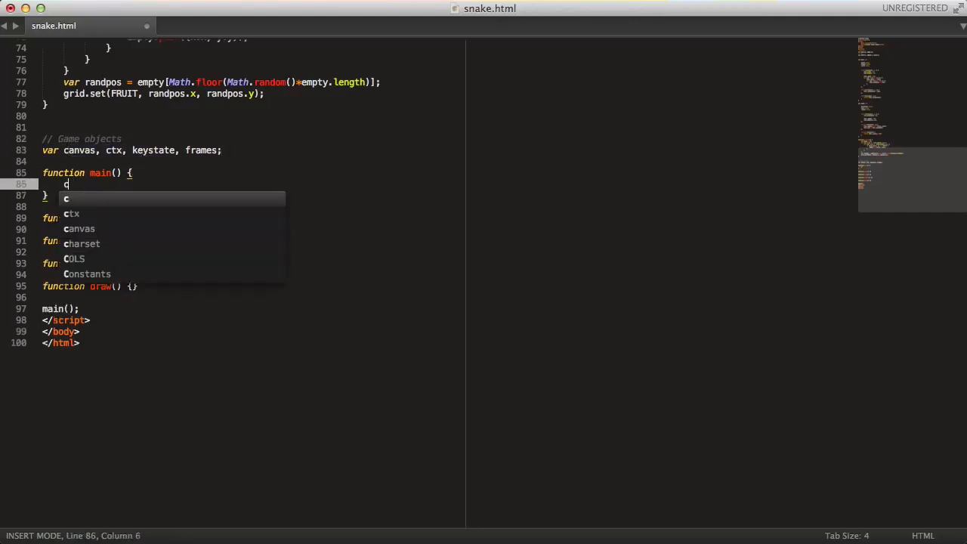
text(anvas = document.createElement("canvas");)
text(canvas.width =)
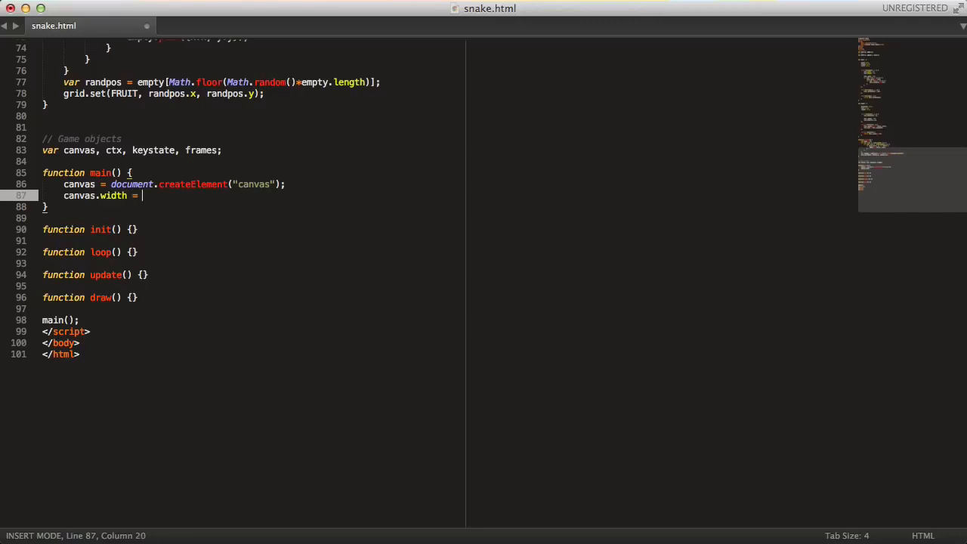
text(COLS)
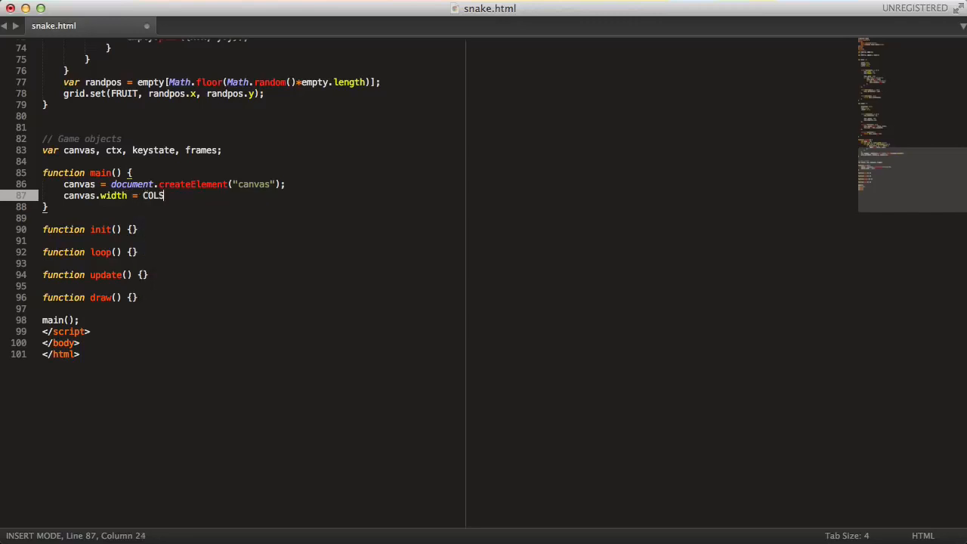
text(*20;)
text(canvas.height =)
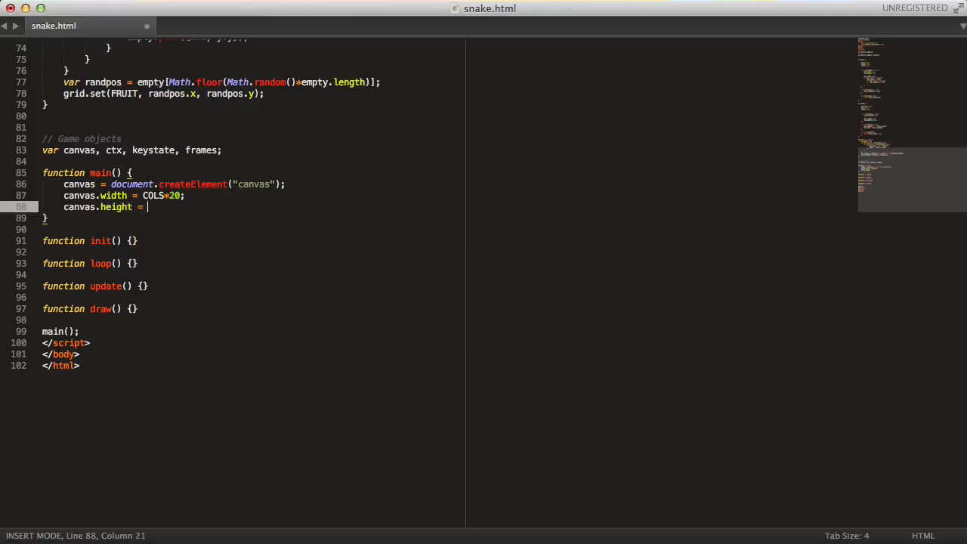
text(ROWS*20;)
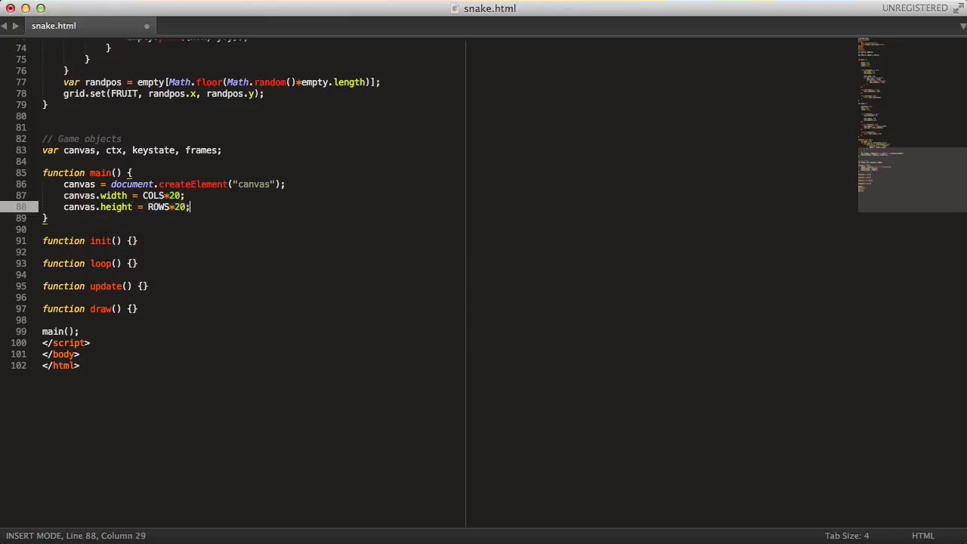
text(ctx = can)
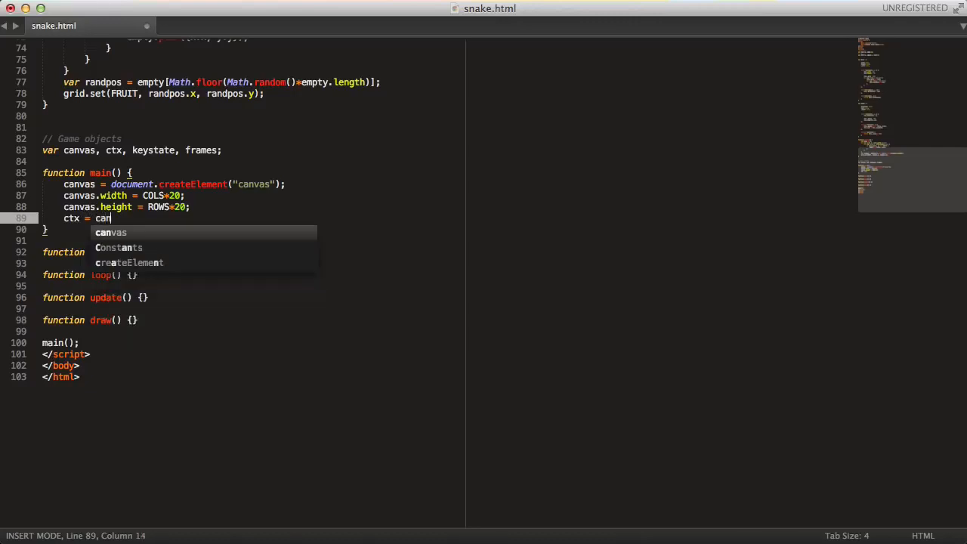
text(vas.getContext"()
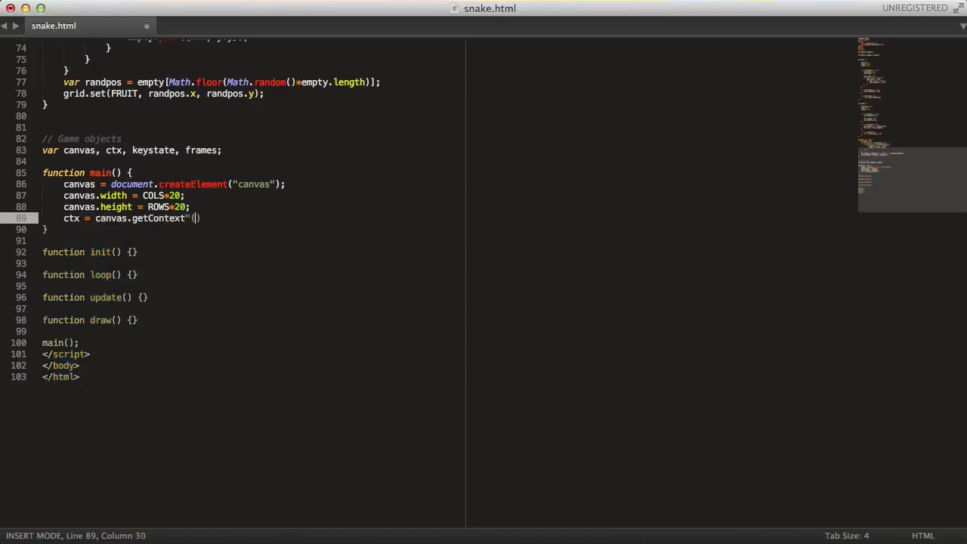
text(2d)
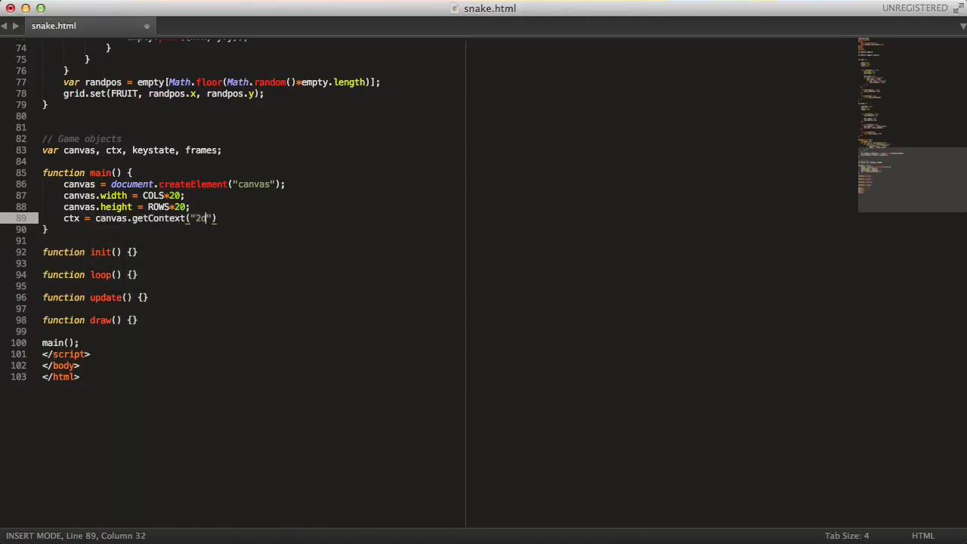
Append the canvas to document.body, call init() and loop(), and reset frames = 0 and keystate = {}.
text(doc)
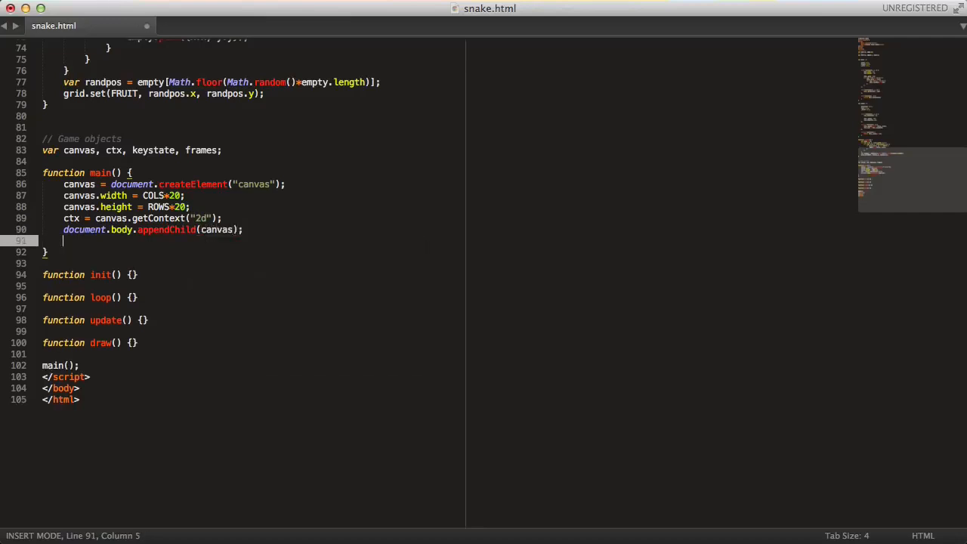
text(init();)
text(loop();)
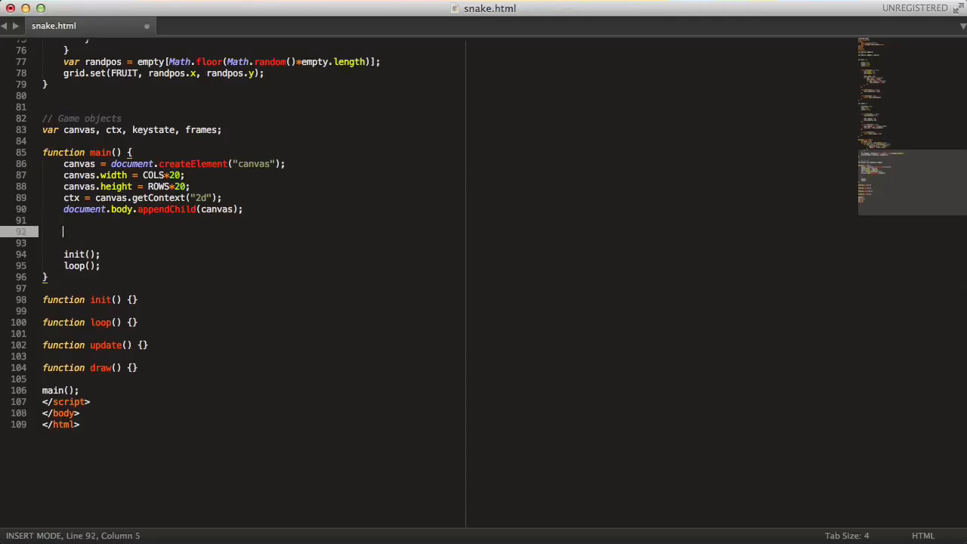
text(frames = 0;)
text(keystate)
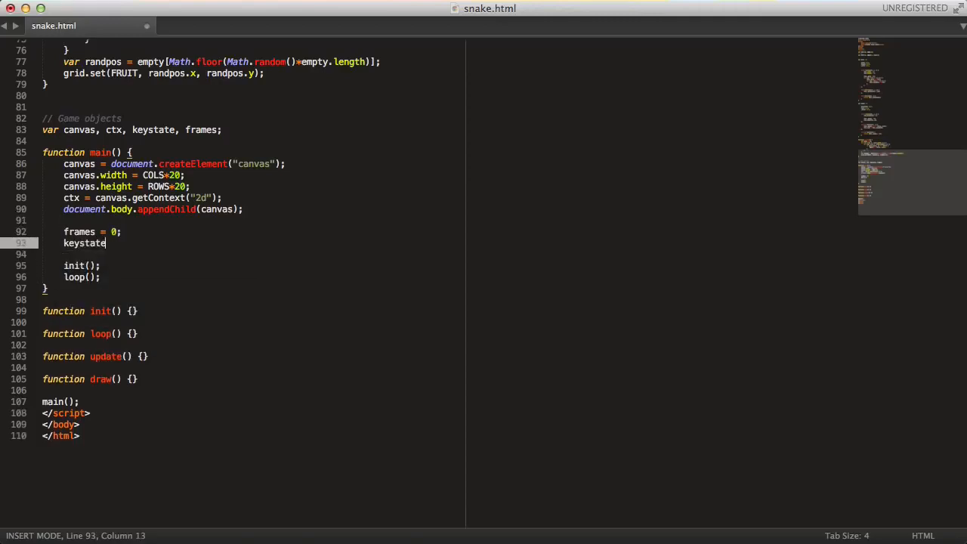
text(= {};)
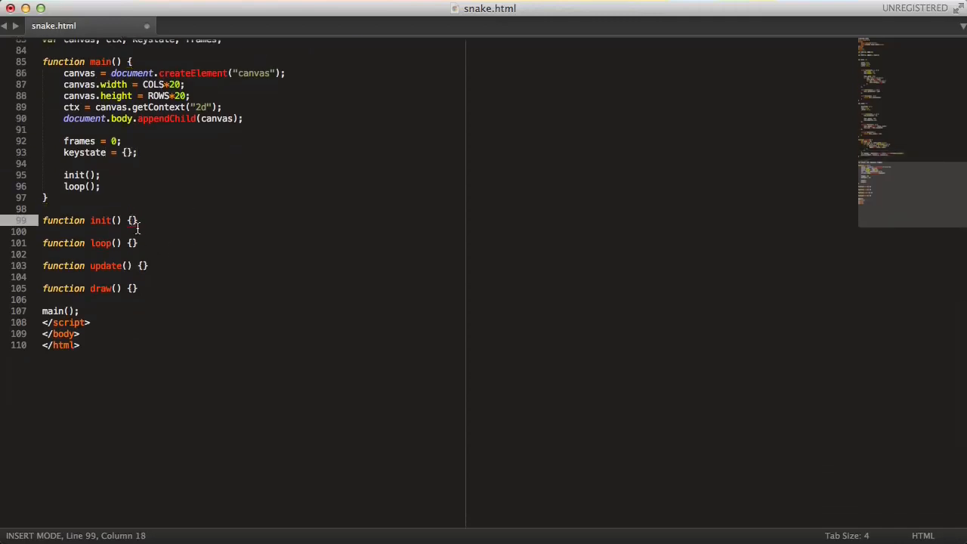
Start init() with grid.init(EMPTY, COLS, ROWS);.
key(Enter)
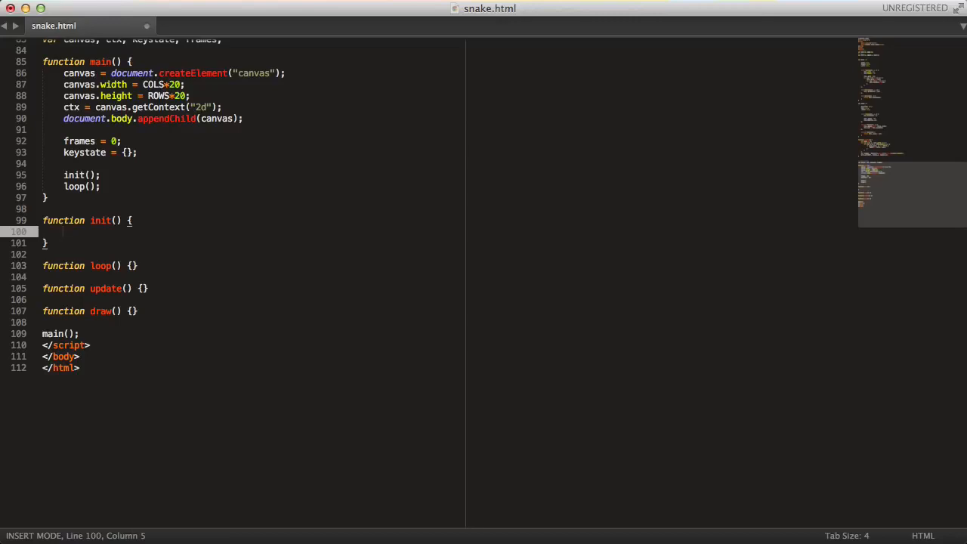
text(grid.init())
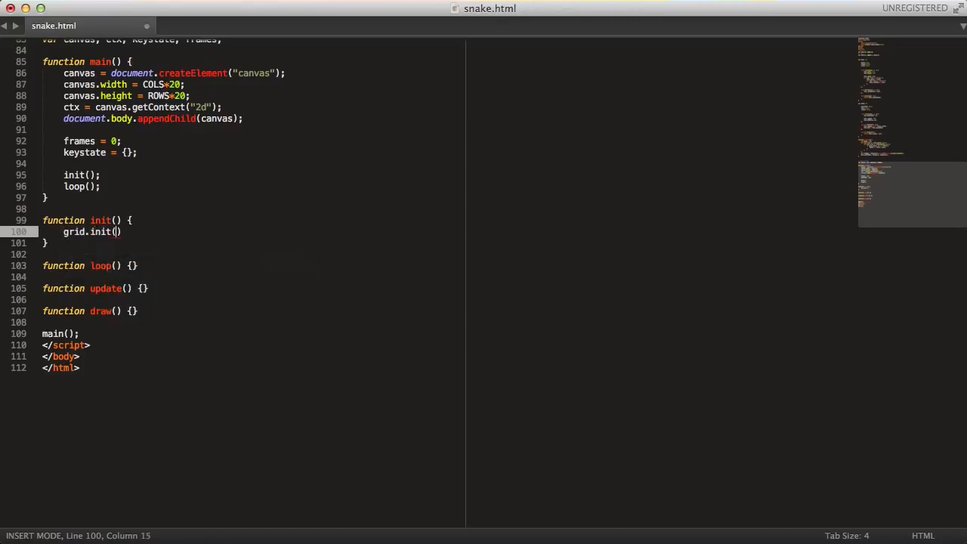
text(EM,)
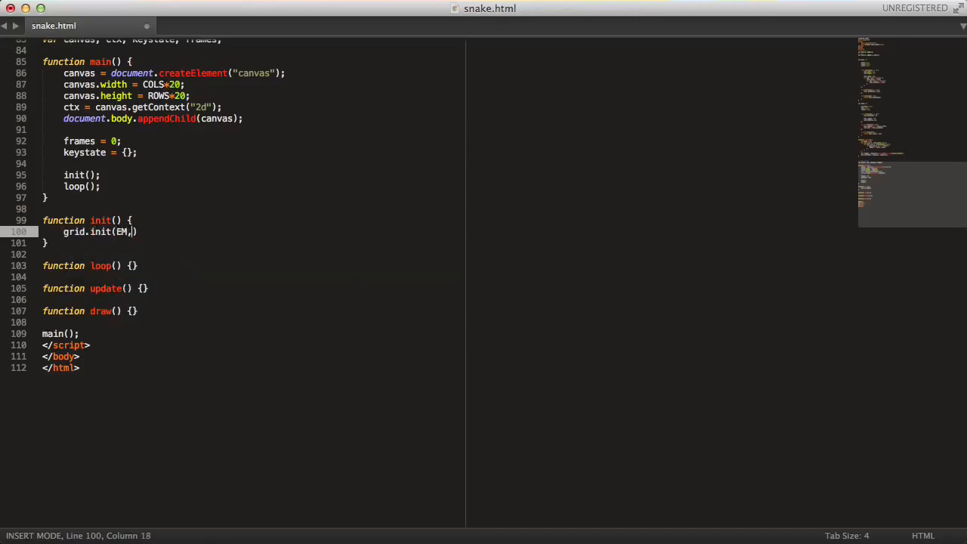
text(PTY,)
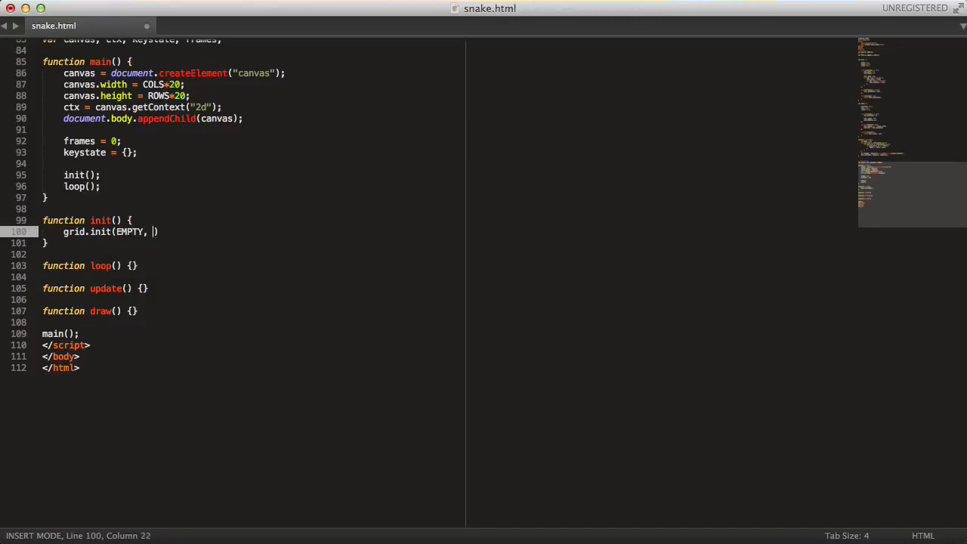
text(C)
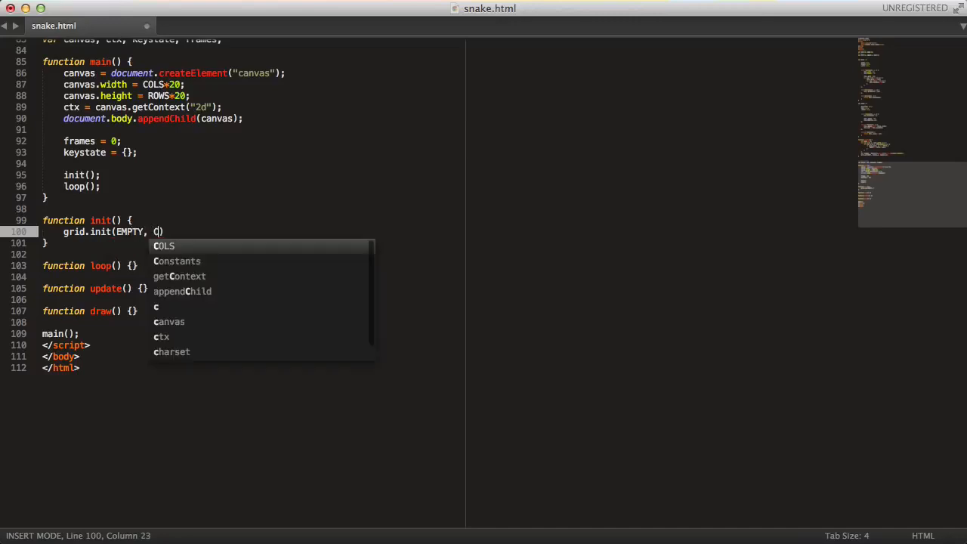
text(COLS, ROWS)
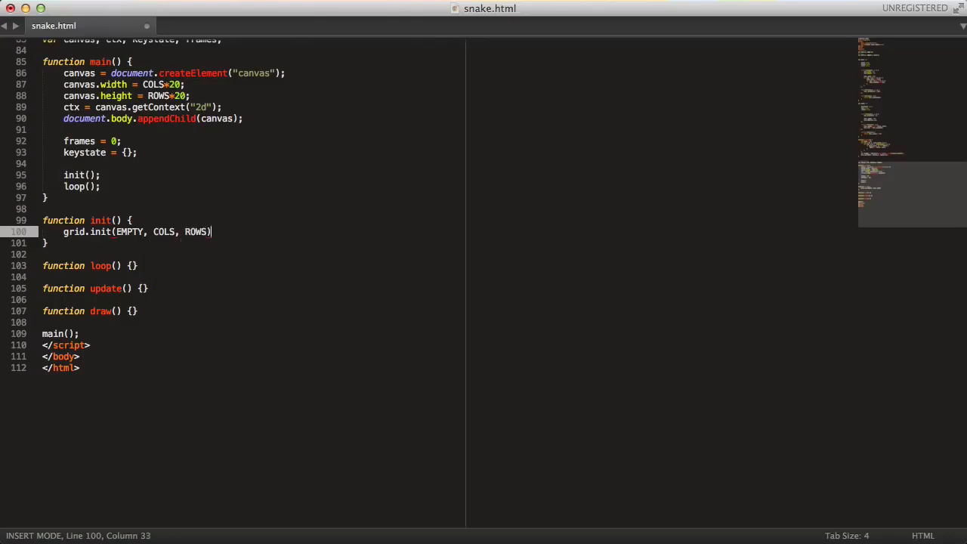
text(;)
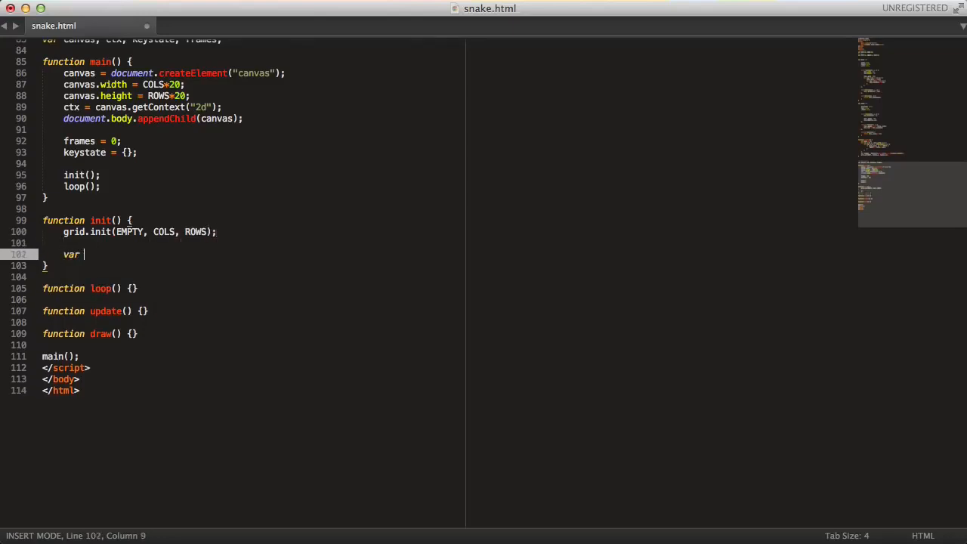
Define var sp = {x:Math.floor(COLS/2), y:ROWS-1}; as the bottom-centre start point.
text(sp)
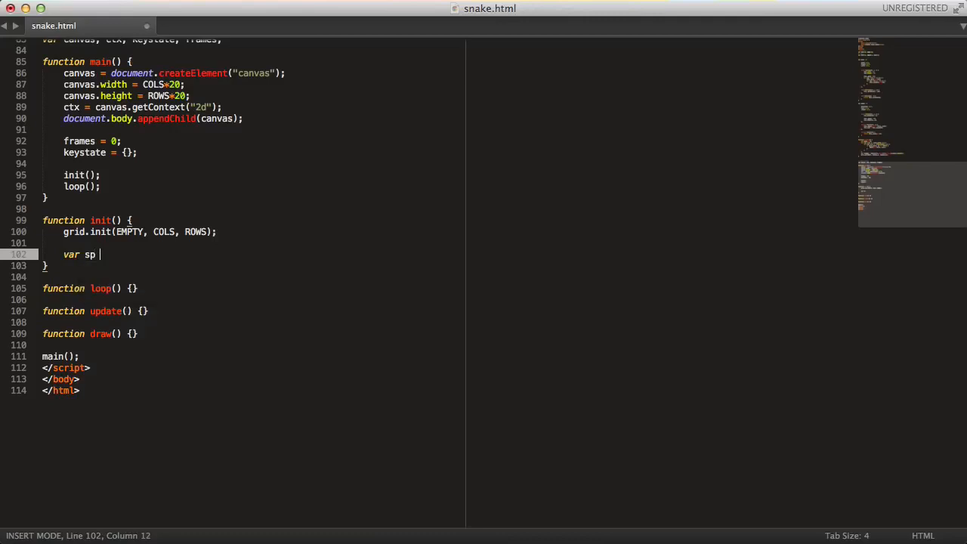
text(= {})
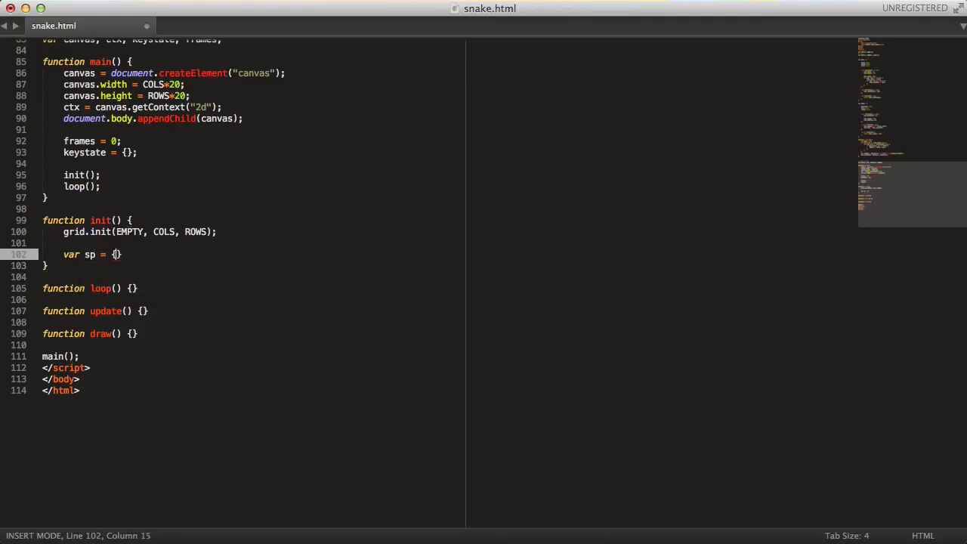
text(x:)
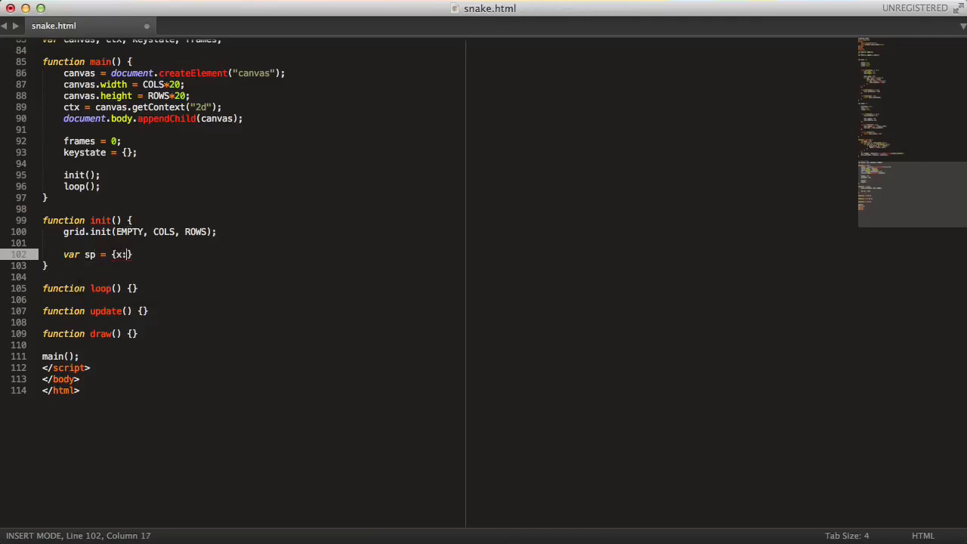
text(Math.floor()
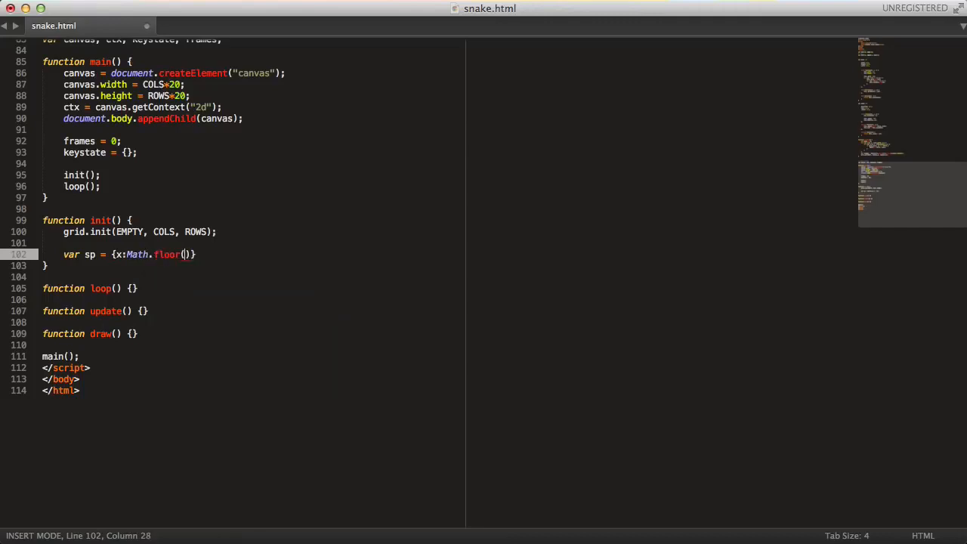
text(C)
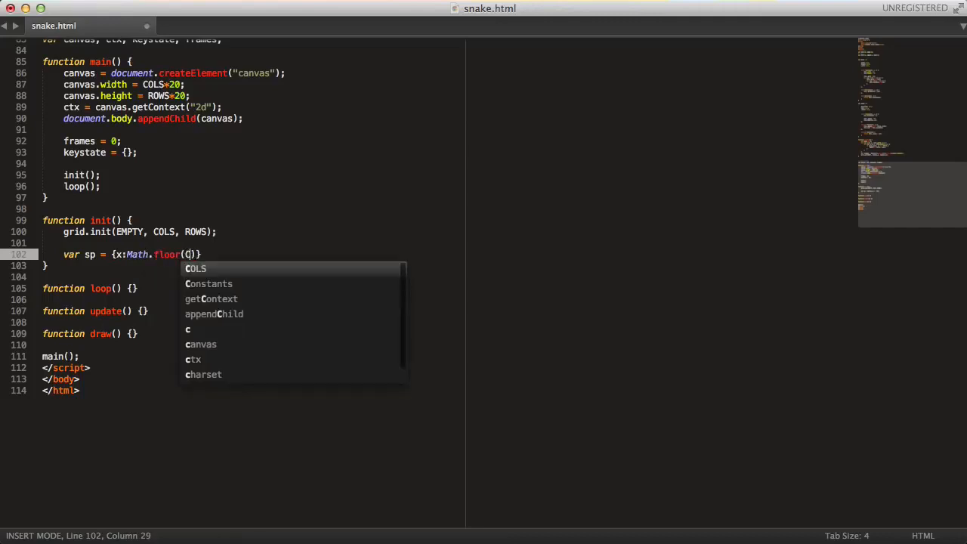
text(OLS/2),)
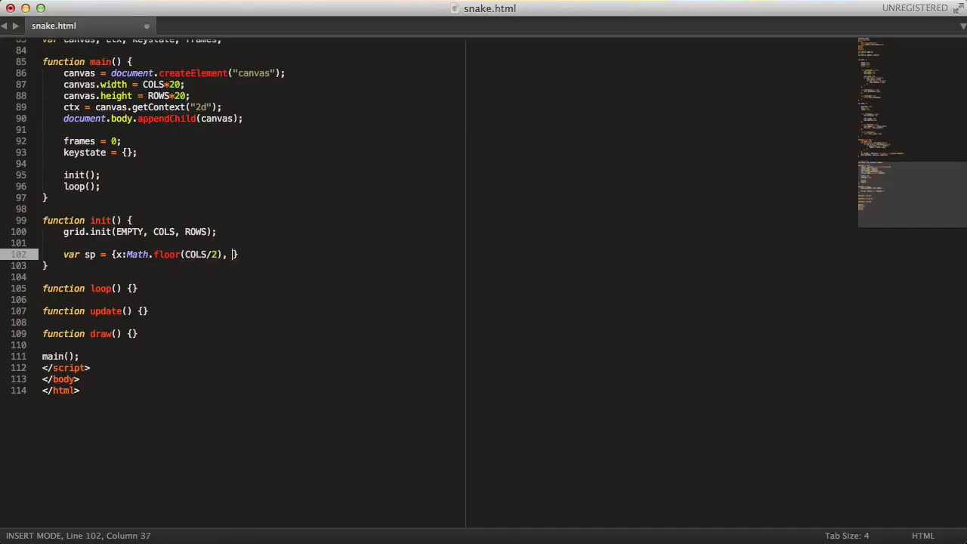
text(y:ROWS-1)
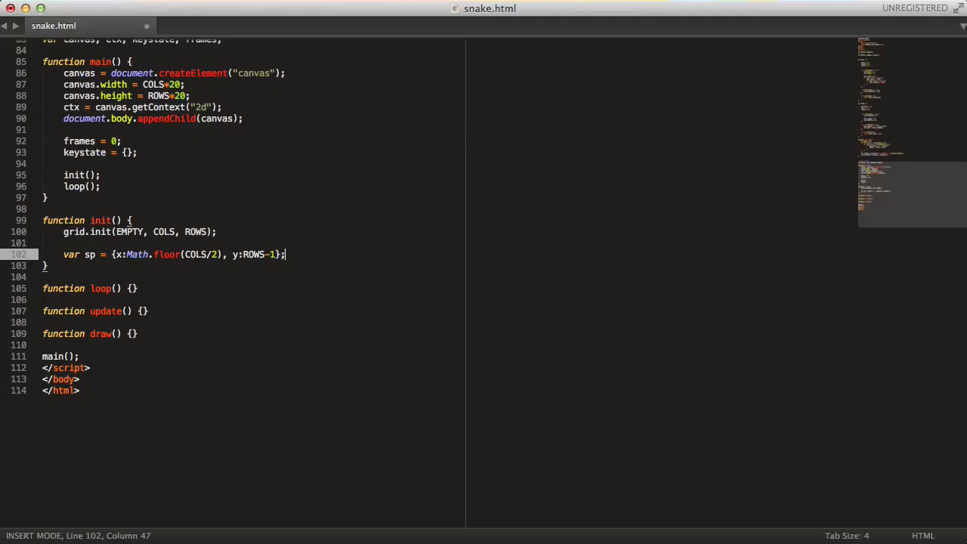
Begin the snake.init call, accepting the autocompleted init.
text(gri)
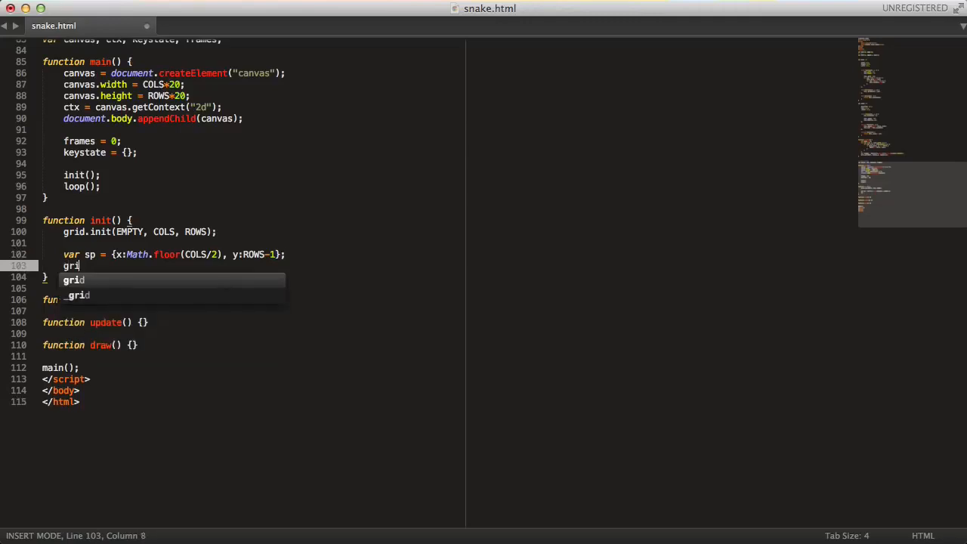
text(snake.ini)
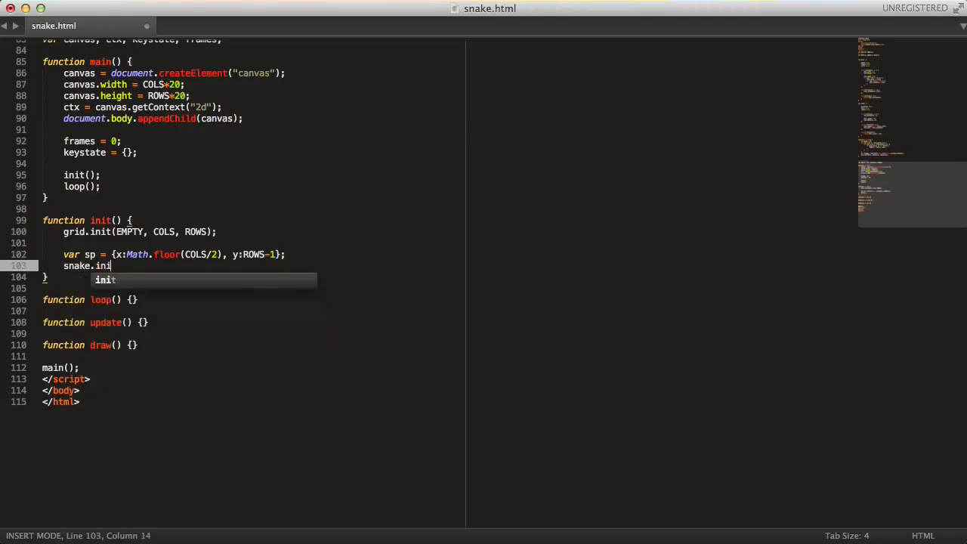
key(Tab)
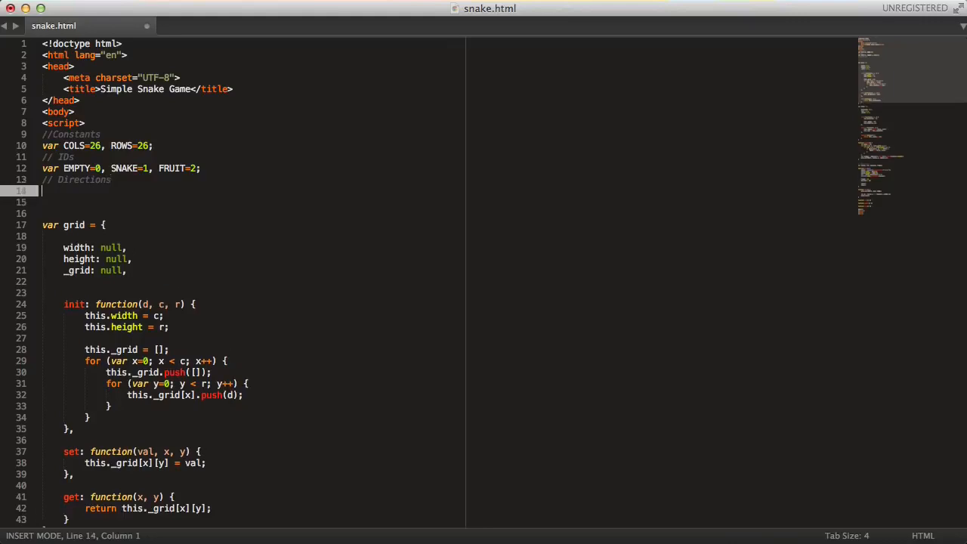
Declare var LEFT=0, UP=1, RIGHT=2, DOWN=3 under the Directions comment.
text(var LEFT=0)
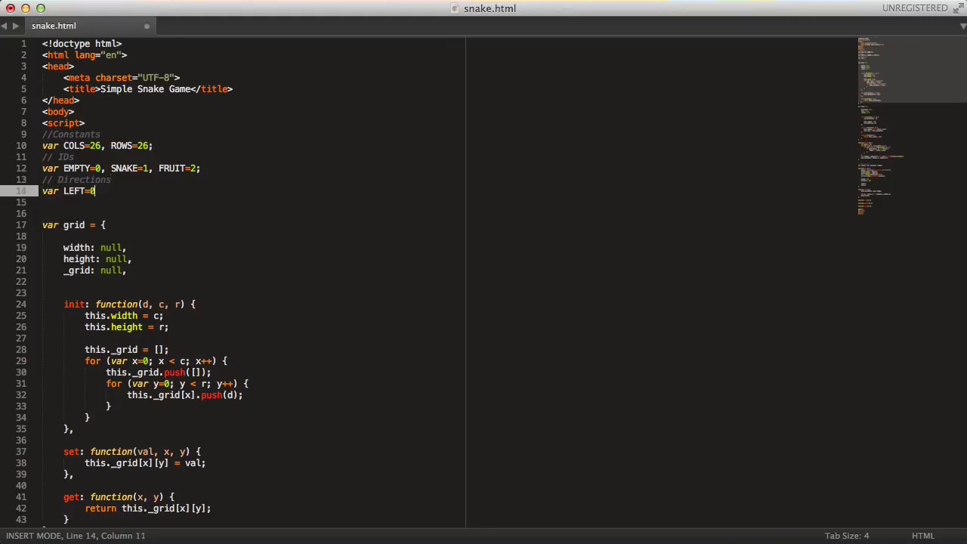
text(, UP=1, RIGHT=2,)
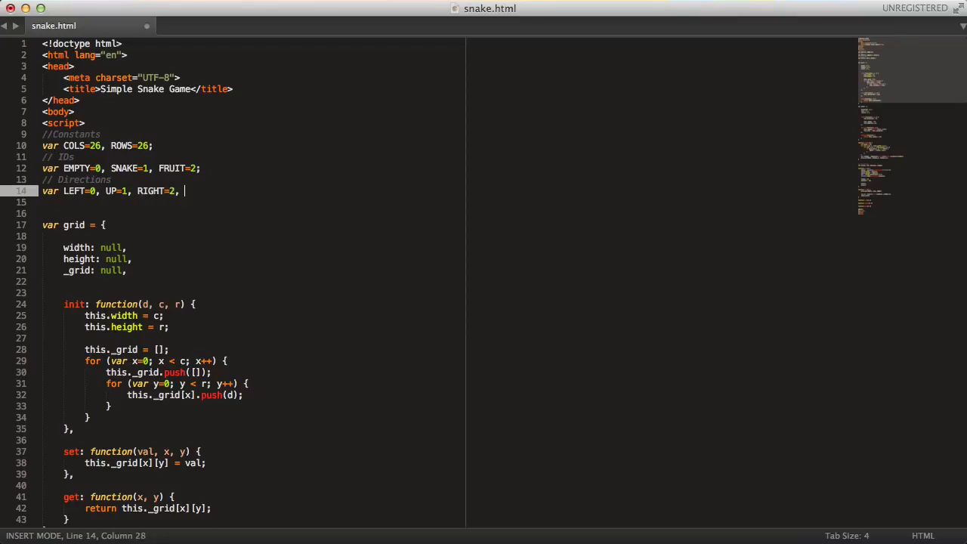
text(DOWN=3)
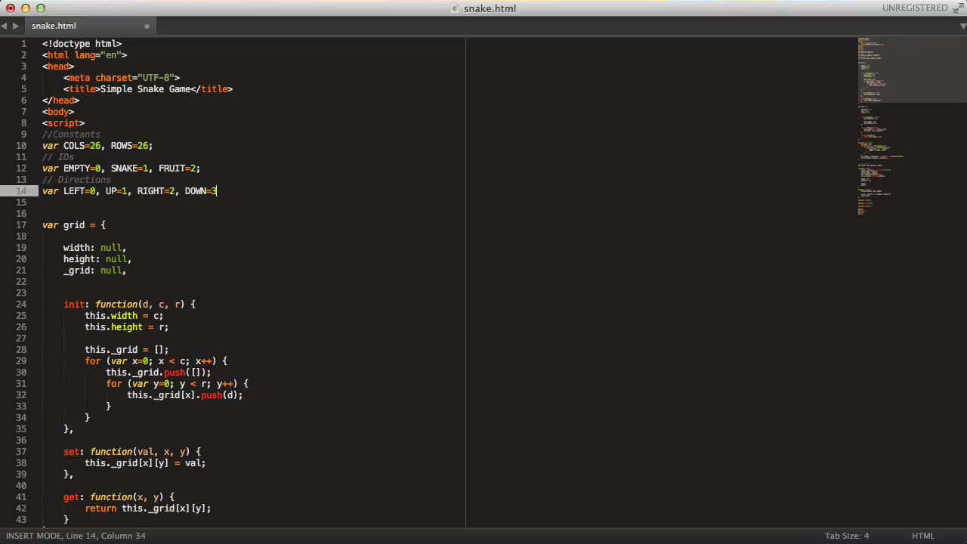
scroll(down, 3)
text(snake.init(UP, s)
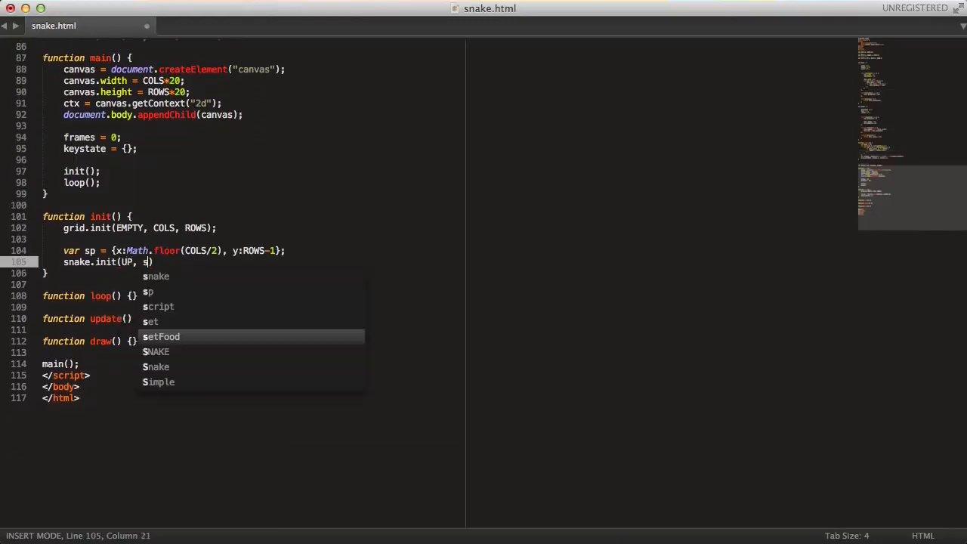
Complete snake.init(UP, sp.x, sp.y); then add grid.set(SNAKE, sp.x, sp.y); and setFood();.
text(p.x, sp.y)
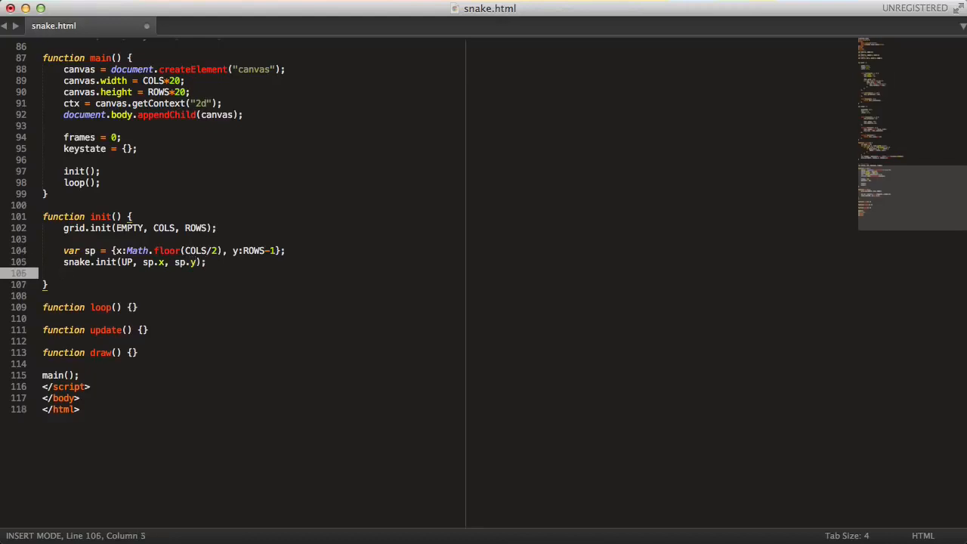
text(grid.set(SNAKE, sp.y)
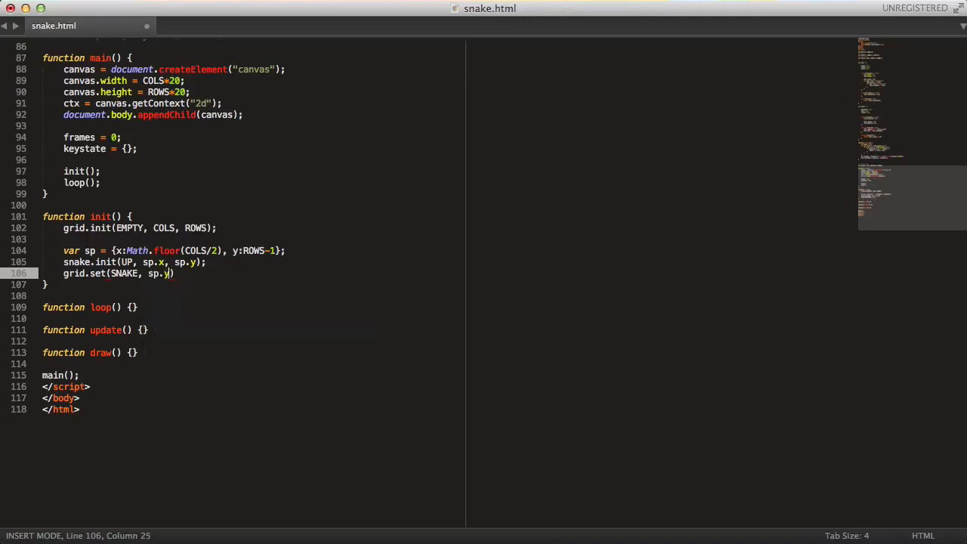
text(sp.x, sp.)
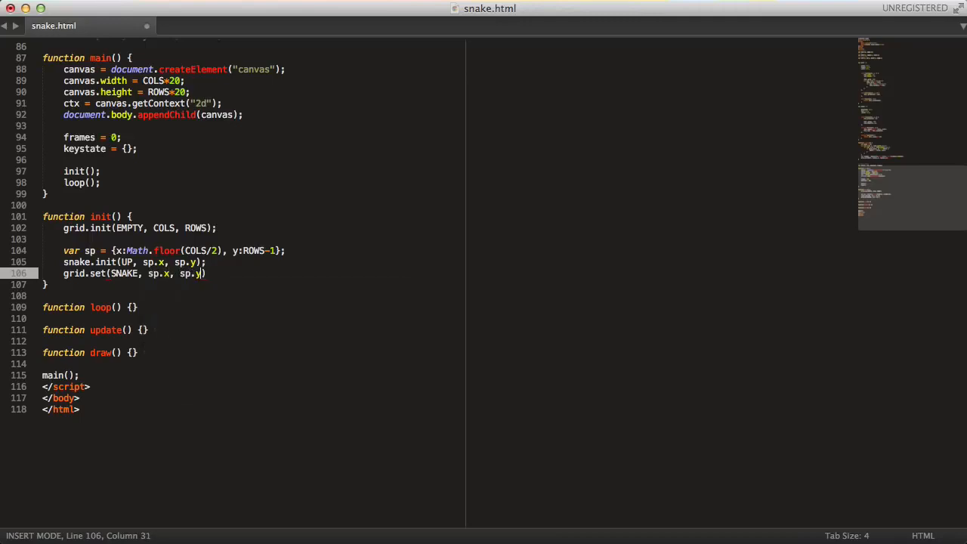
text();)
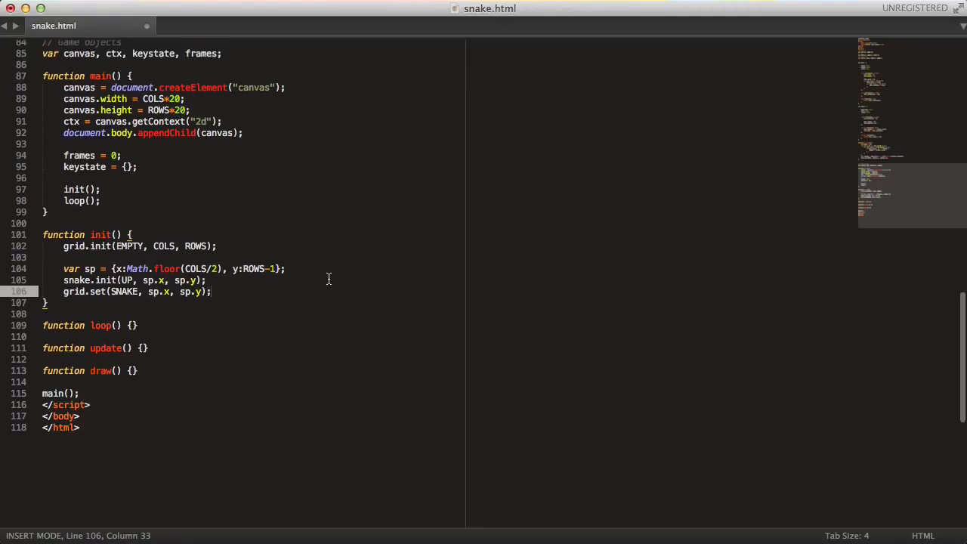
text(setFood();)
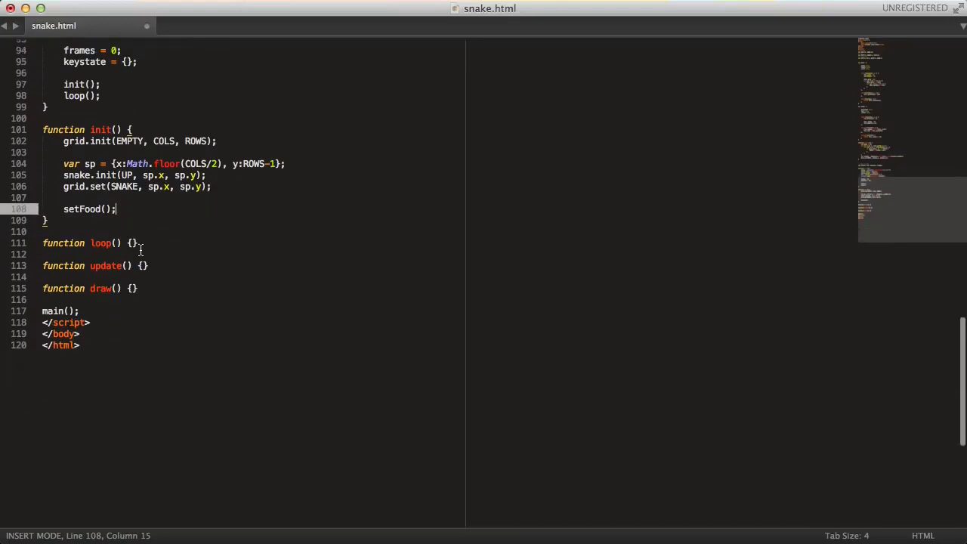
Fill loop() with update(); draw(); window.requestAnimationFrame(loop, canvas); and start update() with frames.
text(up)
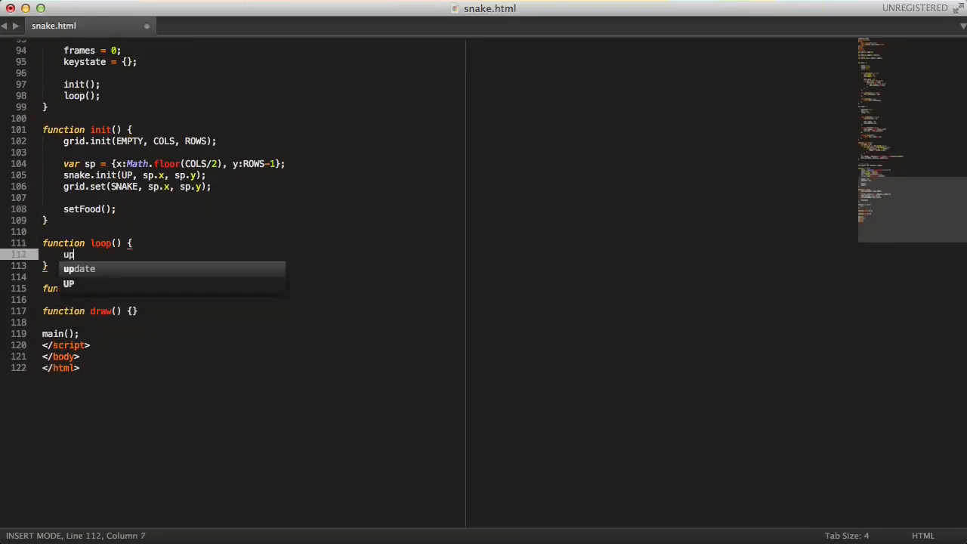
text(update();)
text(w)
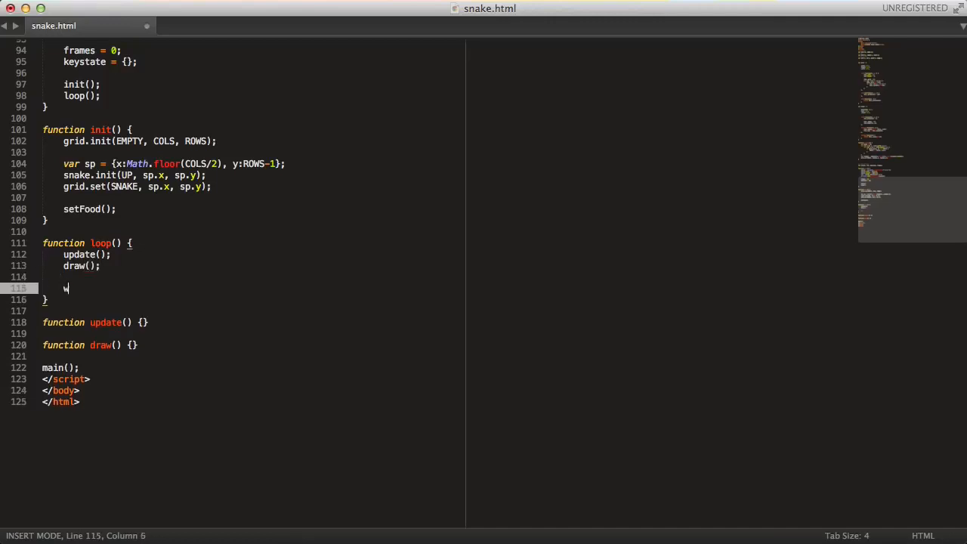
text(indow.re)
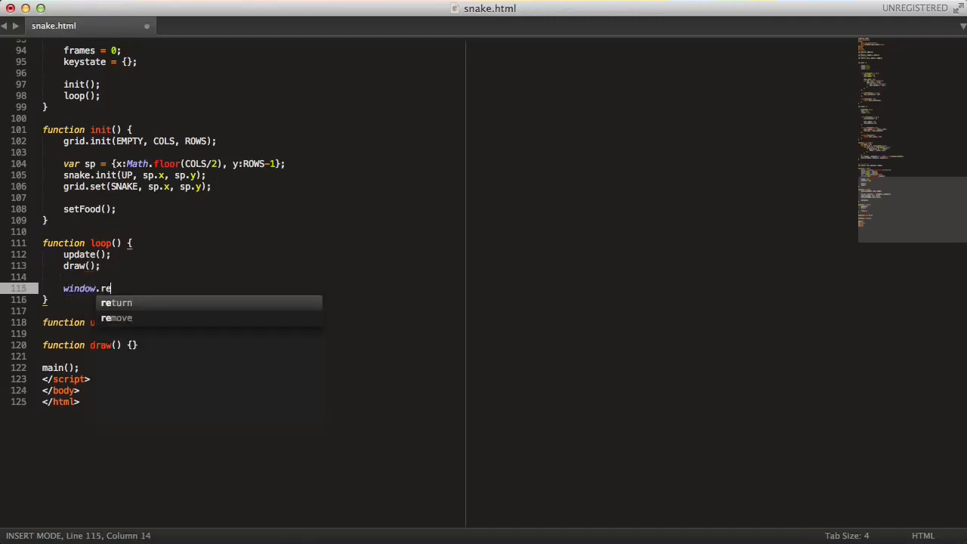
text(quest)
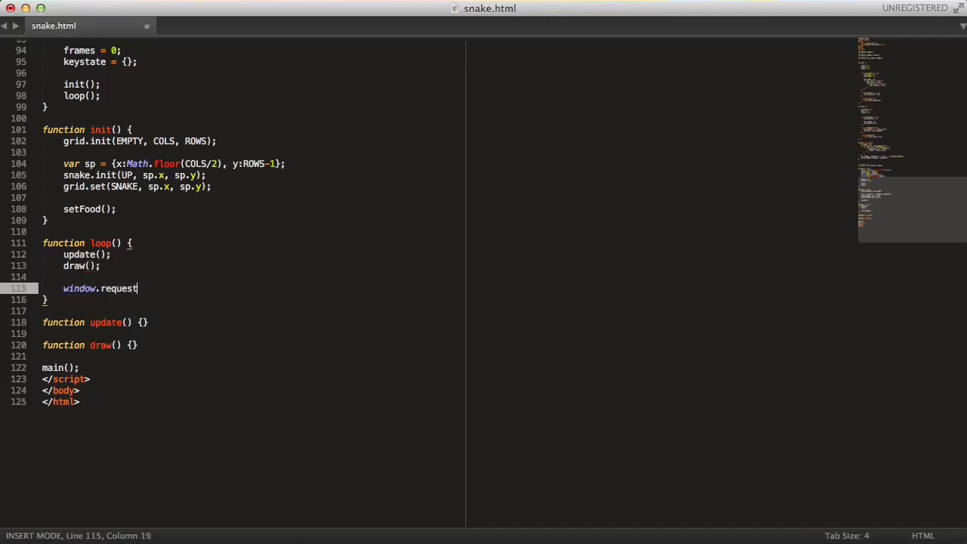
text(Ani)
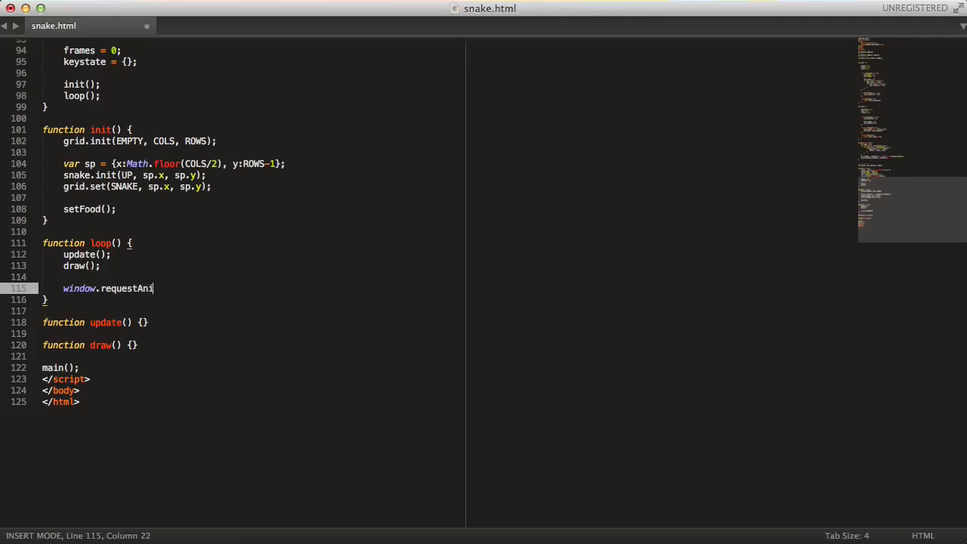
text(mationFrame)
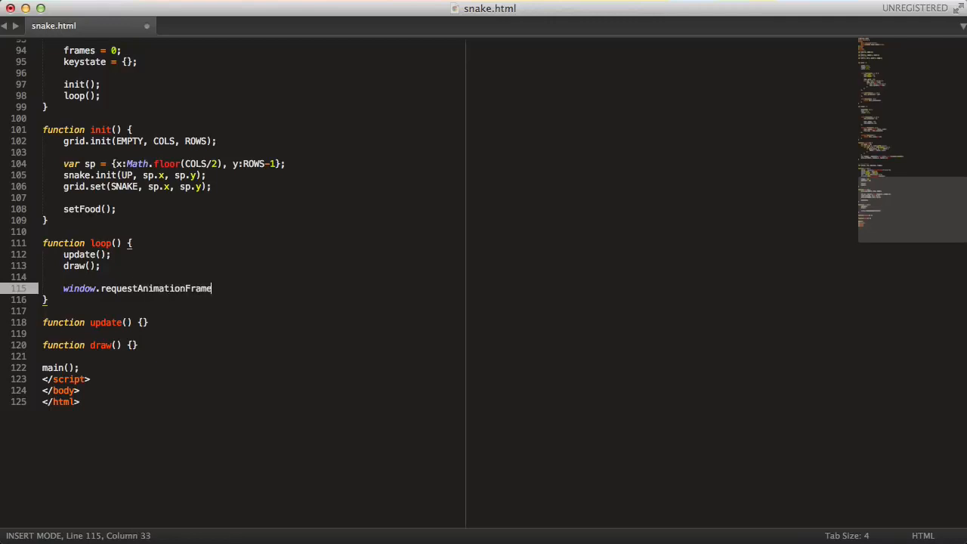
text((loop))
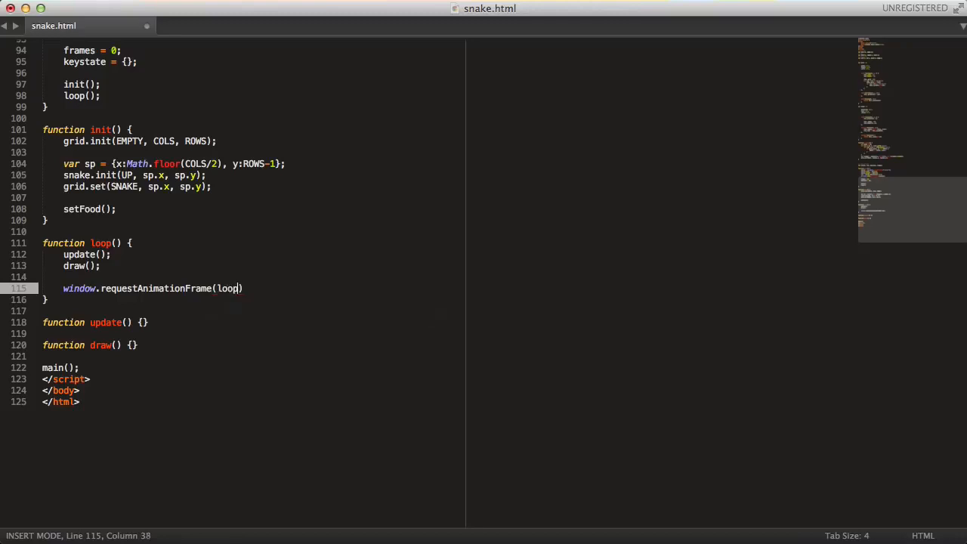
text(, canvas)
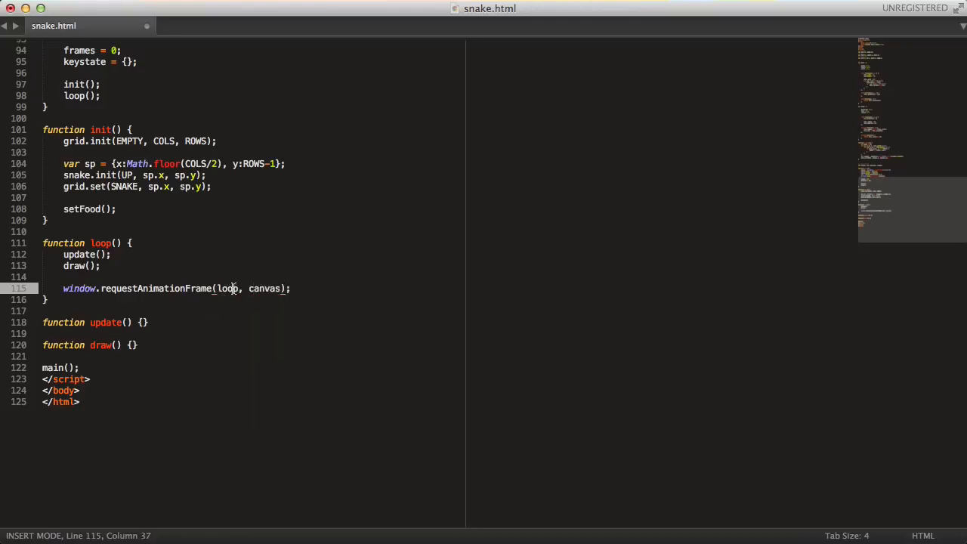
double_click(264, 289)
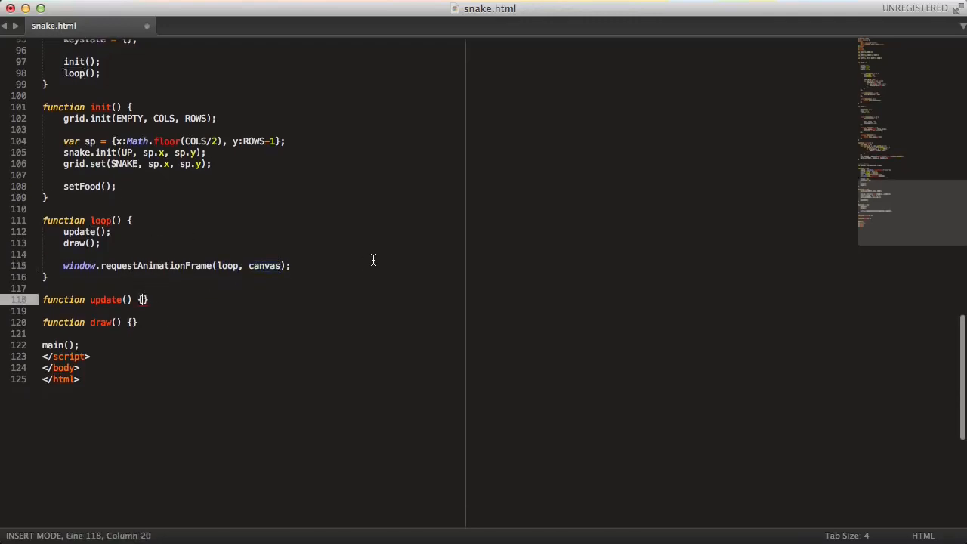
text(frames++;)
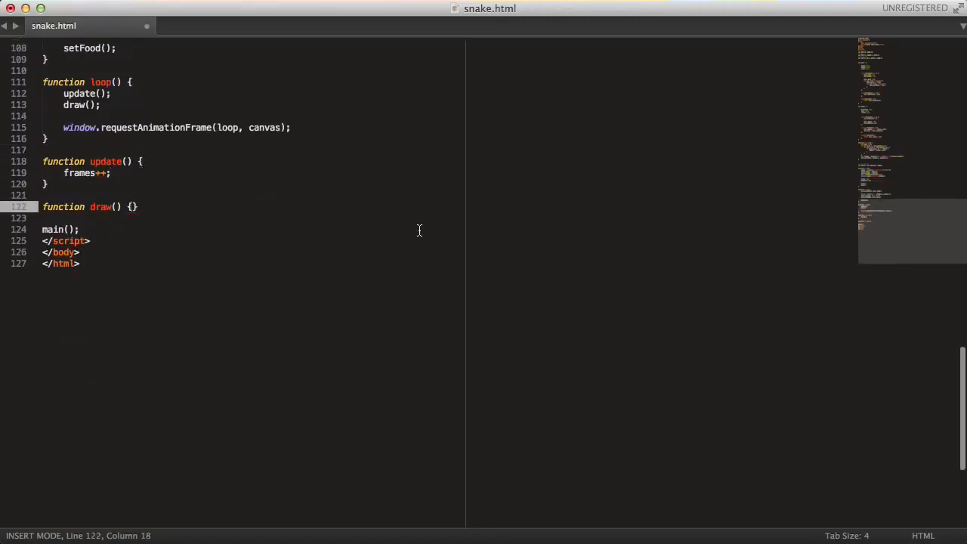
In draw(), compute tile sizes tw = canvas.width/grid.width and th = canvas.height/grid.height.
key(Enter)
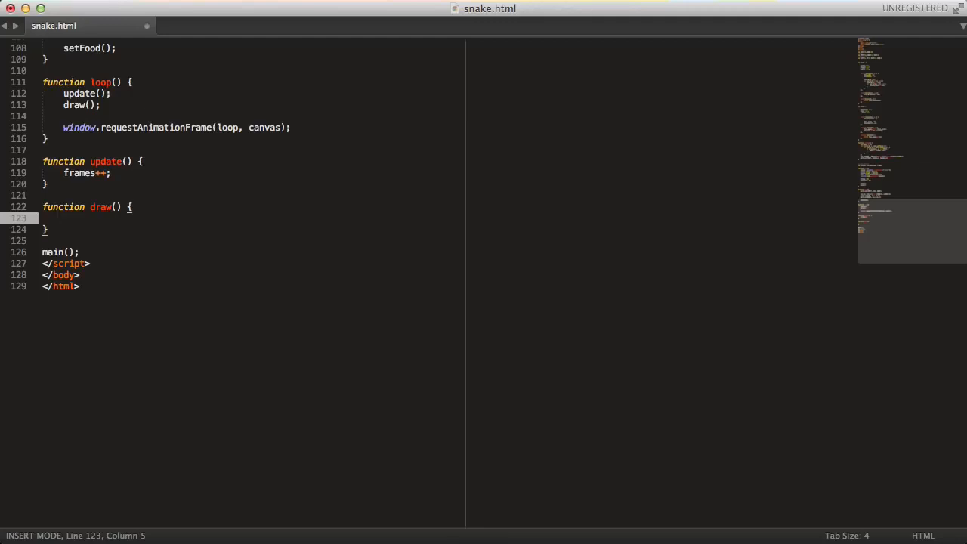
text(var tw)
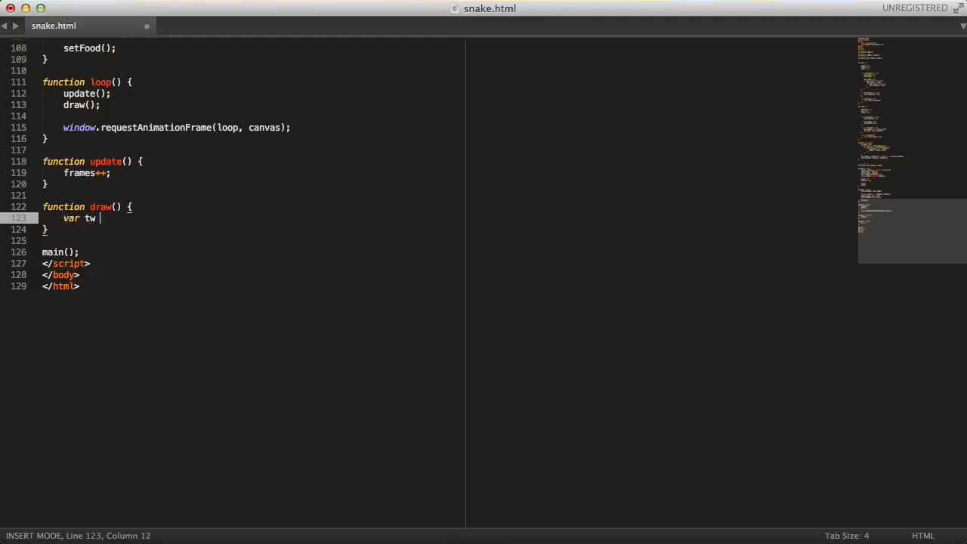
text(= canvas.width/grid.width;)
text(var th)
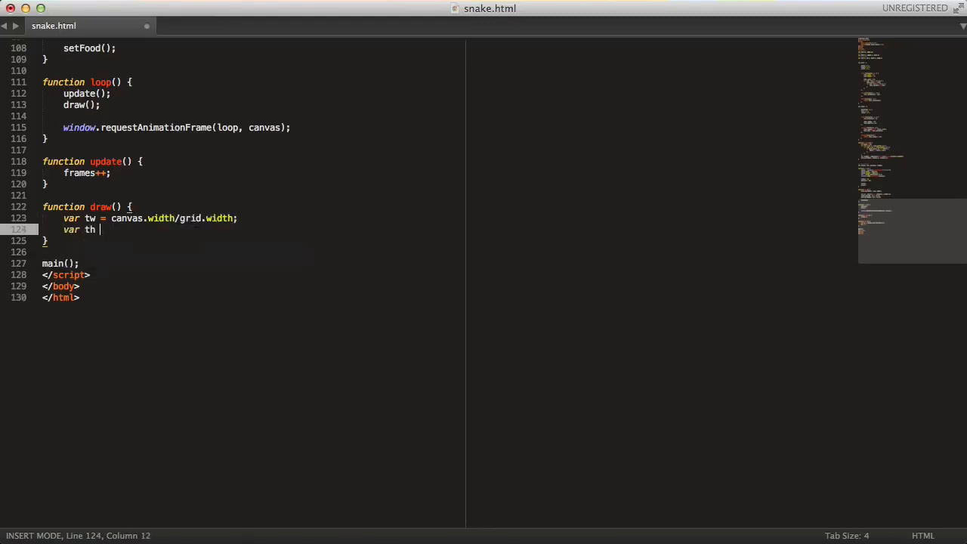
text(= canvas.height/)
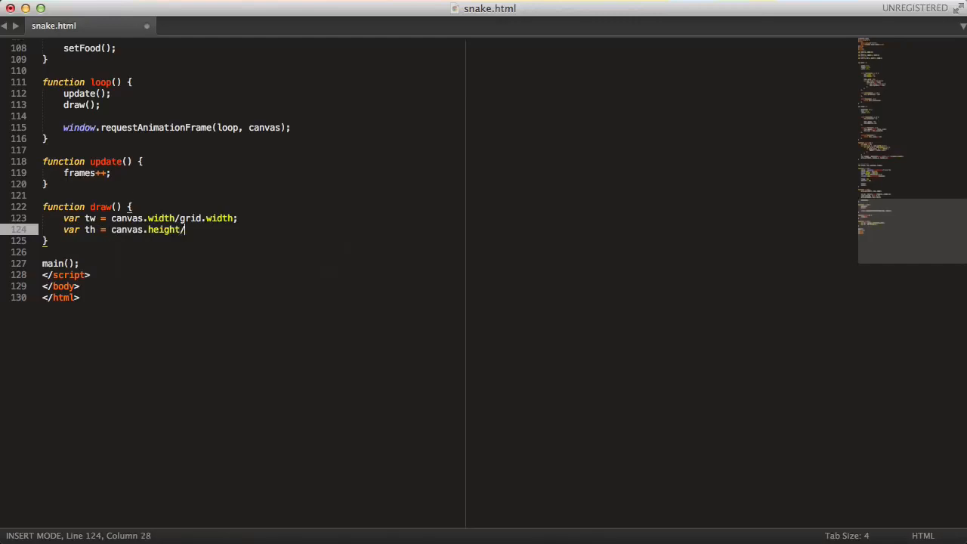
text(grid.height;)
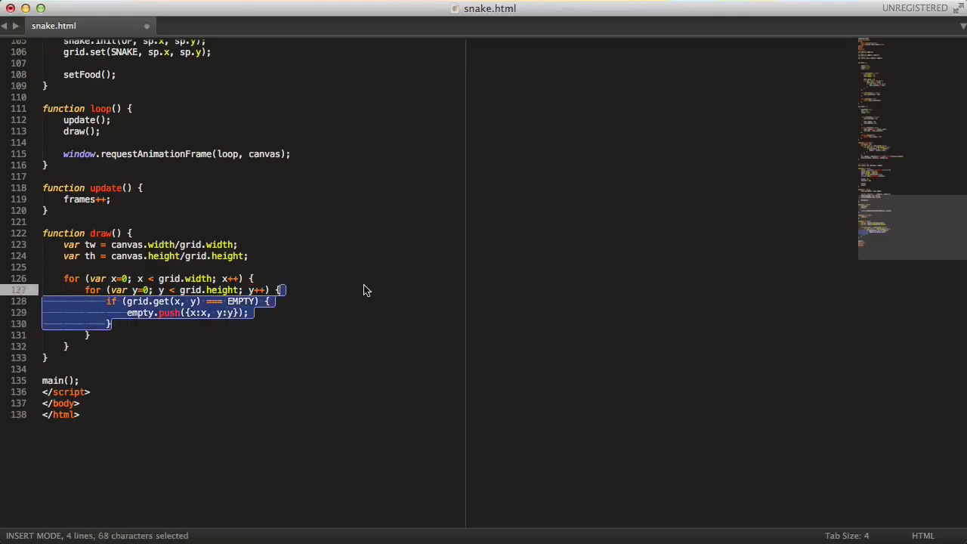
Write switch (grid.get(x, y)) with EMPTY, SNAKE and FRUIT cases inside the nested loops.
text(s)
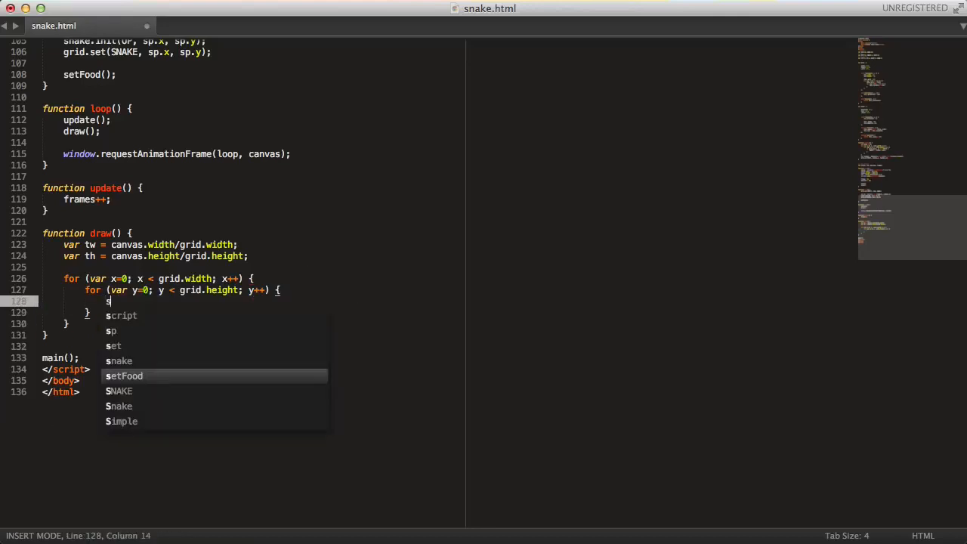
text(witch)
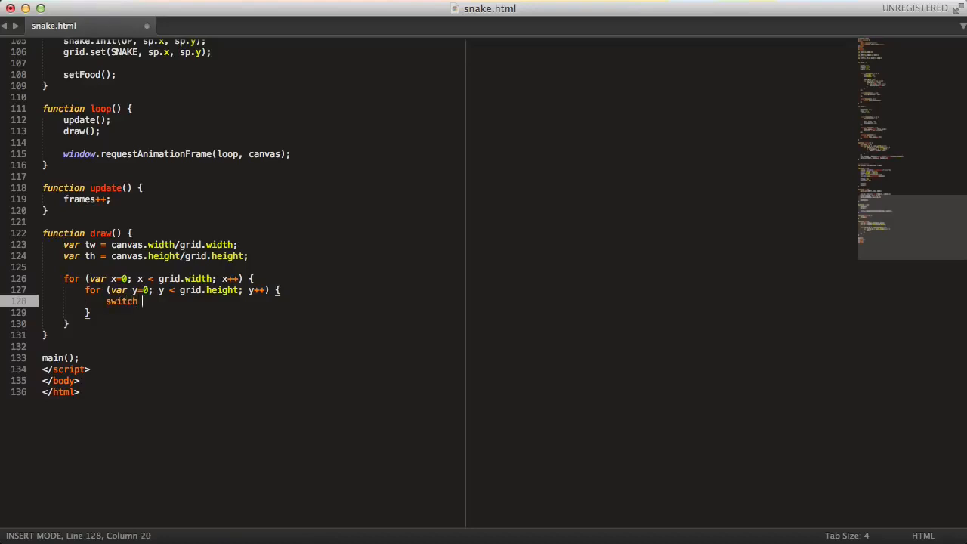
text((grid.g)
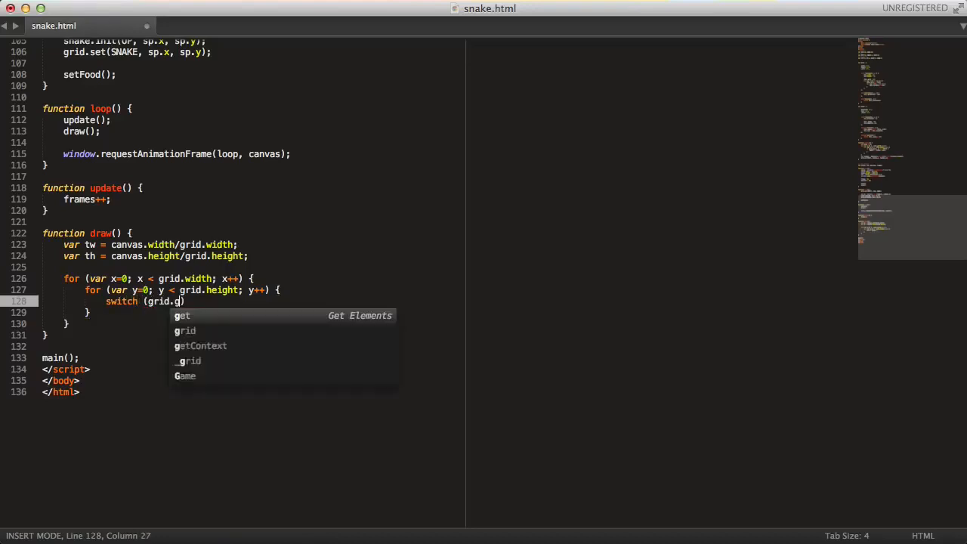
text(et(x, y)) {)
text(case:)
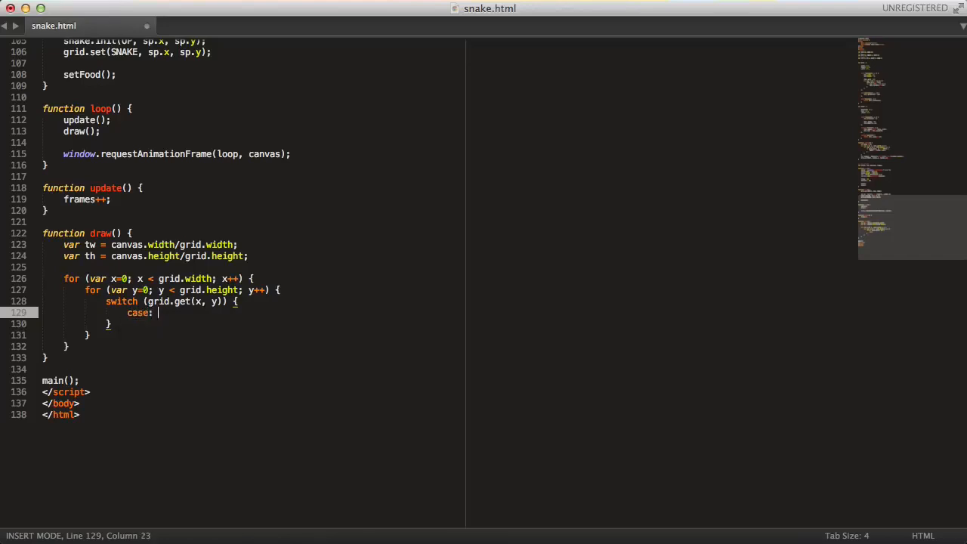
text(EMPTY:)
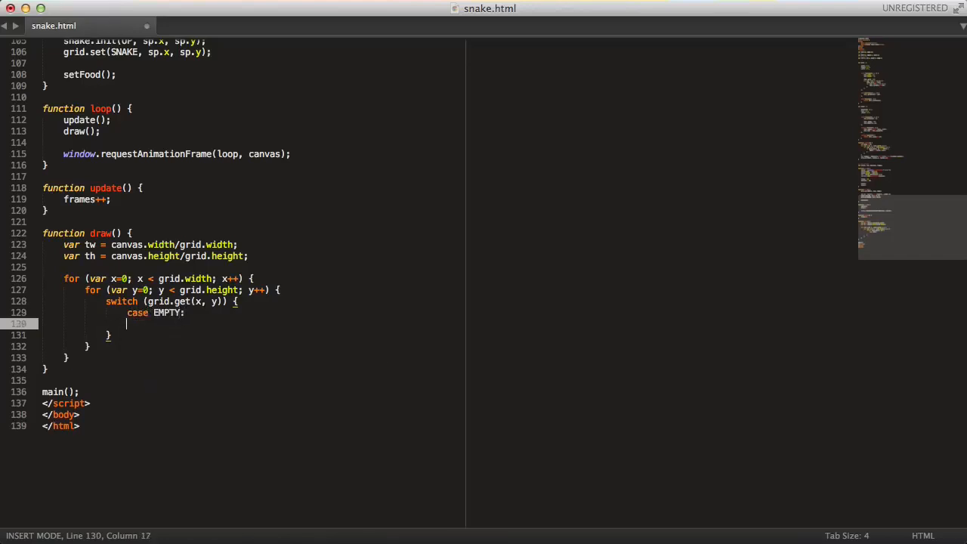
text(case SNAKE:)
text(case FRUIT:)
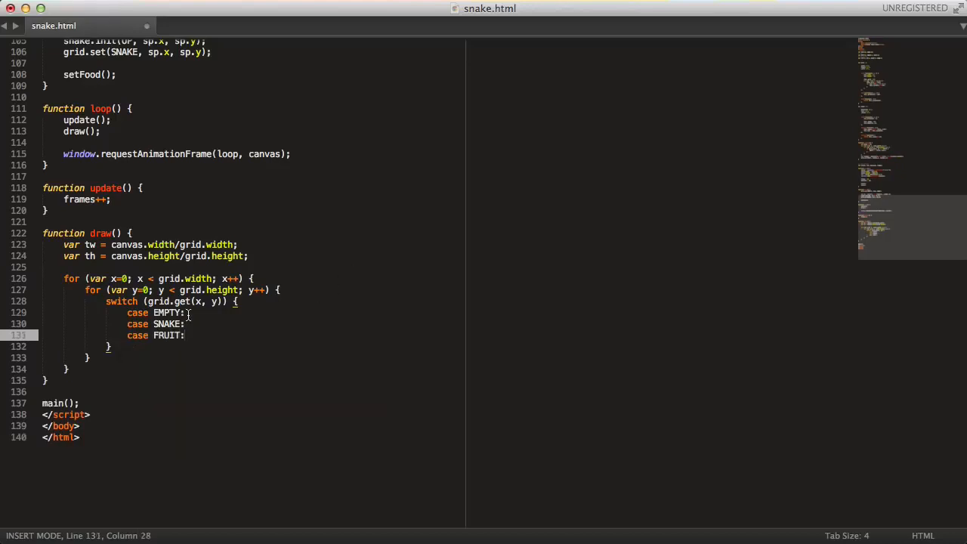
Set ctx.fillStyle to #fff for EMPTY, #0ff for SNAKE and #f00 for FRUIT.
text(ct)
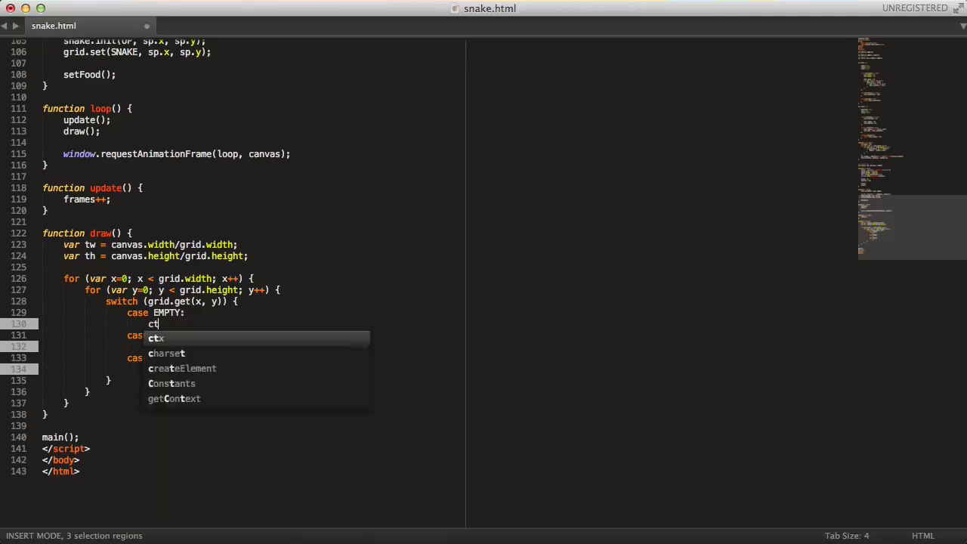
text(ctx.fillStyle)
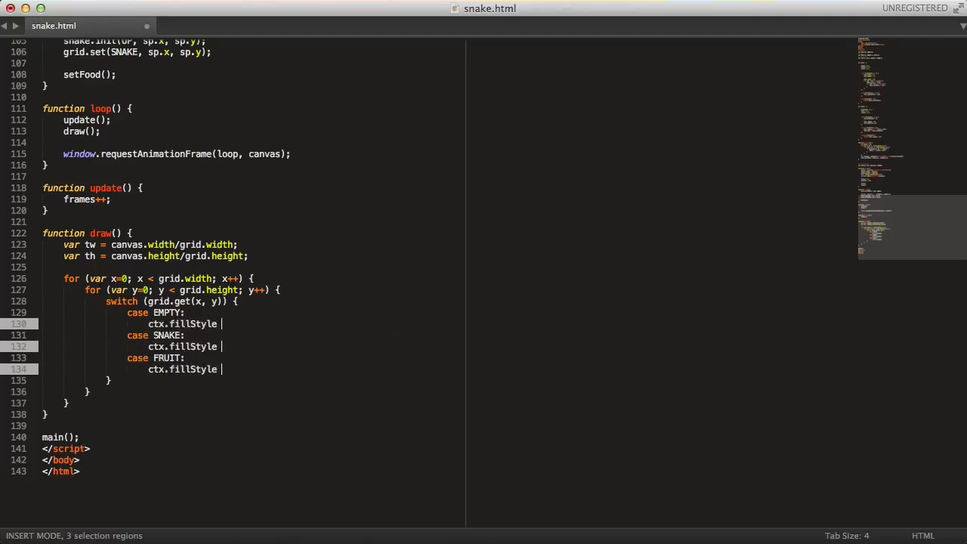
text(= "#fff";)
text(break;)
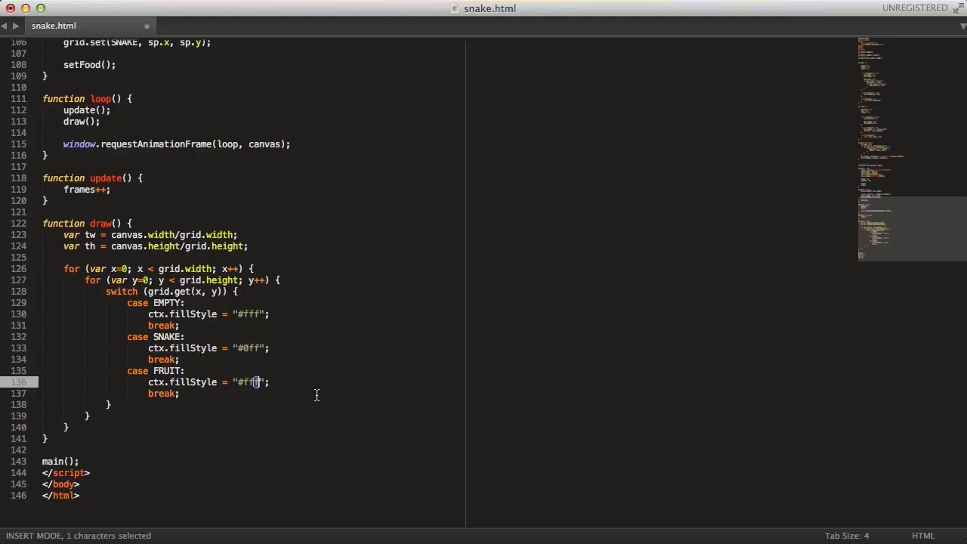
text(f00)
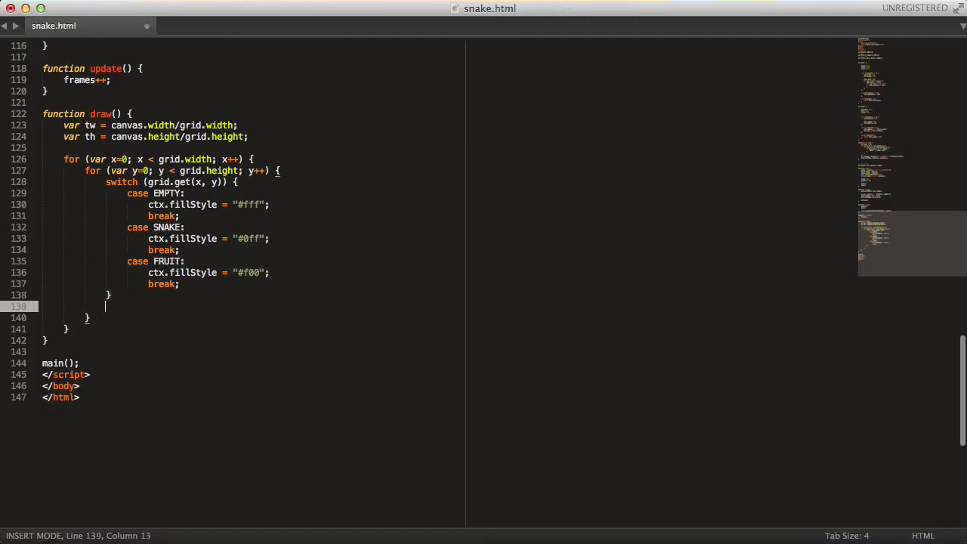
Paint each cell with ctx.fillRect(x*tw, y*th, tw, th); below the switch.
text(ctx.fillRe)
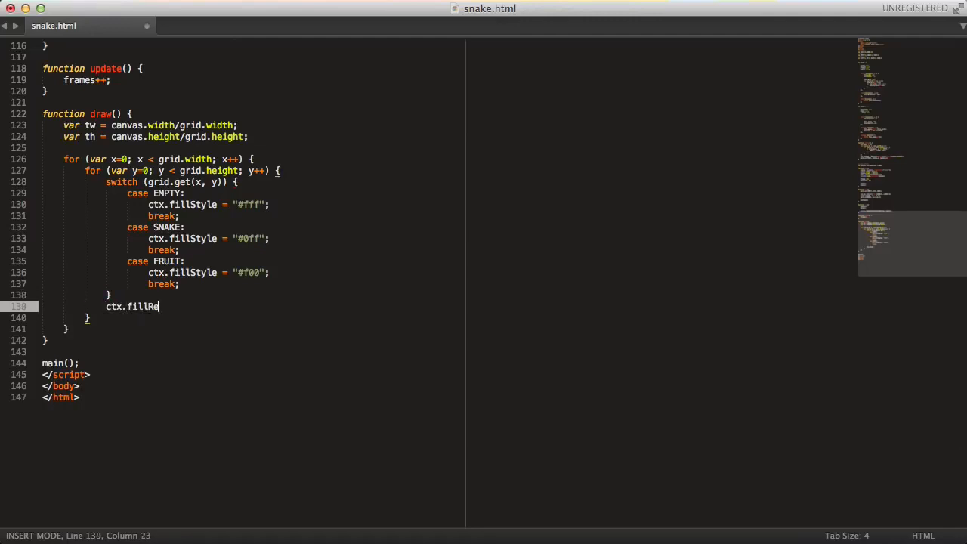
text(ct(x)
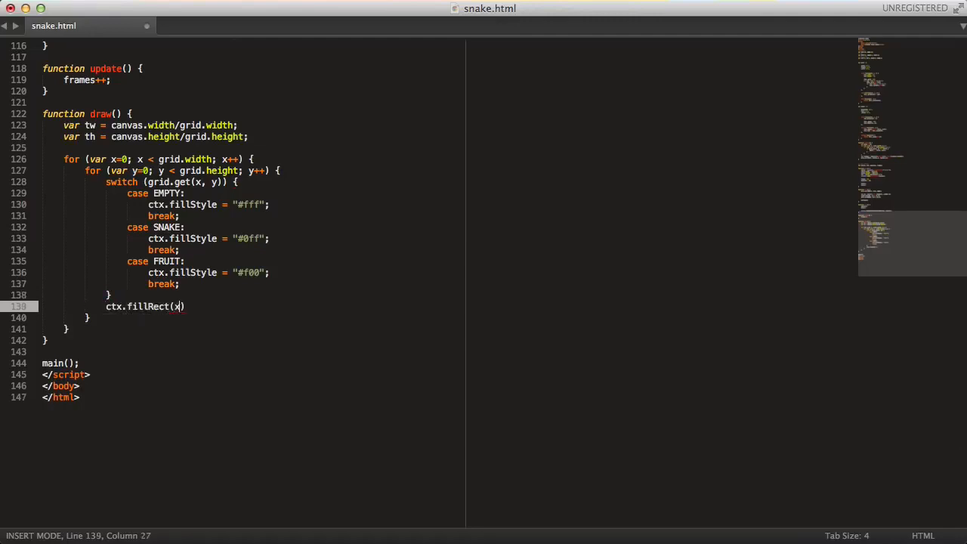
text(*tw, y)
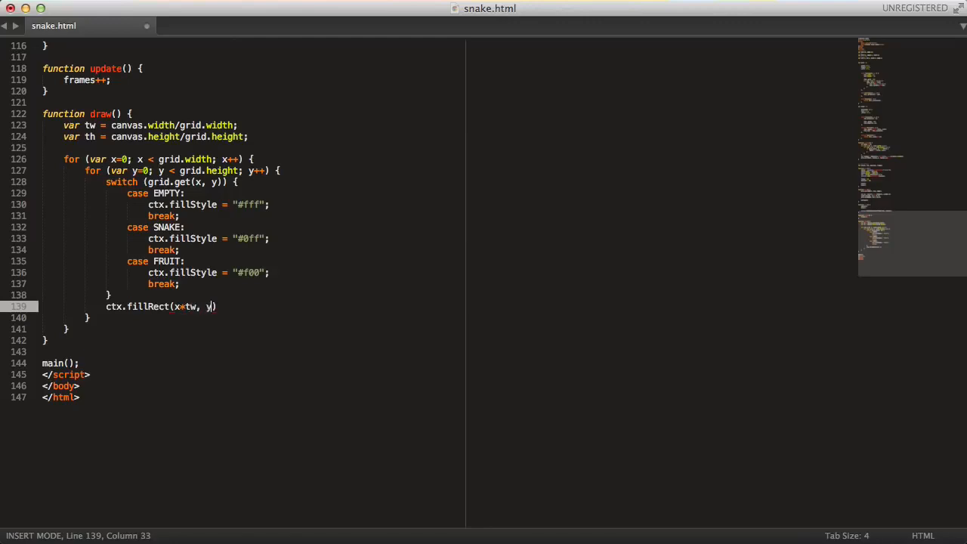
text(*th,)
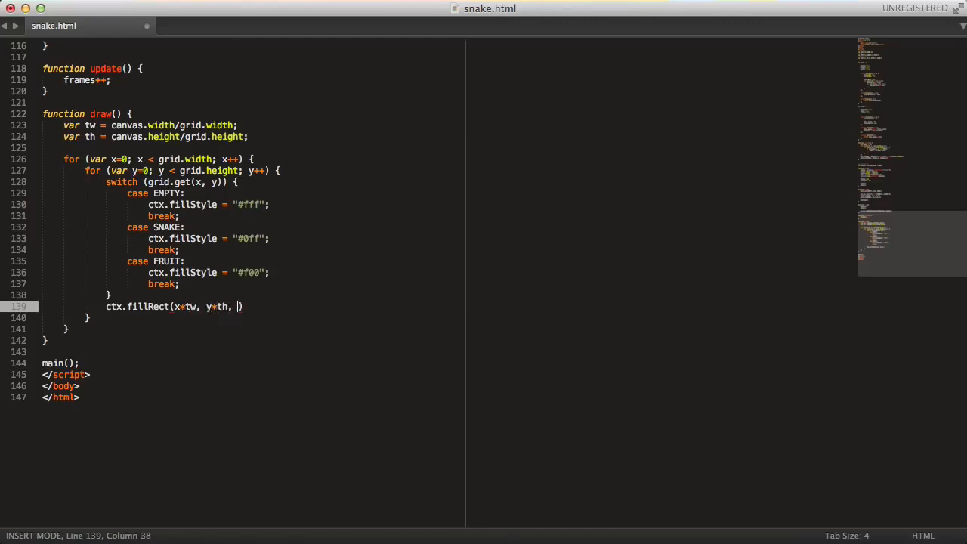
text(tw, th))
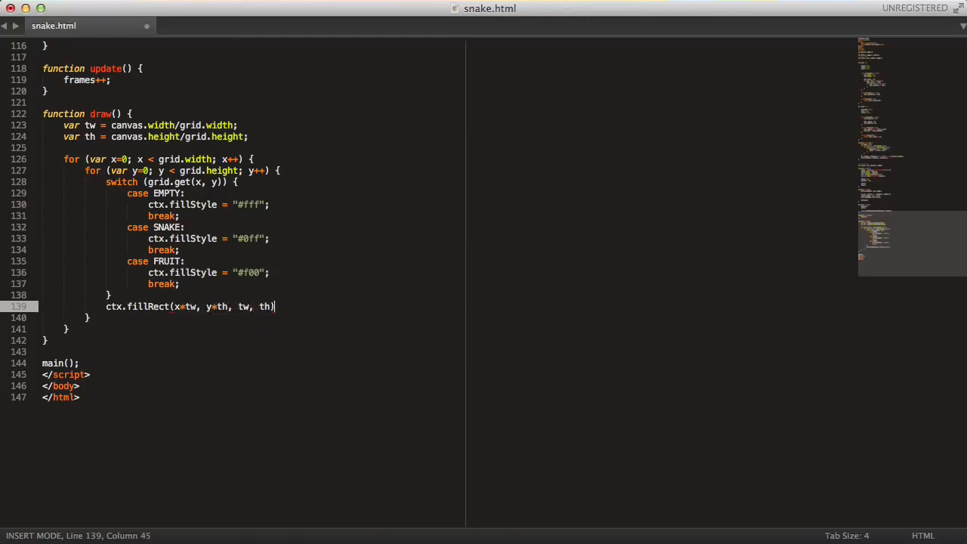
text(;)
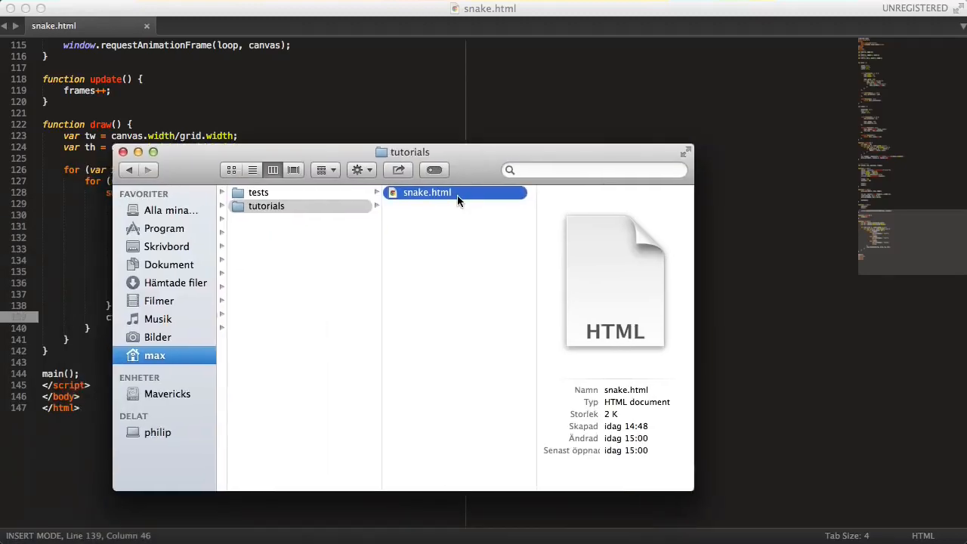
Open snake.html from the tutorials folder in Chrome to test the rendering.
double_click(426, 192)
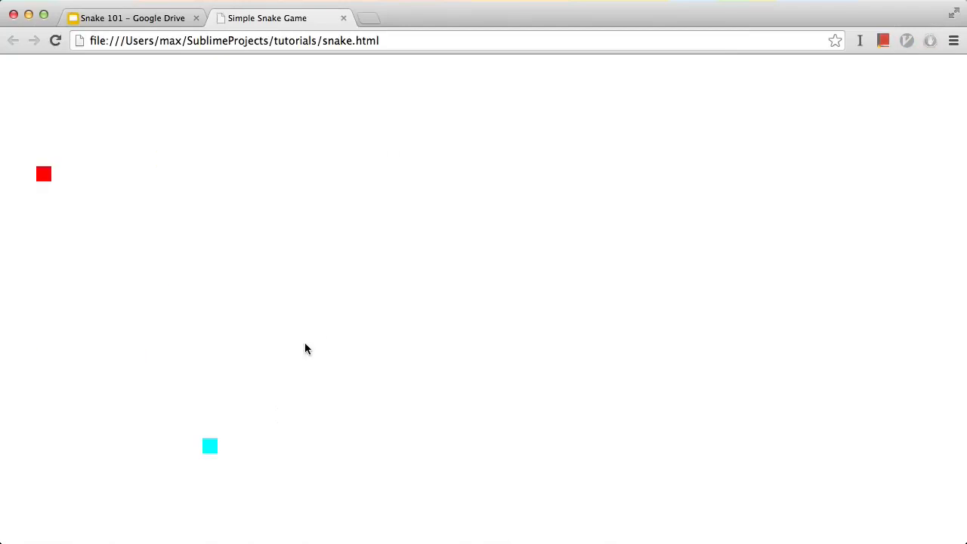
mouse_move(381, 296)
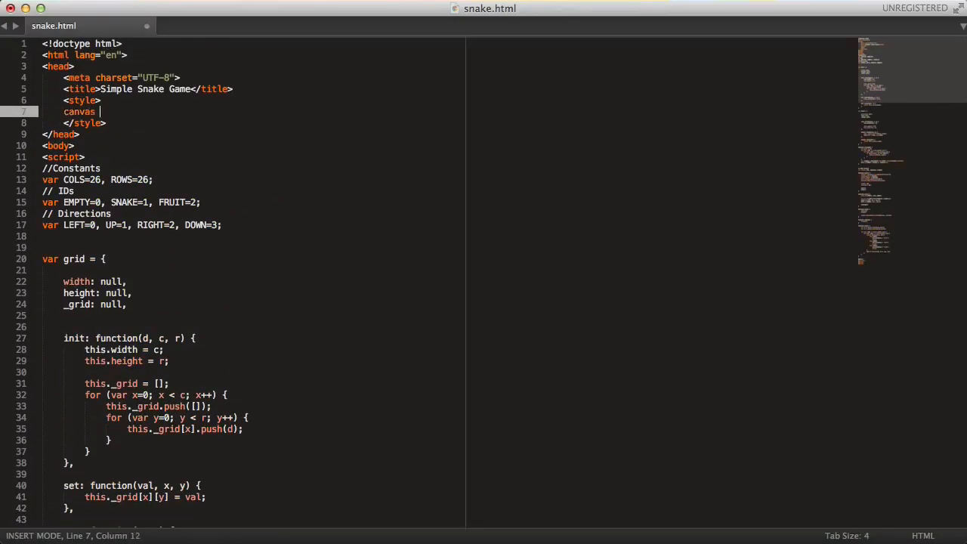
Style the canvas: display block, position absolute, 1px black border, auto margin, zero top/bottom/right/left.
text({ display: br)
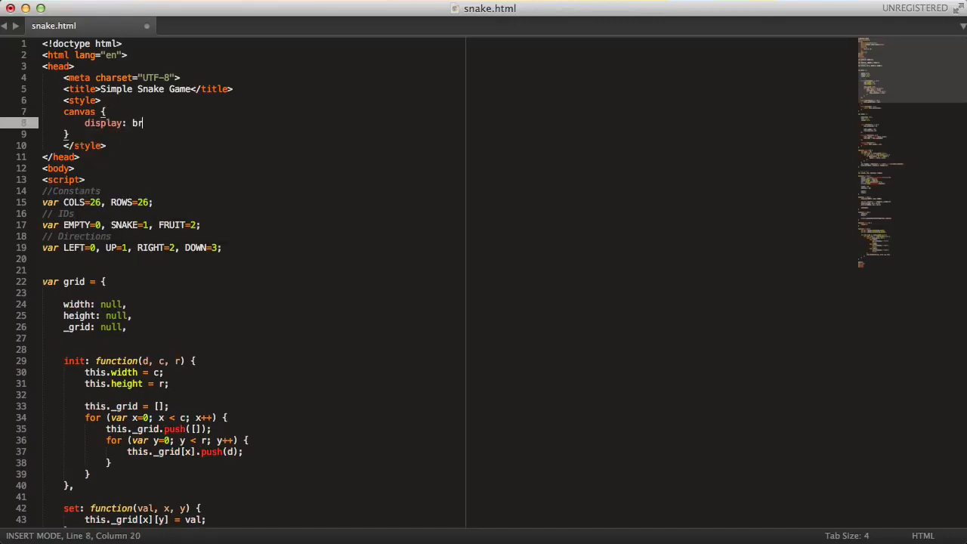
text(ock;)
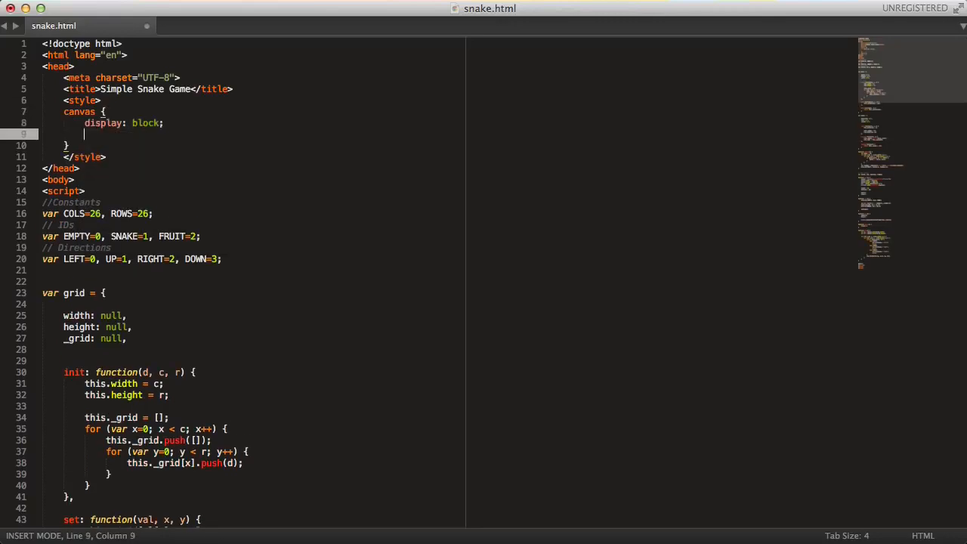
text(position: absolute;)
text(border: 1px solid #000;)
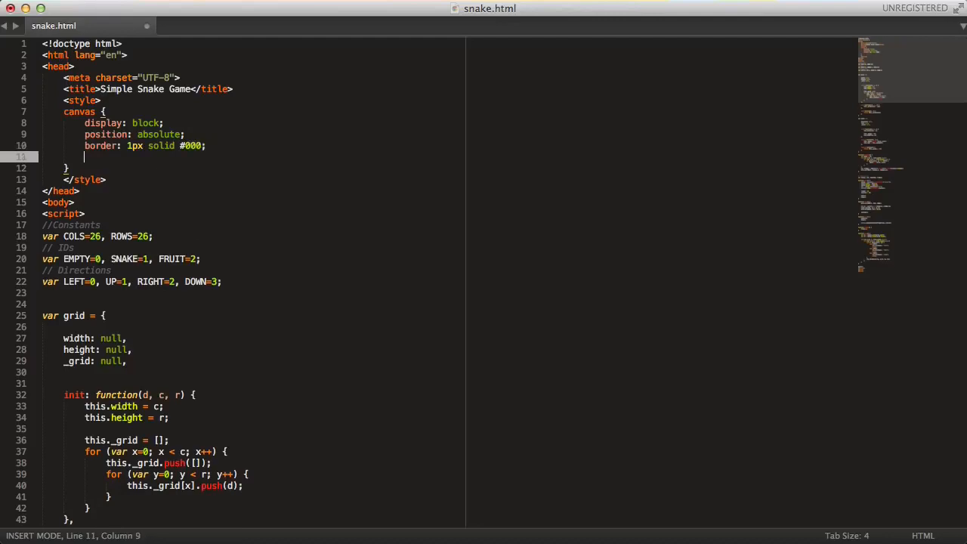
text(margin: 0;)
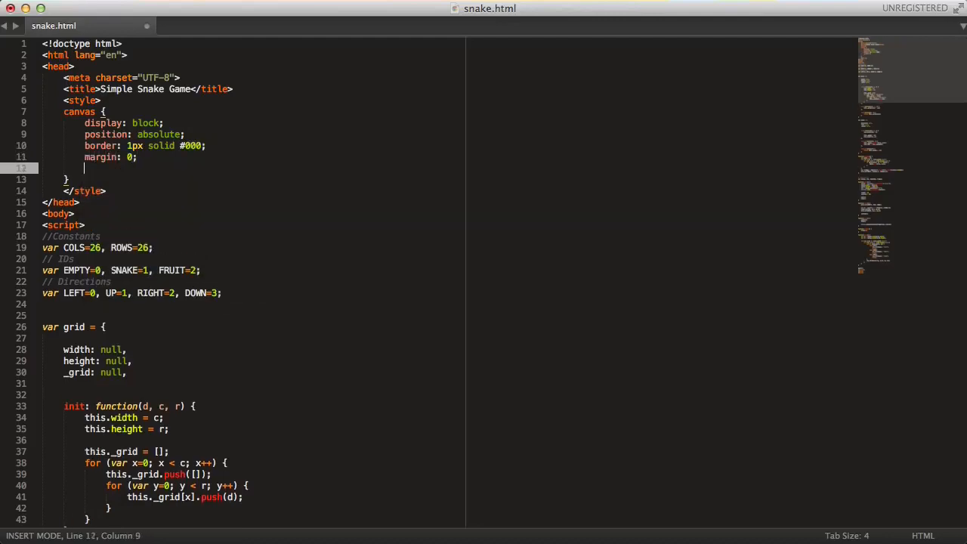
text(auto)
text(top: ;)
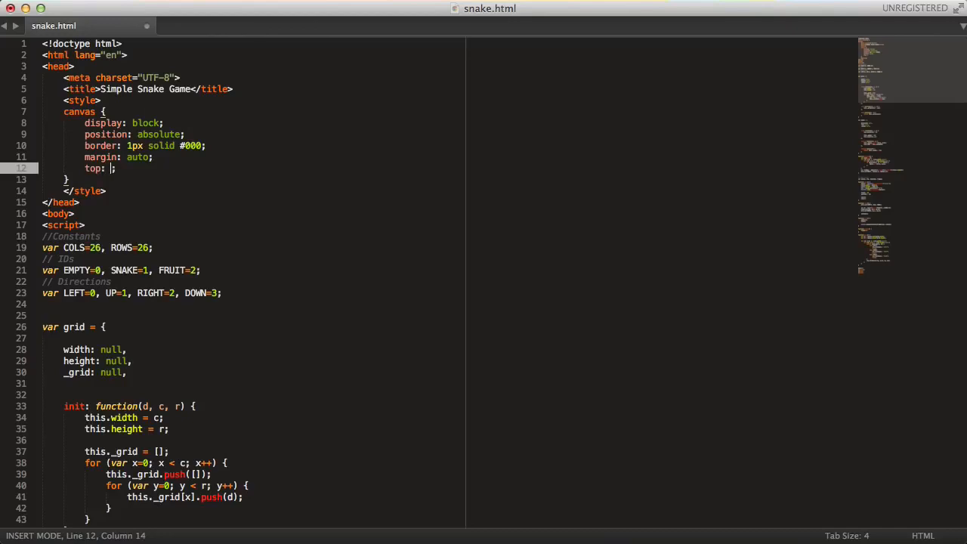
text(0;)
text(right:0;)
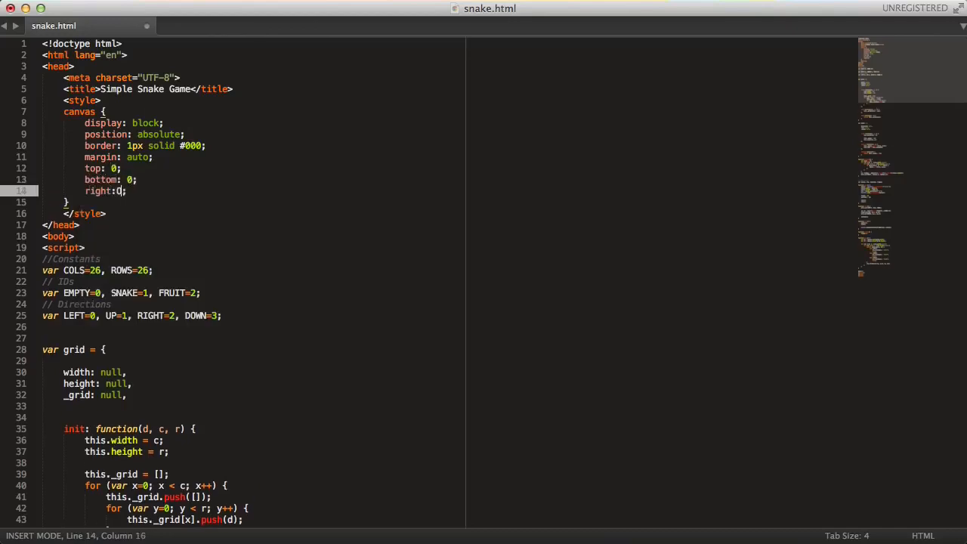
text(l)
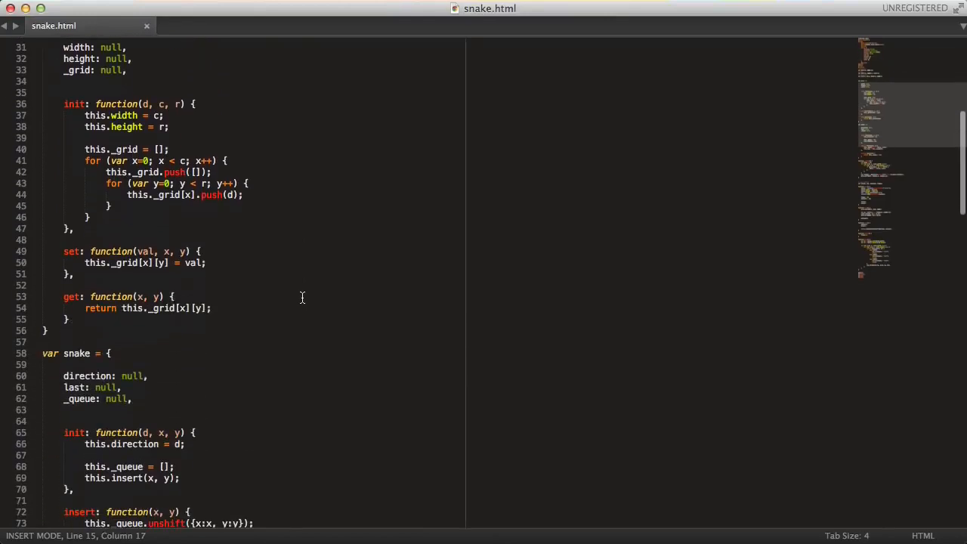
In update(), gate the movement logic with if (frames%5 === 0).
scroll(down, 3)
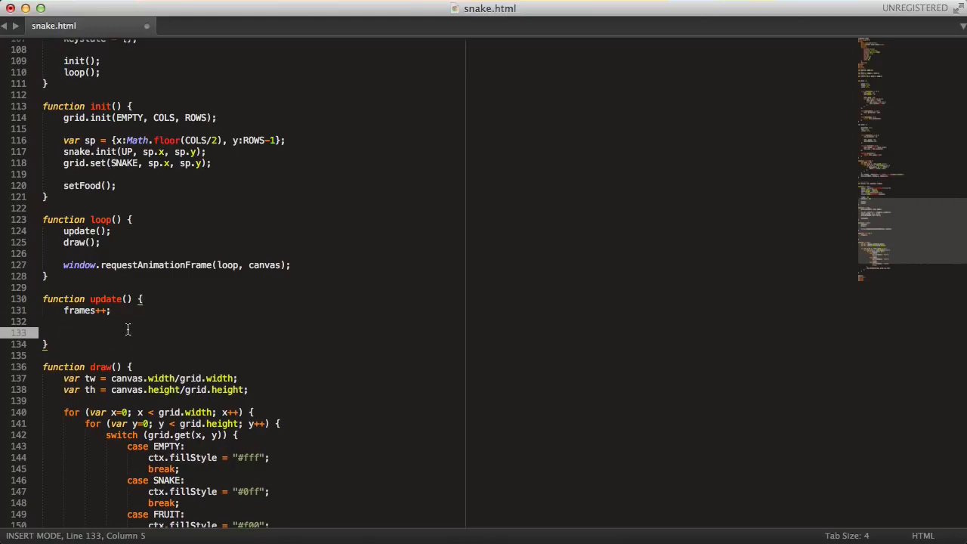
text(if ()
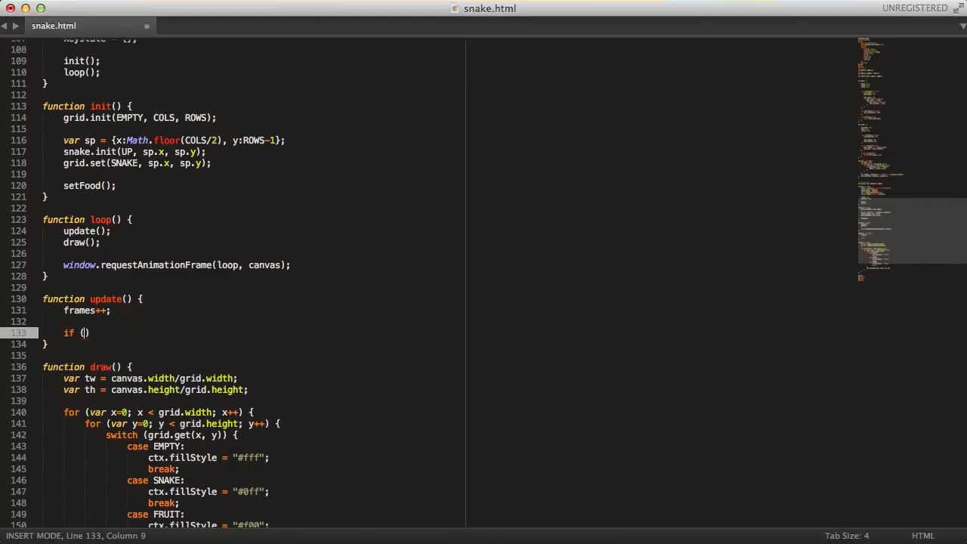
text(frames%)
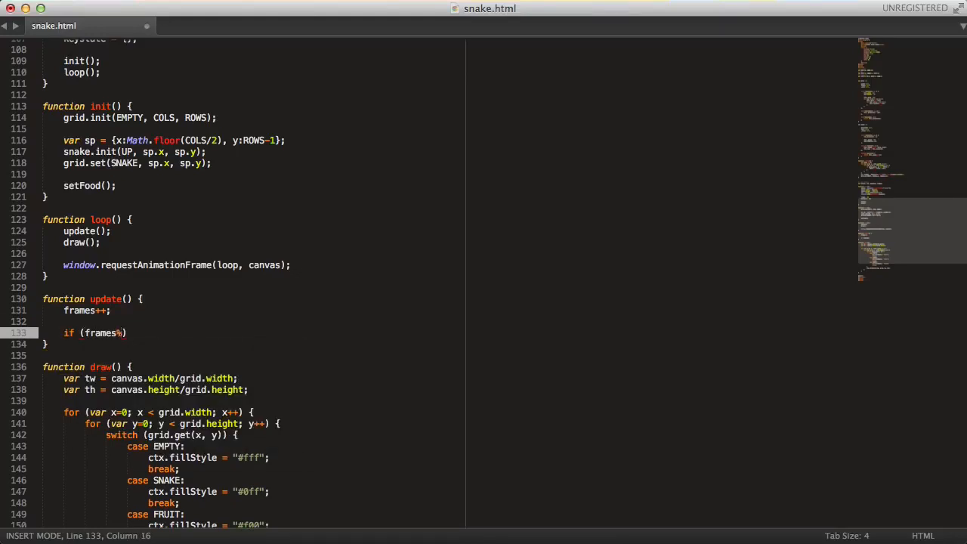
text(5 === 0)
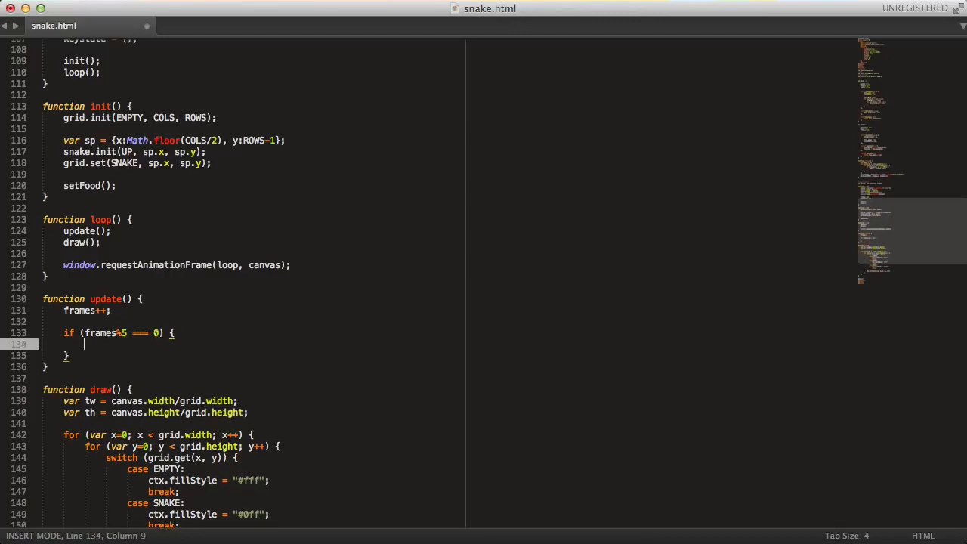
Store snake.last.x and snake.last.y in nx and ny and begin a switch statement.
text(var nx =)
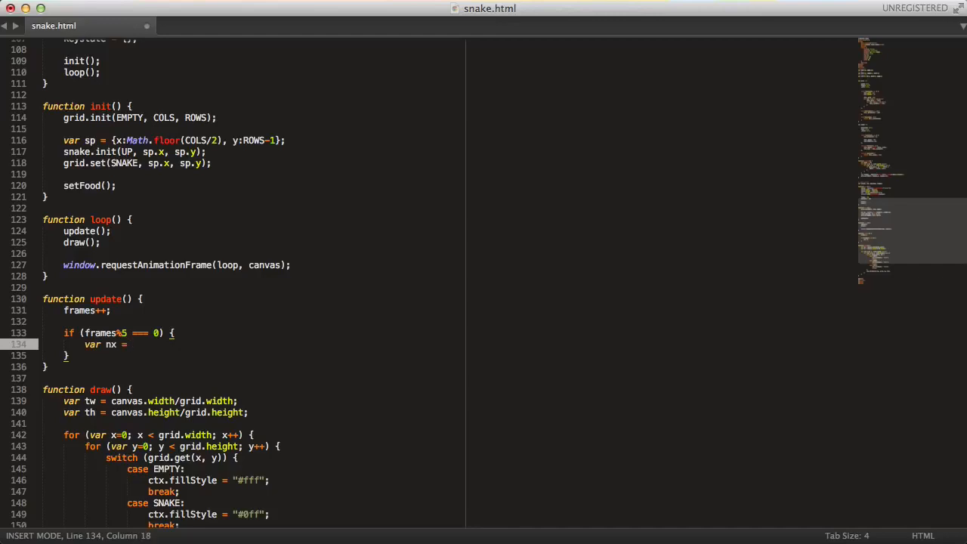
text(snake.last.x;)
text(var ny)
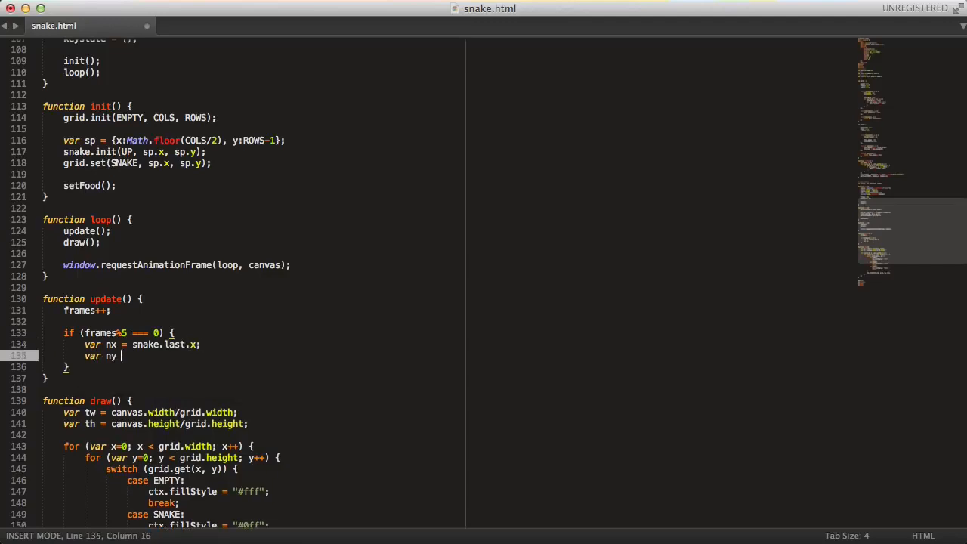
text(snake)
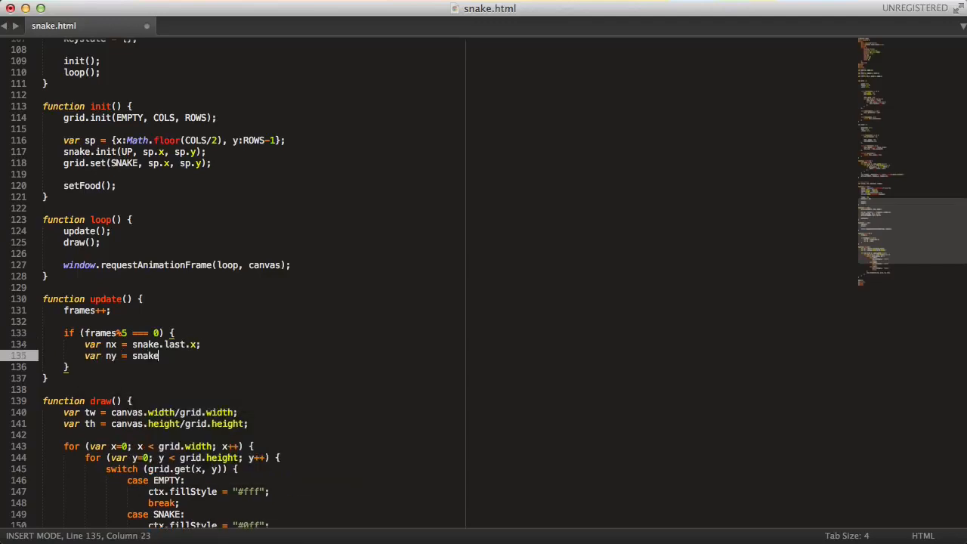
text(.last.y)
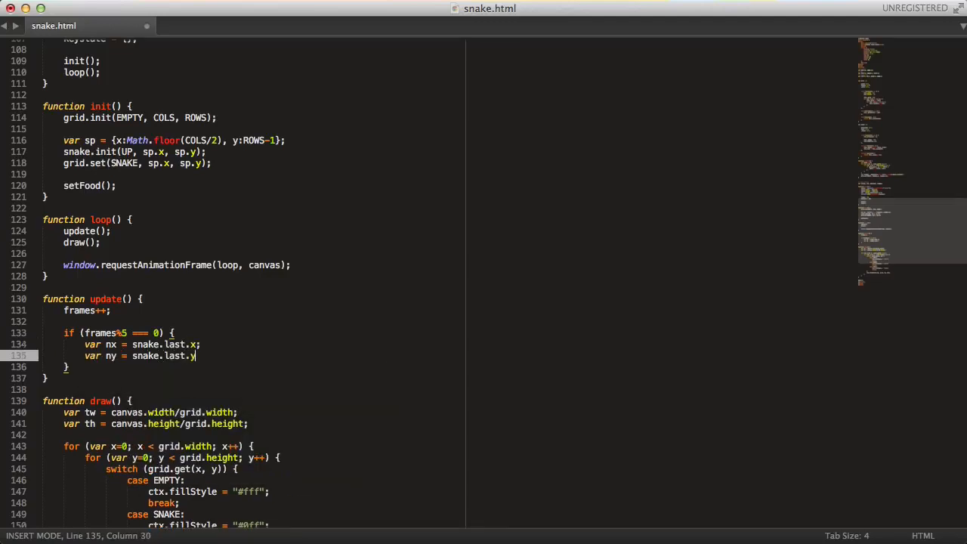
text(s)
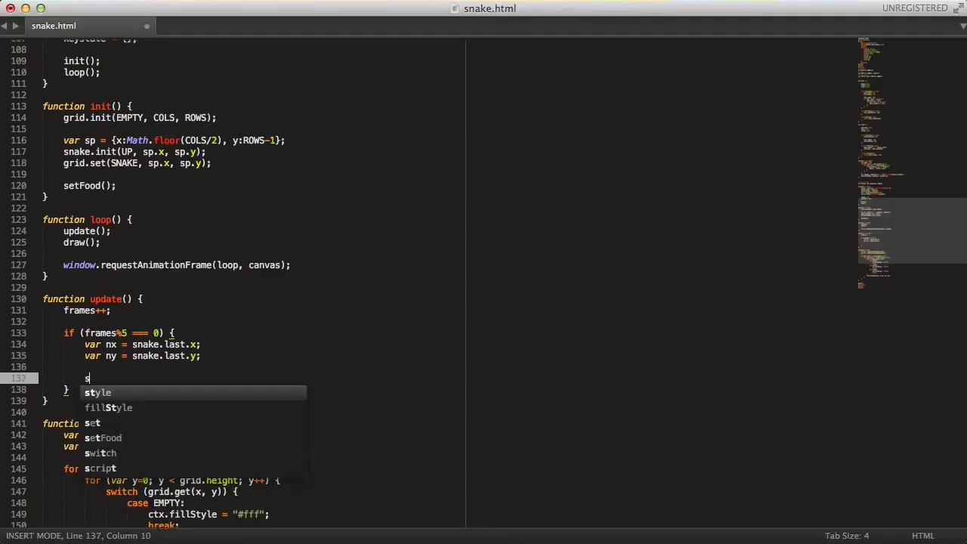
text(switch)
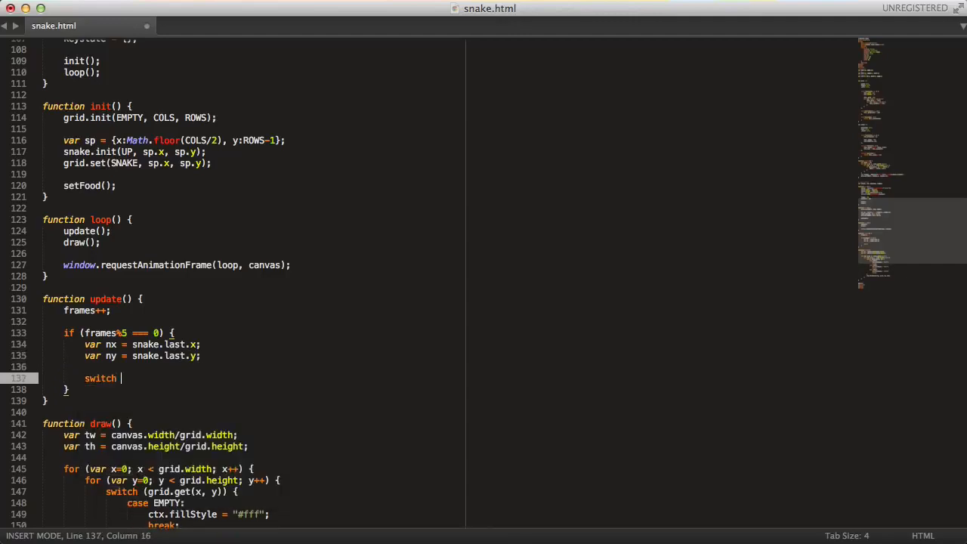
Write switch (snake.direction) with case LEFT, UP, RIGHT and DOWN using multiple cursors.
text((snake.direction) {)
text(case)
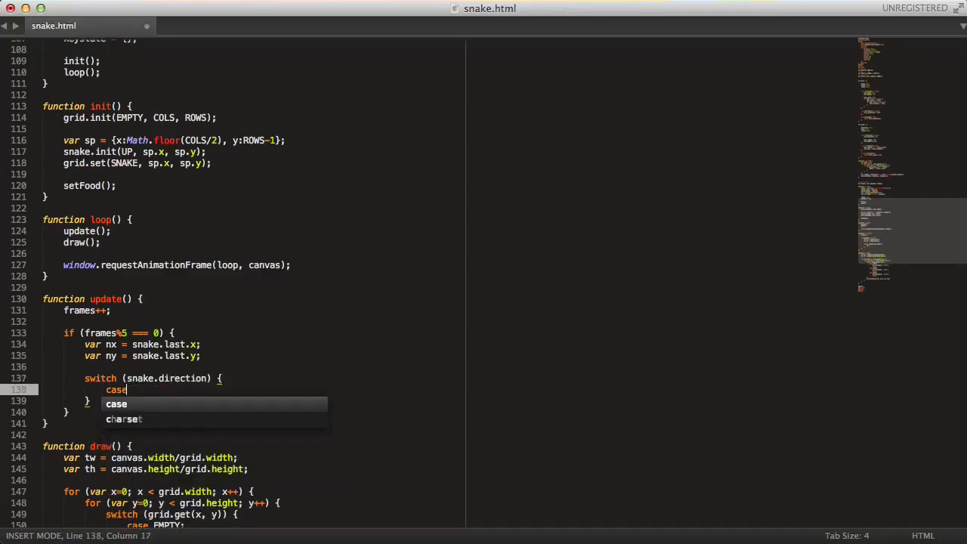
text(LEFT:)
text(case)
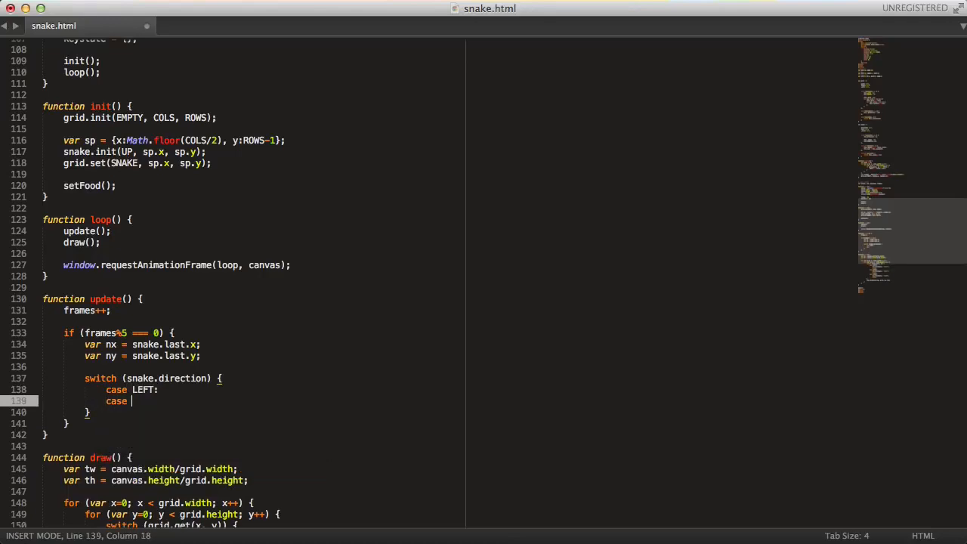
text(UP:)
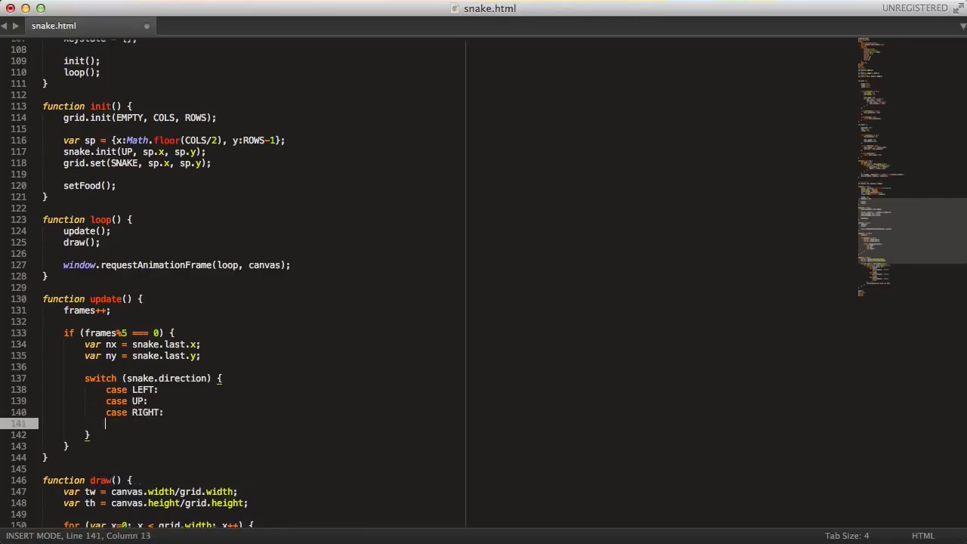
text(case DOWN:)
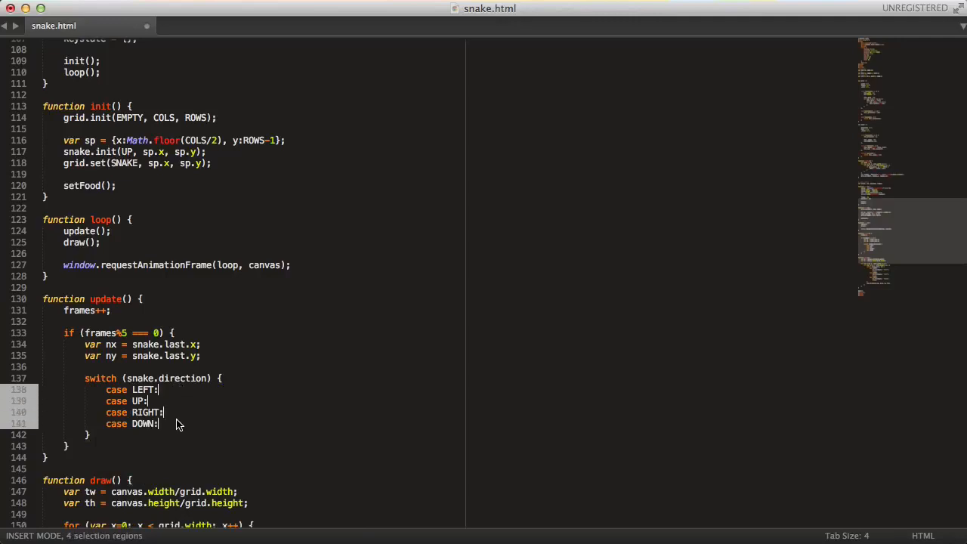
Give each case nx--/ny--/nx++/ny++ with break;, correcting the RIGHT case to an increment.
text(nx)
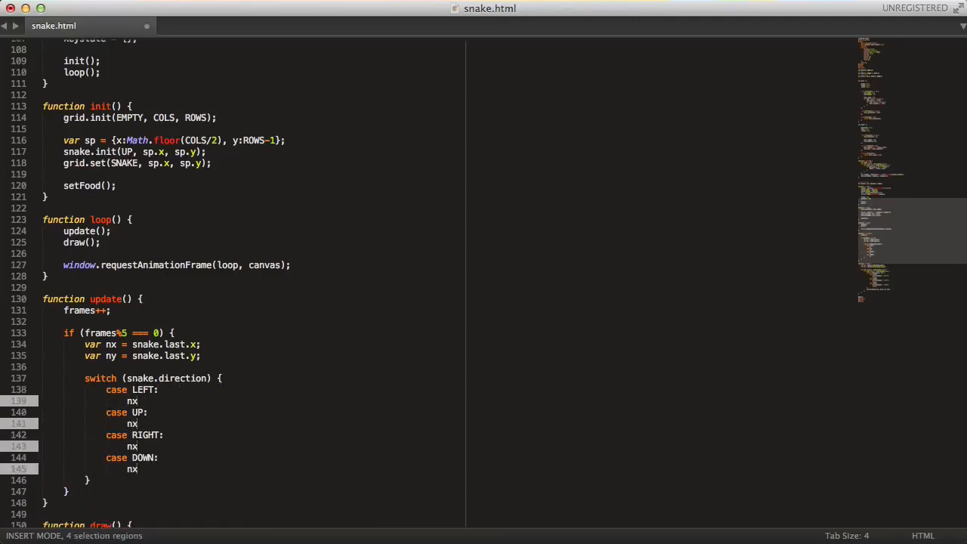
text(--;)
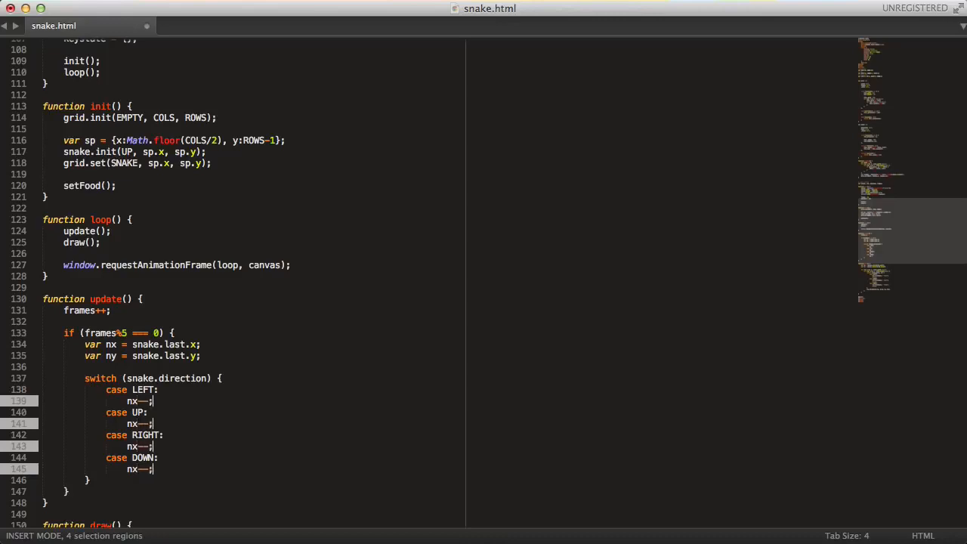
text(break;)
text(y)
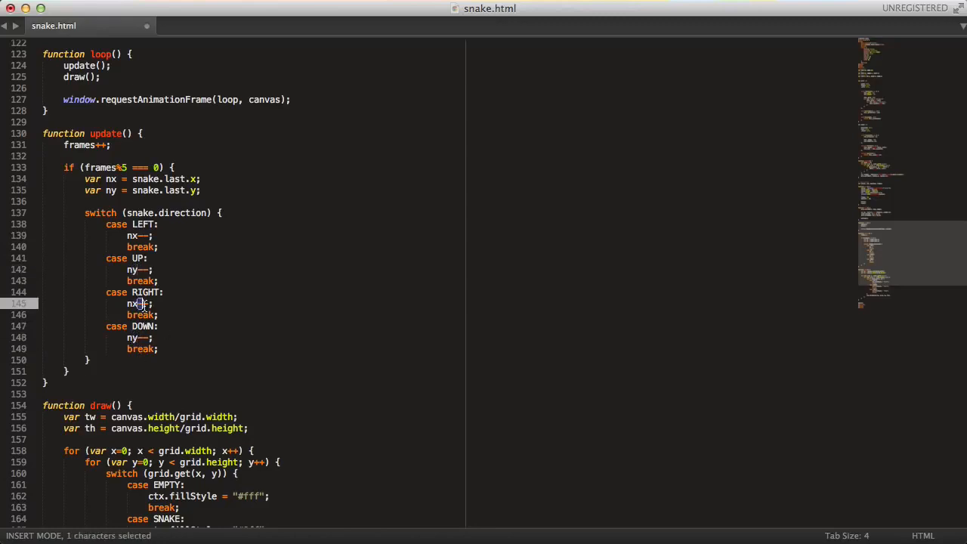
drag(143, 302, 136, 302)
text(++)
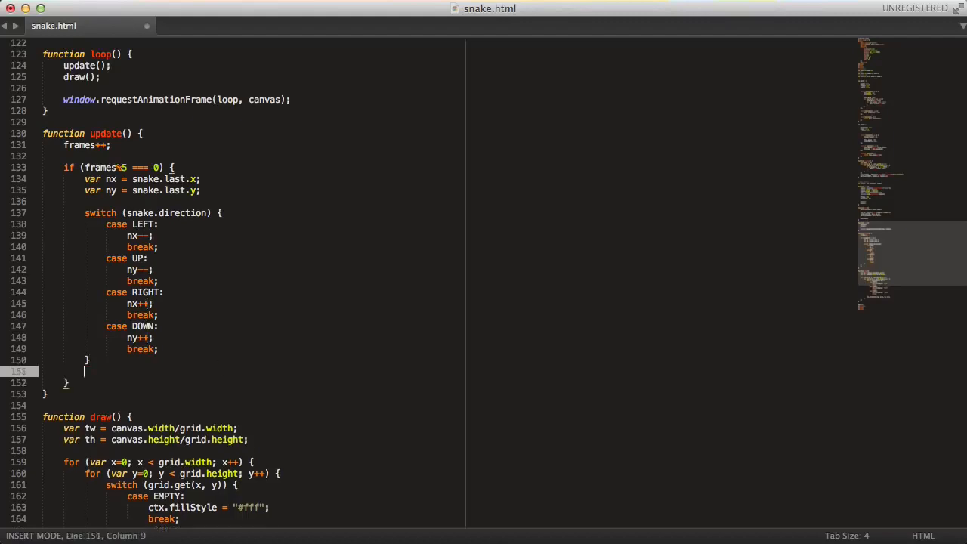
Remove the snake's tail into var tail and clear its cell with grid.set(EMPTY, tail.x, tail.y).
text(var t)
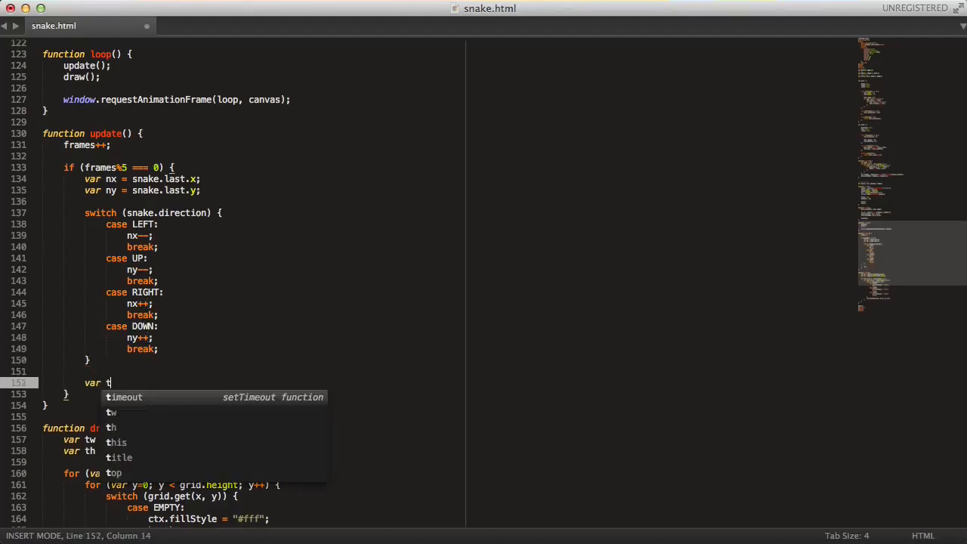
text(ail =)
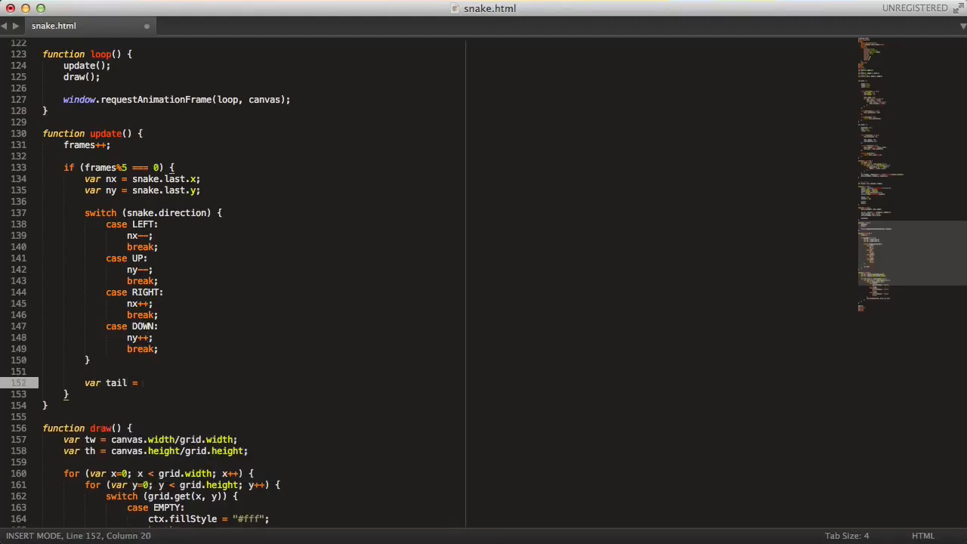
text(snake.)
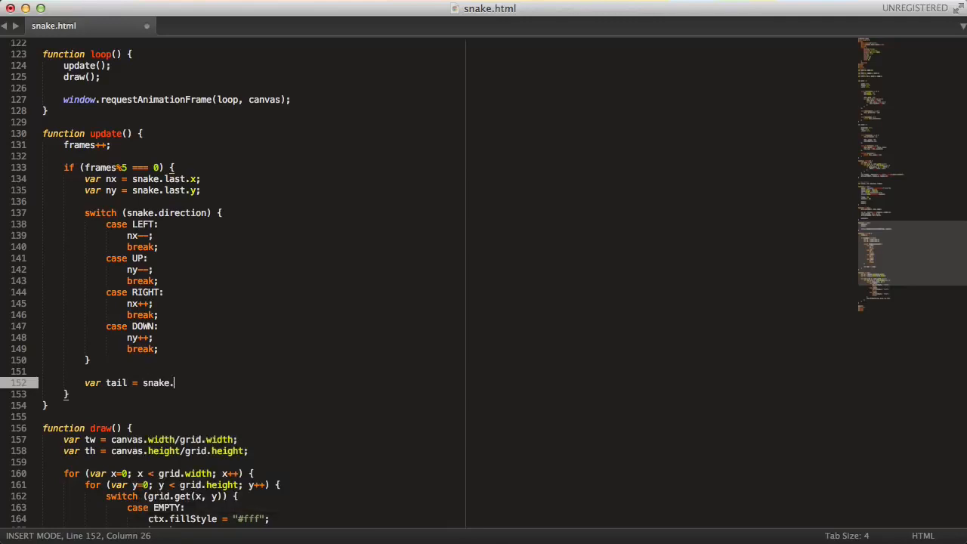
text(rem)
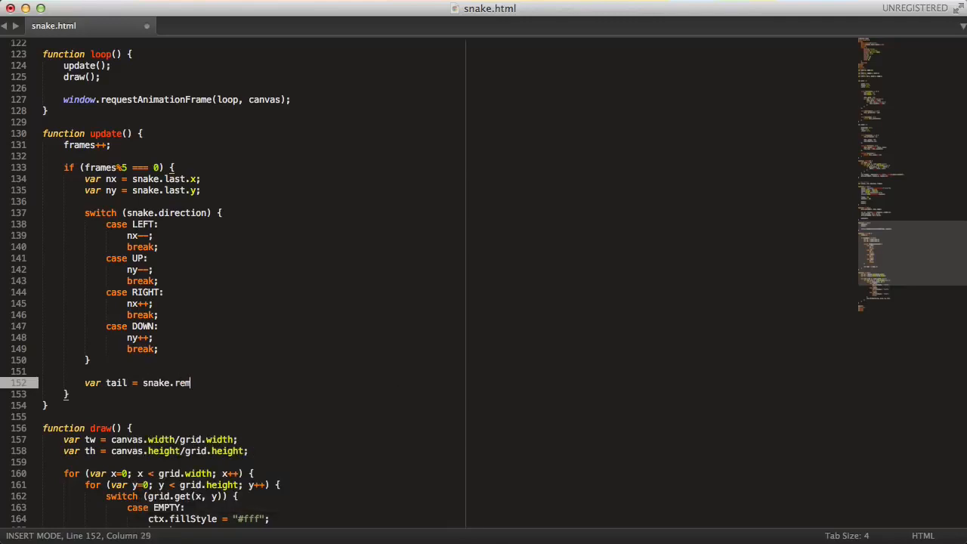
text(ove();)
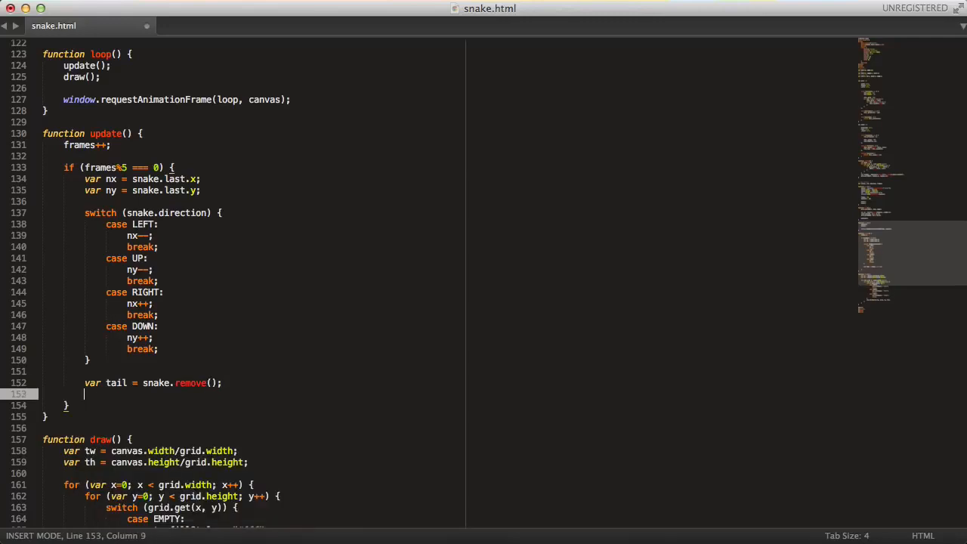
text(grid.set()
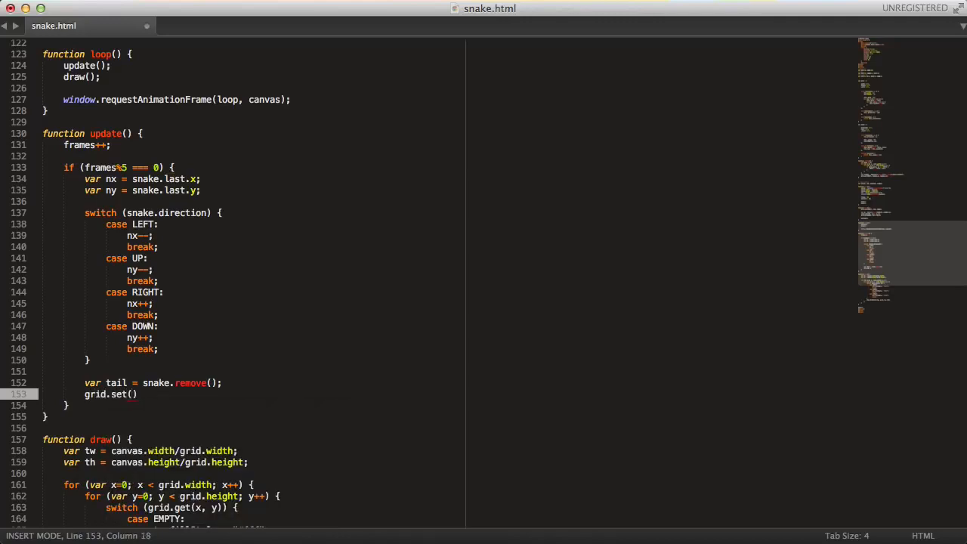
text(EMPTY,)
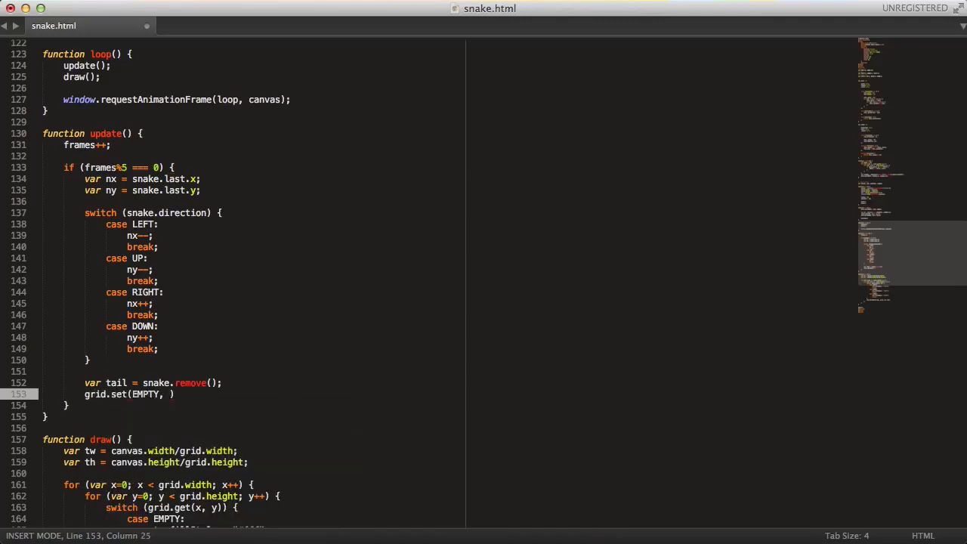
text(tail.x, tail.y)
text(tail.x = nx;)
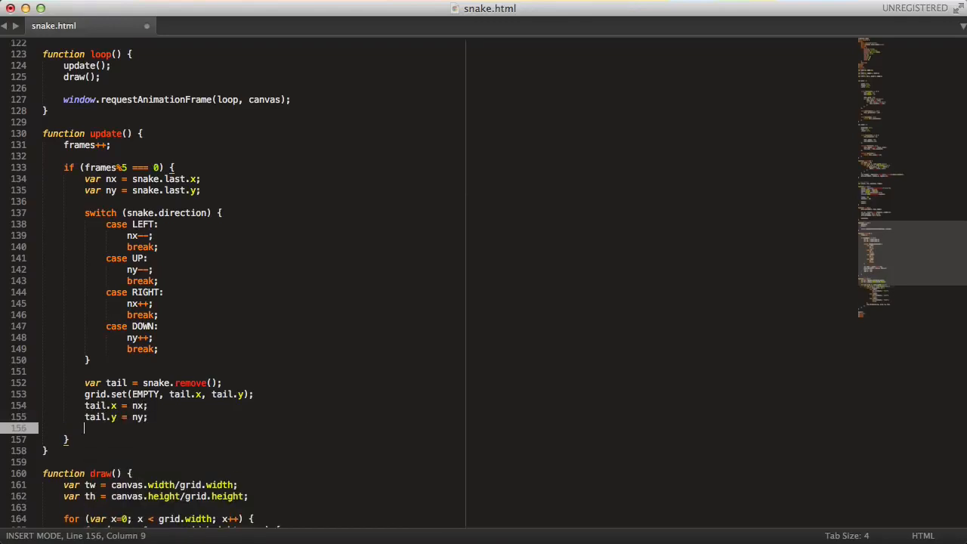
Move tail to nx, ny and mark its new cell with grid.set(SNAKE, tail.x, tail.y).
text(grid.set(SNAKE,)
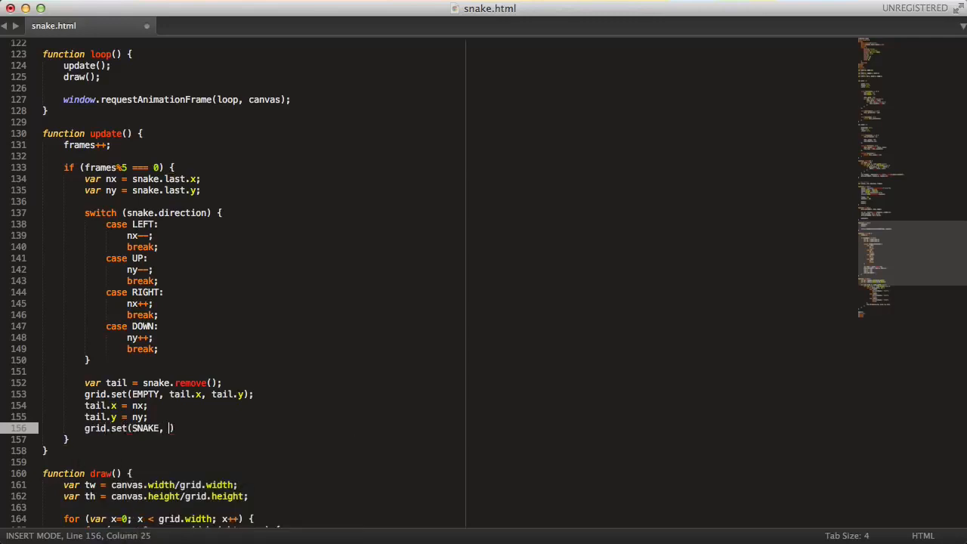
text(tail.x)
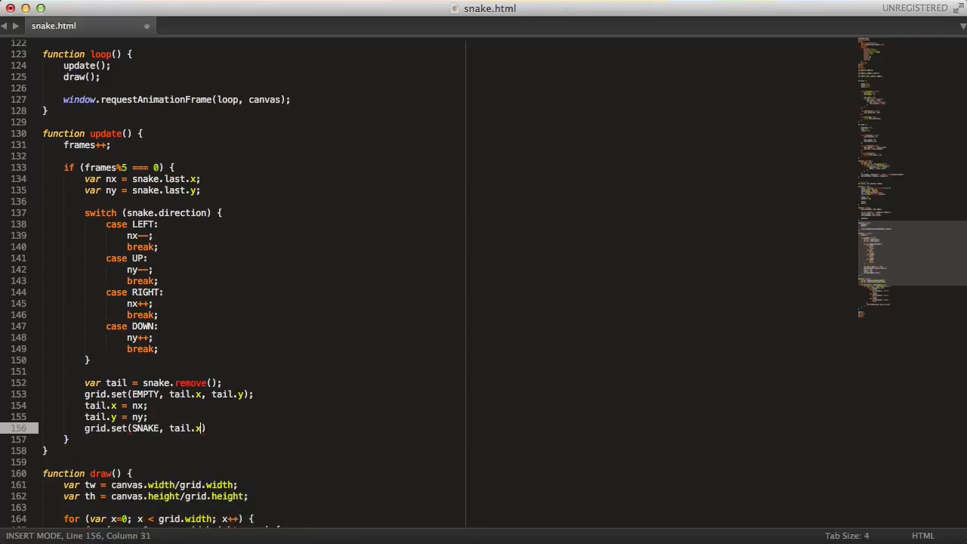
text(, ta)
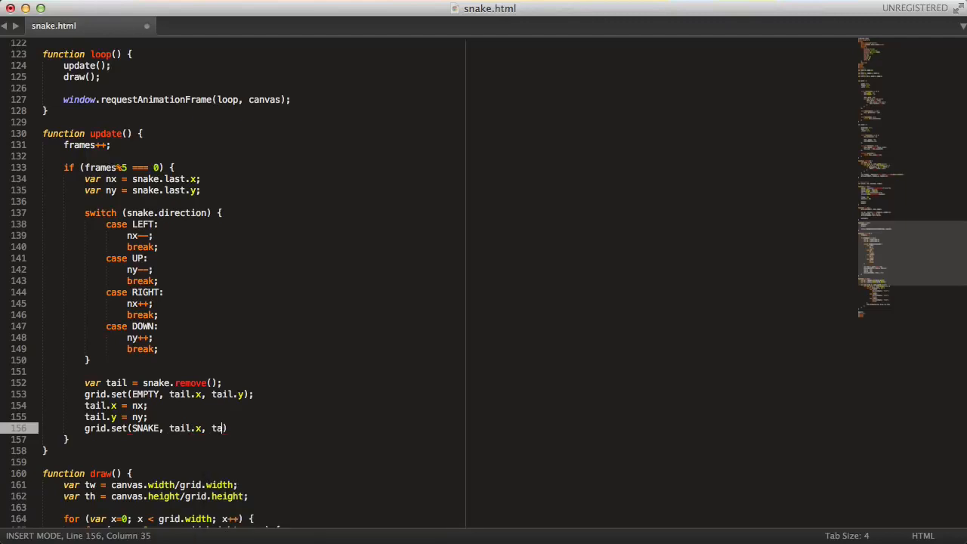
text(i)
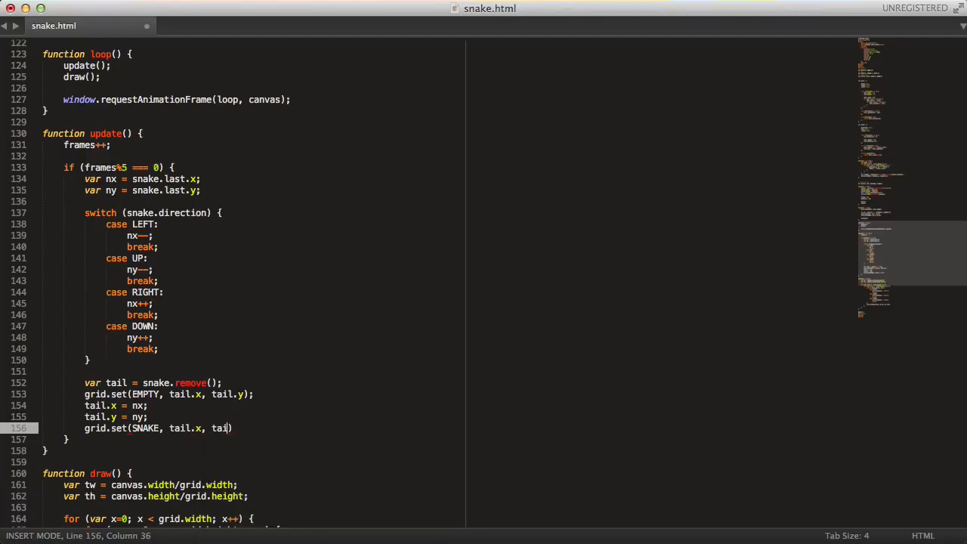
text(l.y);)
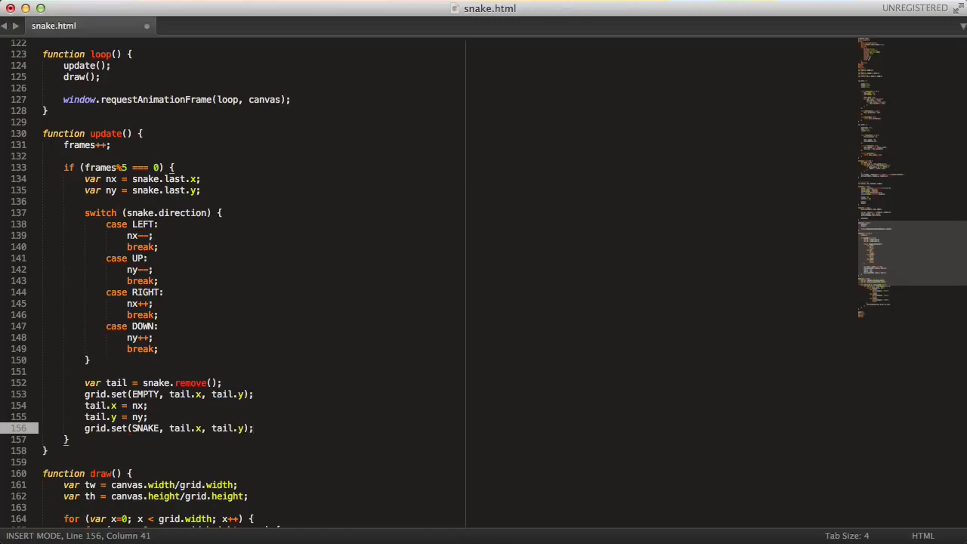
Reinsert the tail with snake.insert(tail.x, tail.y); and save the file.
scroll(down, 3)
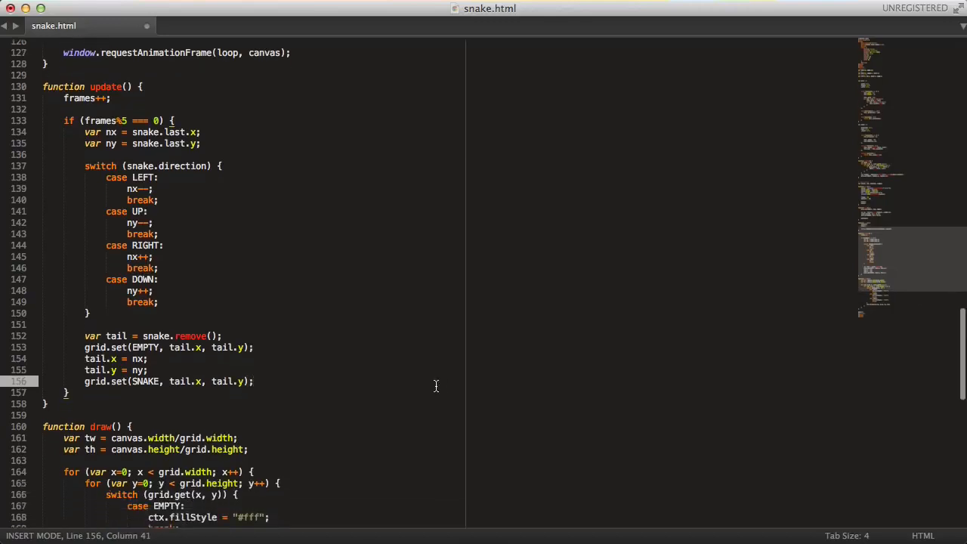
text(snake.)
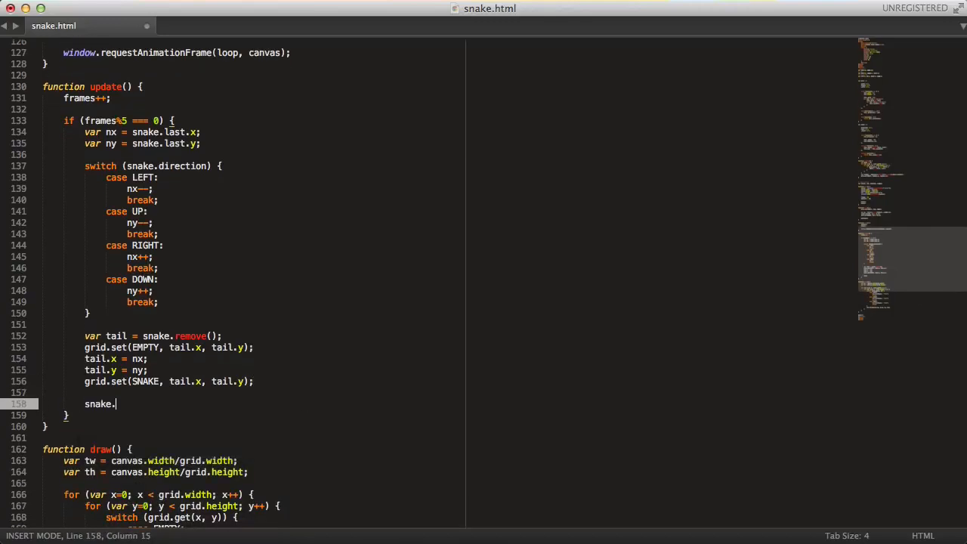
text(ins)
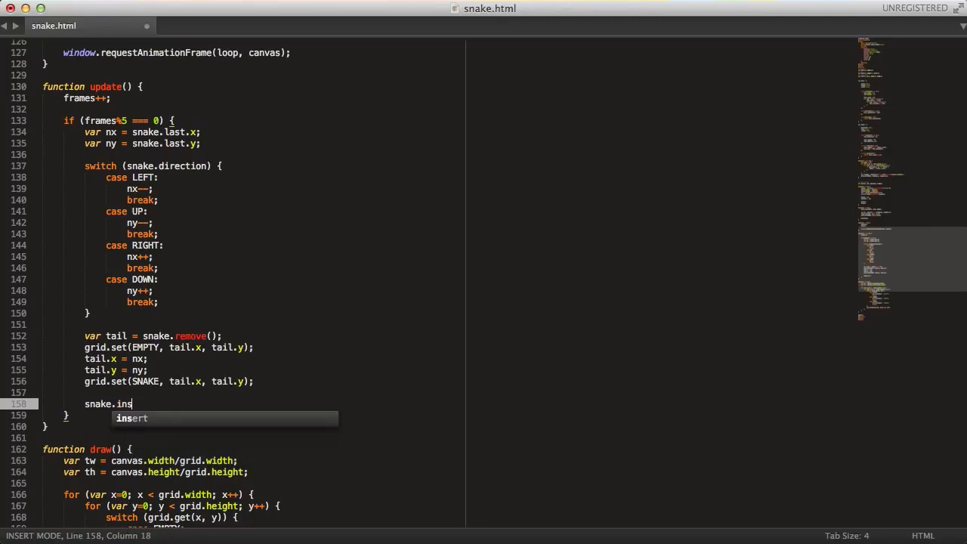
text(ert(tail.)
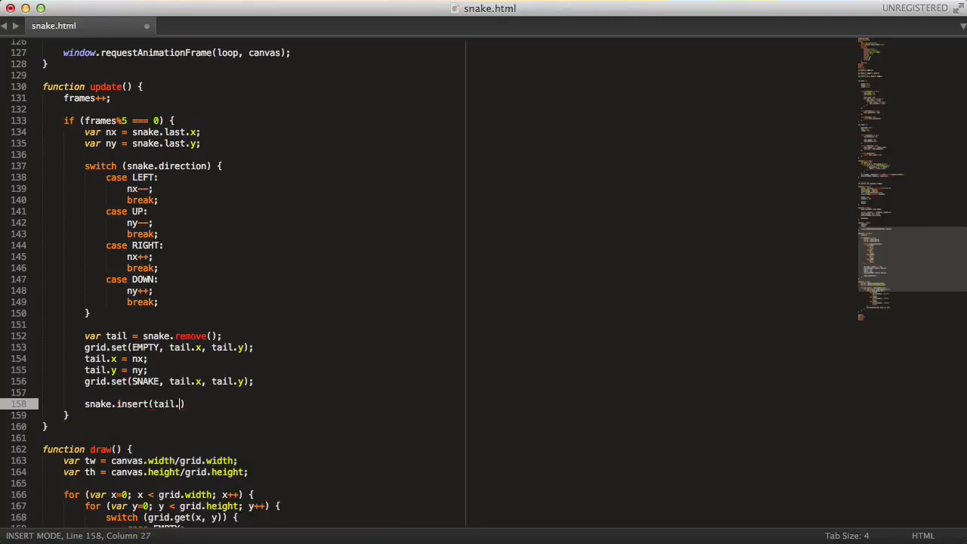
text(x, tail.y);)
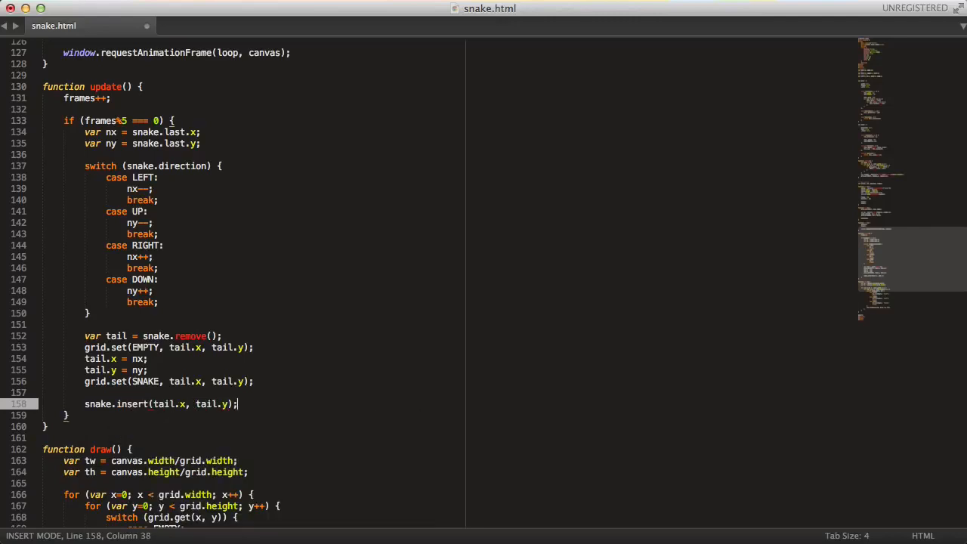
key(cmd+s)
text(if (0 > nx )
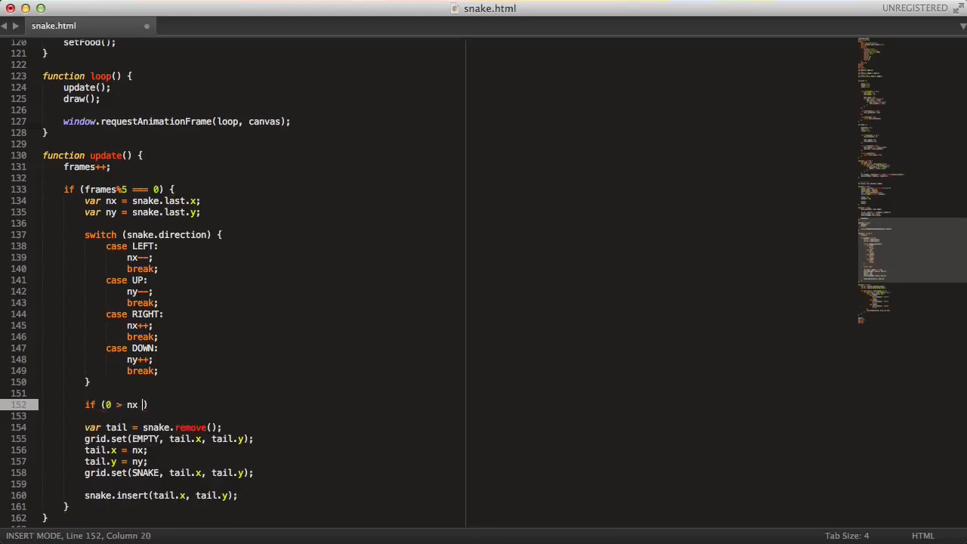
Return init() when nx or ny falls outside 0 to grid.width-1 / grid.height-1.
text(|| nx >)
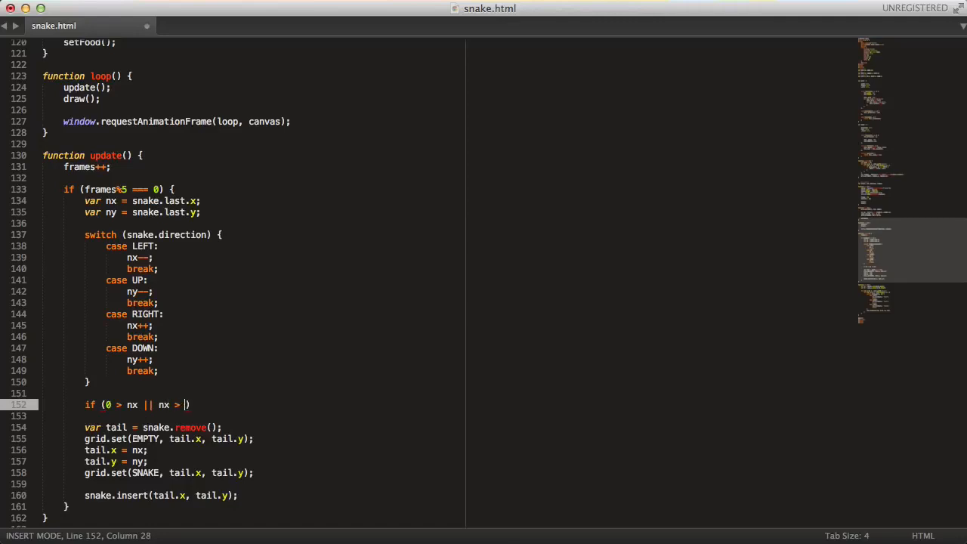
text(gri)
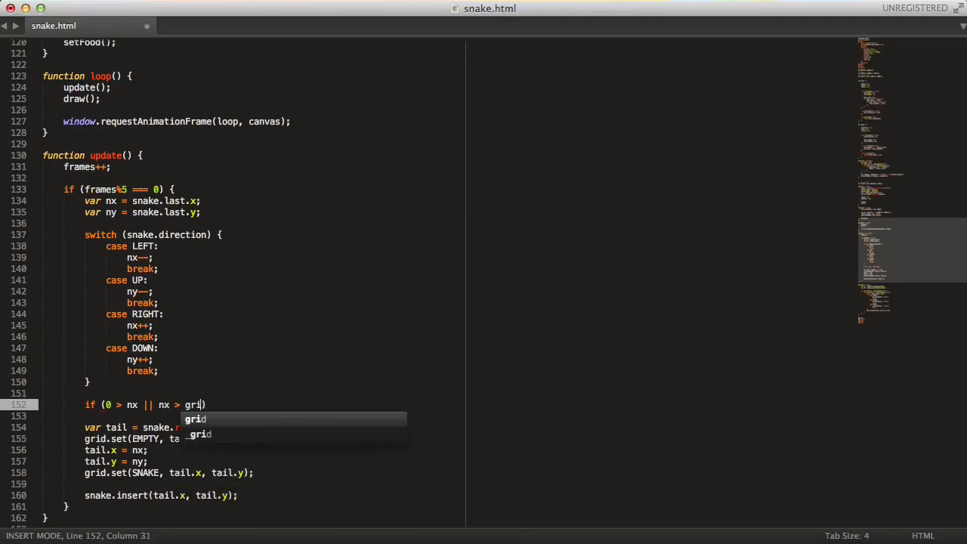
text(.width-1 ||)
click(255, 416)
text(0 > ny || ny > grid.h)
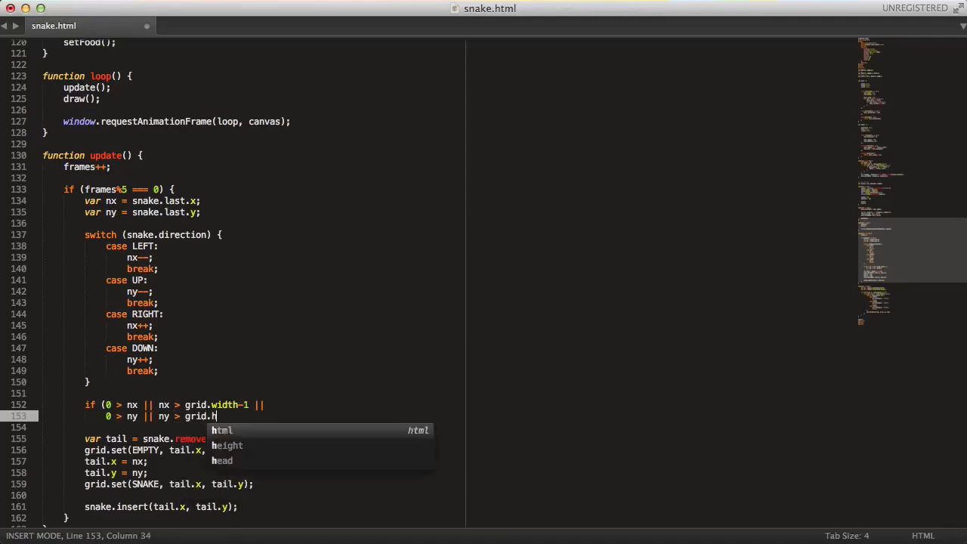
text(eight-1)
click(255, 426)
text() {)
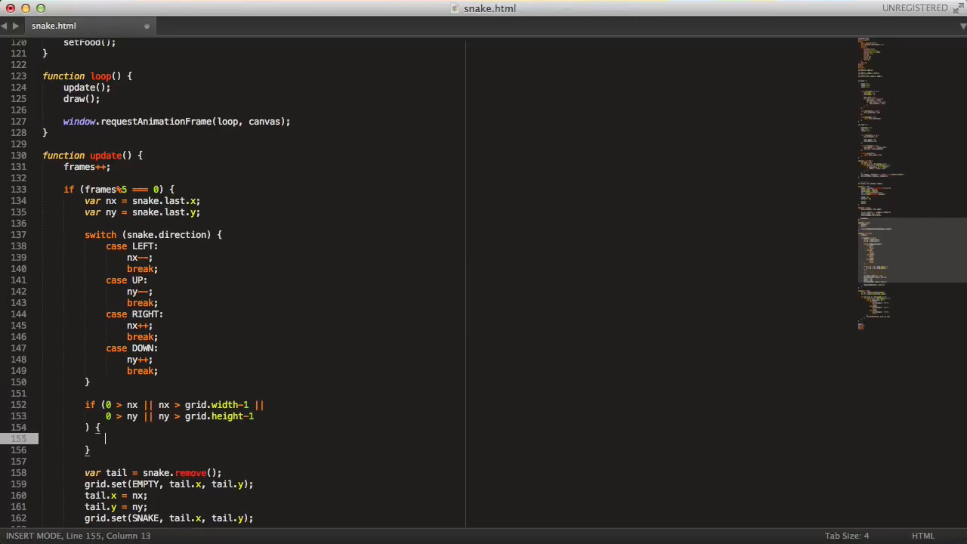
text(return init();)
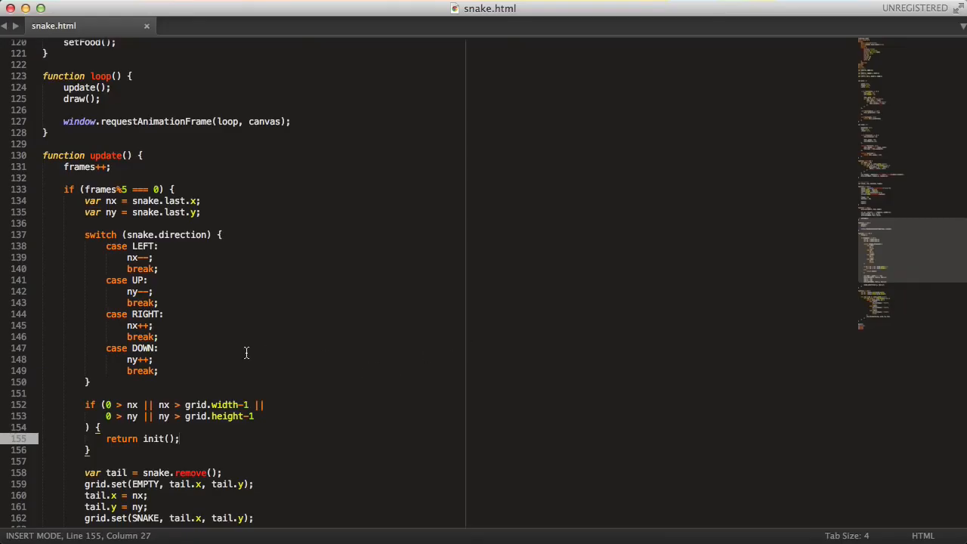
scroll(down, 3)
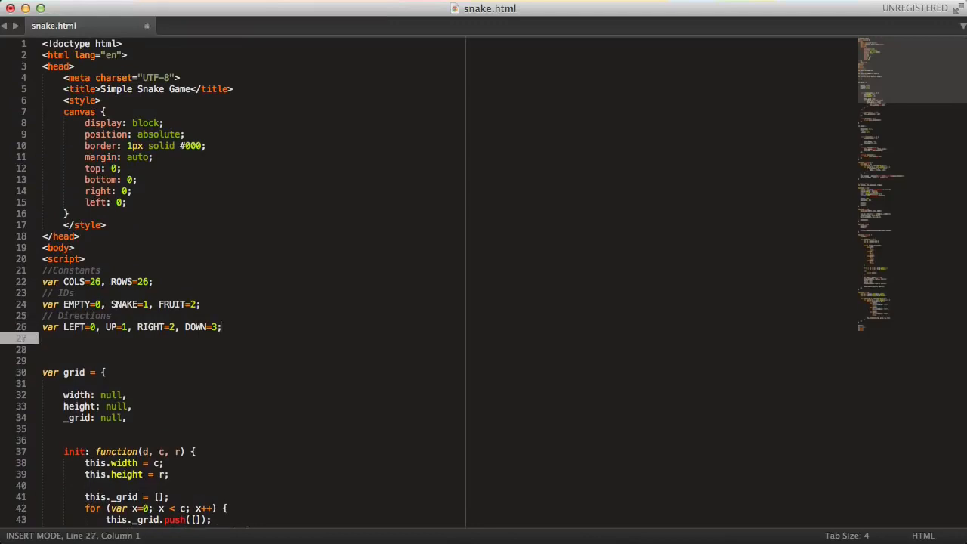
Add a KeyCodes comment and begin var KEY_LEFT=37, KEY_UP=38.
text(// Keys)
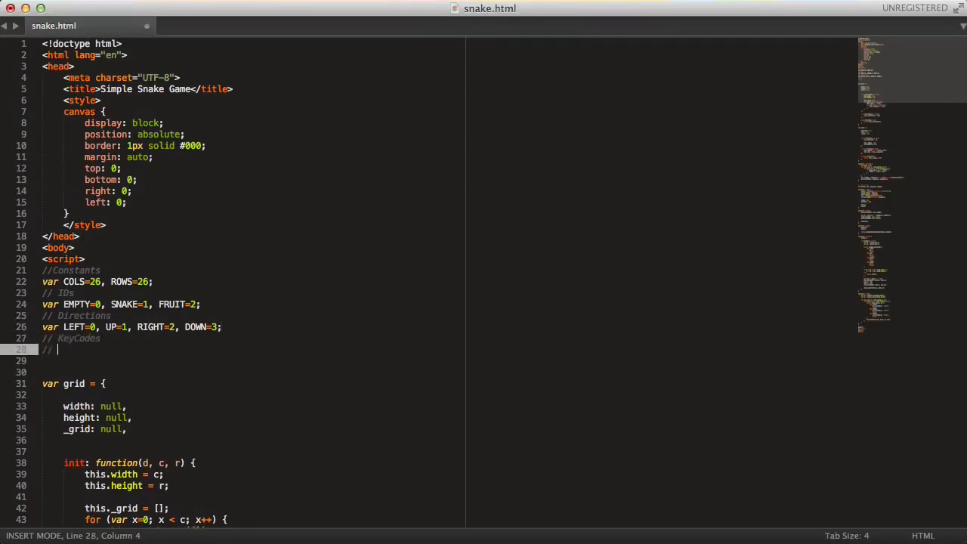
text(var)
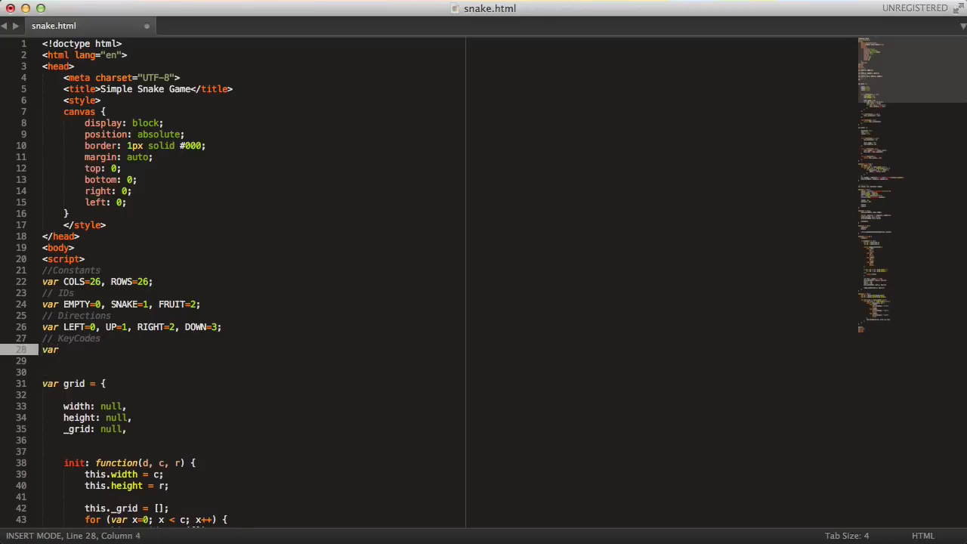
text(LE)
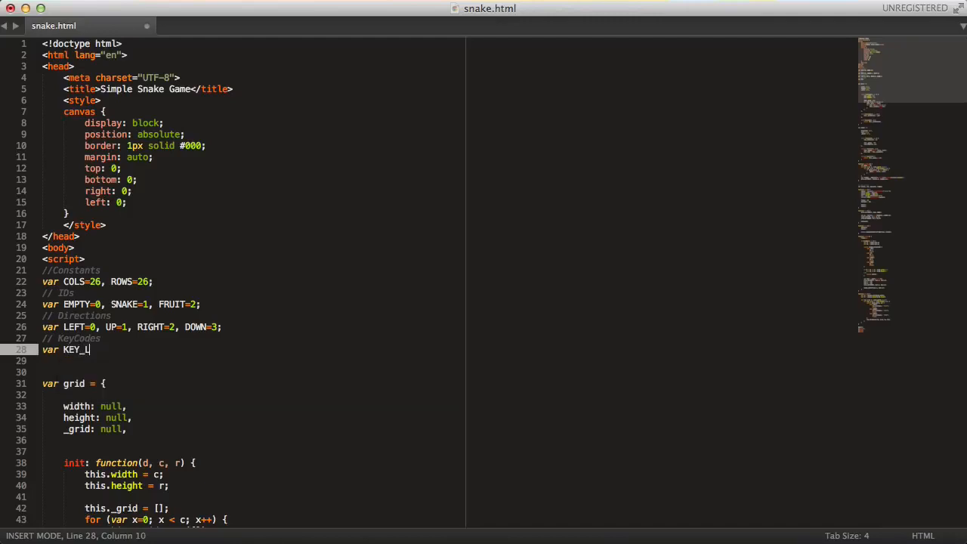
text(EFT=)
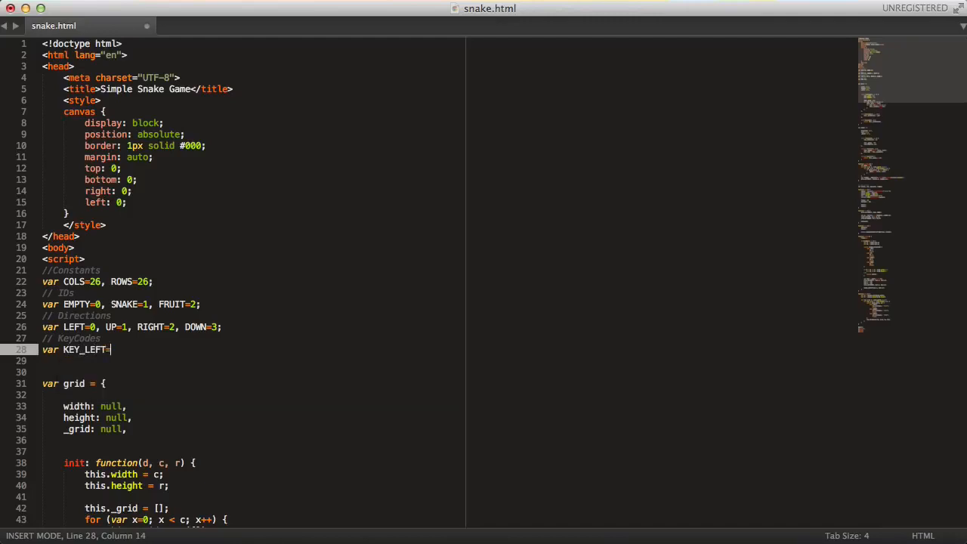
text(27, KE)
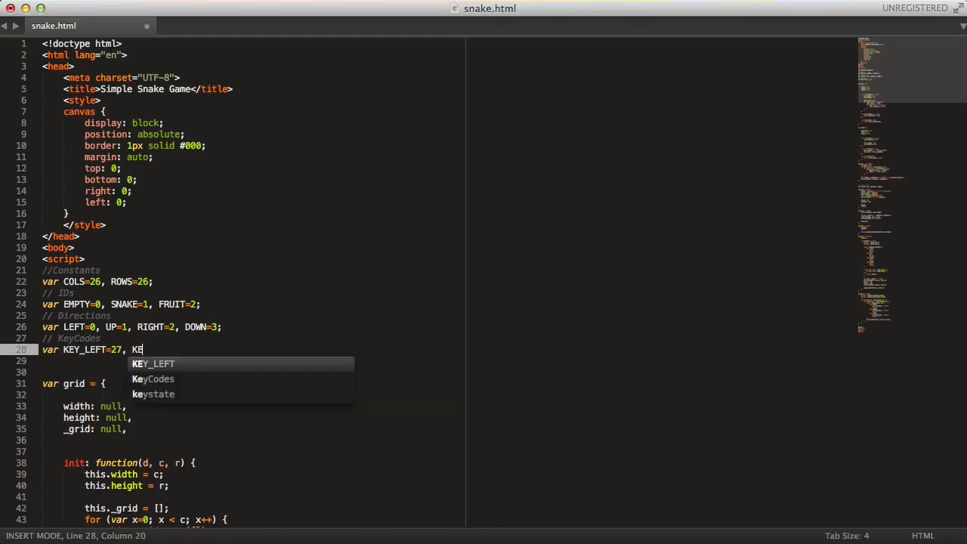
text(Y_UP=)
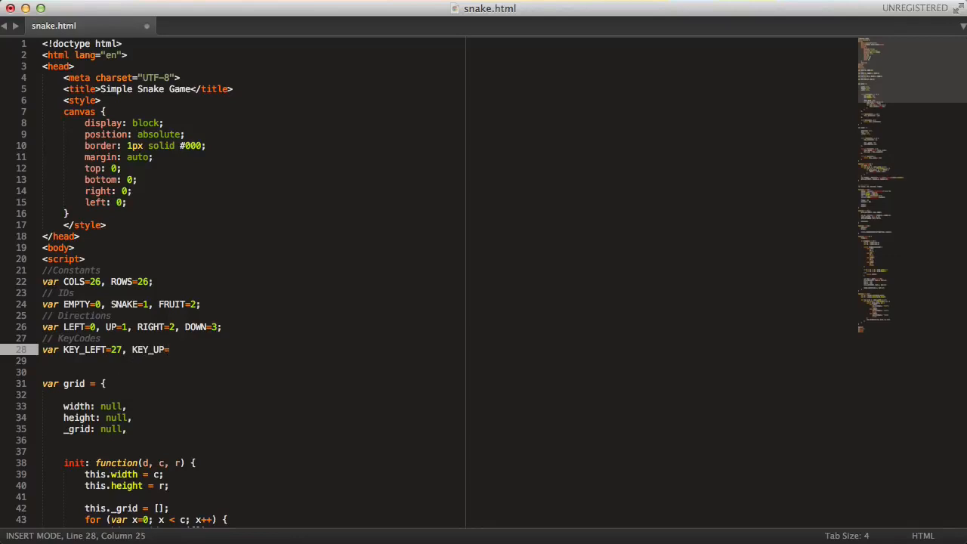
text(38)
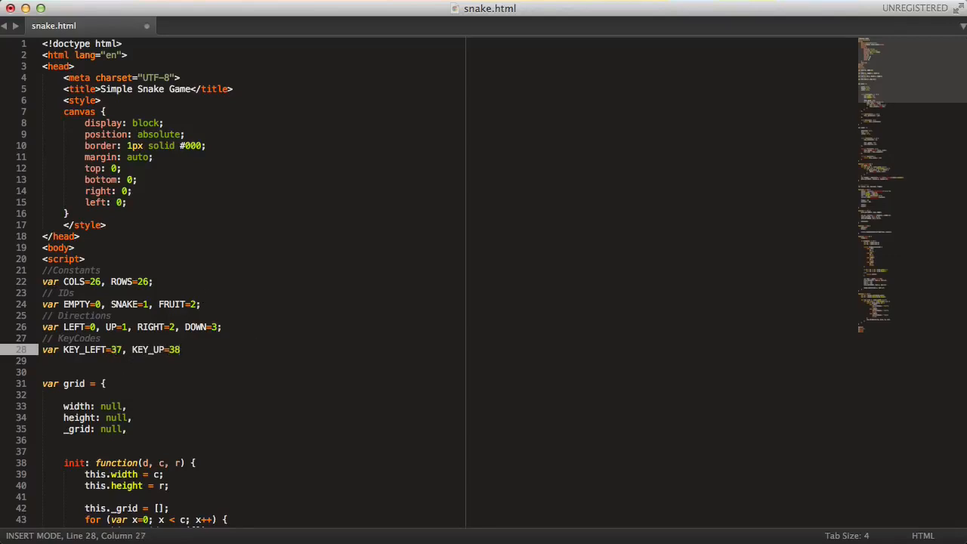
Continue the key-code constants with KEY_RIGHT=39 and KEY_DOWN=40.
text(, KEY)
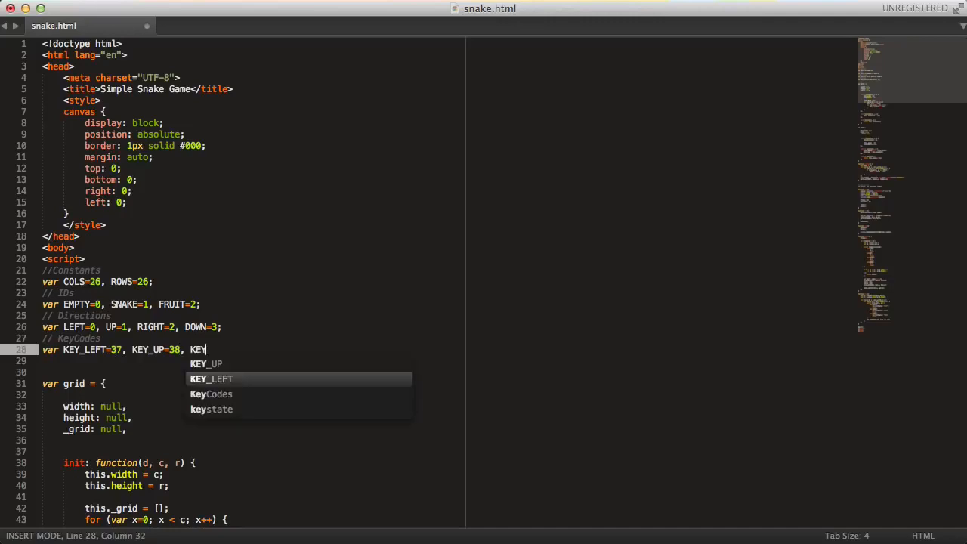
text(_R)
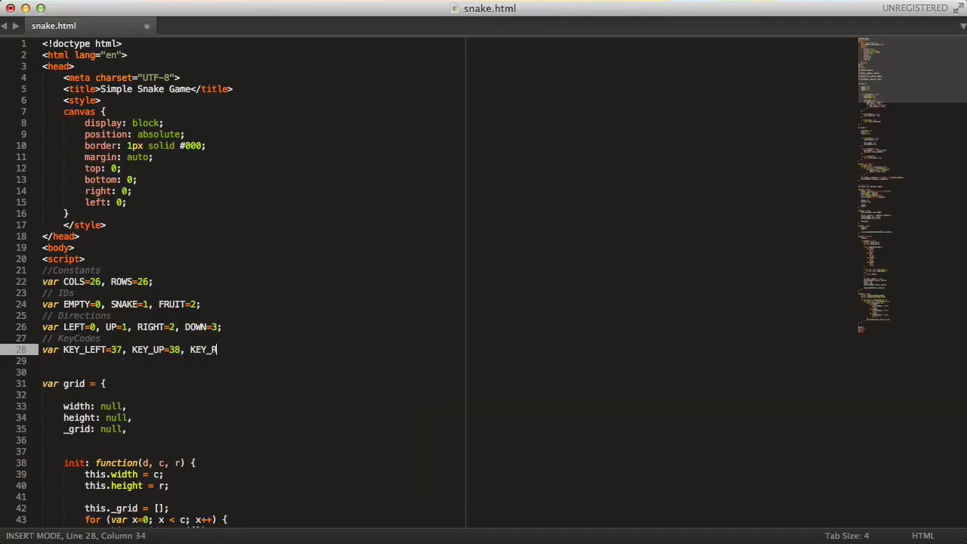
text(IGHT=29)
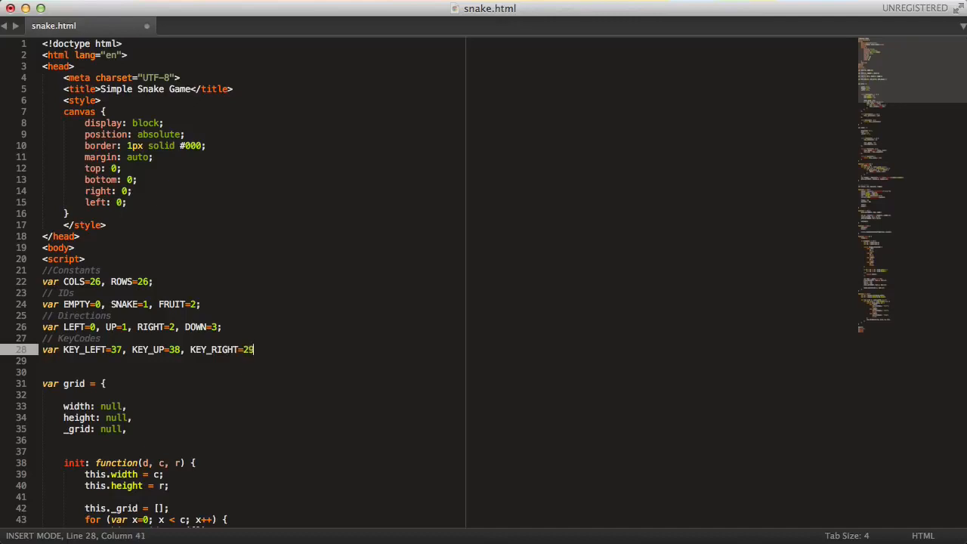
text(, KEY_DOWN=40;)
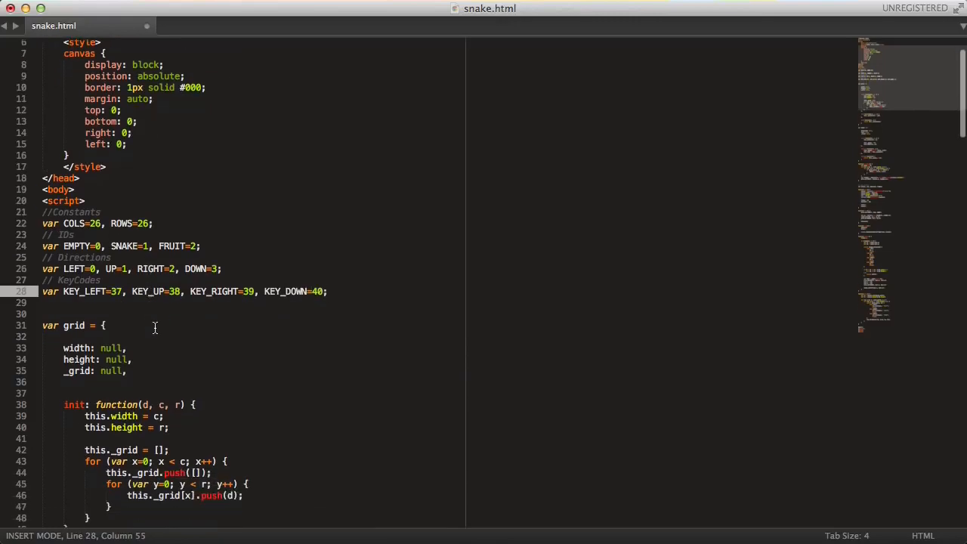
scroll(down, 3)
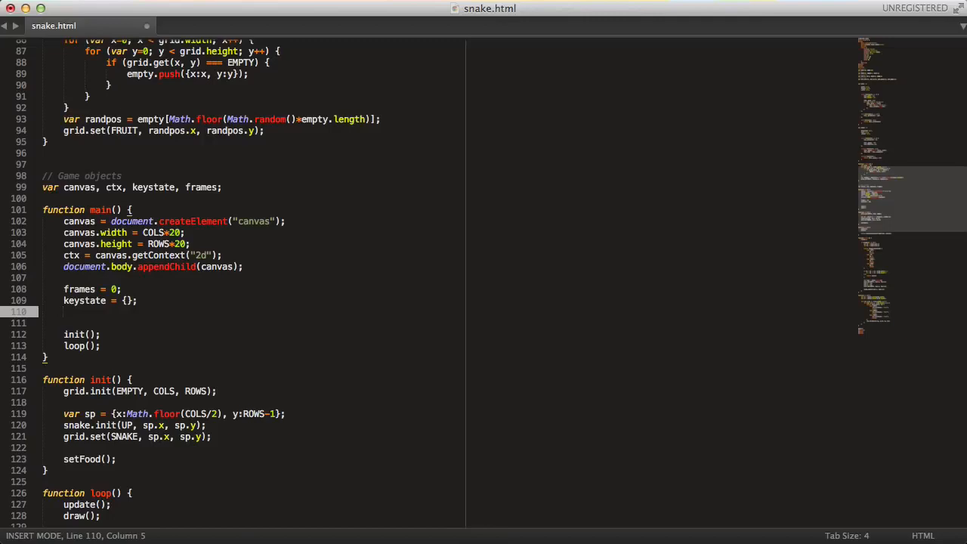
Add document.addEventListener calls for "keydown" and "keyup" with function(evt) handlers in main().
text(document.add)
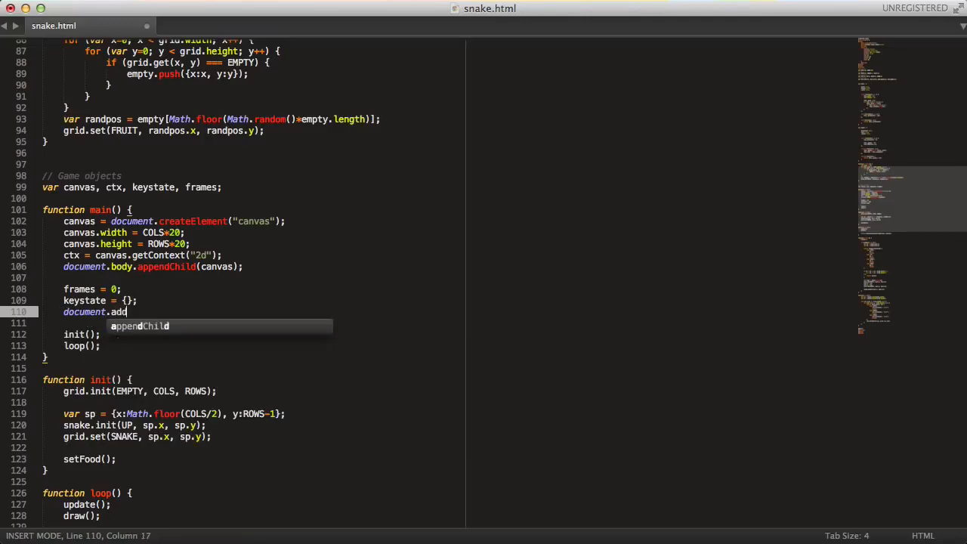
text(EventListener()
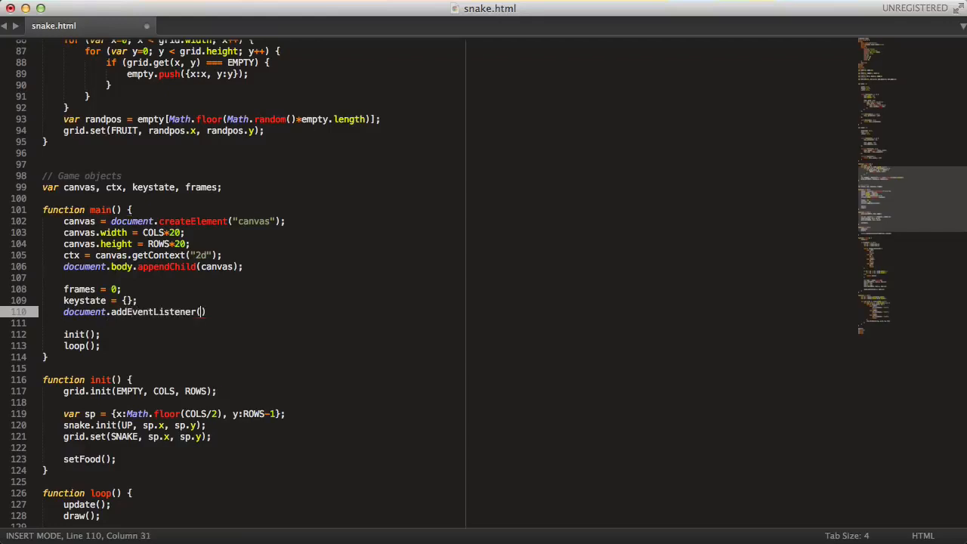
text("keydown")
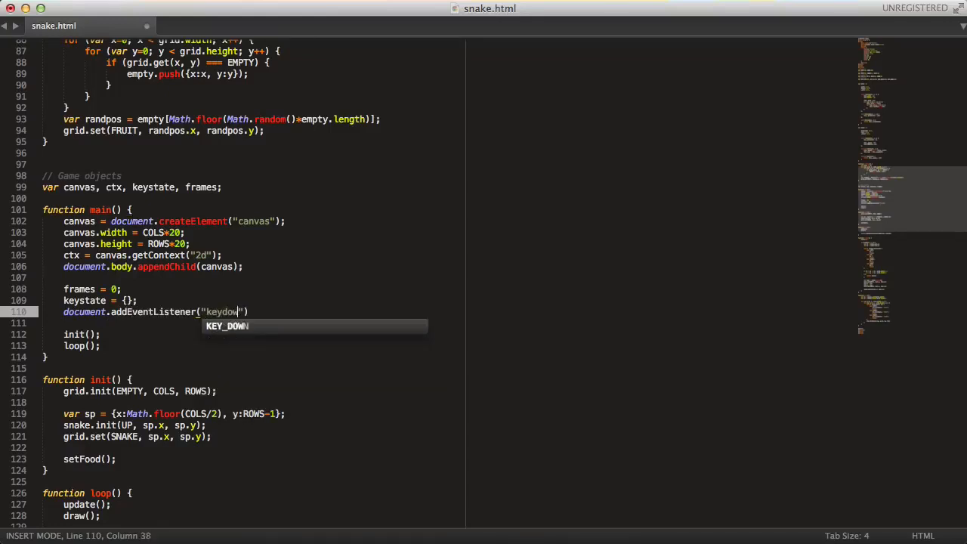
text(, function(evt)
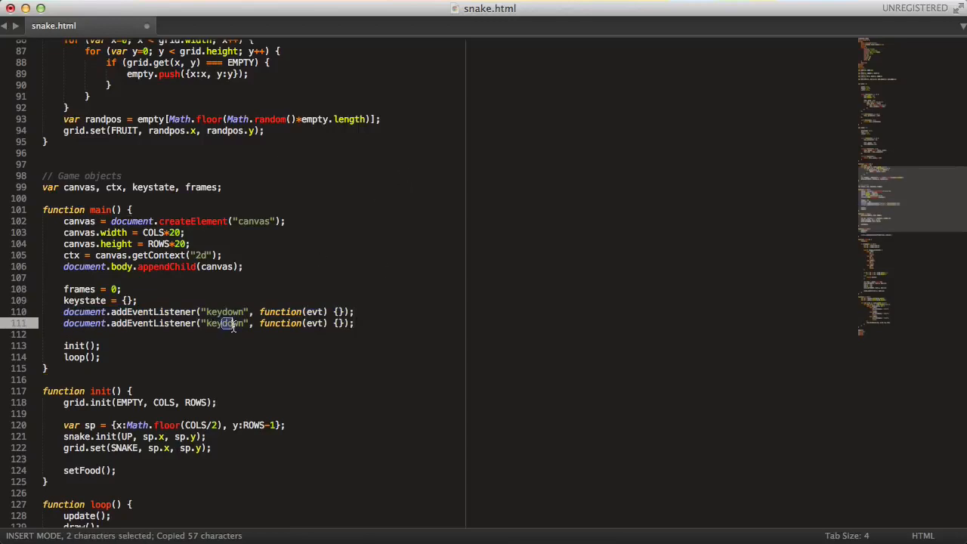
text(keyup)
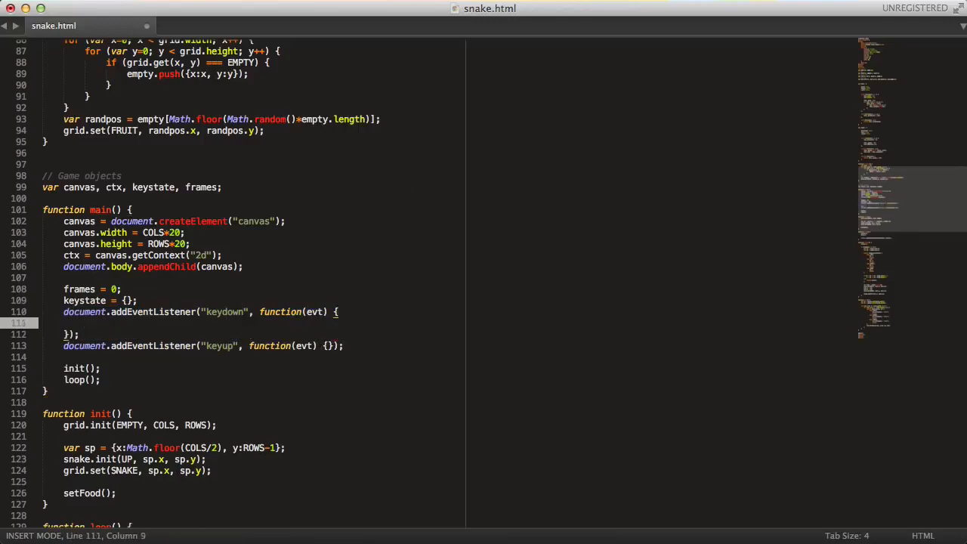
Set keystate[evt.keyCode] = true on keydown, delete it on keyup, and save snake.html.
text(keystate[])
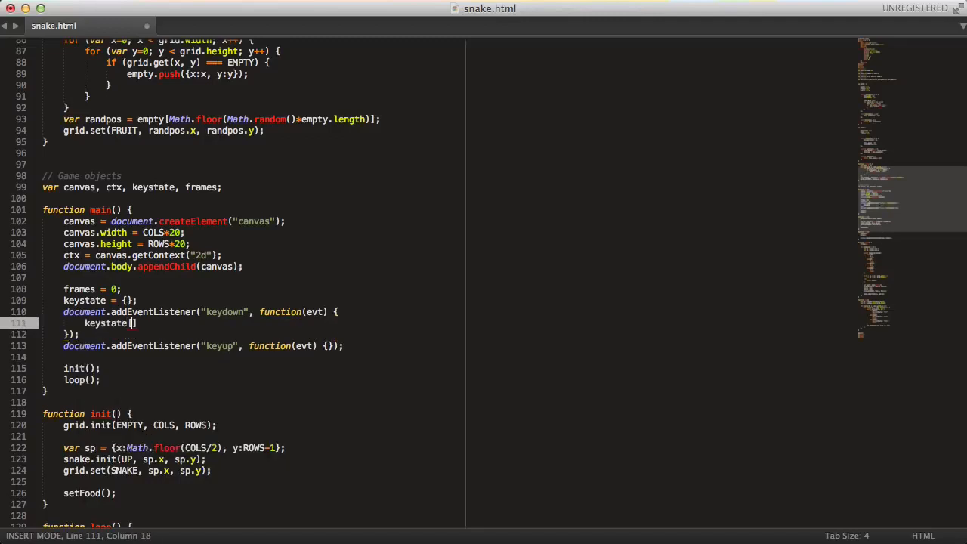
text(evt.keyCode)
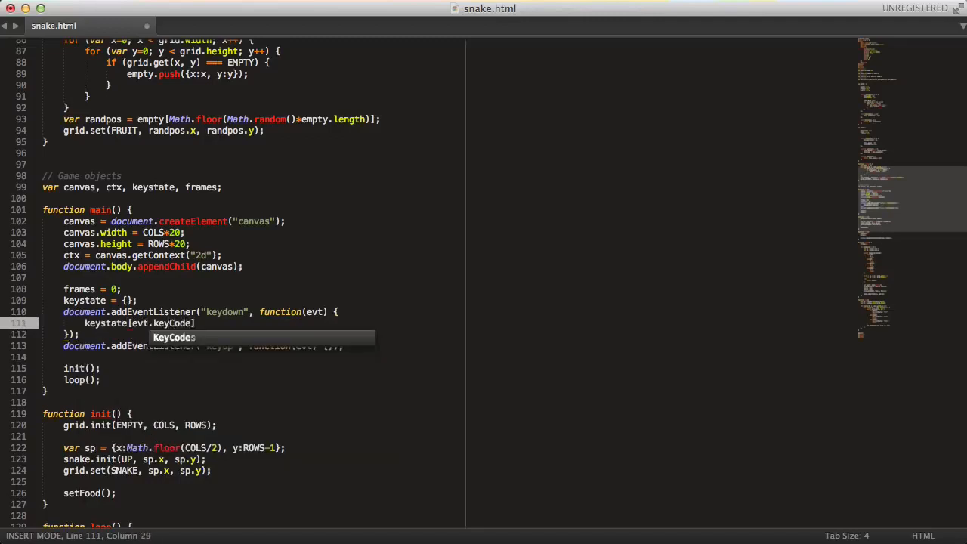
text(= true;)
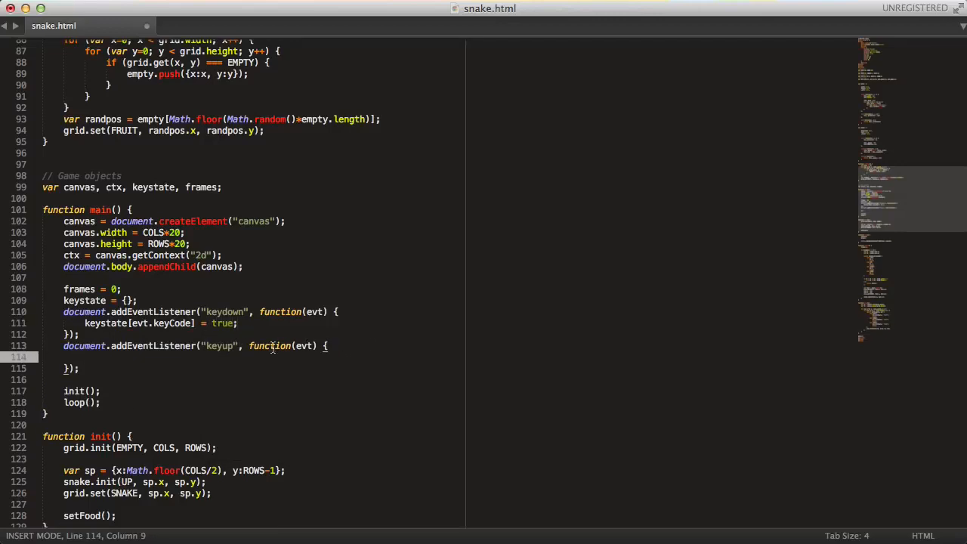
text(delete)
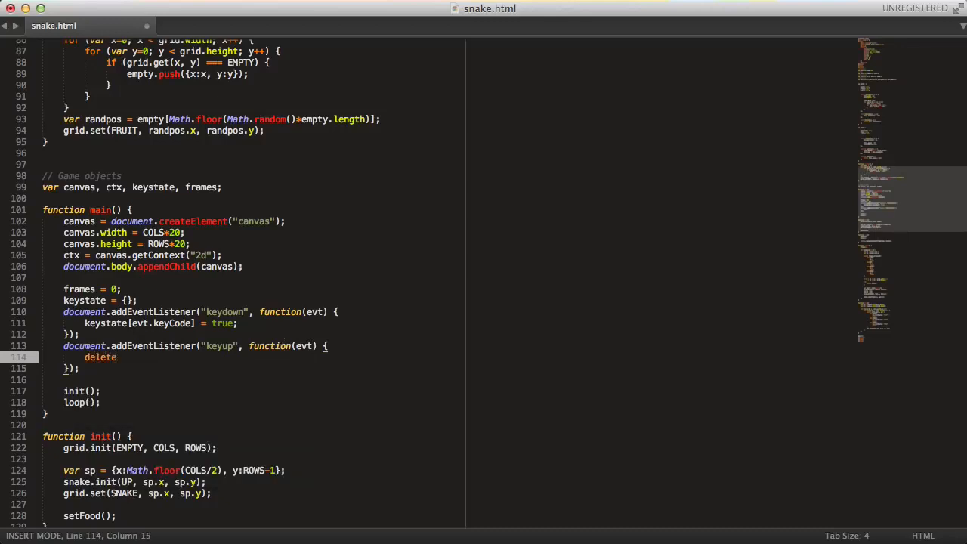
text(keystate[ev)
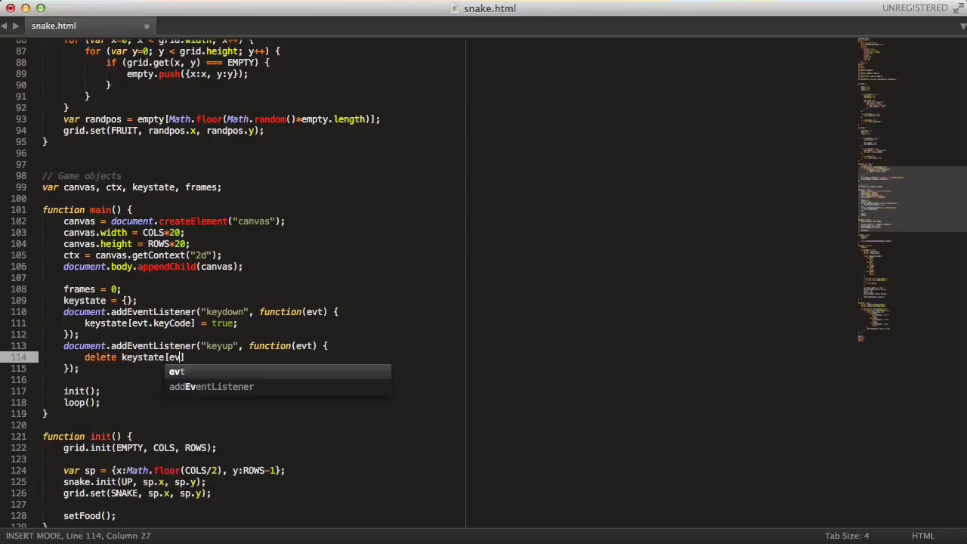
text(t.keyCode];)
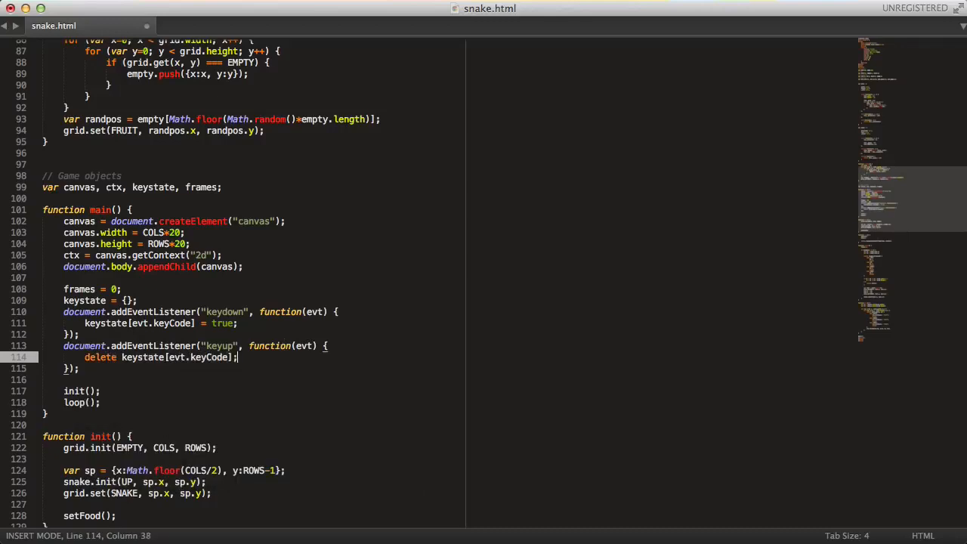
key(cmd+s)
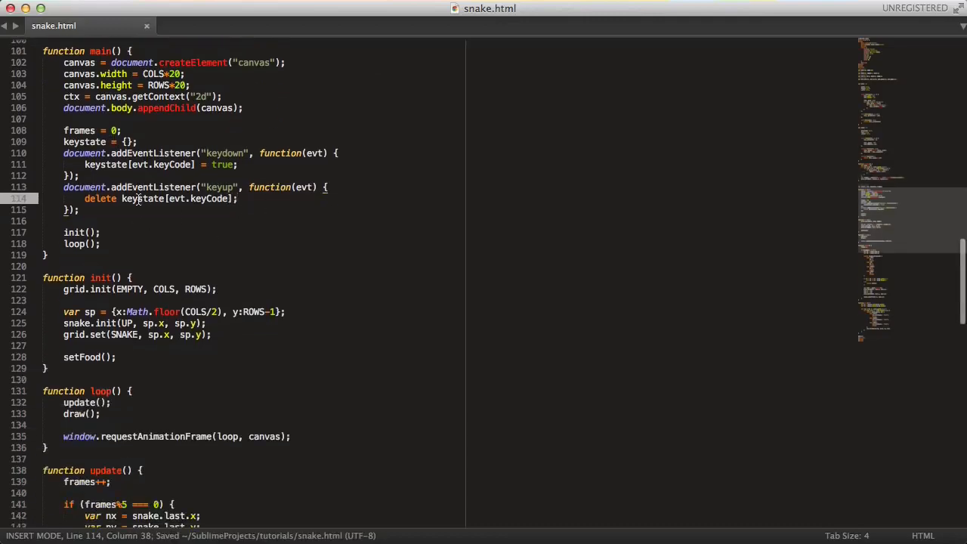
Write the if (keystate[KEY_LEFT]) check that sets snake.direction = LEFT in update().
scroll(down, 3)
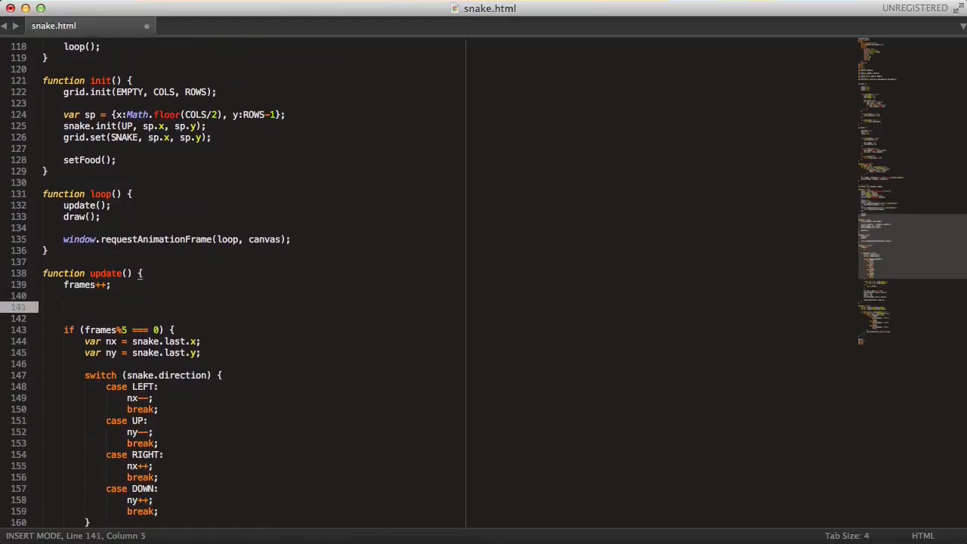
text(if ())
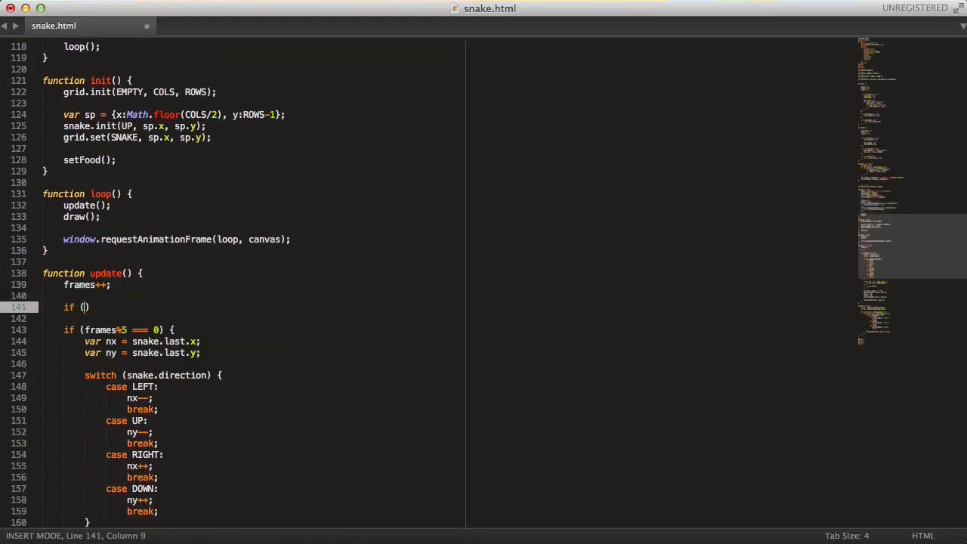
text(keystate[)
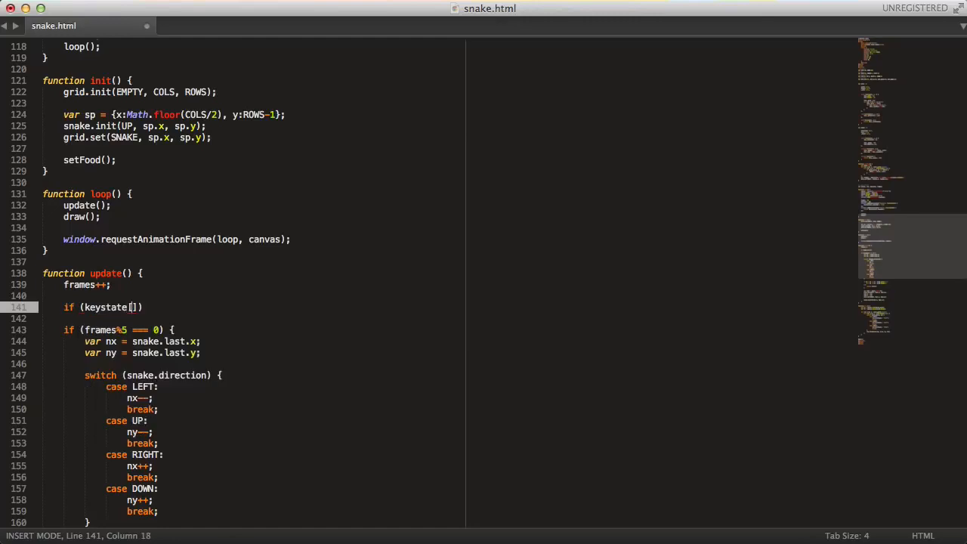
text(KEY_LEFT)
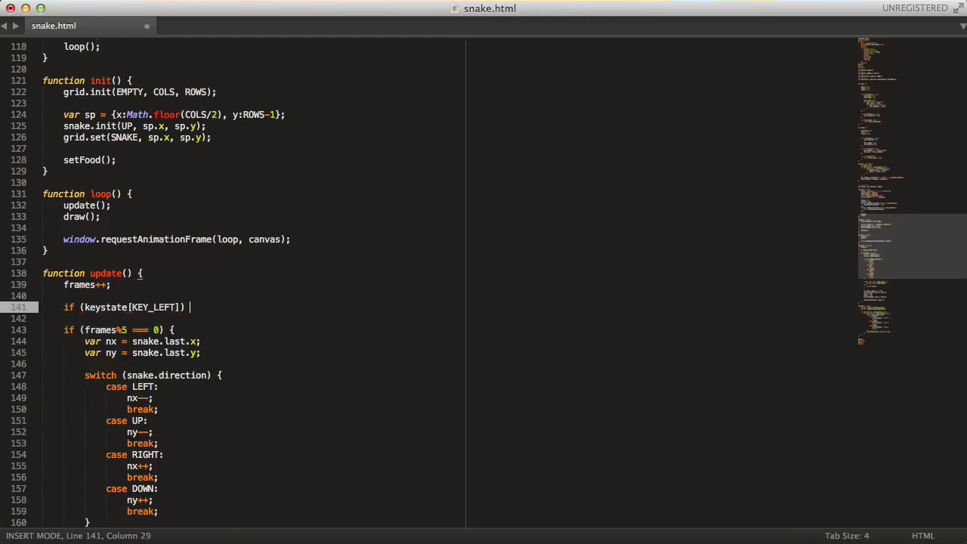
text(snake.direction = LEFT;)
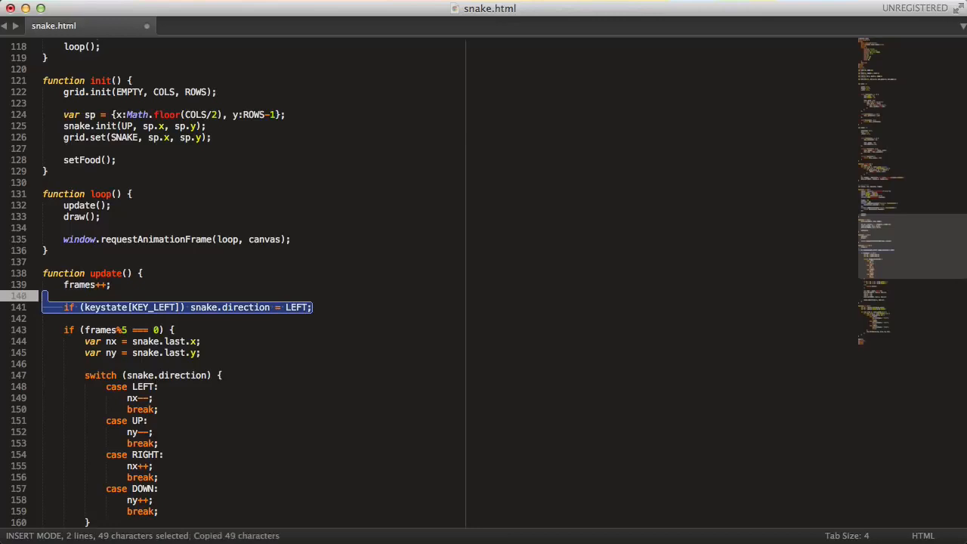
Duplicate the keystate line for the other arrows and retype the copies as UP and onward.
key(cmd+v)
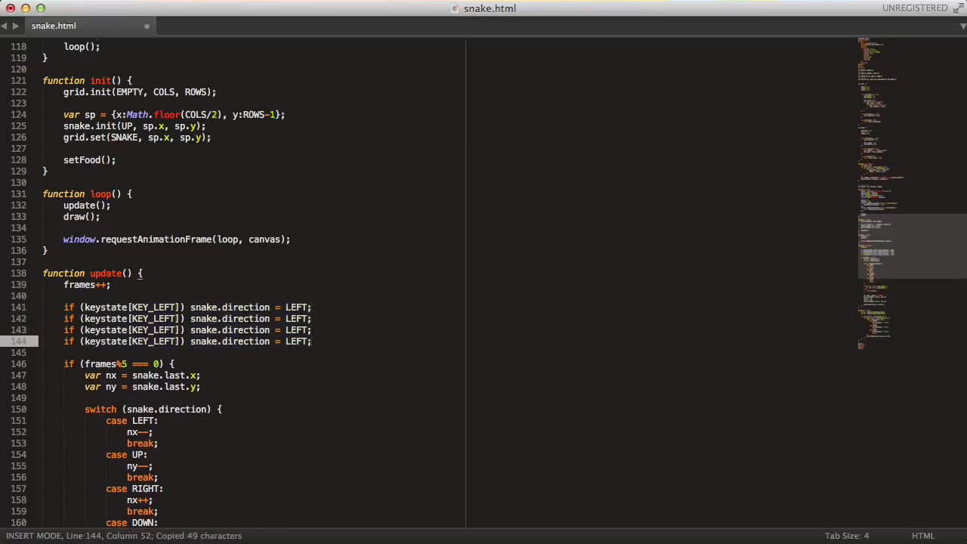
double_click(164, 317)
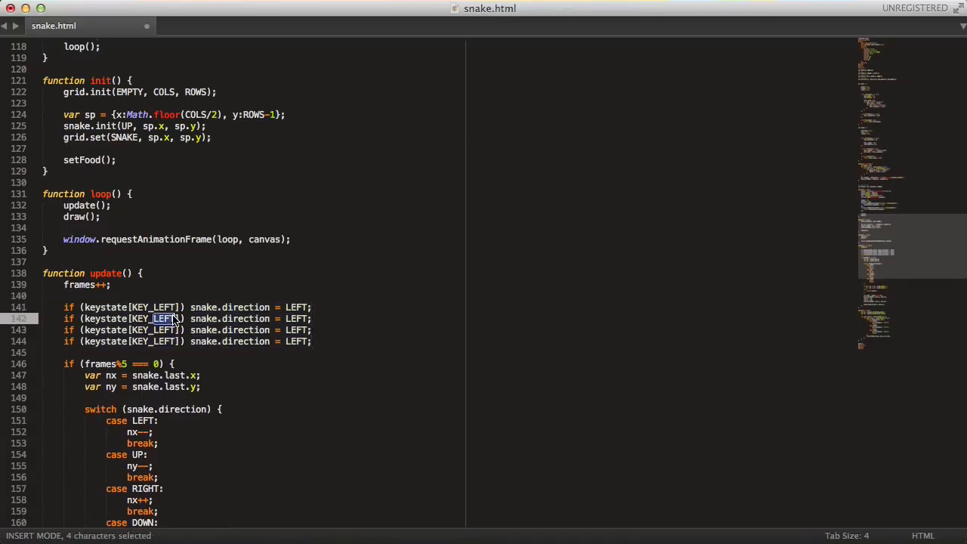
text(UP)
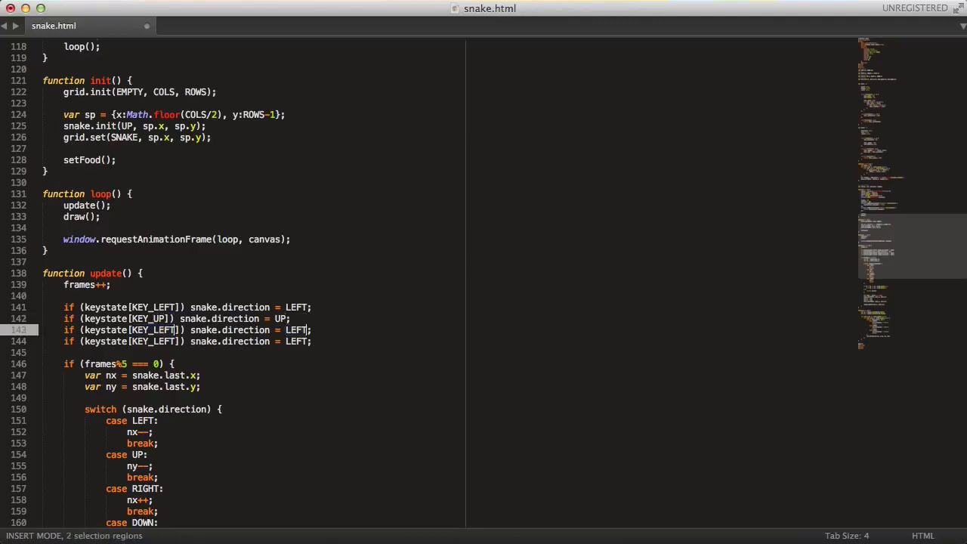
double_click(297, 330)
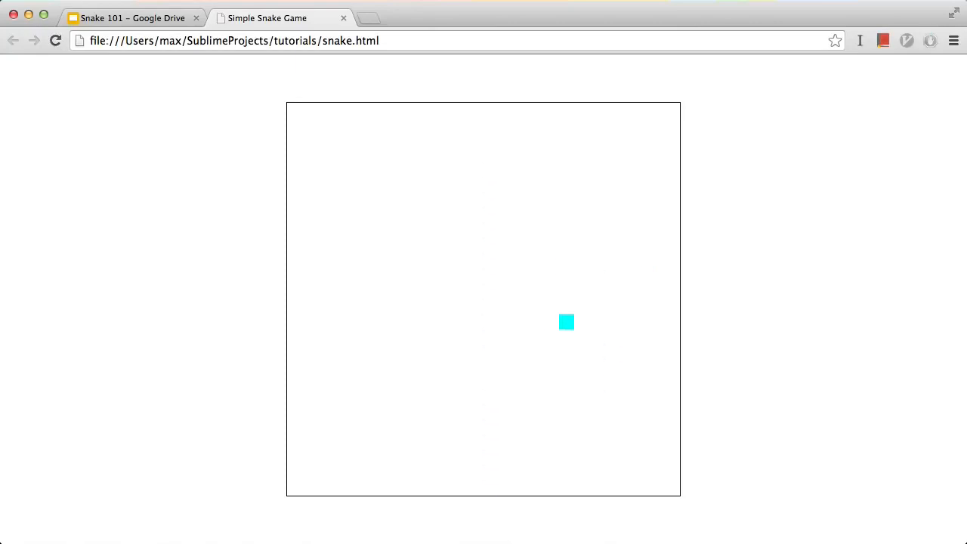
Return from the Chrome test to the Sublime Text editor.
key(cmd+tab)
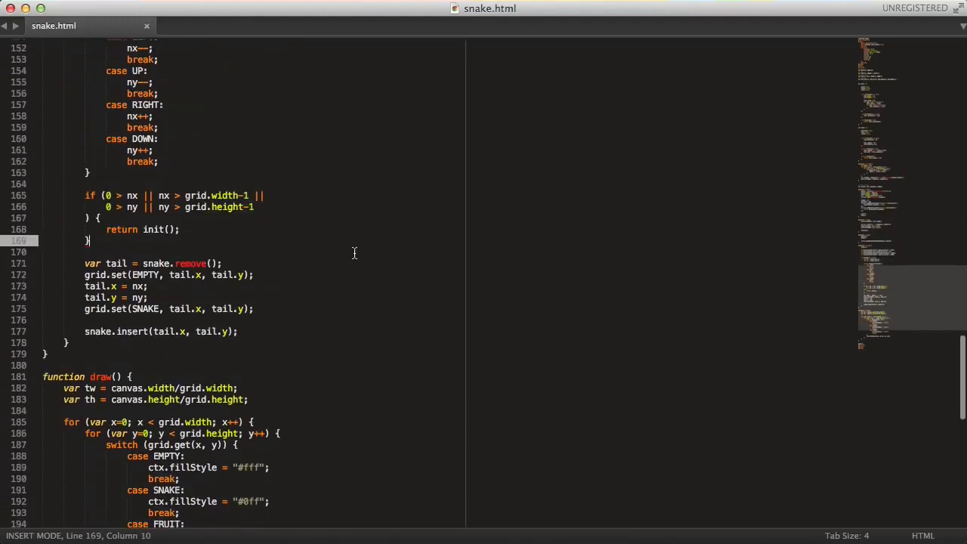
Add if (grid.get(nx, ny) === FRUIT) { setFood(); } above the tail-removal code.
text(if ()
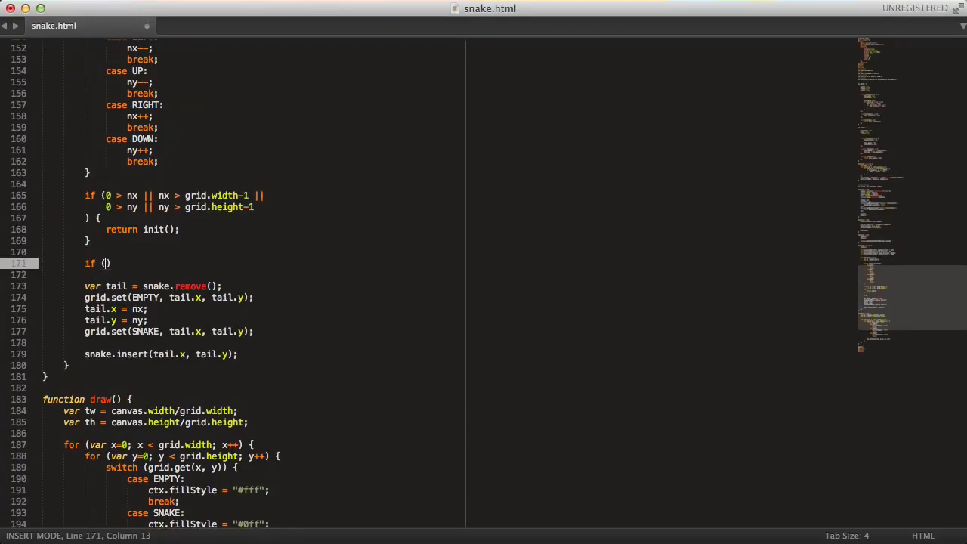
text(s)
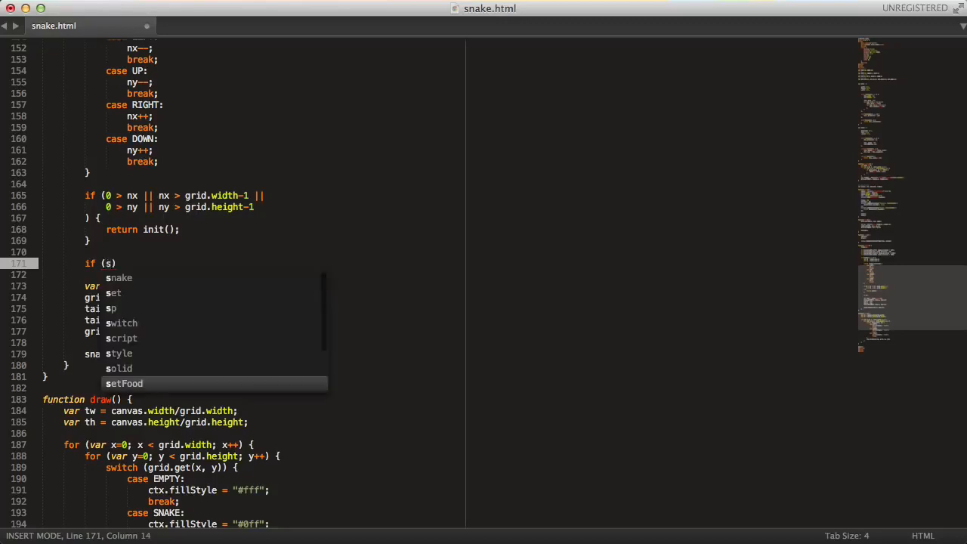
text(grid.get(nx, ny)
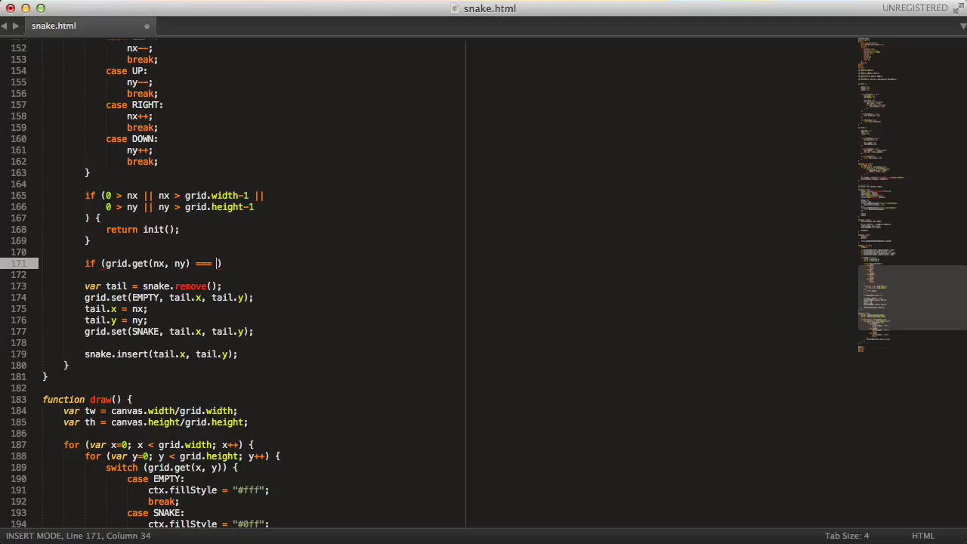
text(FRUIT)
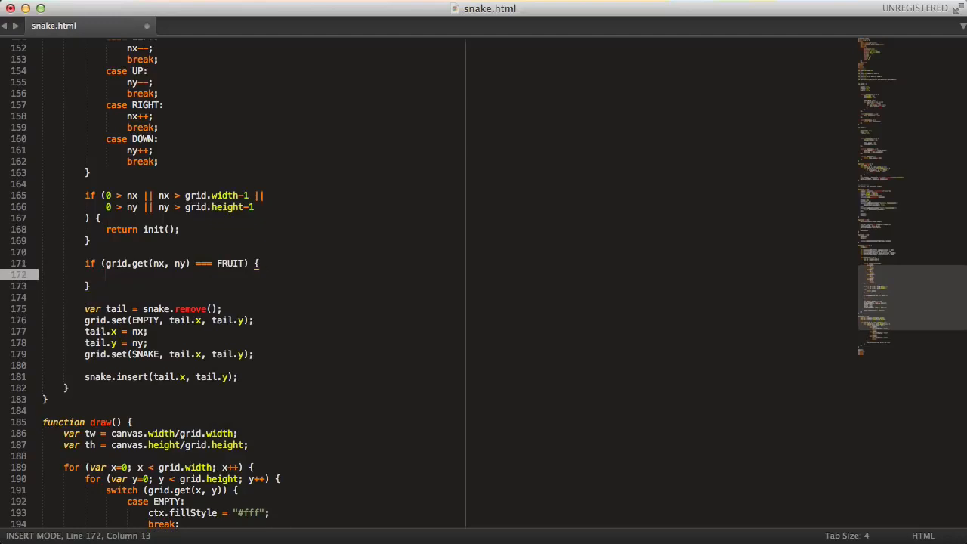
scroll(down, 3)
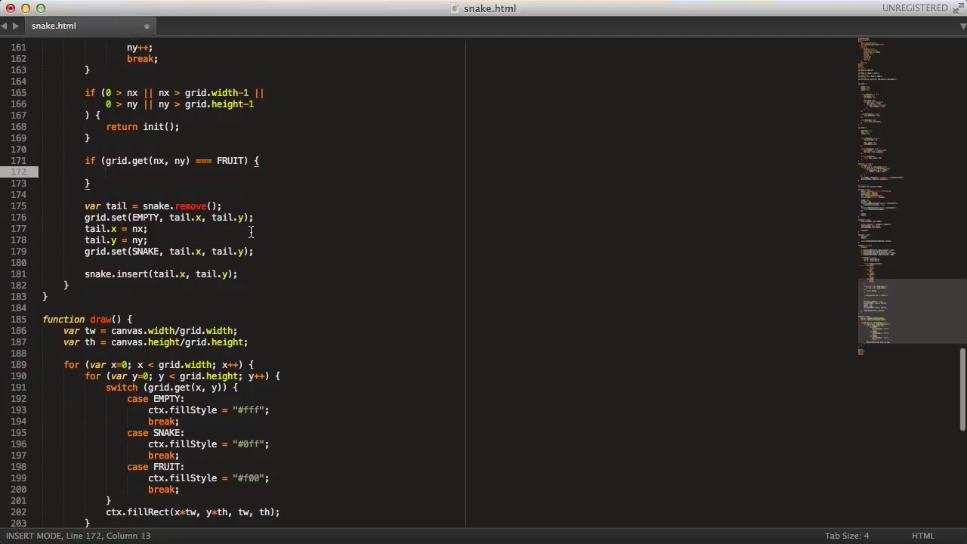
text(s)
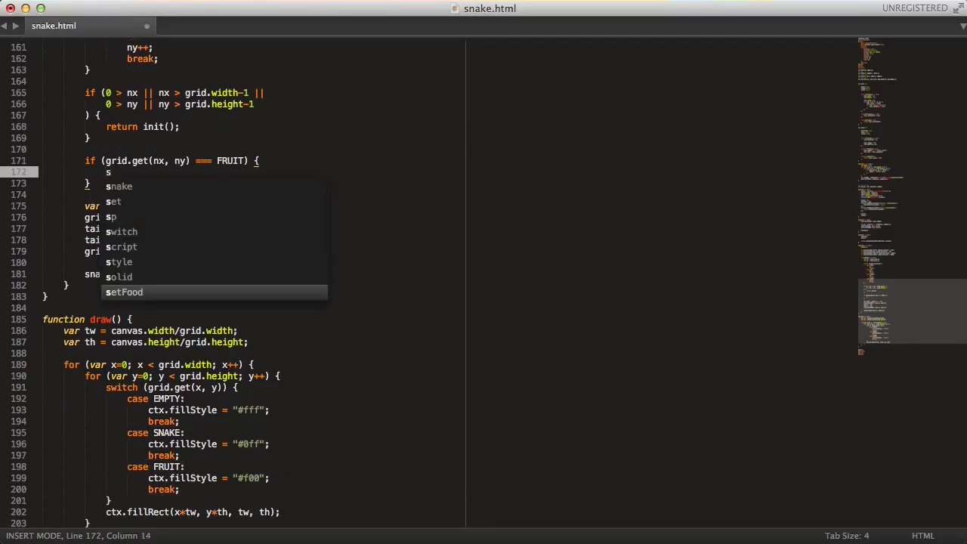
text(etFood();)
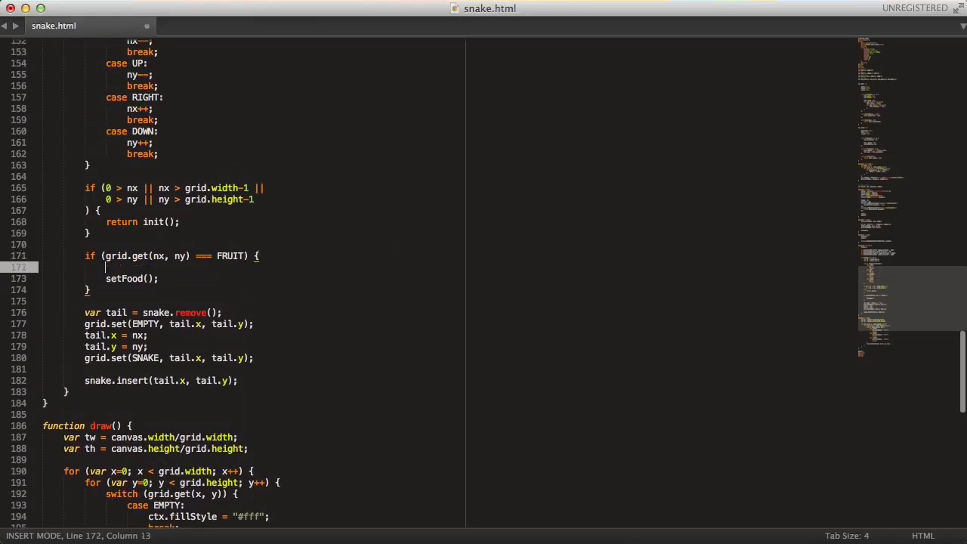
mouse_move(378, 242)
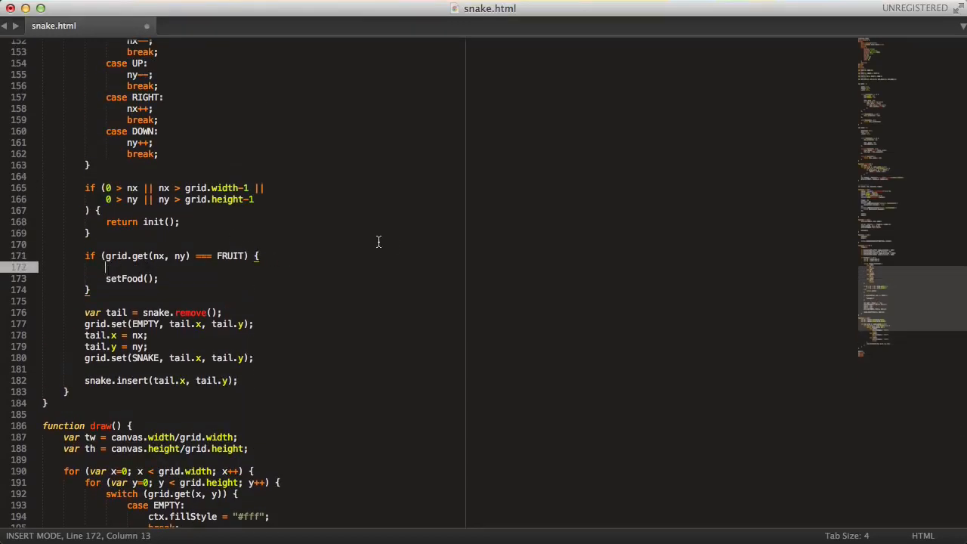
mouse_move(270, 263)
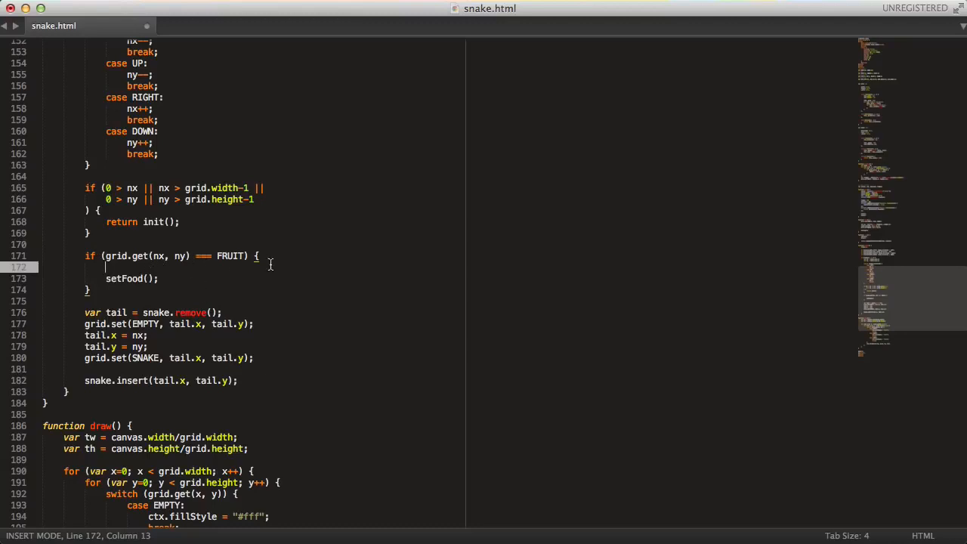
mouse_move(346, 293)
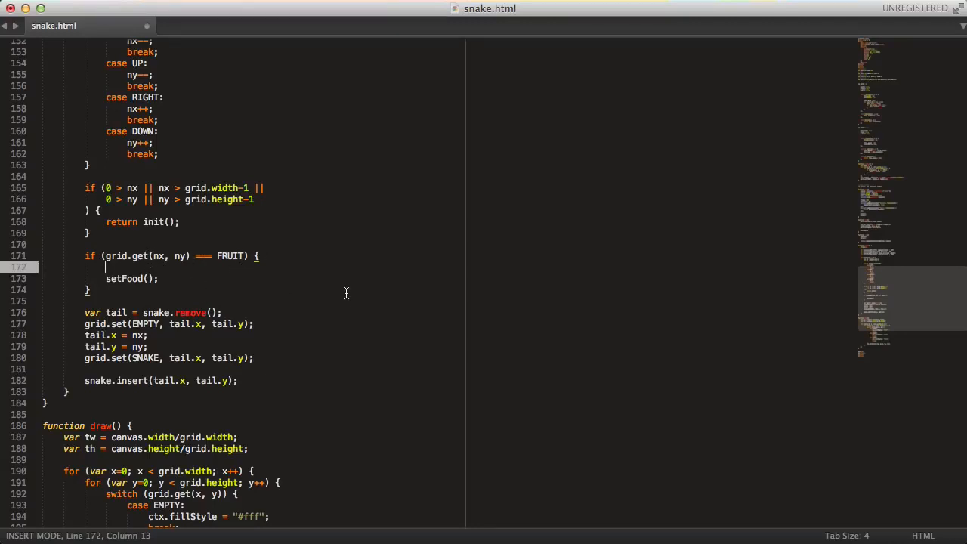
Create var tail = {x:nx, y:ny} in the FRUIT branch and wrap the old tail code in an else block.
text(var tail = {)
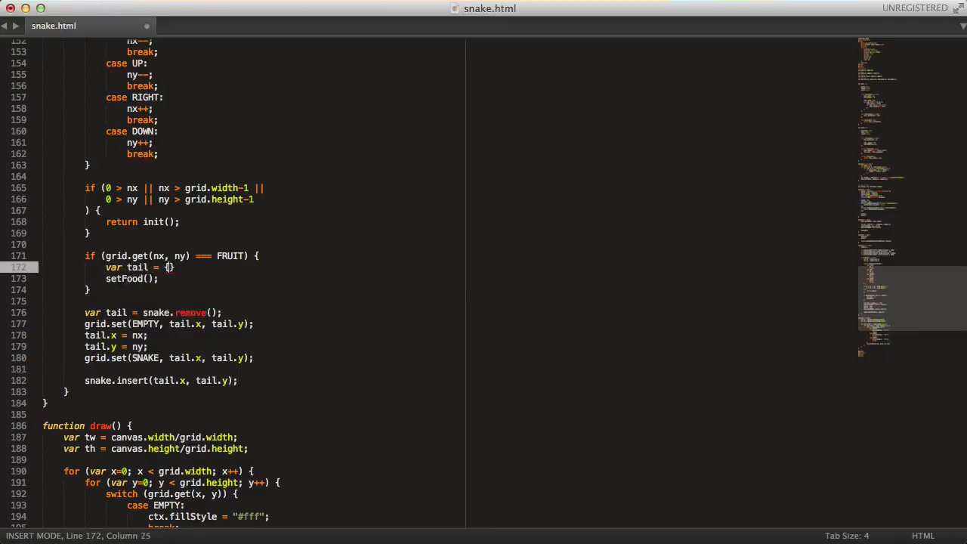
text(x:nx,)
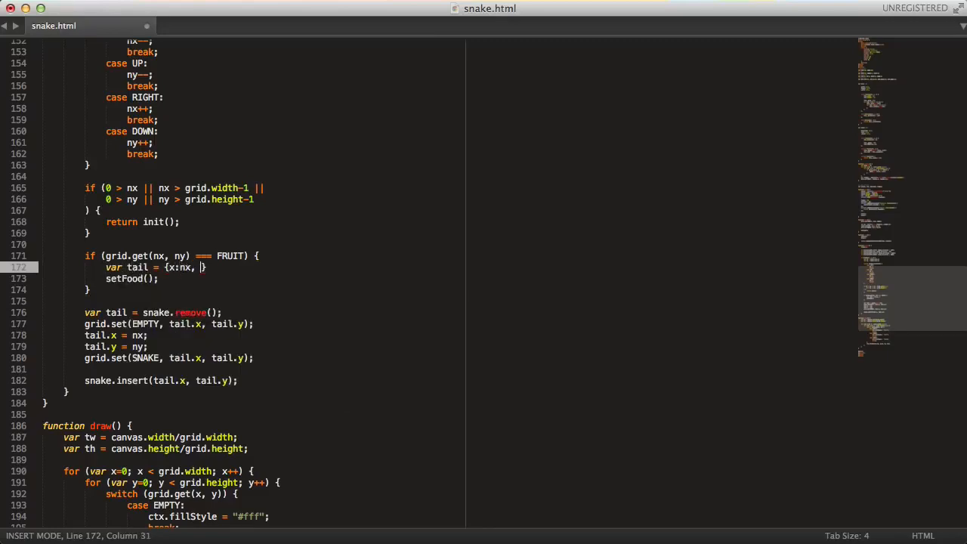
text(y:ny)
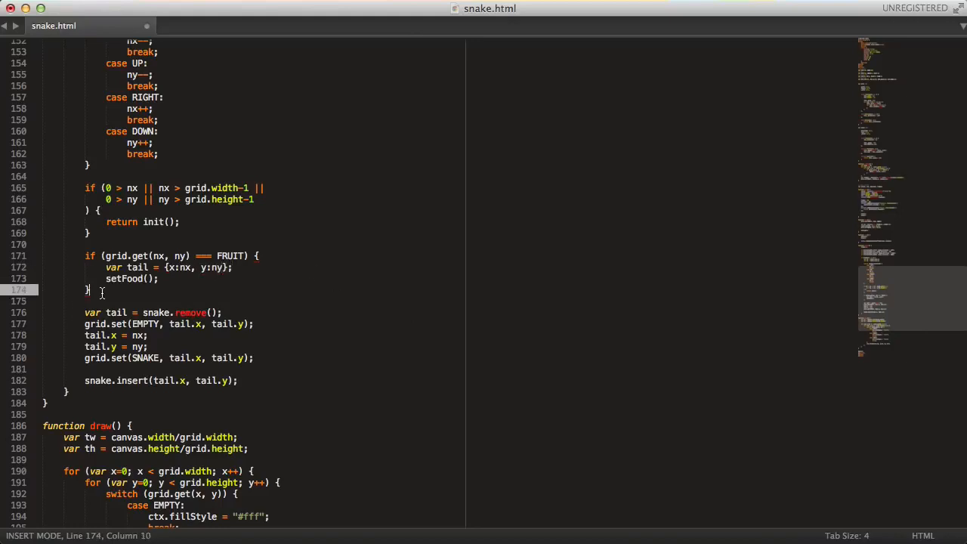
text(elsö)
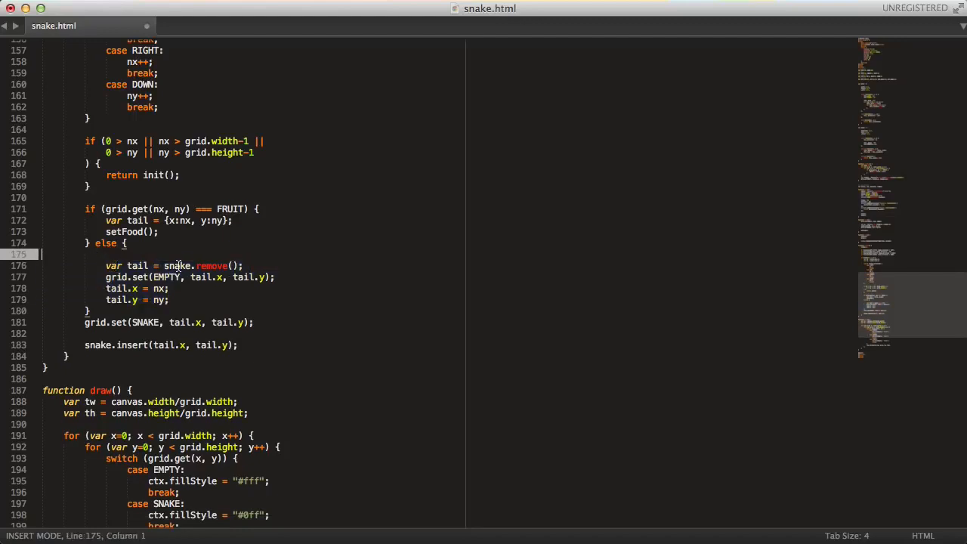
Re-indent the else block and extend the boundary check with || grid.get(nx, ny) === SNAKE.
key(Backspace)
text( ||)
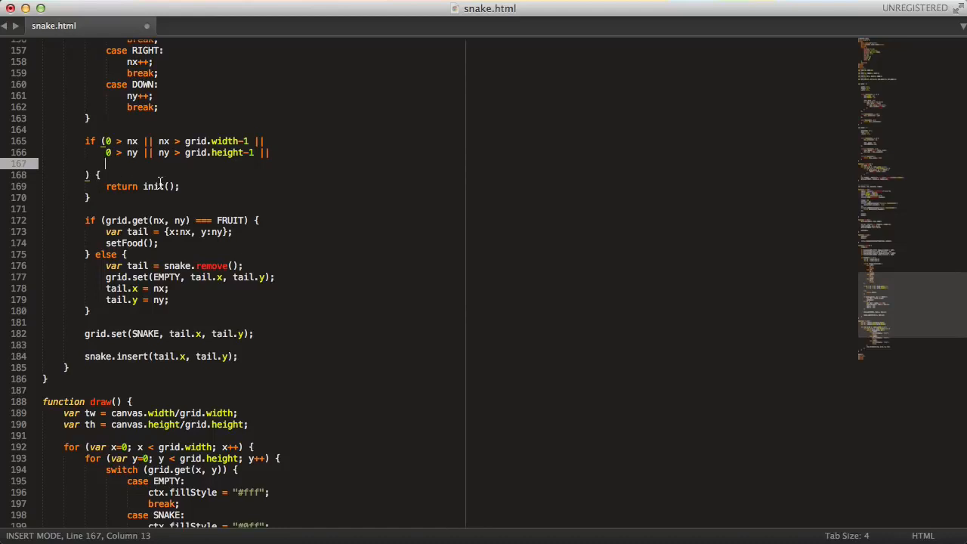
text(grid.get())
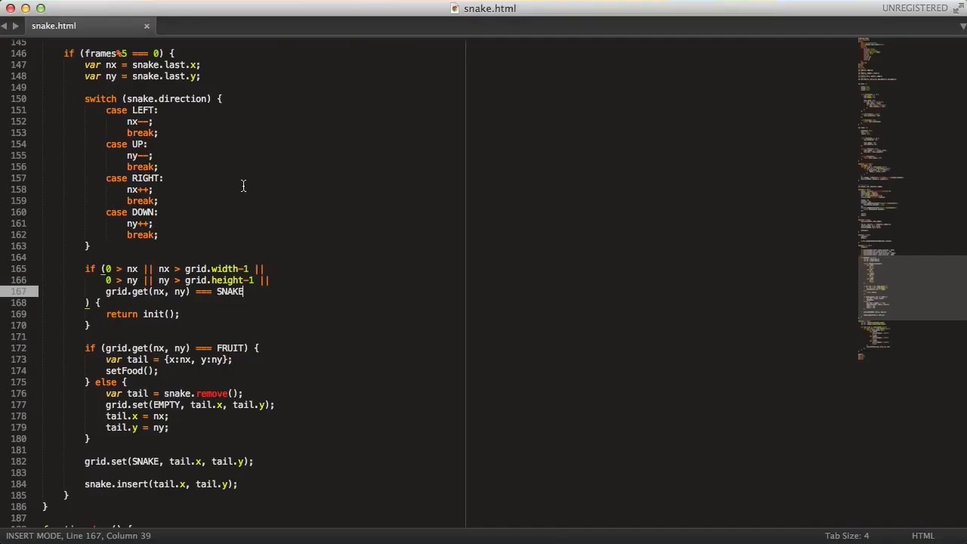
Add && snake.direction !== RIGHT/DOWN/LEFT/UP guards to the arrow-key checks so the snake can't reverse.
scroll(up, 3)
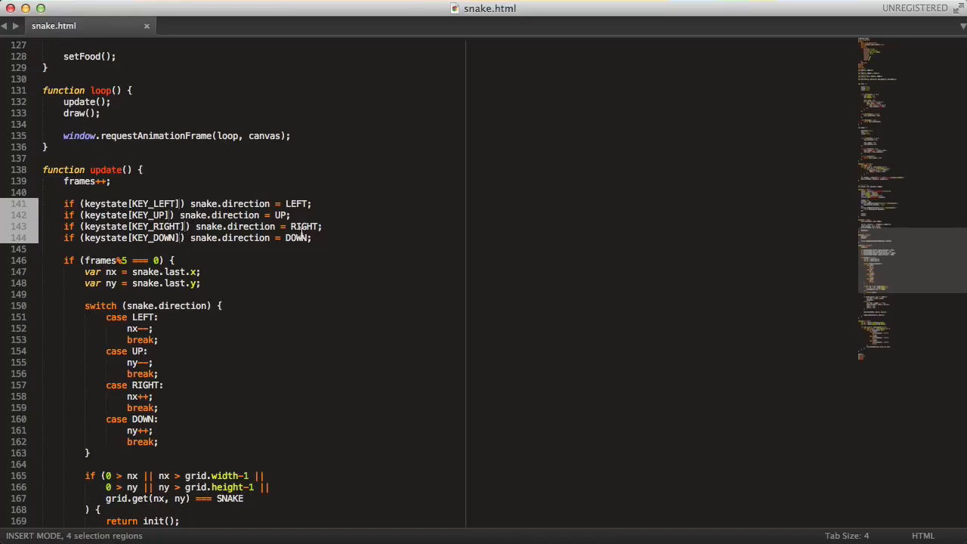
text(&&)
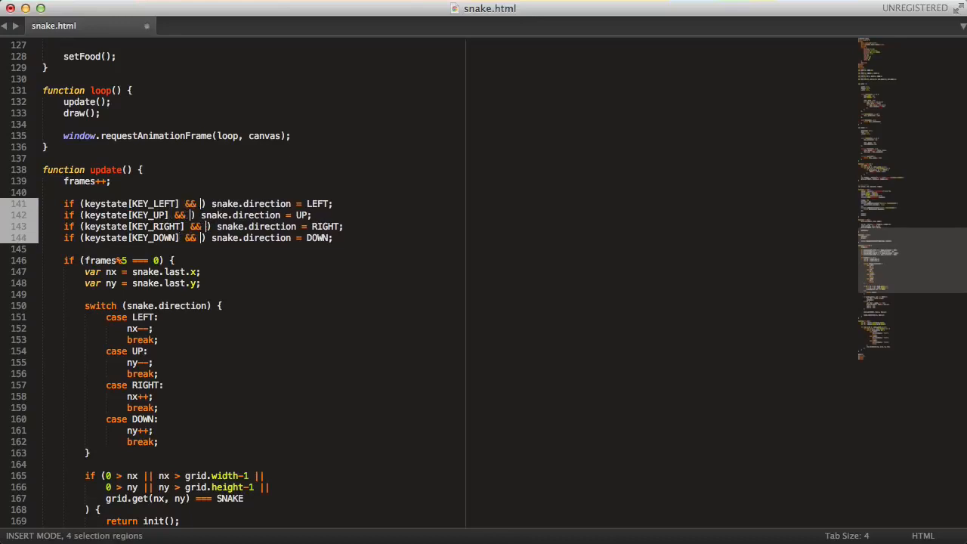
text(snake.de)
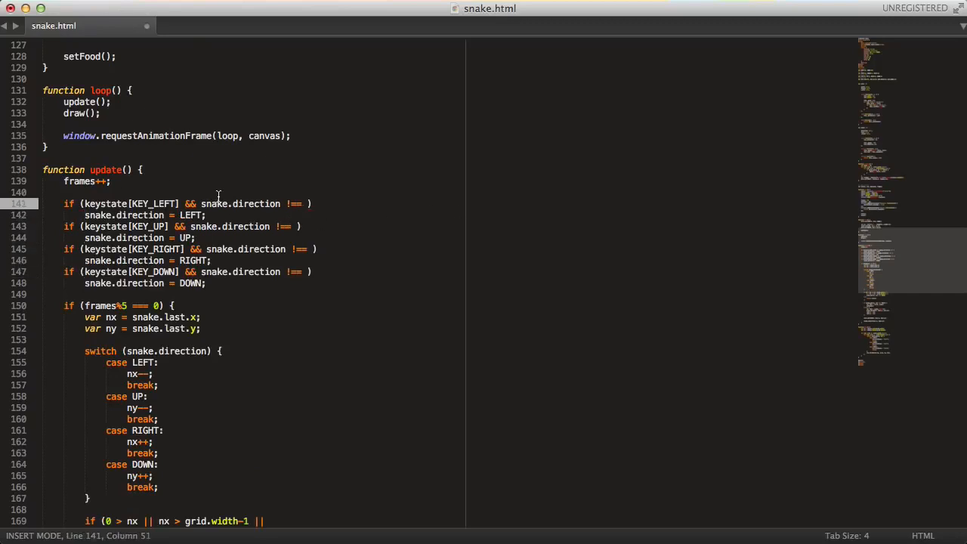
text(RIGHT)
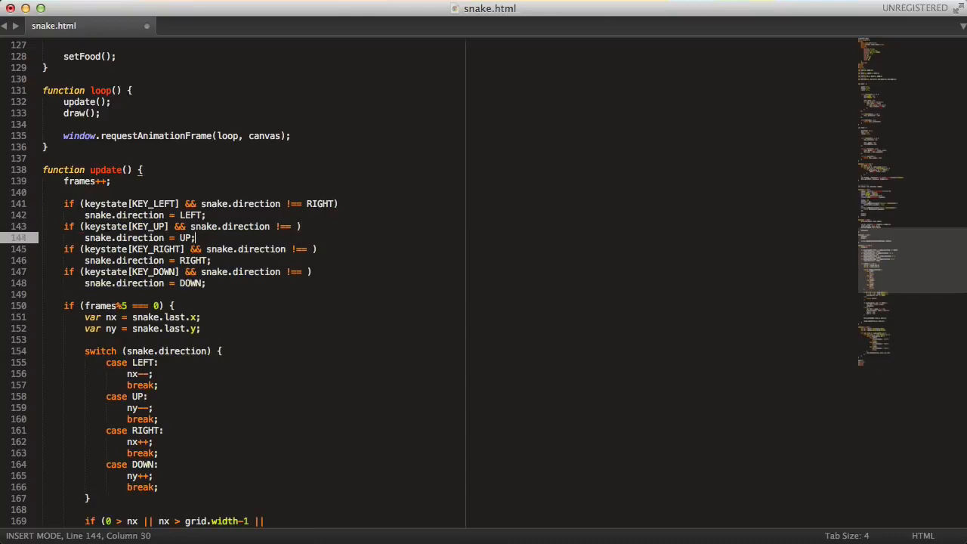
text(DOWN)
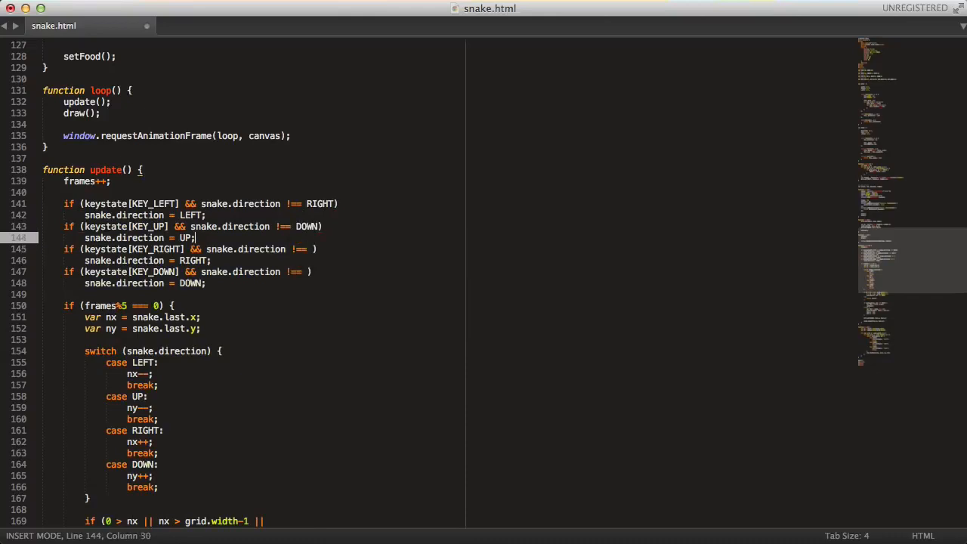
text(LEFT)
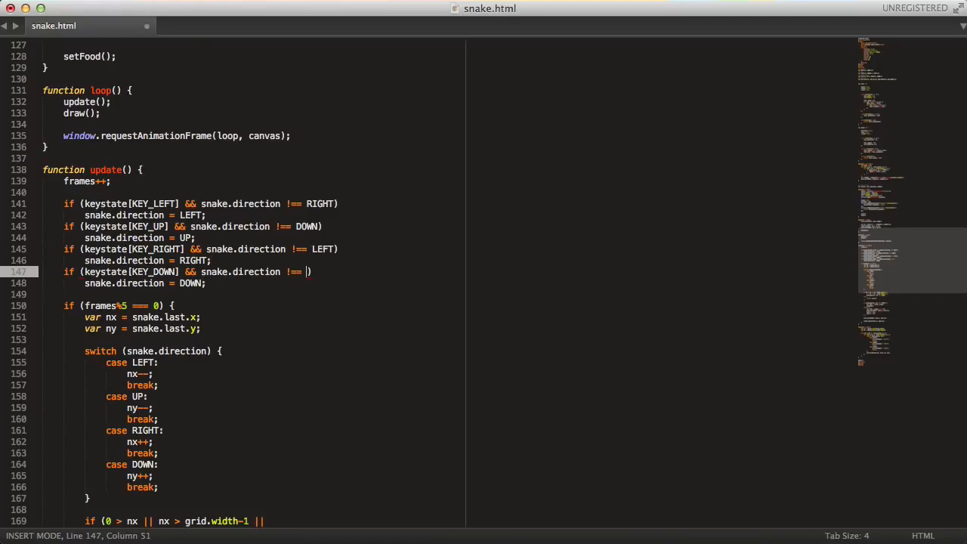
key(Cmd+Tab)
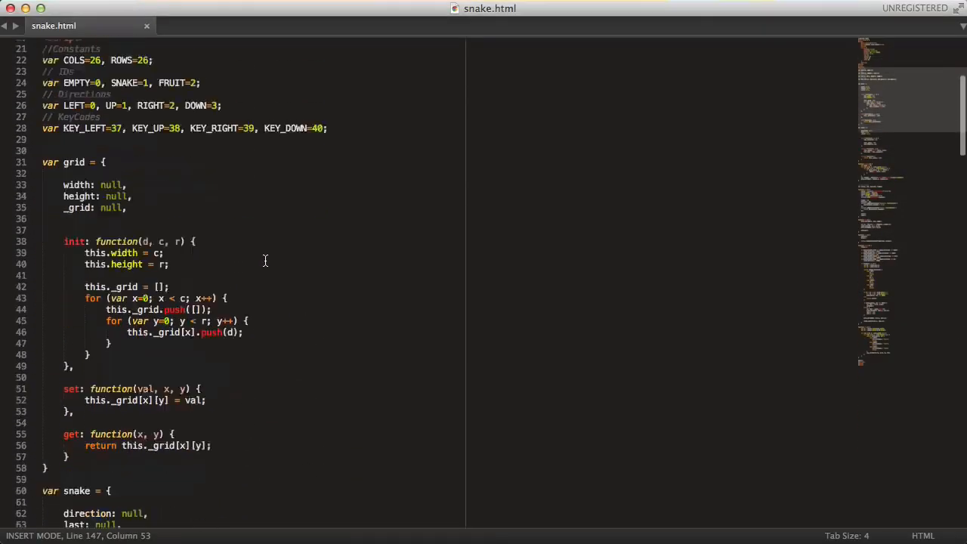
Declare score with the game vars, reset score = 0 in init(), and add score++ in the FRUIT branch.
scroll(down, 3)
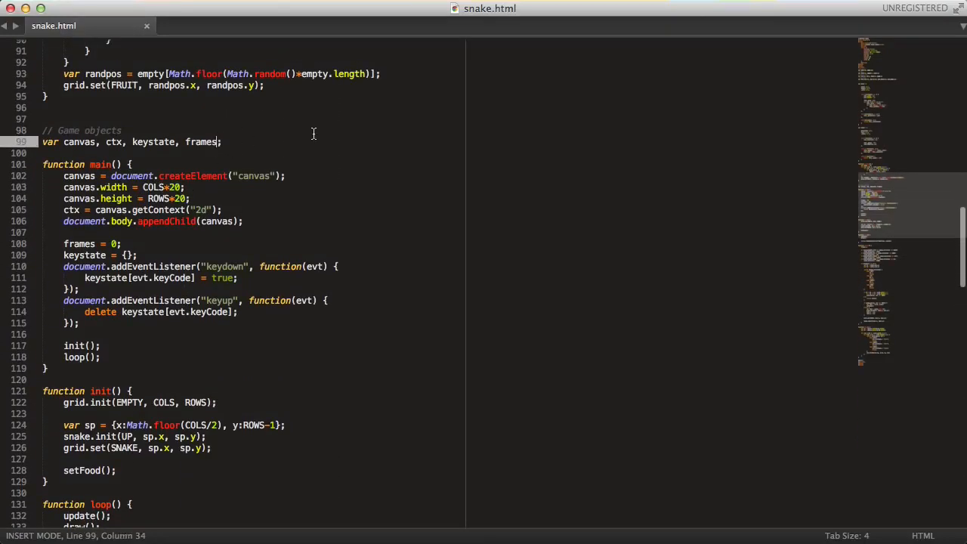
text(, score)
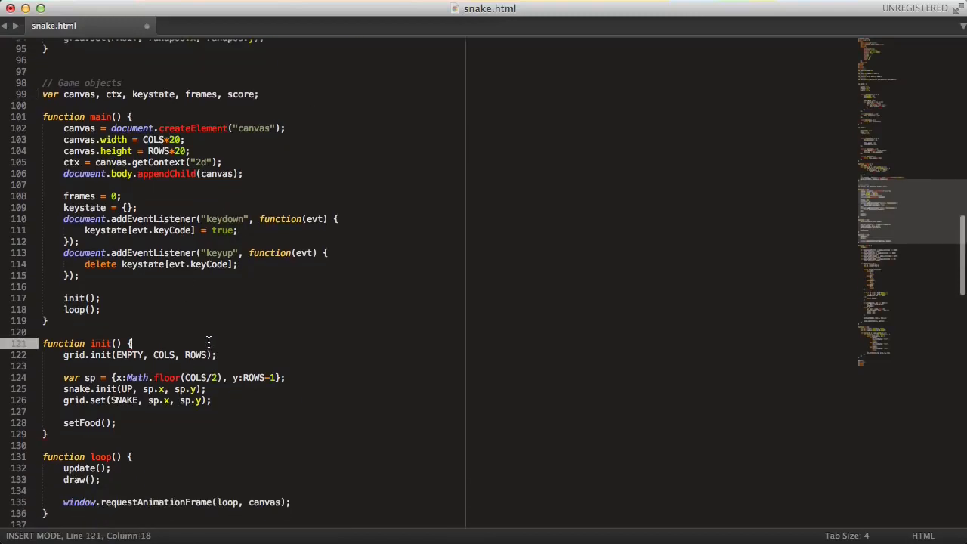
text(score = 0;)
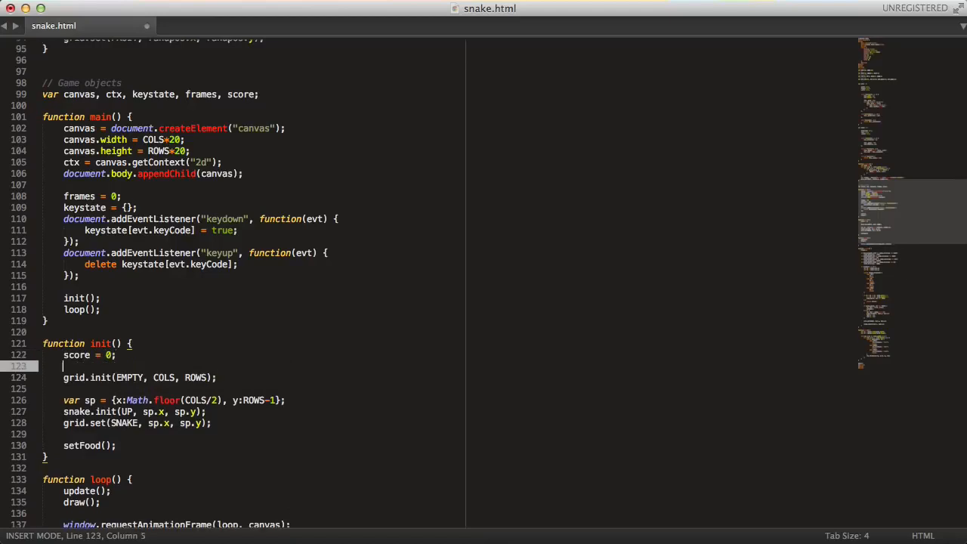
scroll(down, 3)
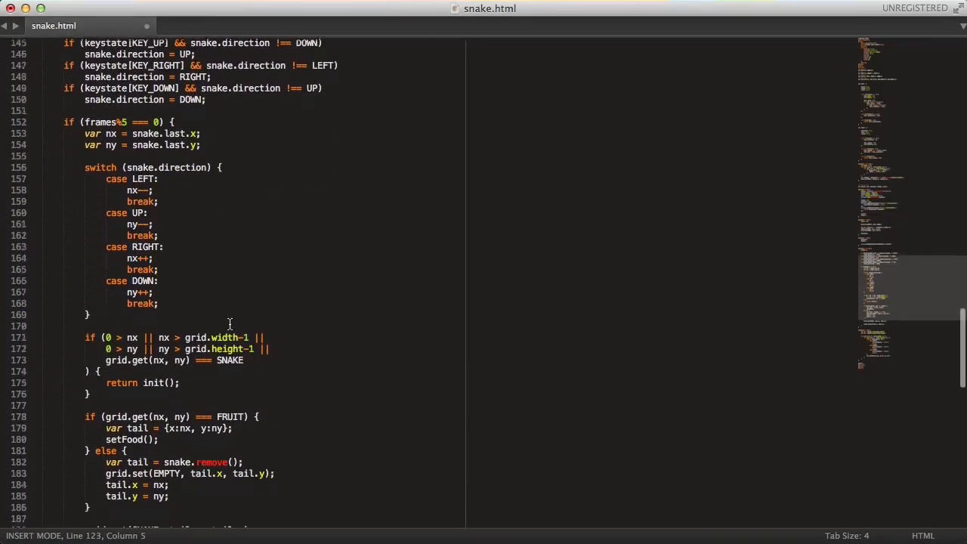
scroll(down, 3)
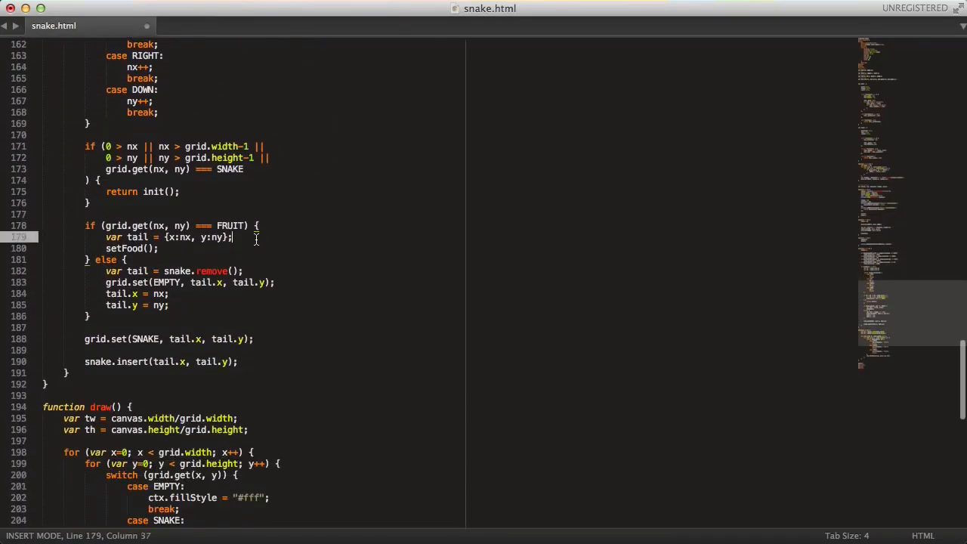
text(scr)
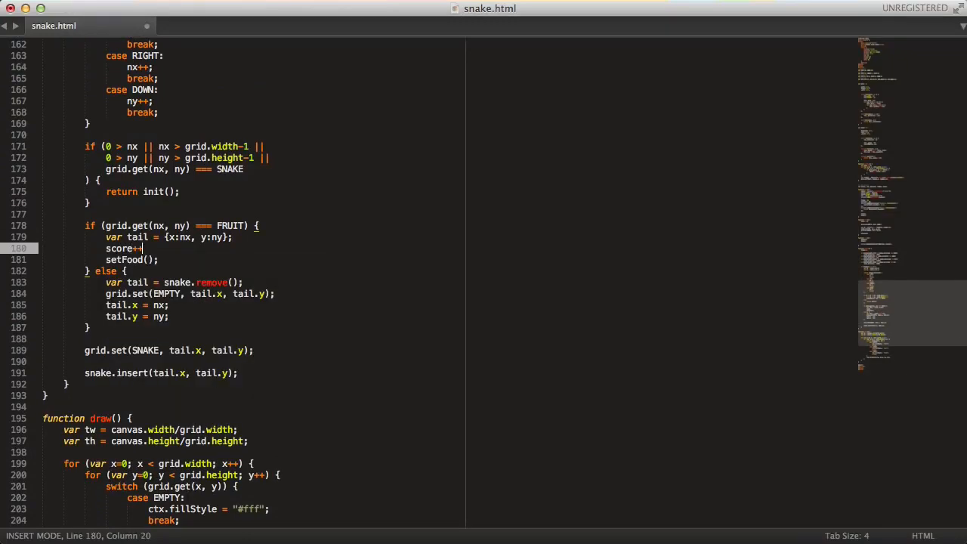
scroll(down, 3)
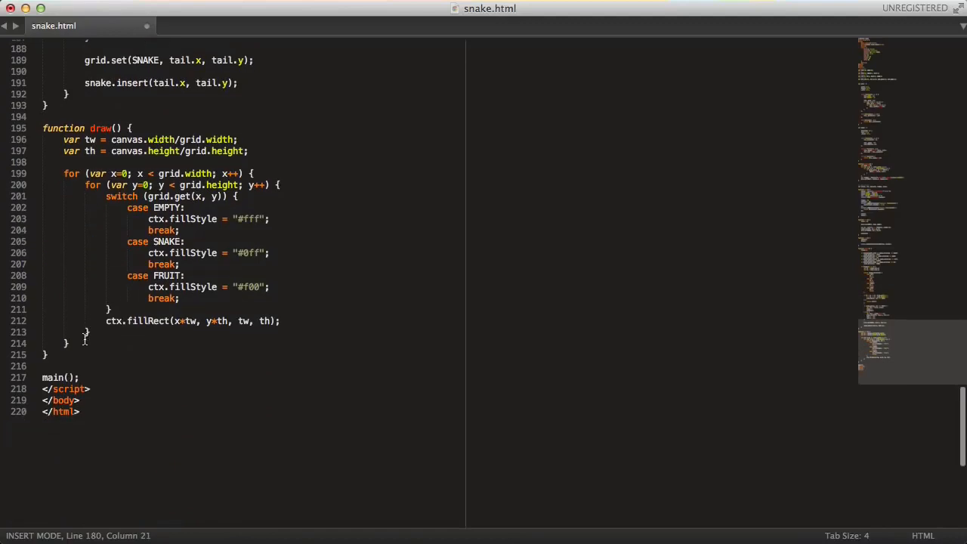
End draw() with ctx.fillStyle = "#000" and ctx.fillText("SCORE: " + score, 10, canvas.height-…).
text(ctx.f)
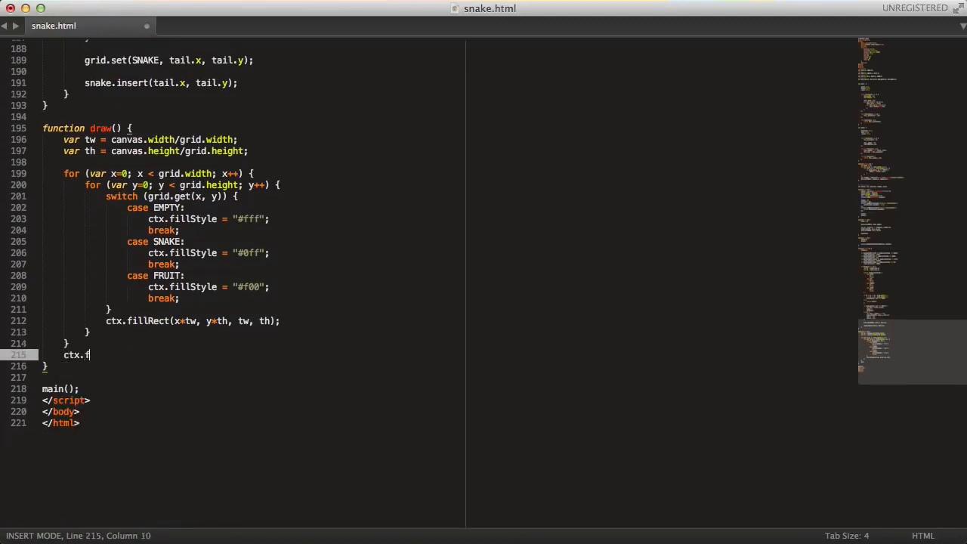
text(illStyle = "#")
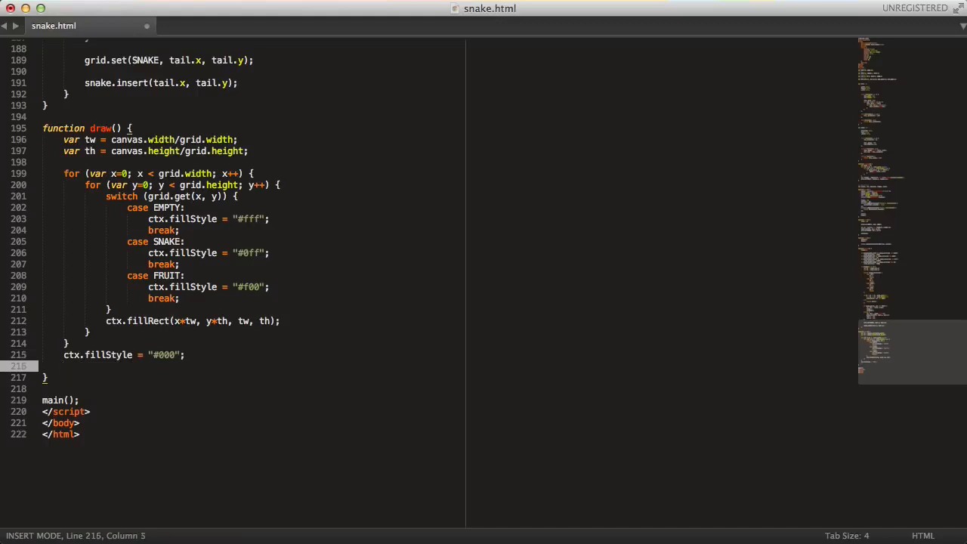
text(ctx.fillText("SCOR)
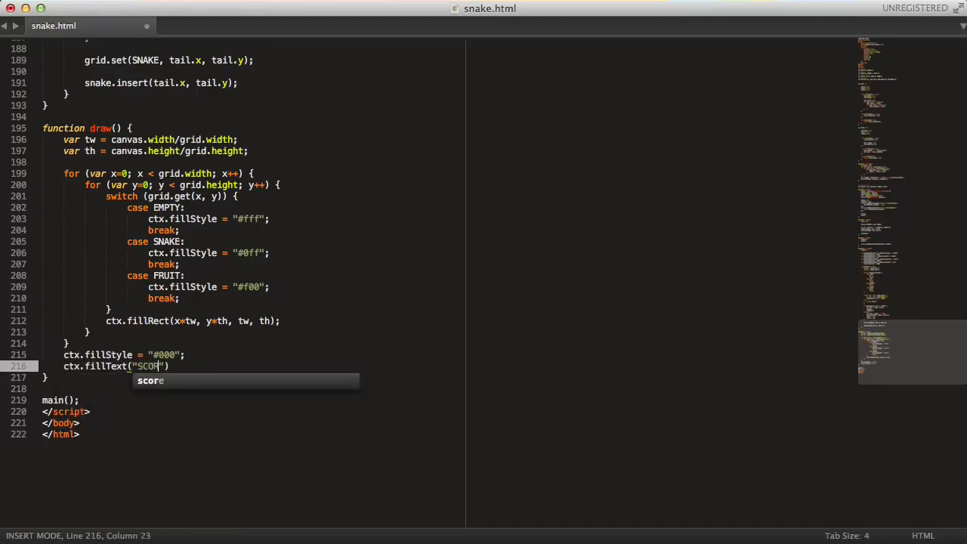
text(E:)
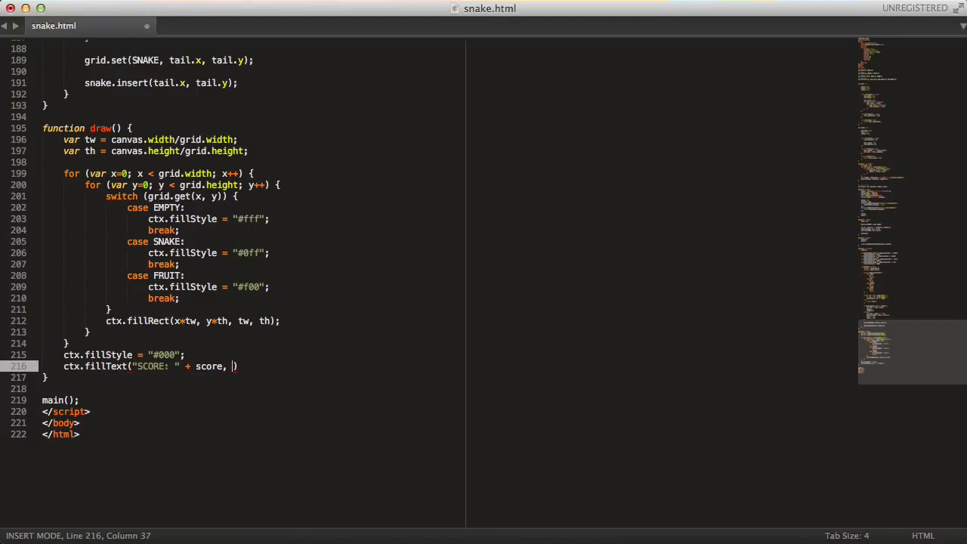
text(10,)
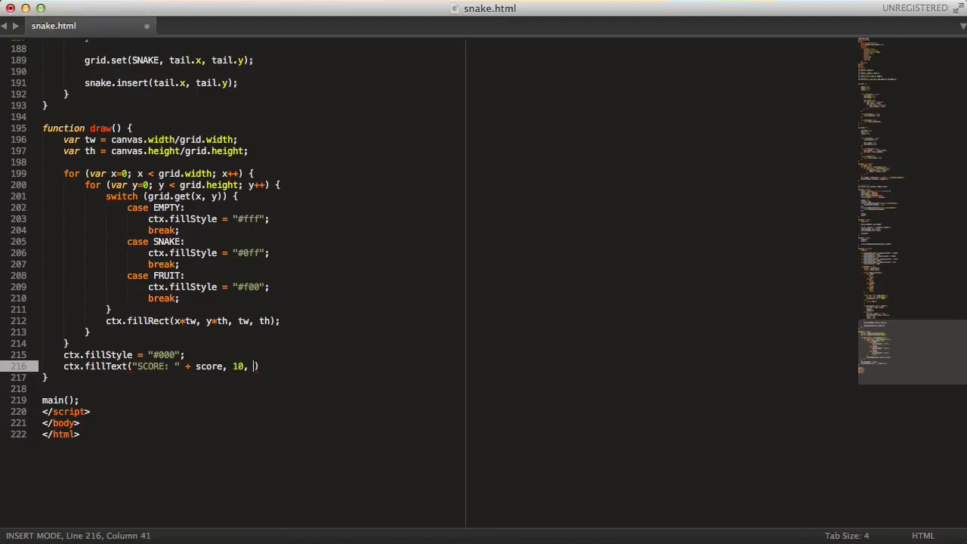
text(canvas.height-)
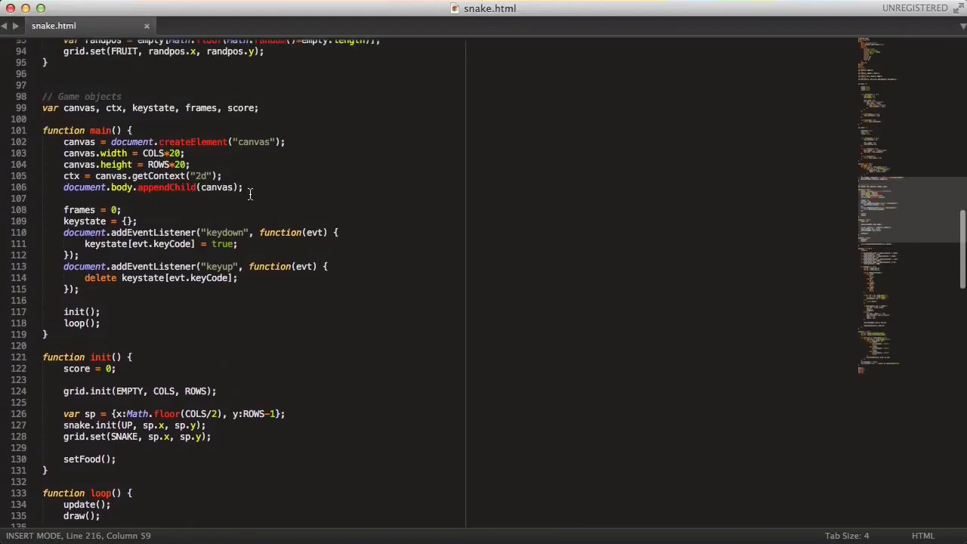
Set ctx.font = "12px Helvetica" in main() after the canvas is appended.
text(ctx.)
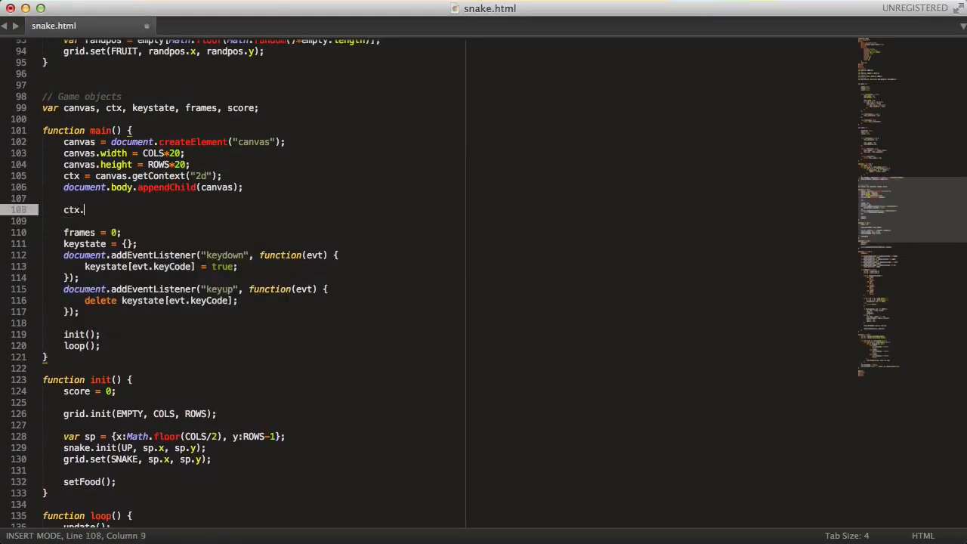
text(font = "")
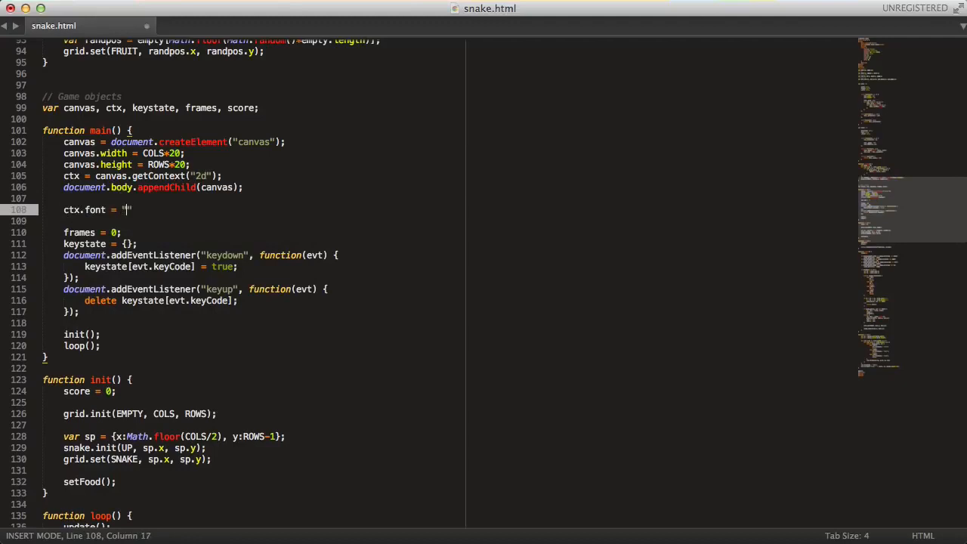
text(12px)
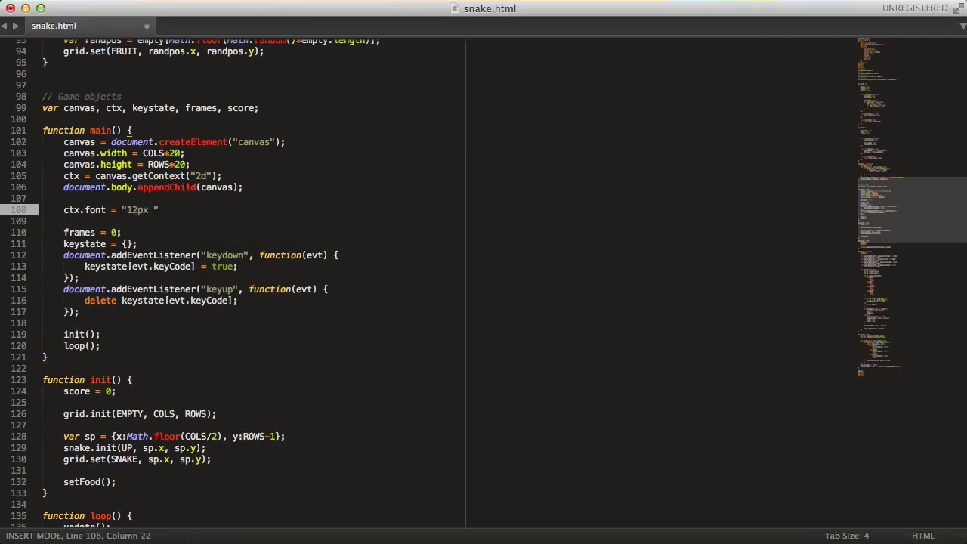
text(Helve)
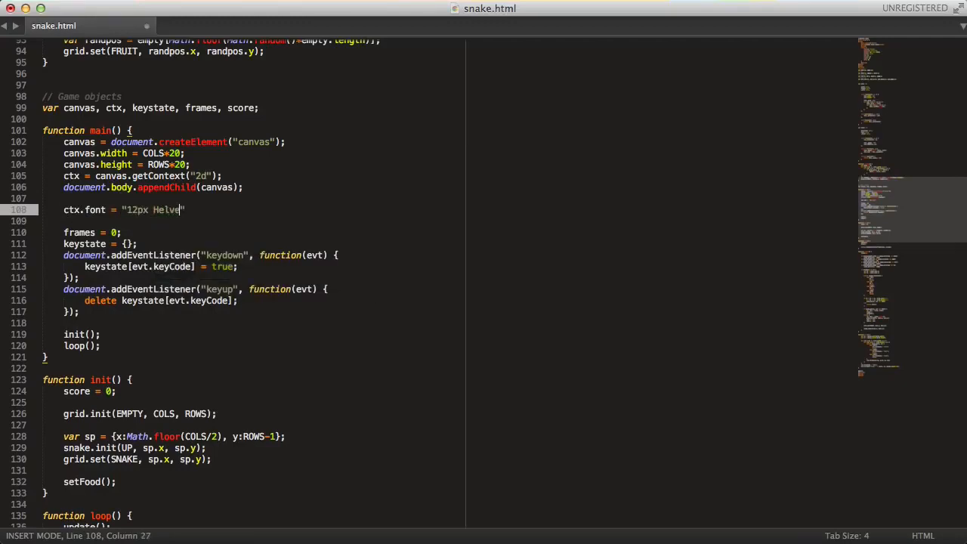
text(tica)
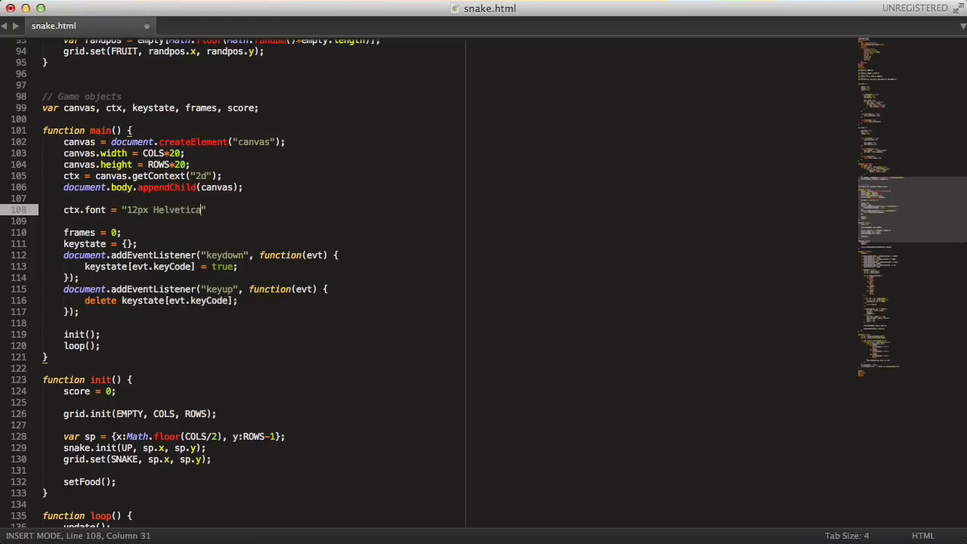